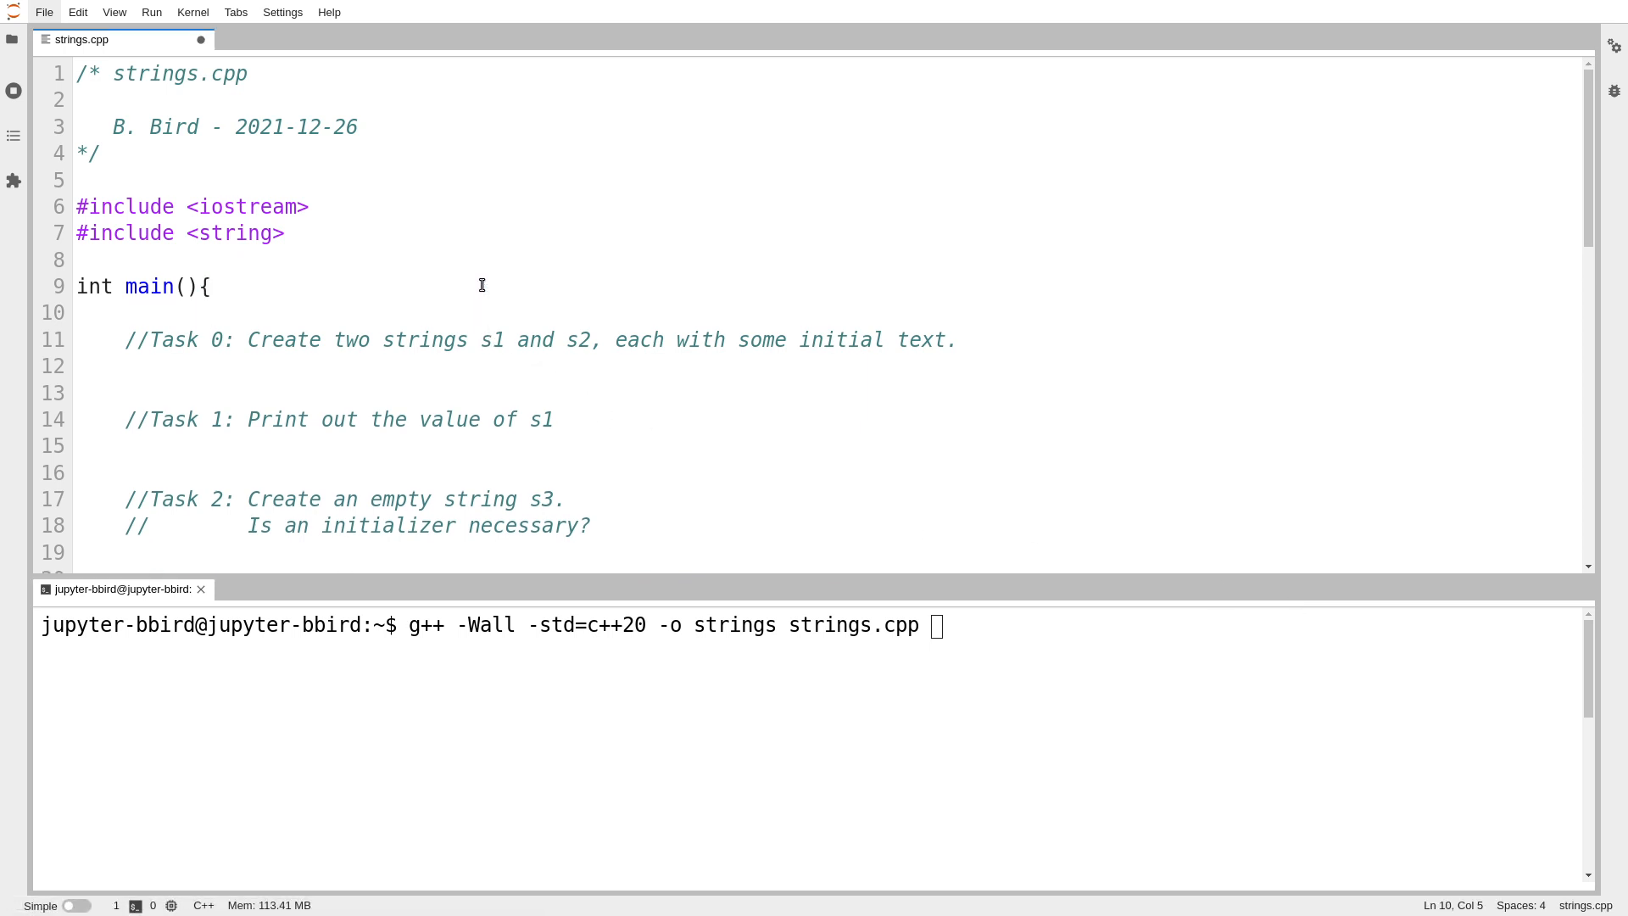
Step: Start a std::vector<char> declaration in main, then undo it to drop the blank line before Task 0
text(std)
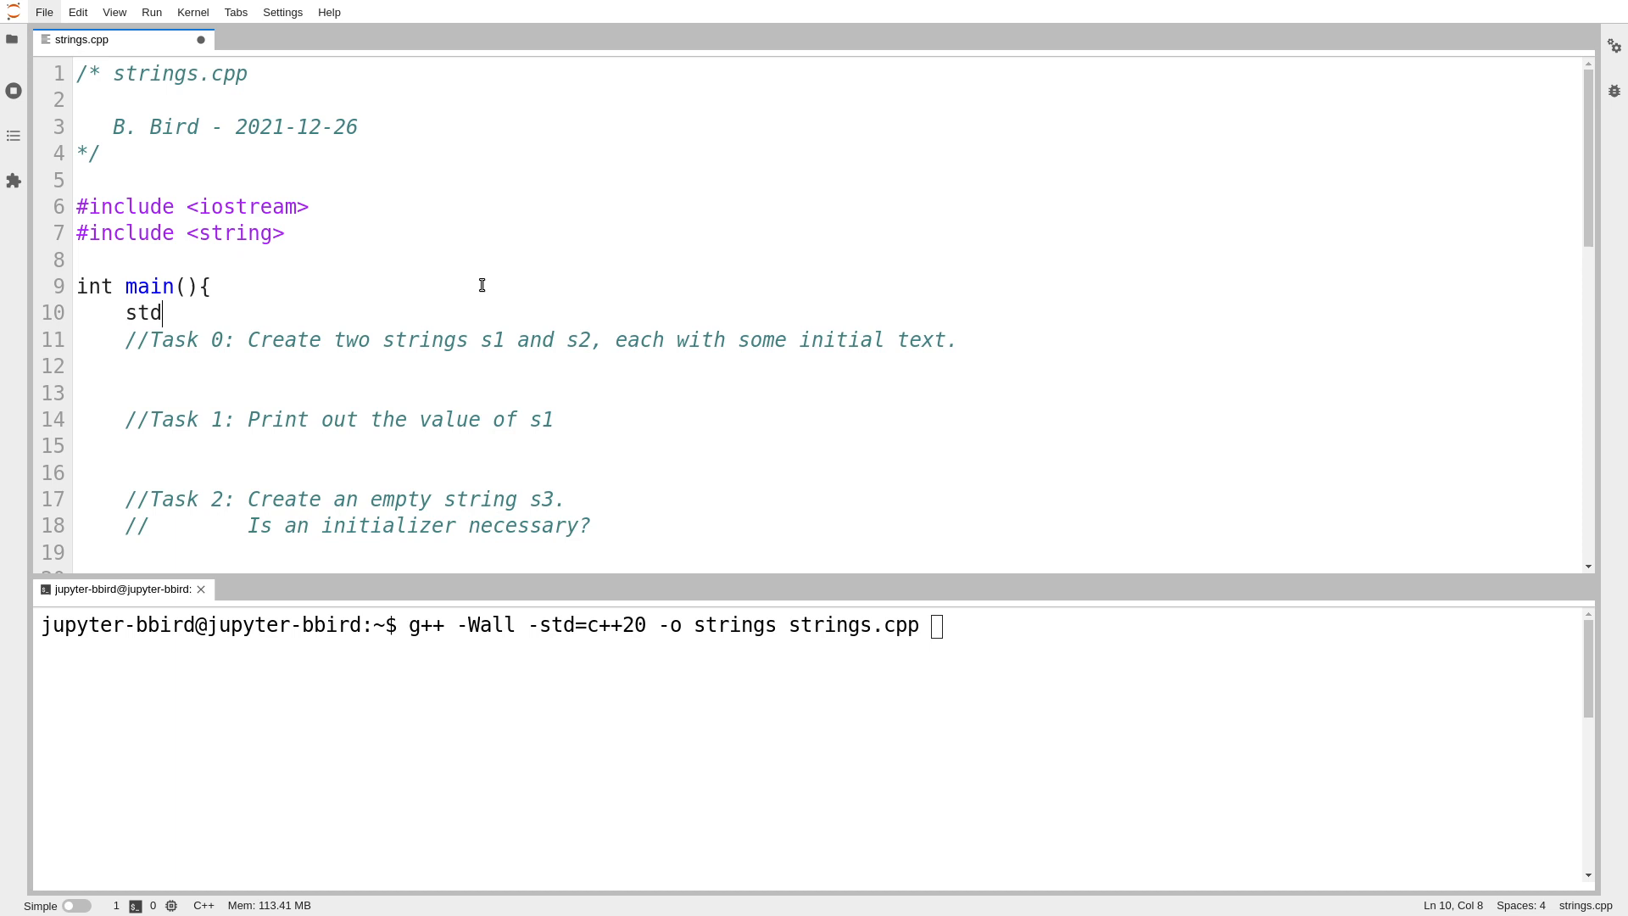
text(::vector<)
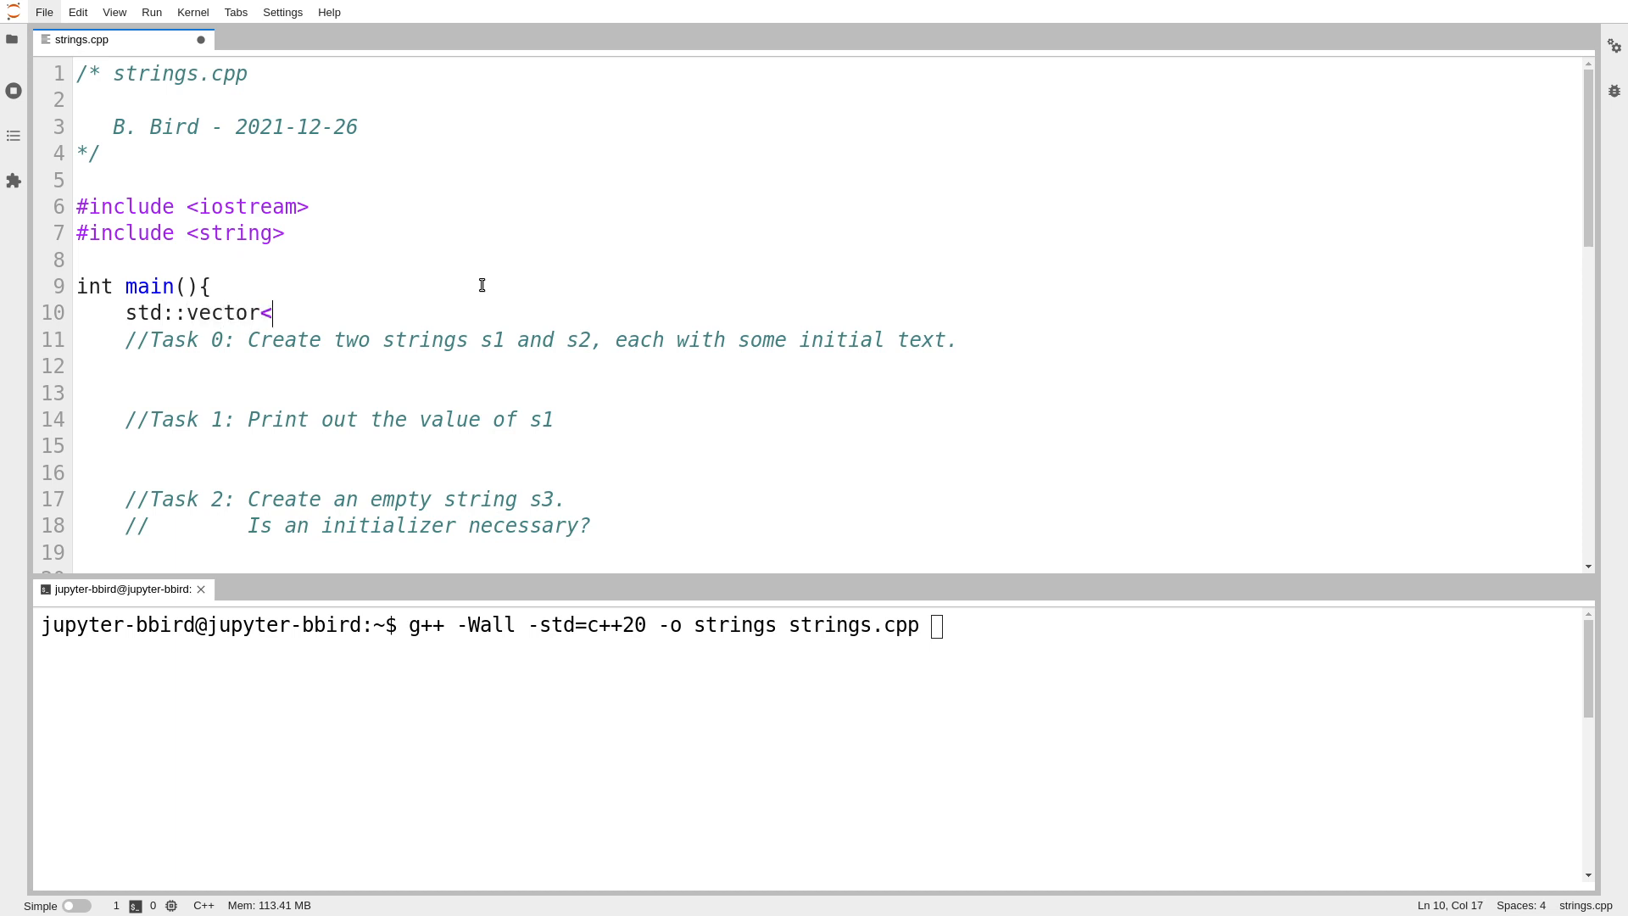
text(char)
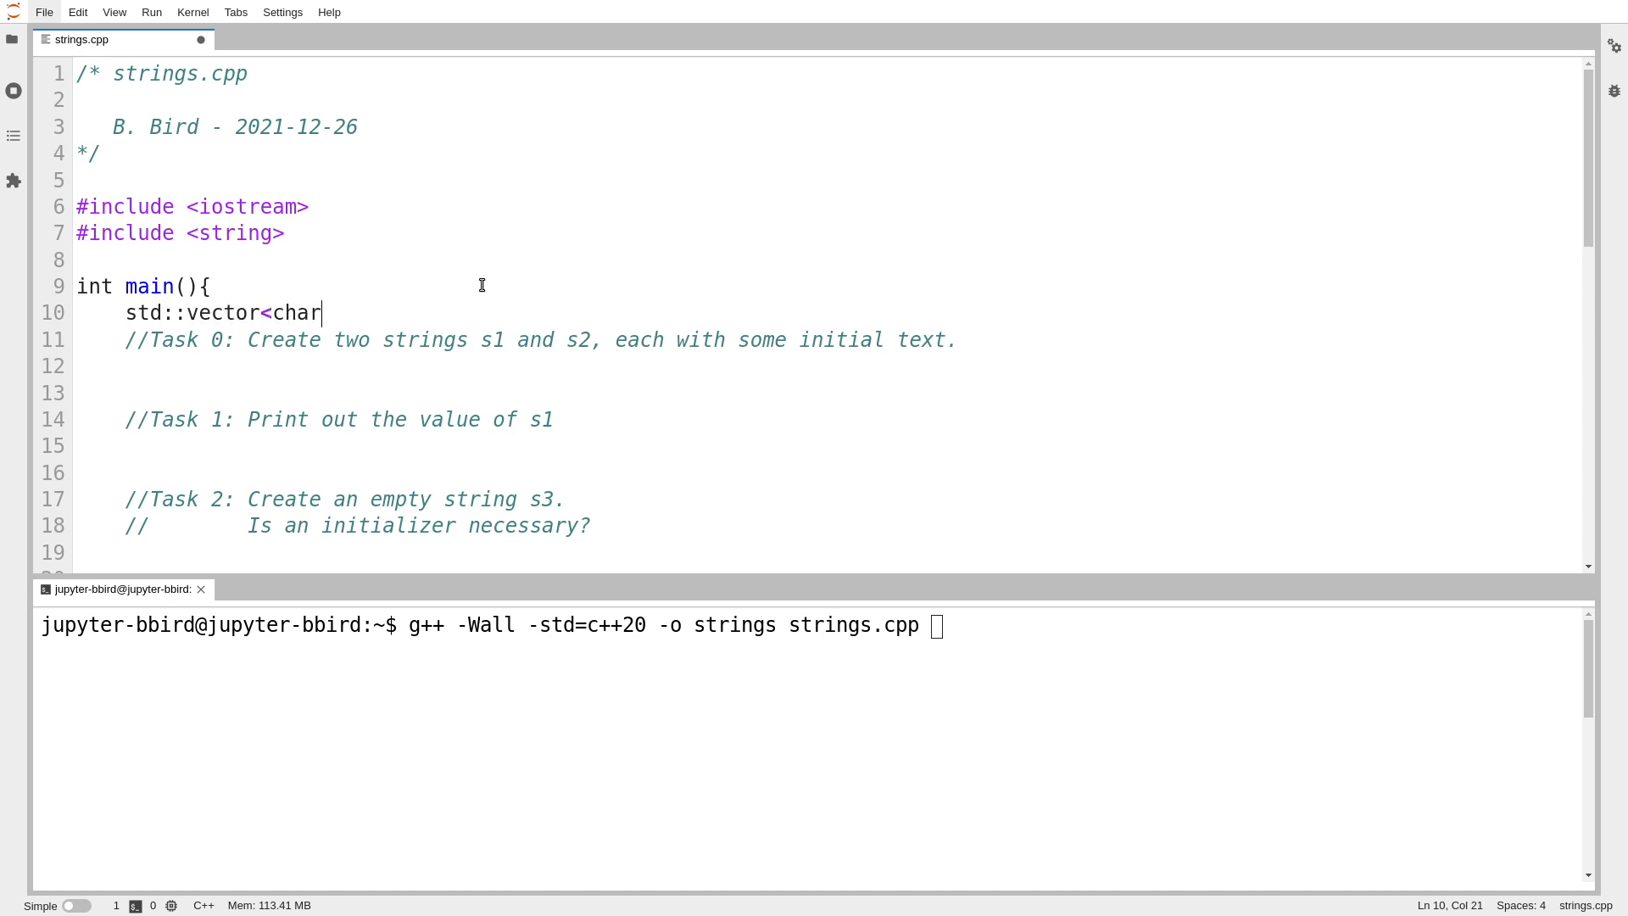
text(>)
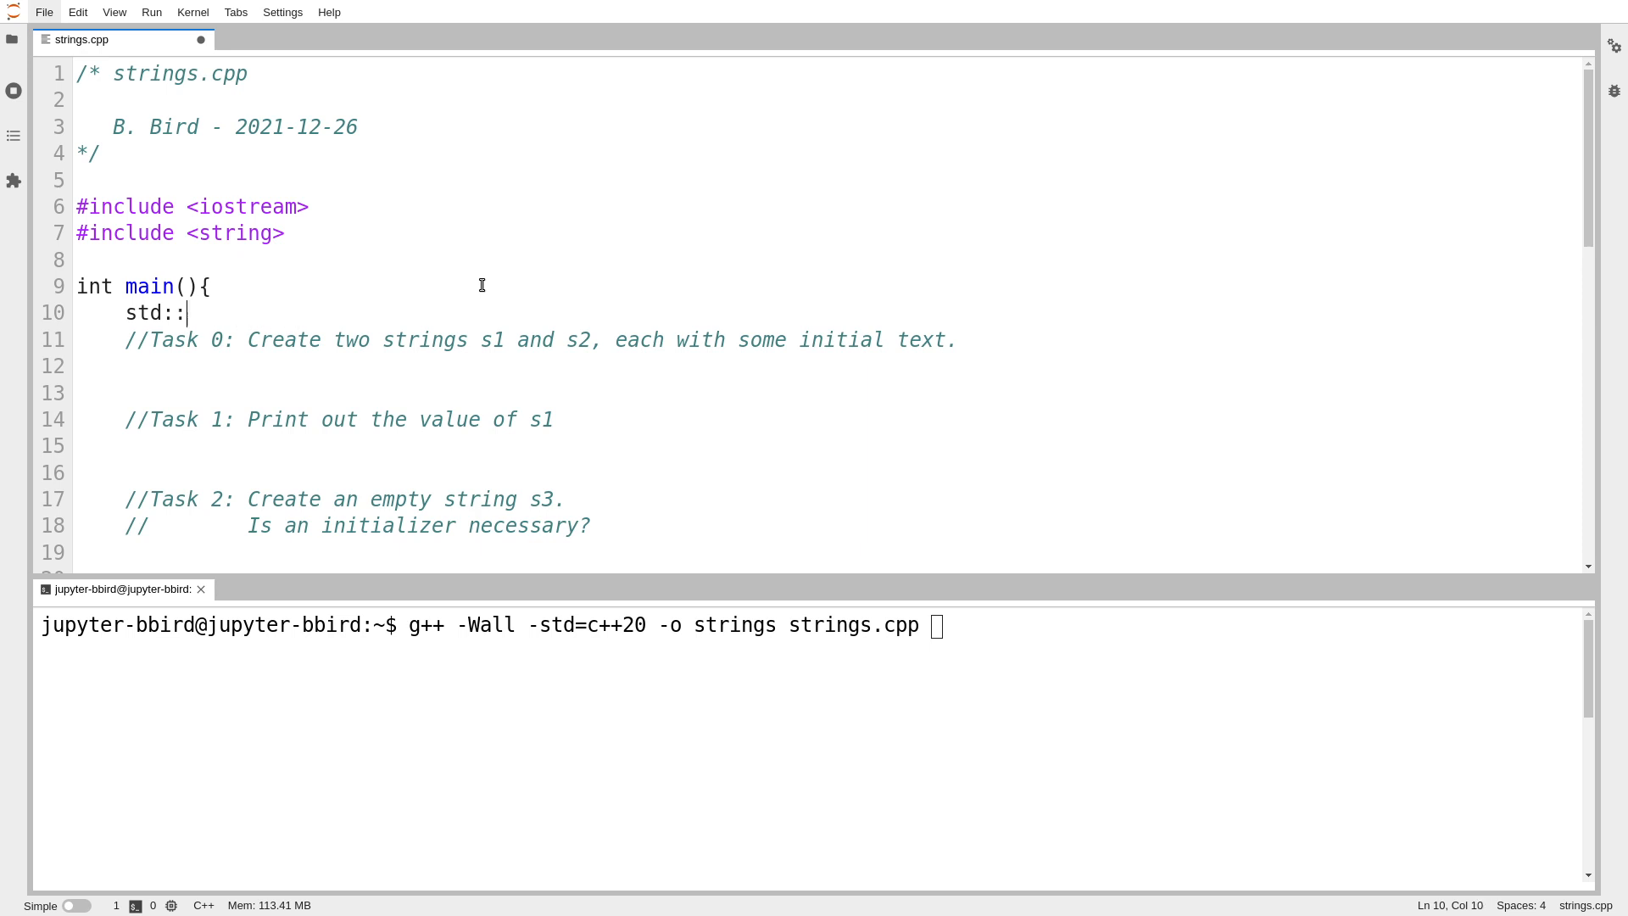
key(ctrl+z)
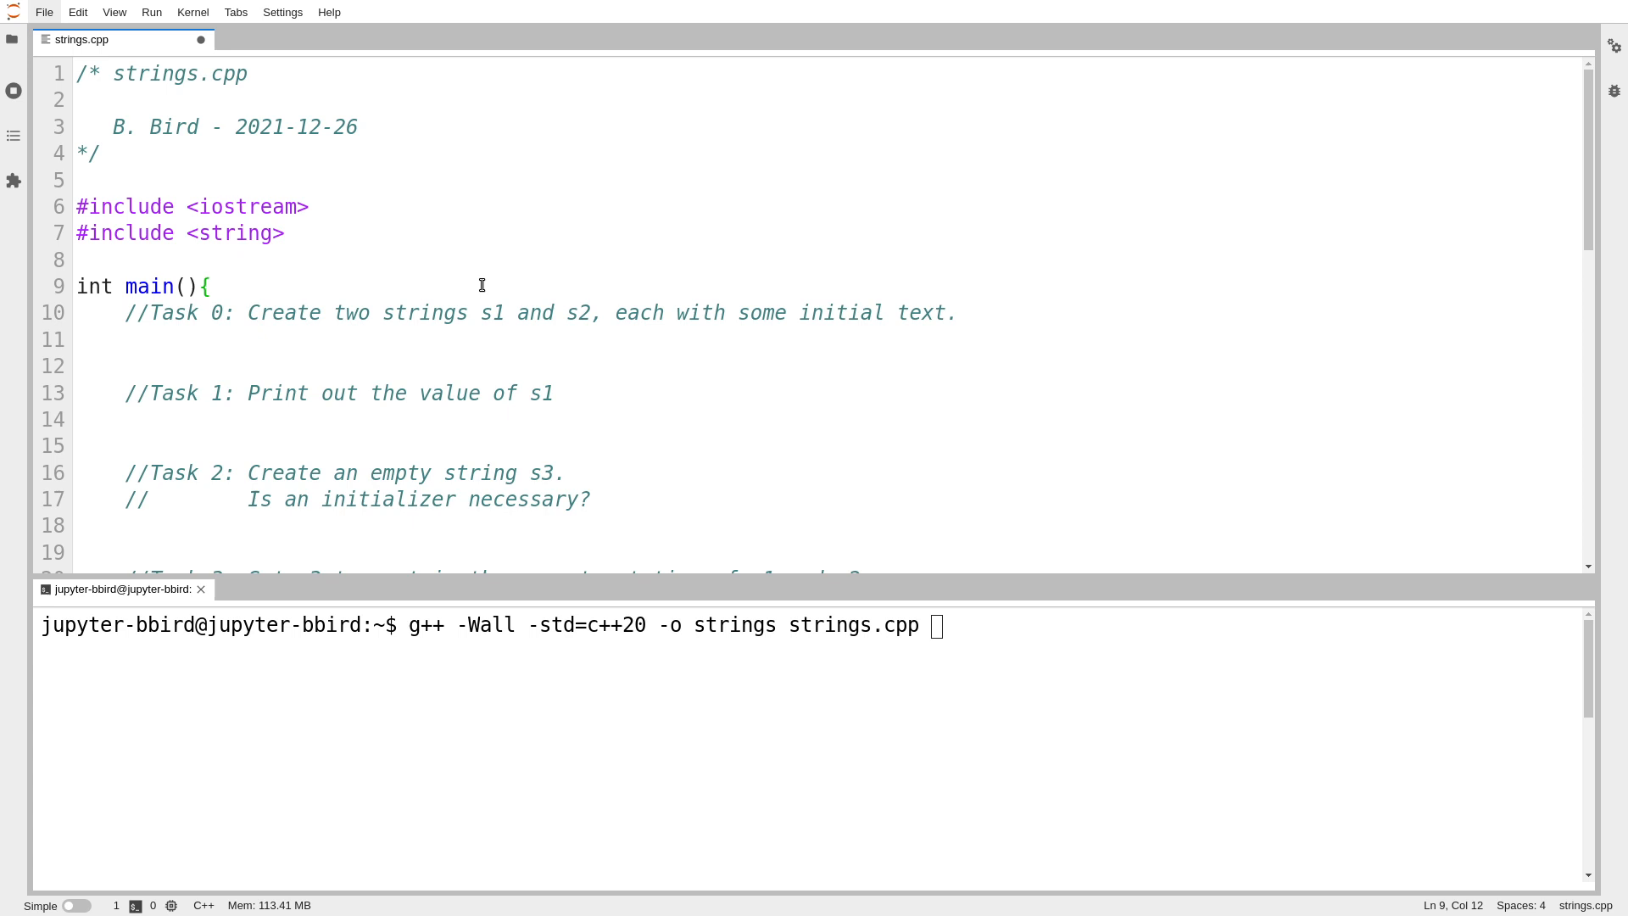
double_click(235, 232)
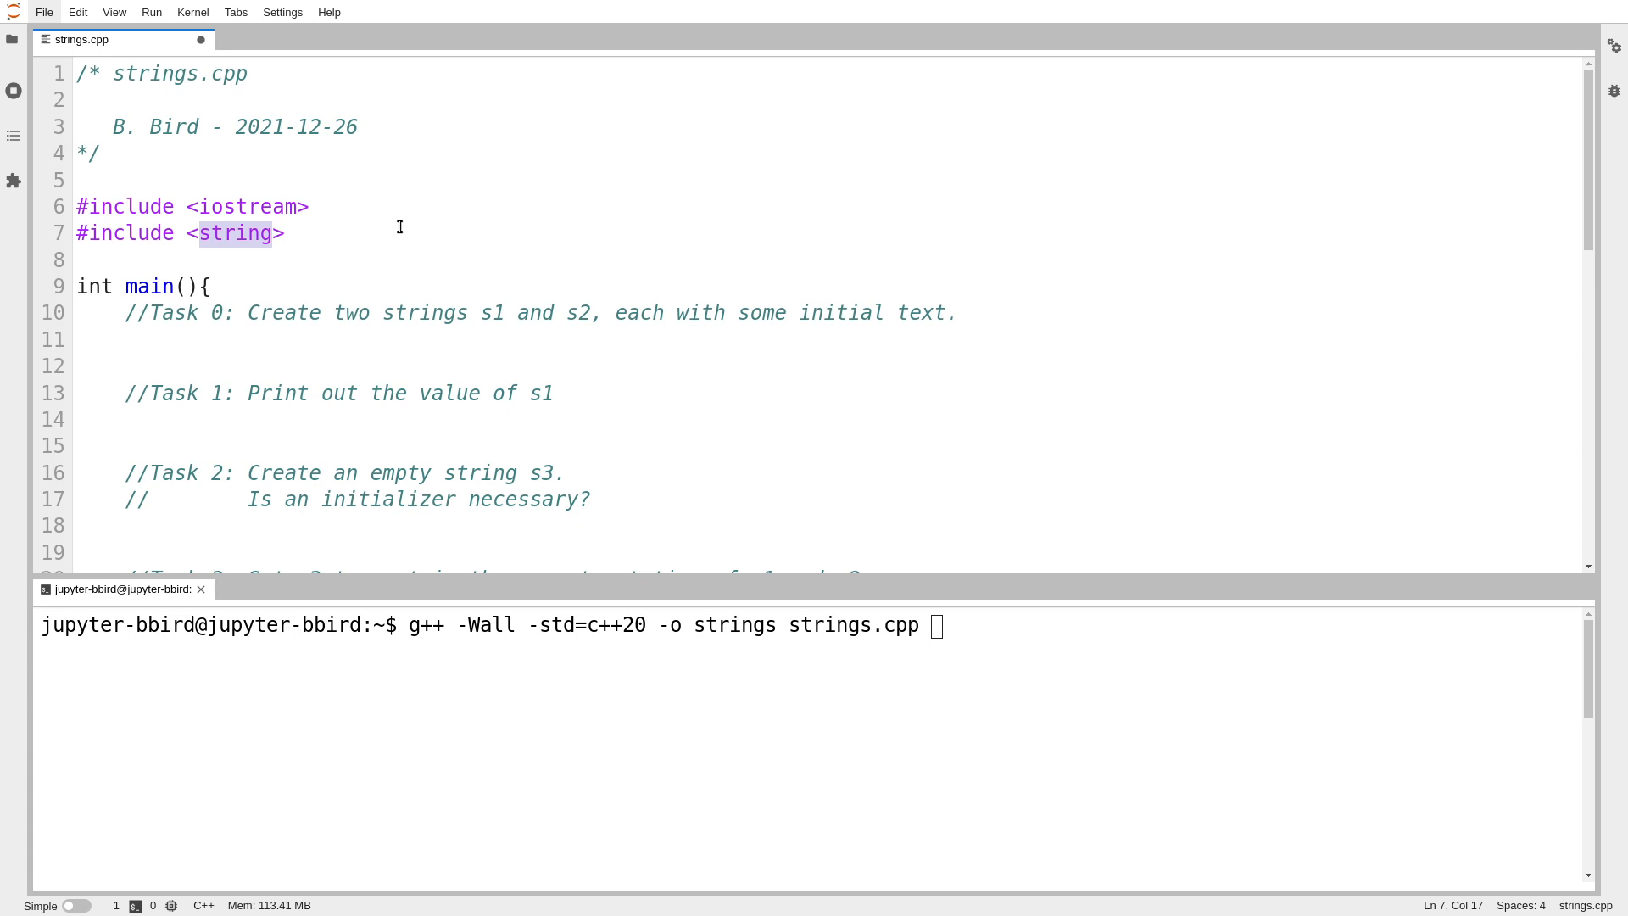
click(957, 313)
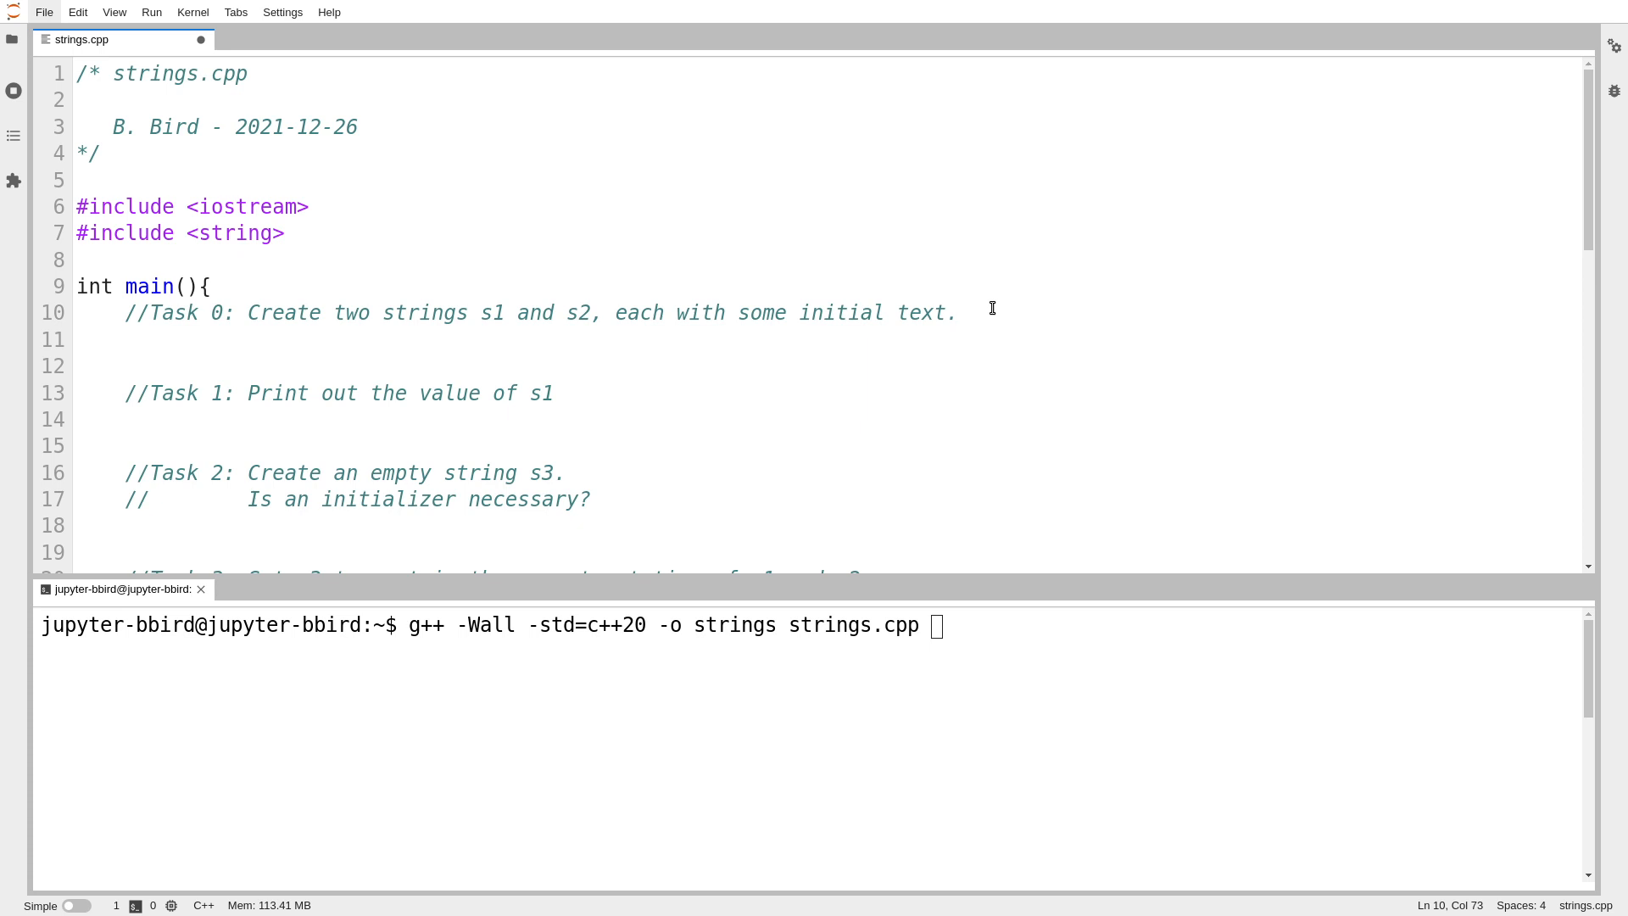
Step: Declare std::string s1 {"Hello"} under the Task 0 comment and save strings.cpp
text(s)
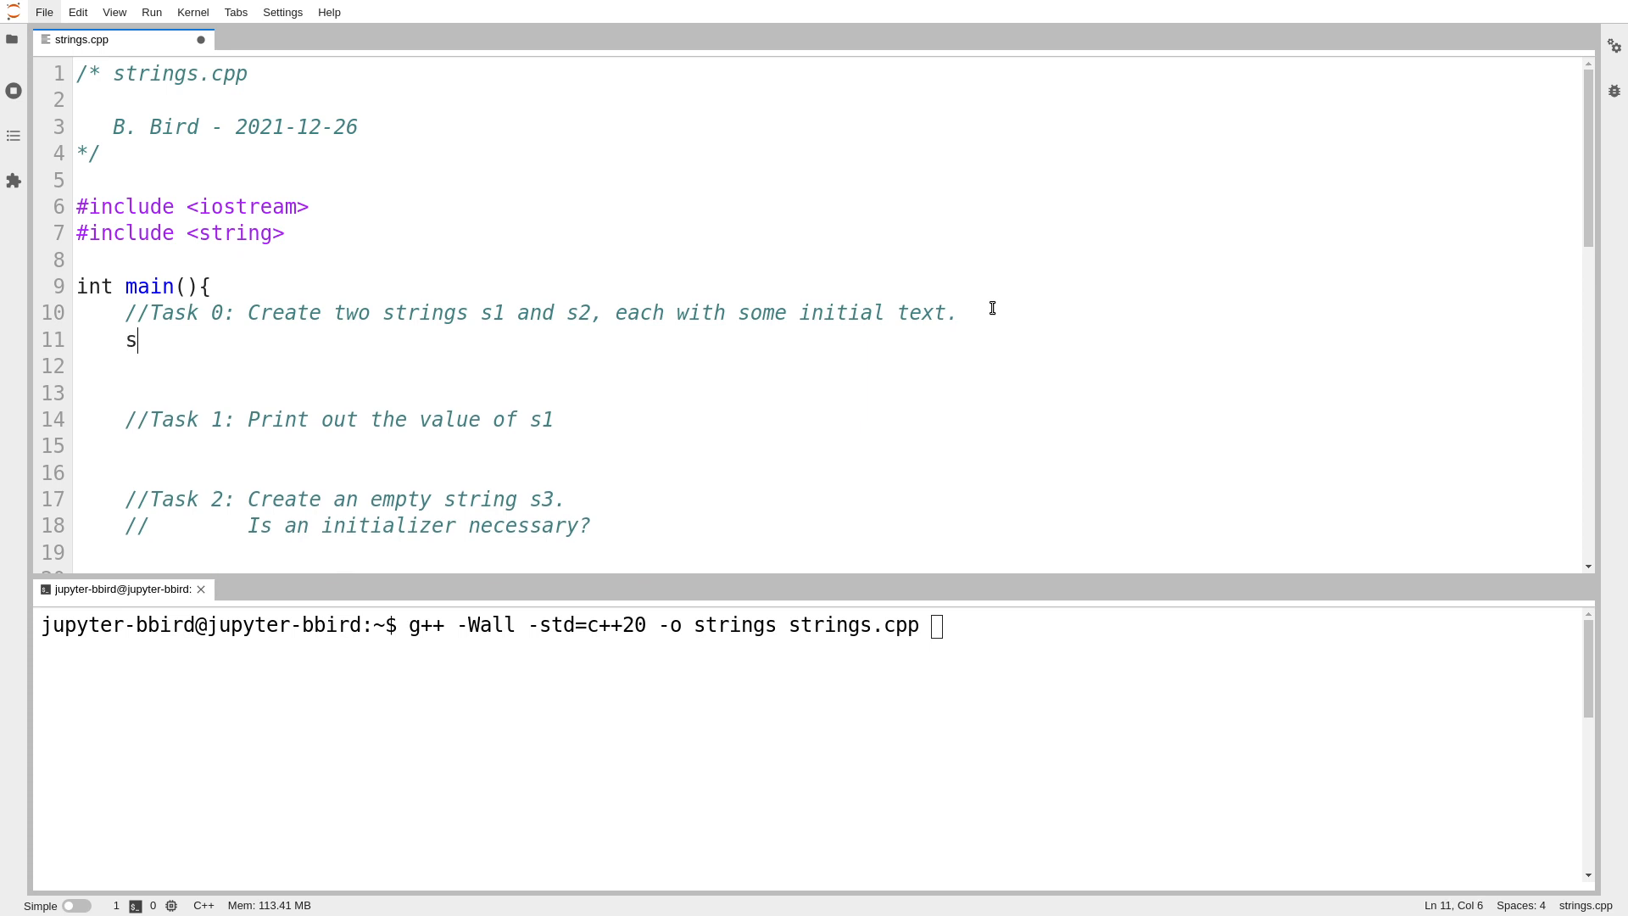
text(td::string)
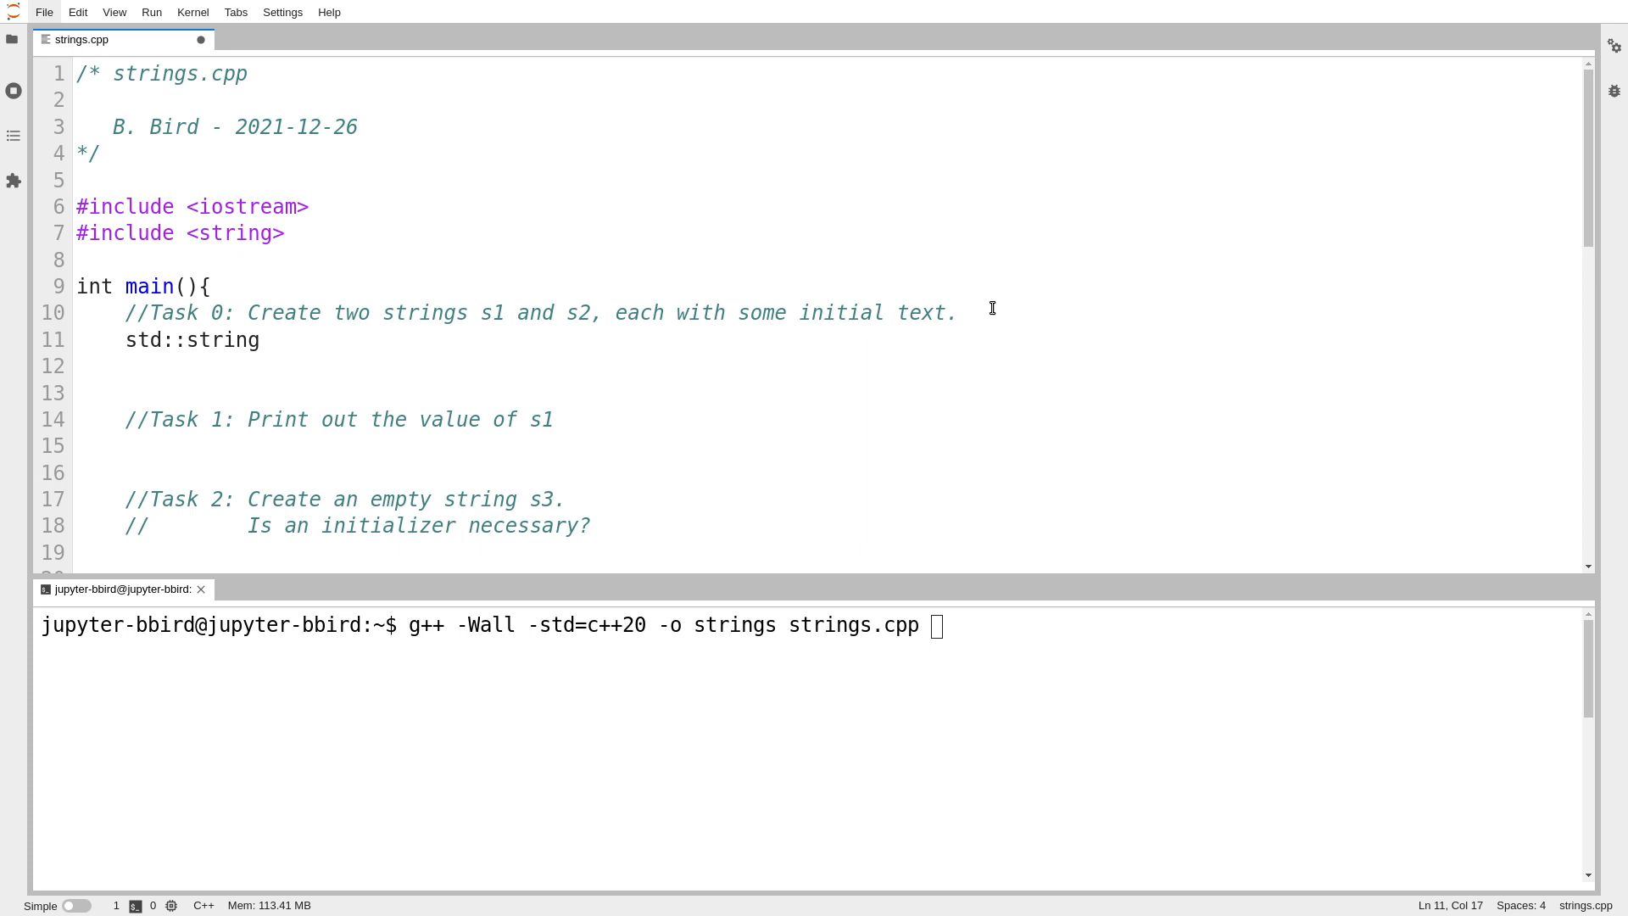
double_click(227, 340)
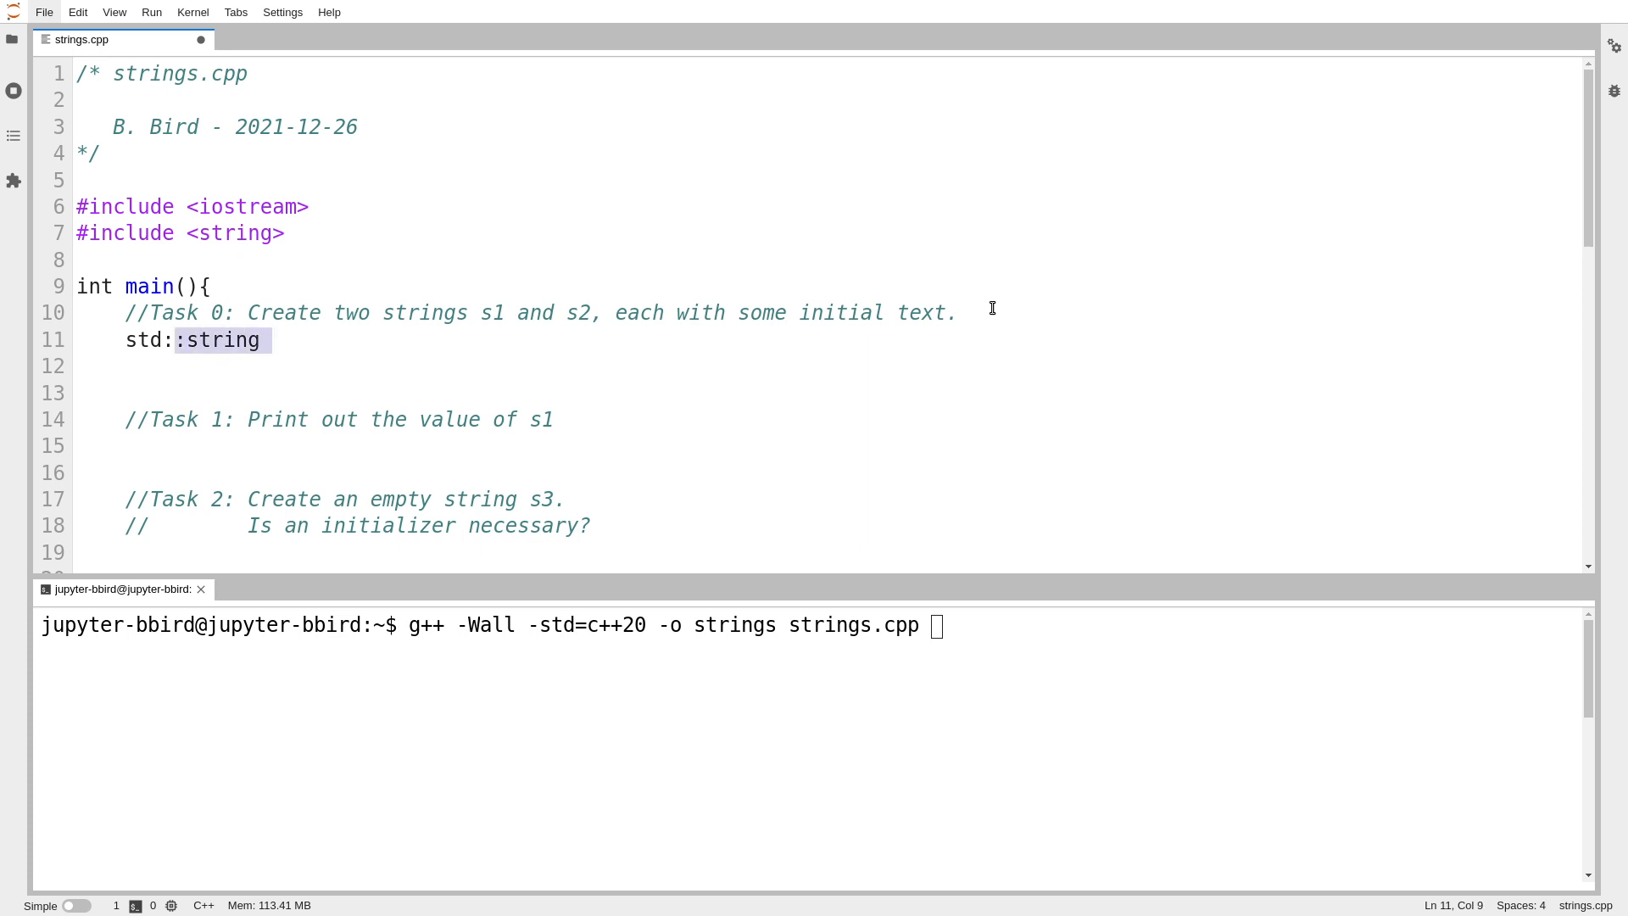
click(270, 339)
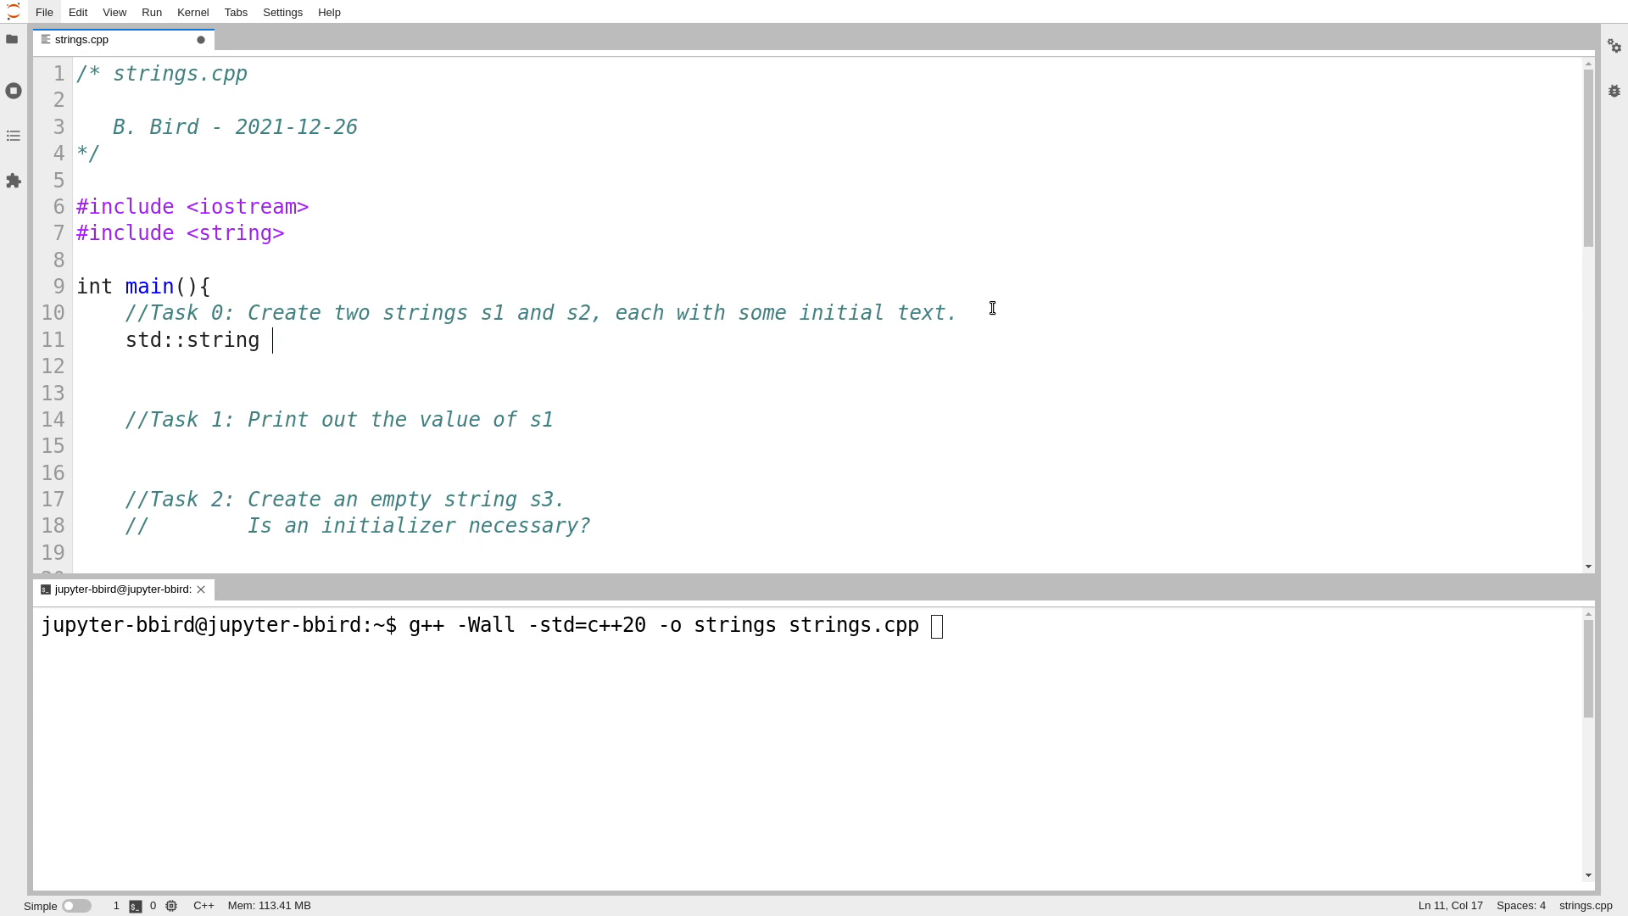
double_click(227, 339)
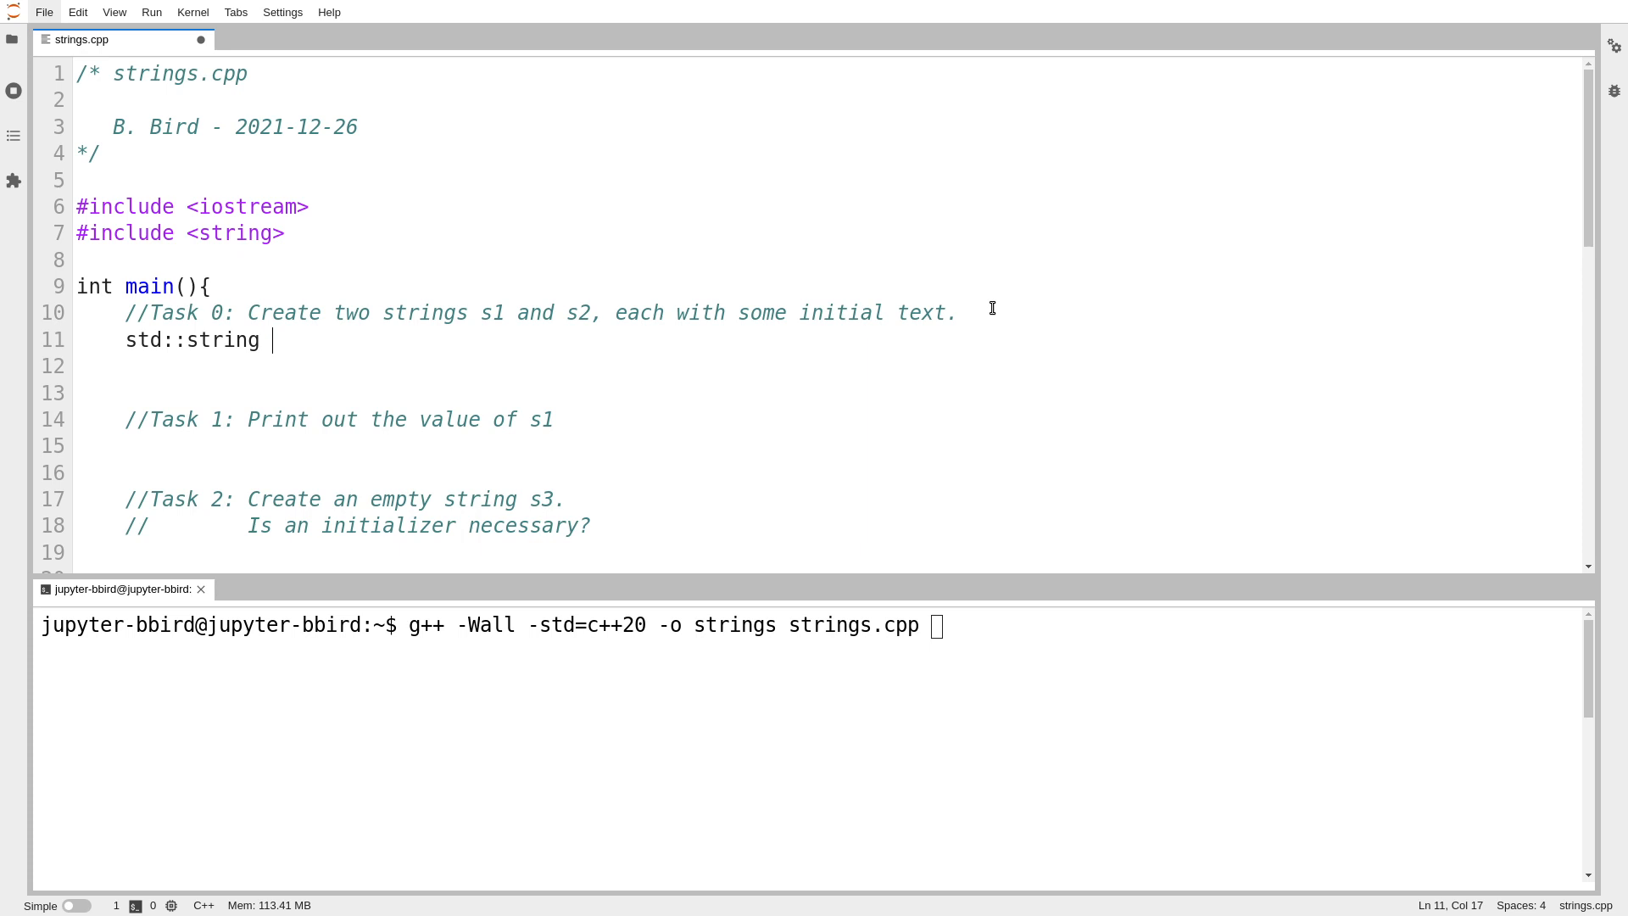
text(s1 {)
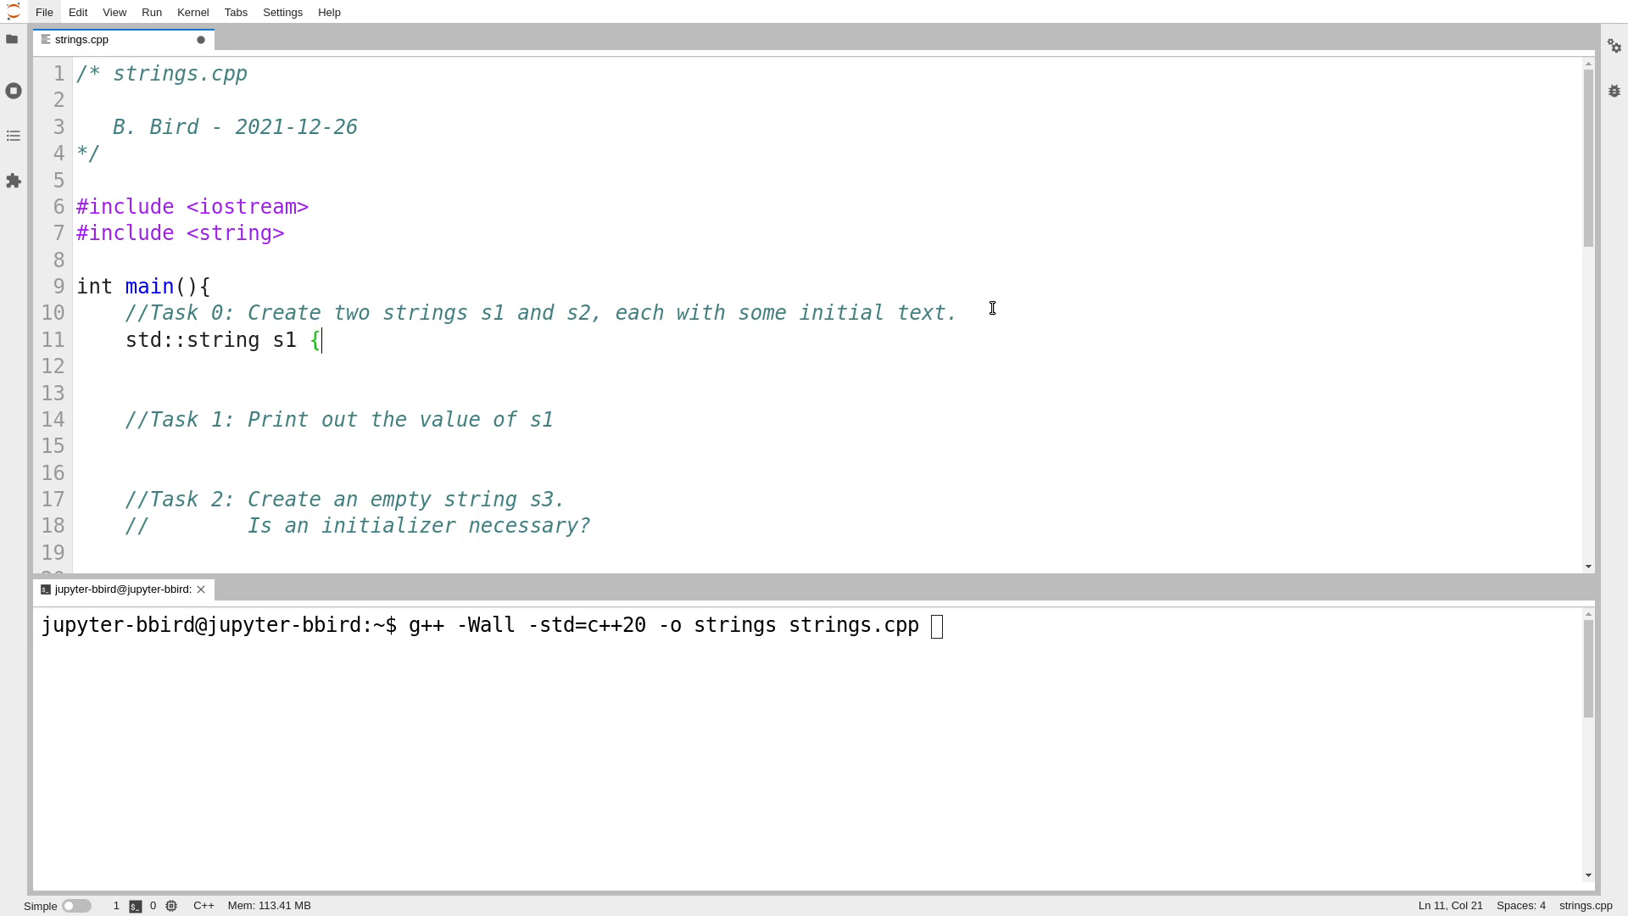
text("Hello"};)
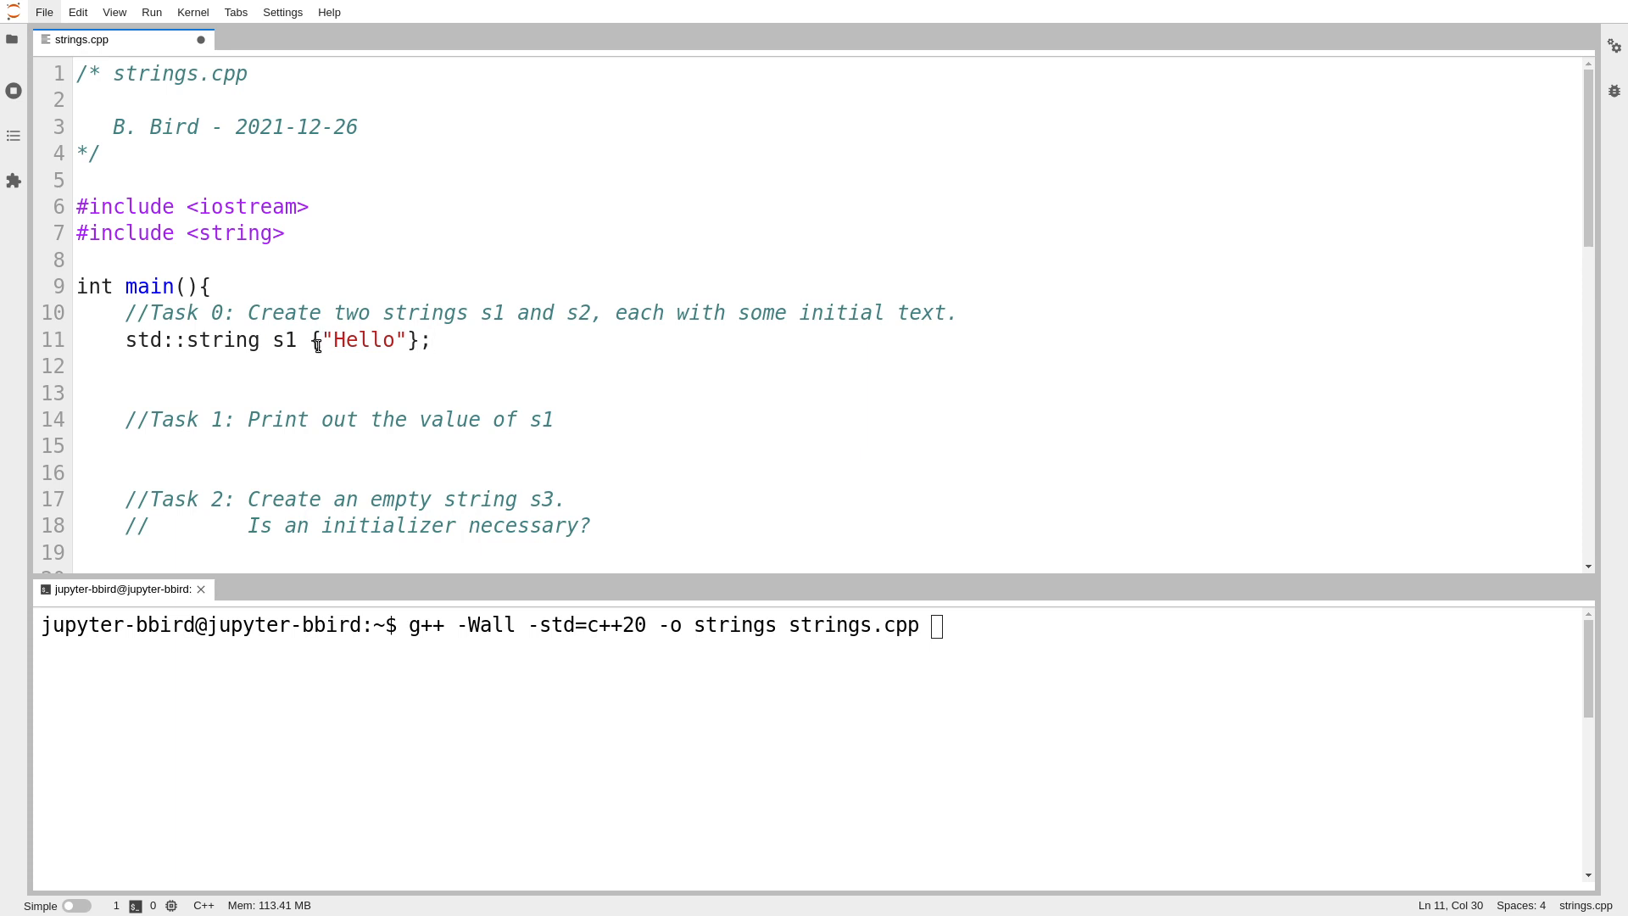
key(ctrl+s)
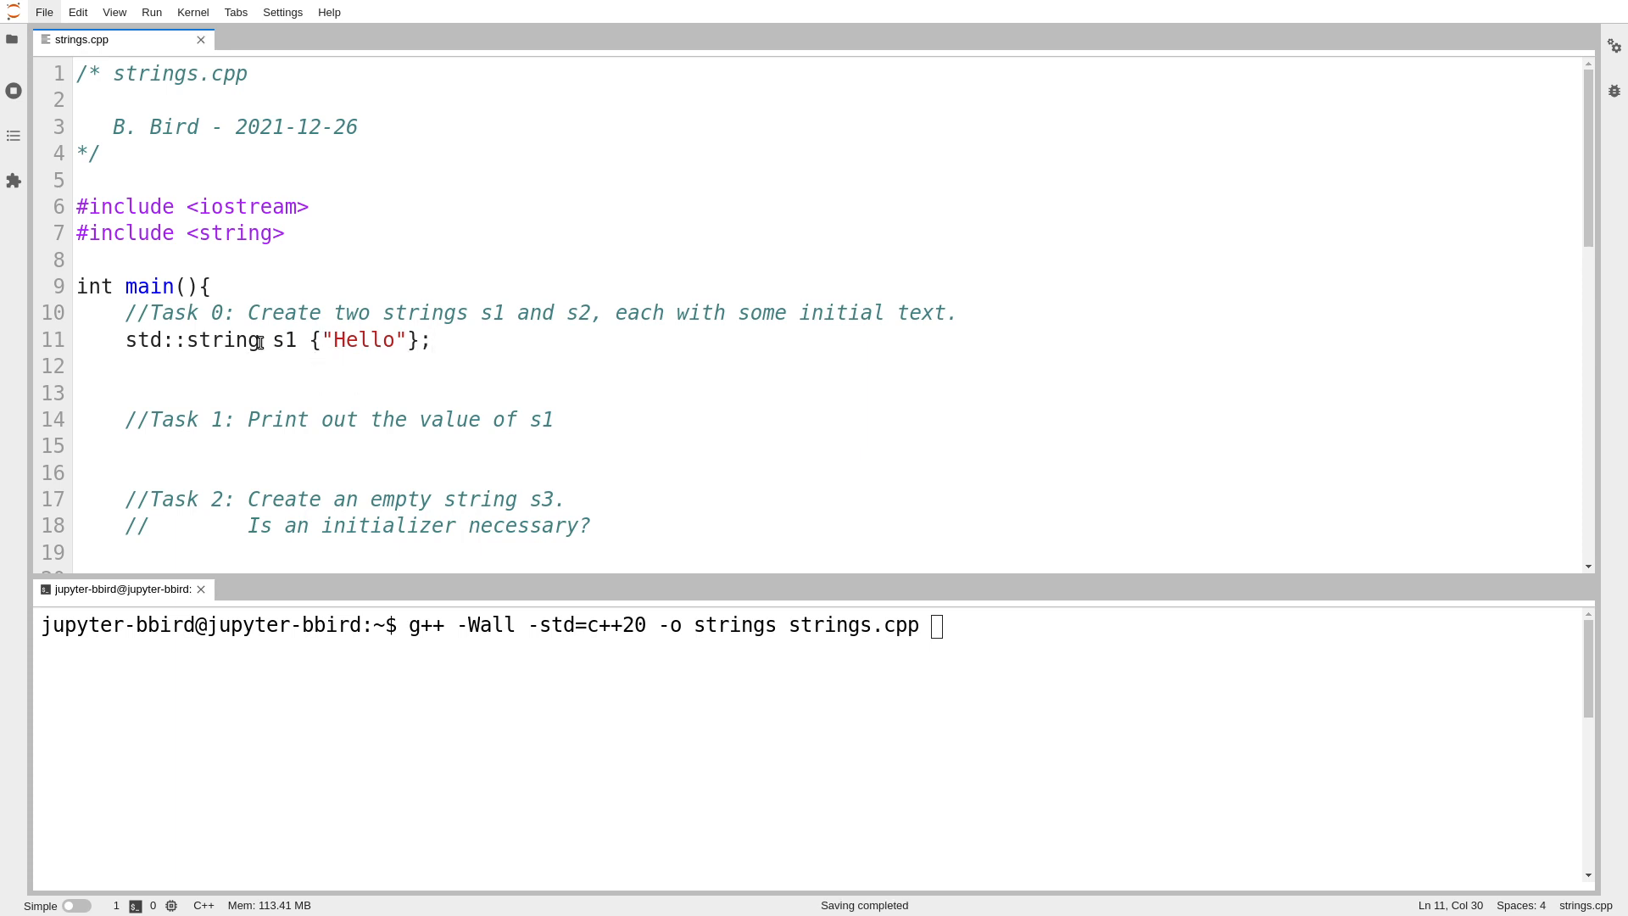
Step: Declare std::string s2 {"World"}; on the line after s1
double_click(362, 339)
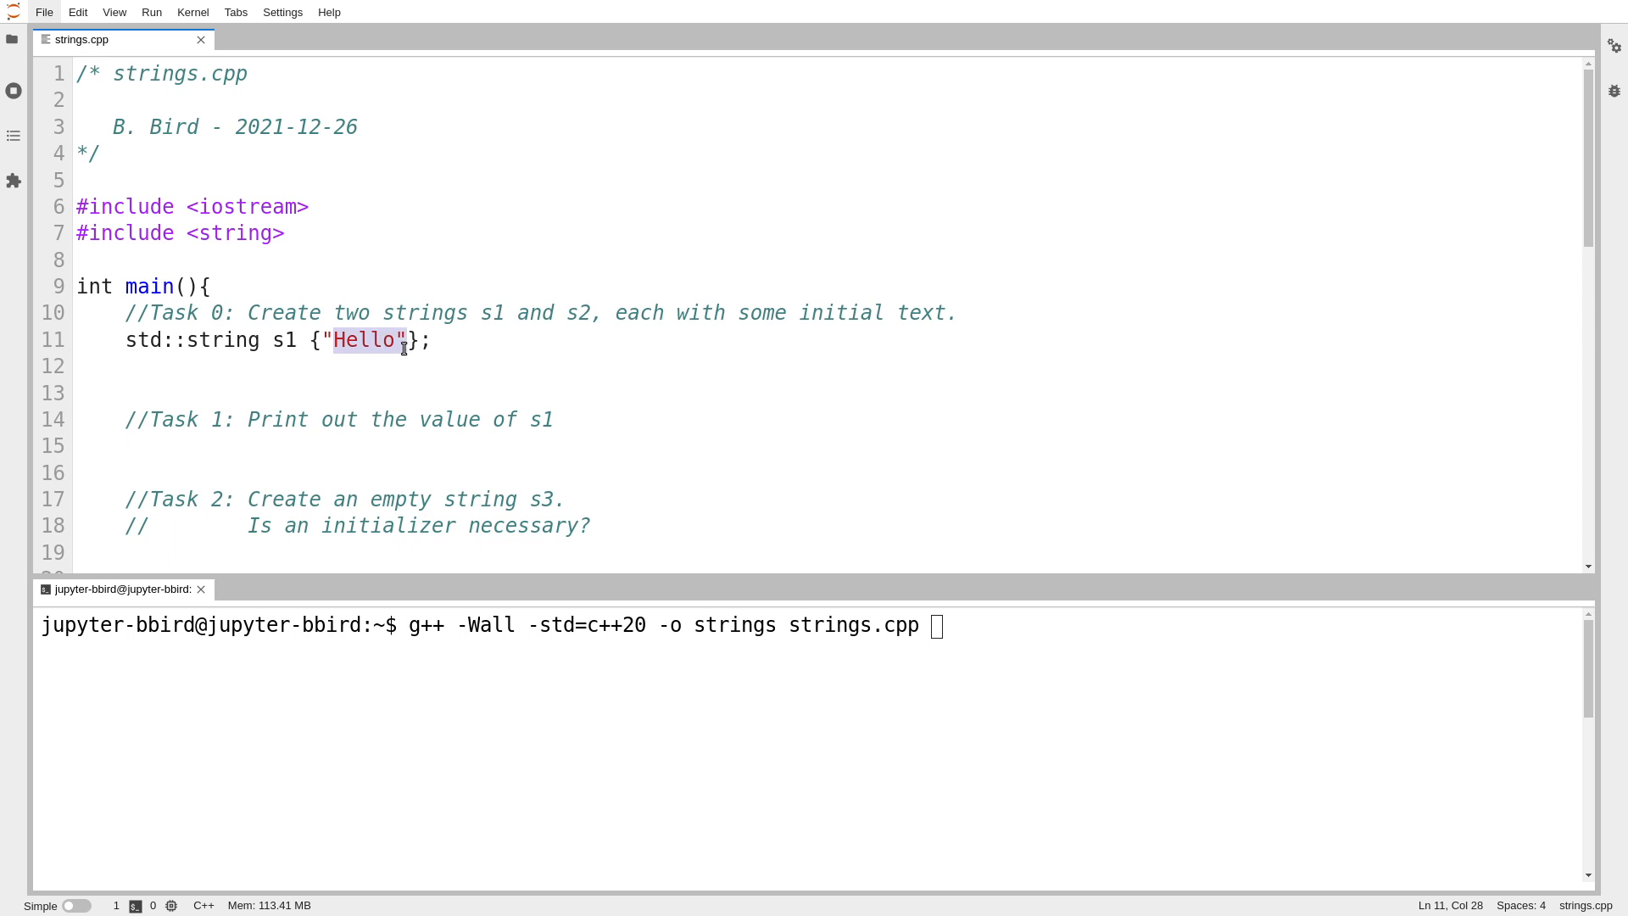
text(std)
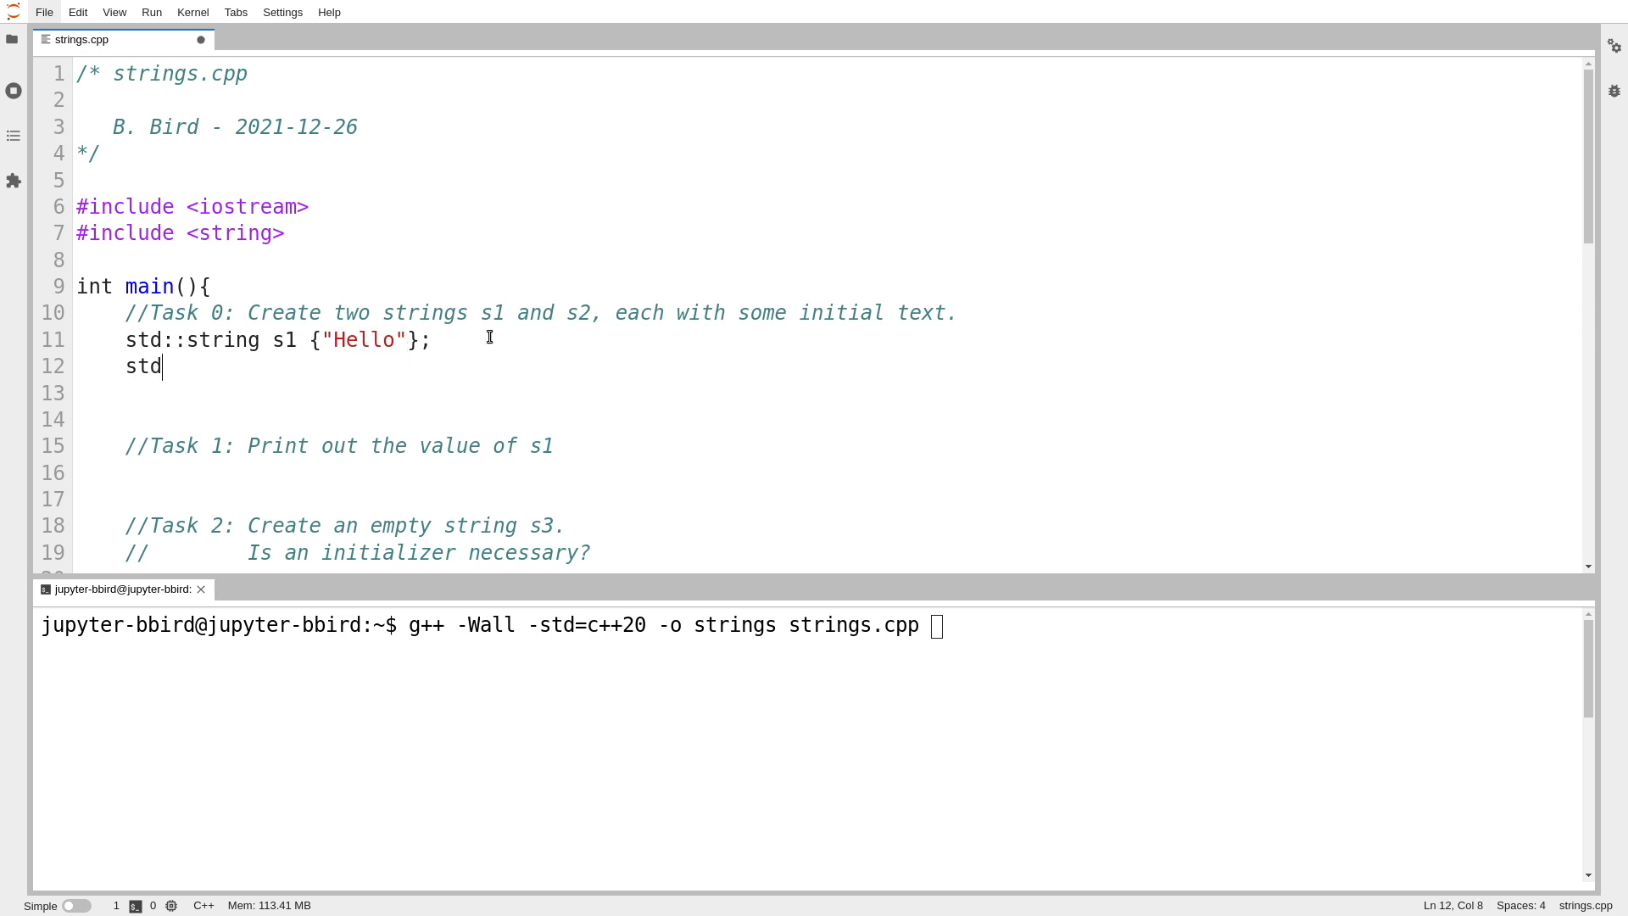
text(::string s2 {)
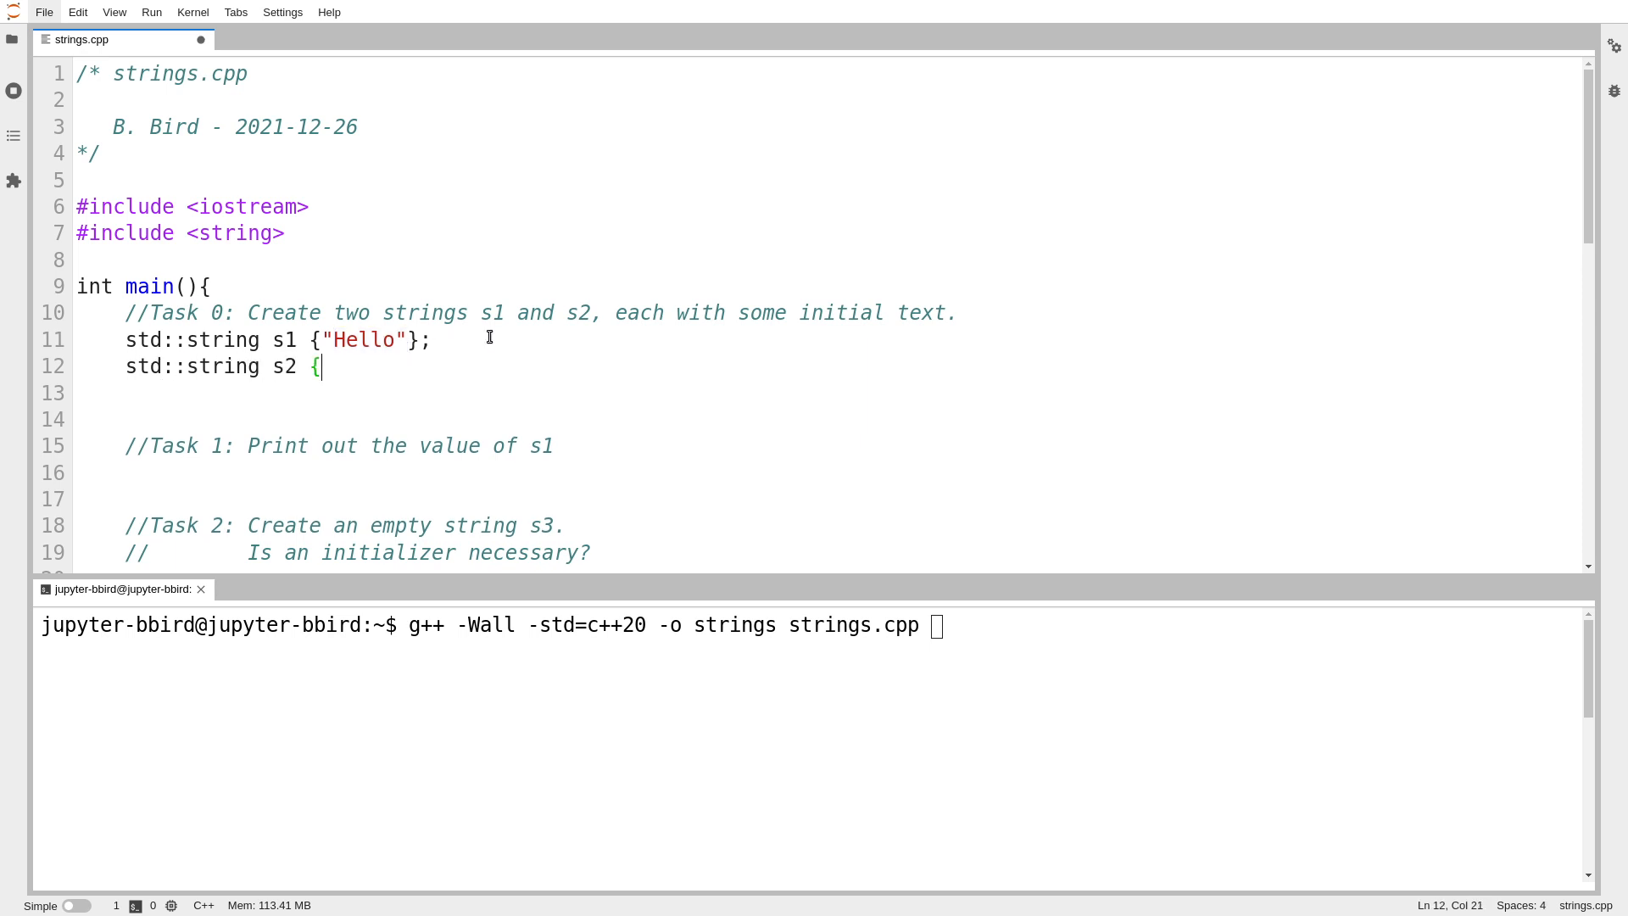
text("World")
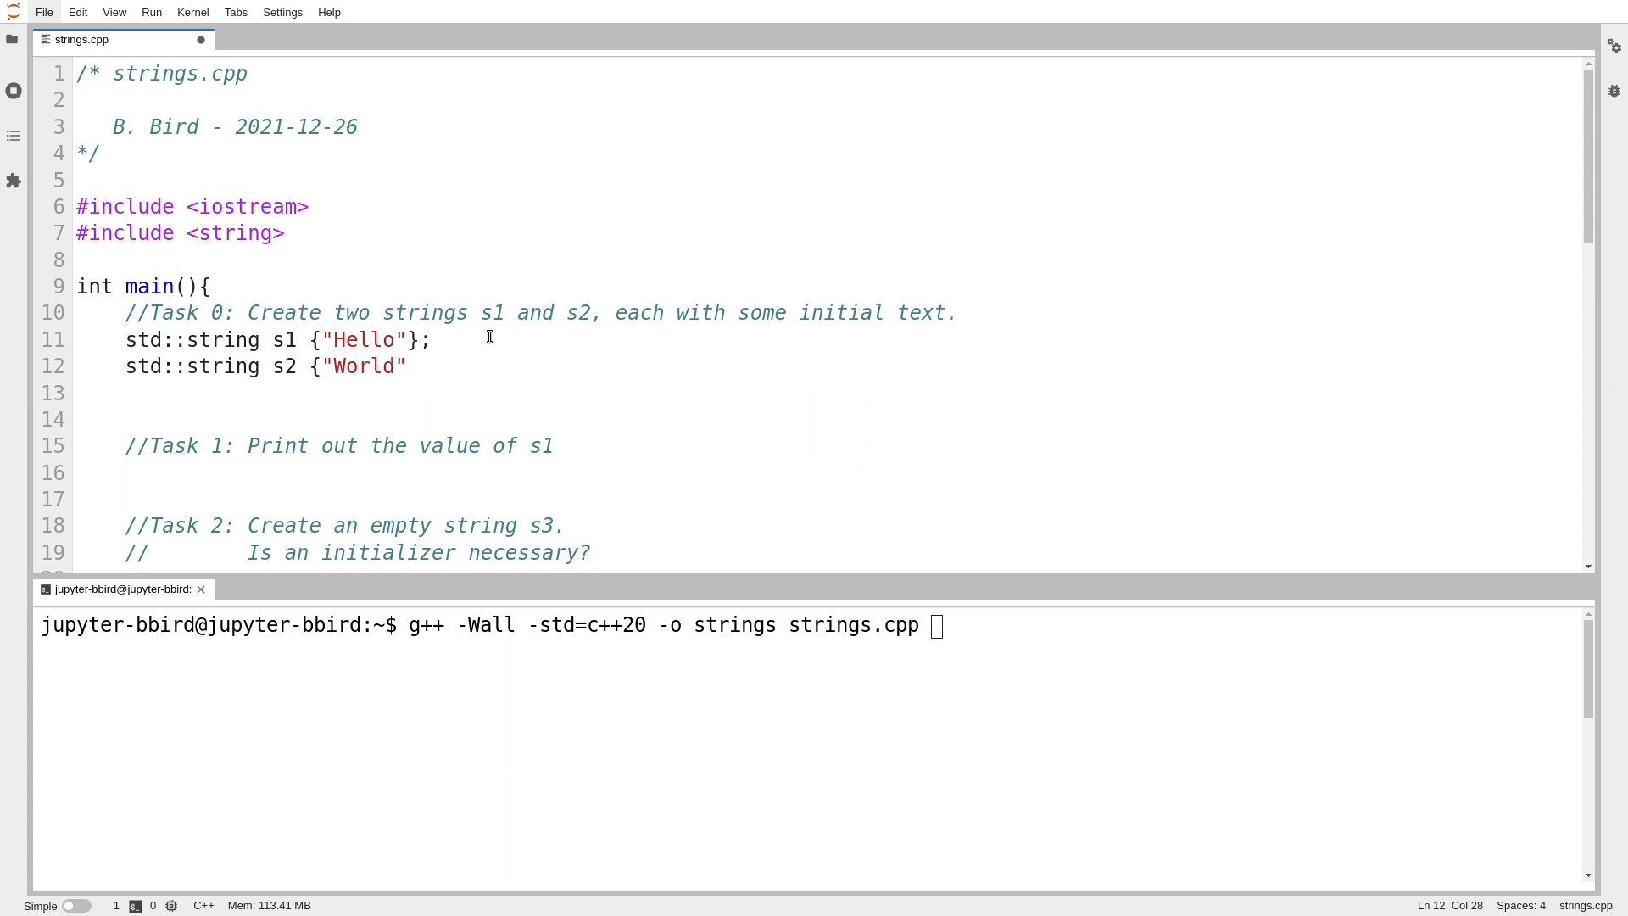
text(};)
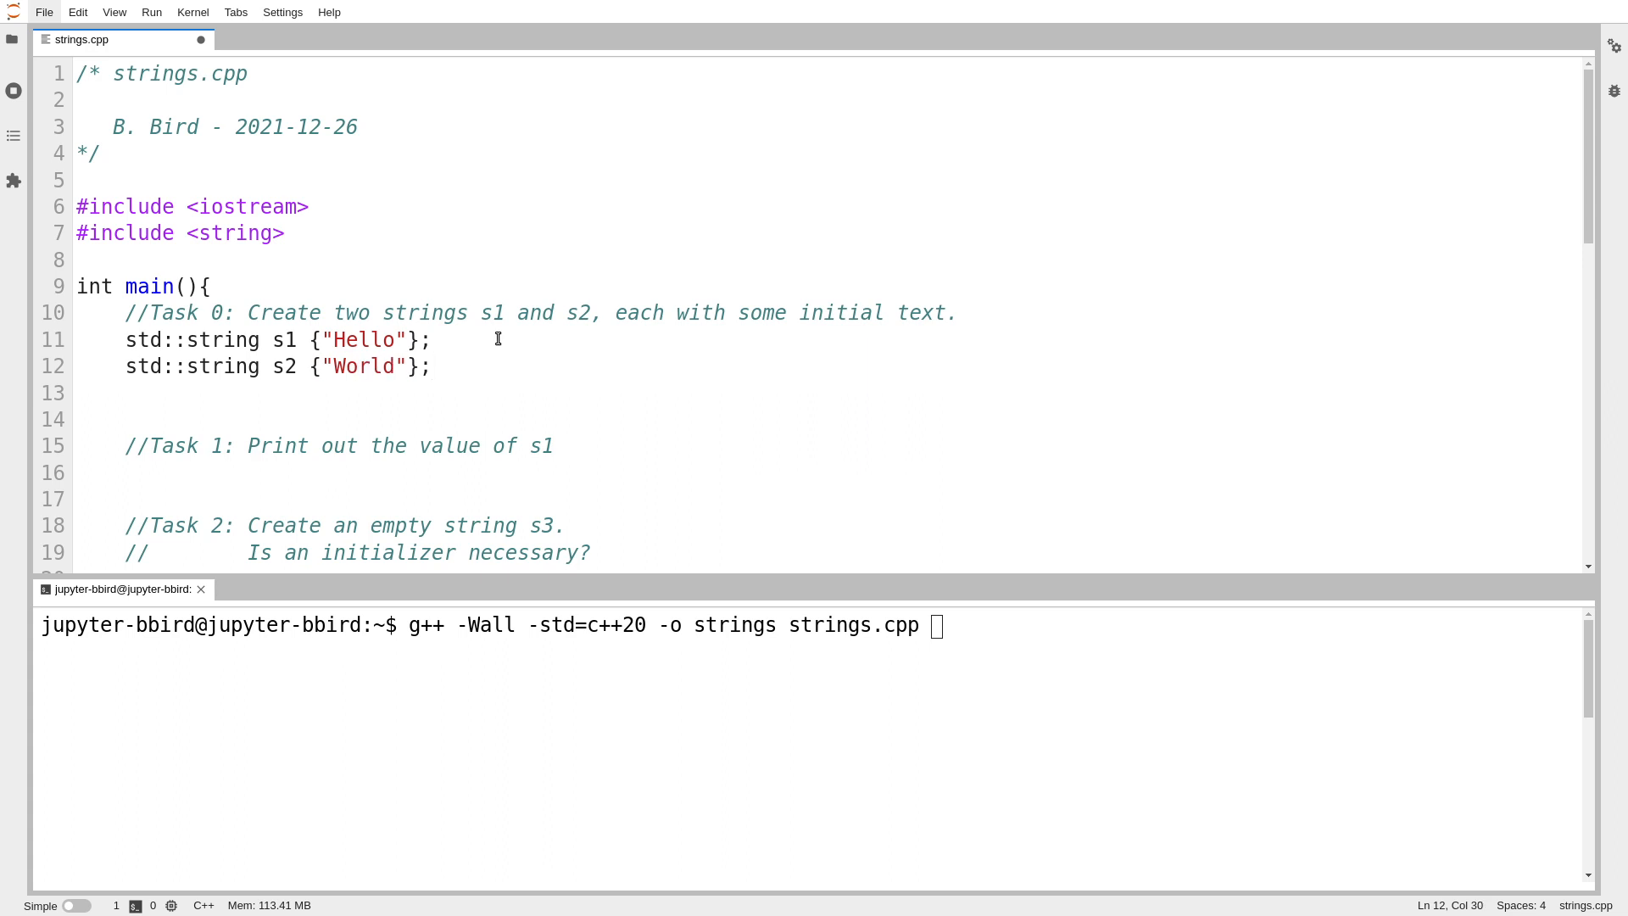
mouse_move(532, 371)
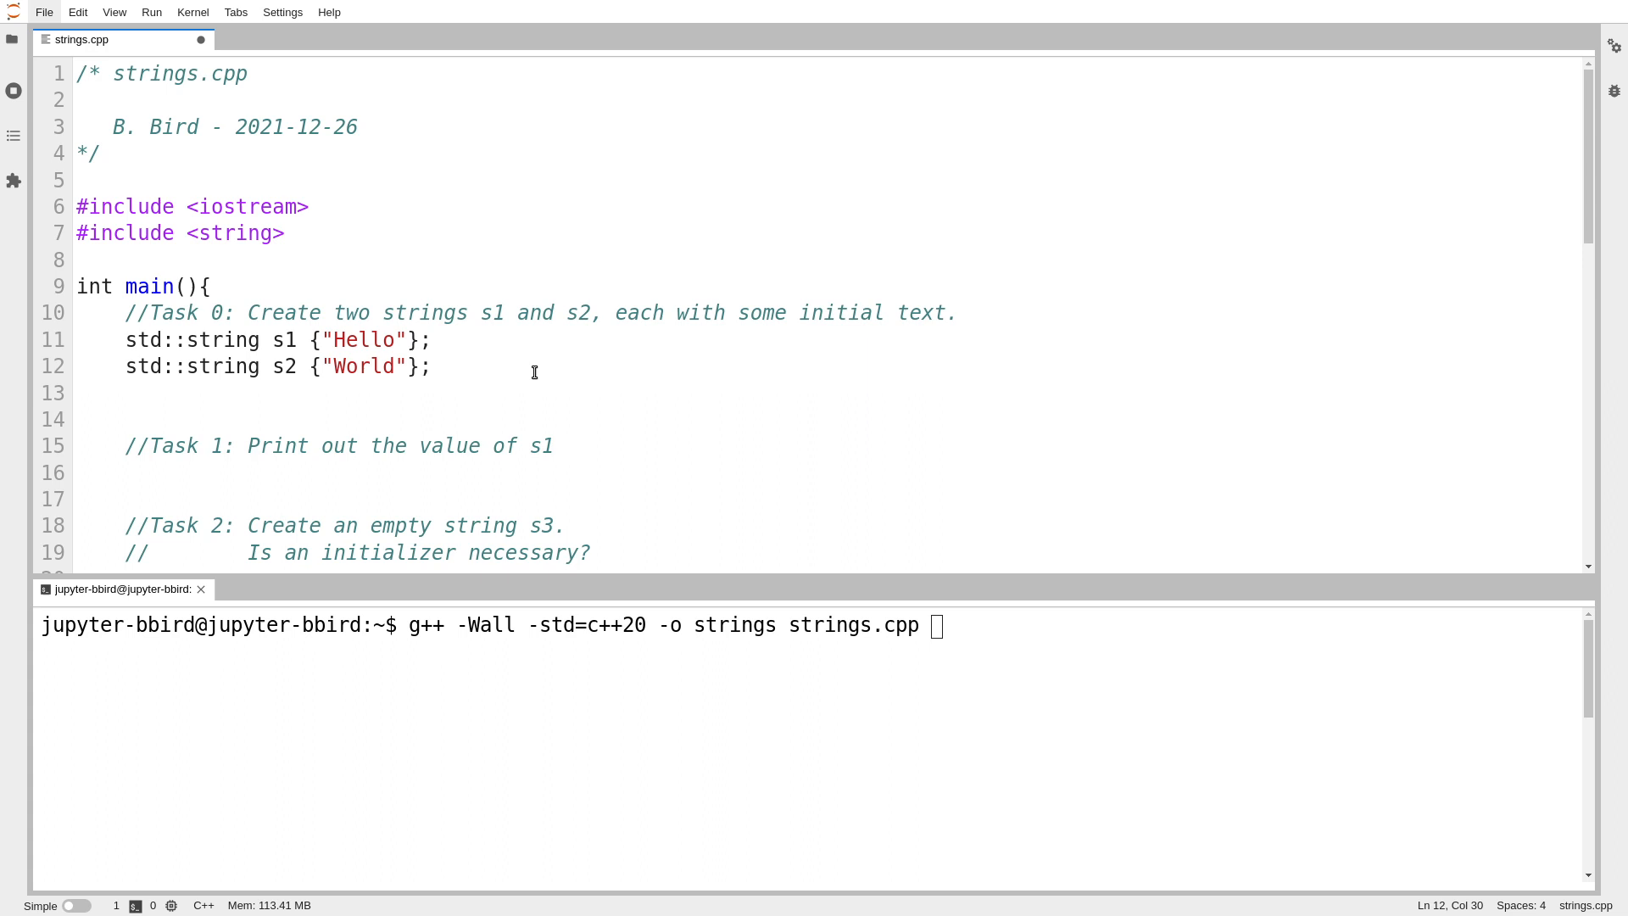
Step: Trim the spacing so the Task 1 comment sits one blank line below the declarations
scroll(down, 3)
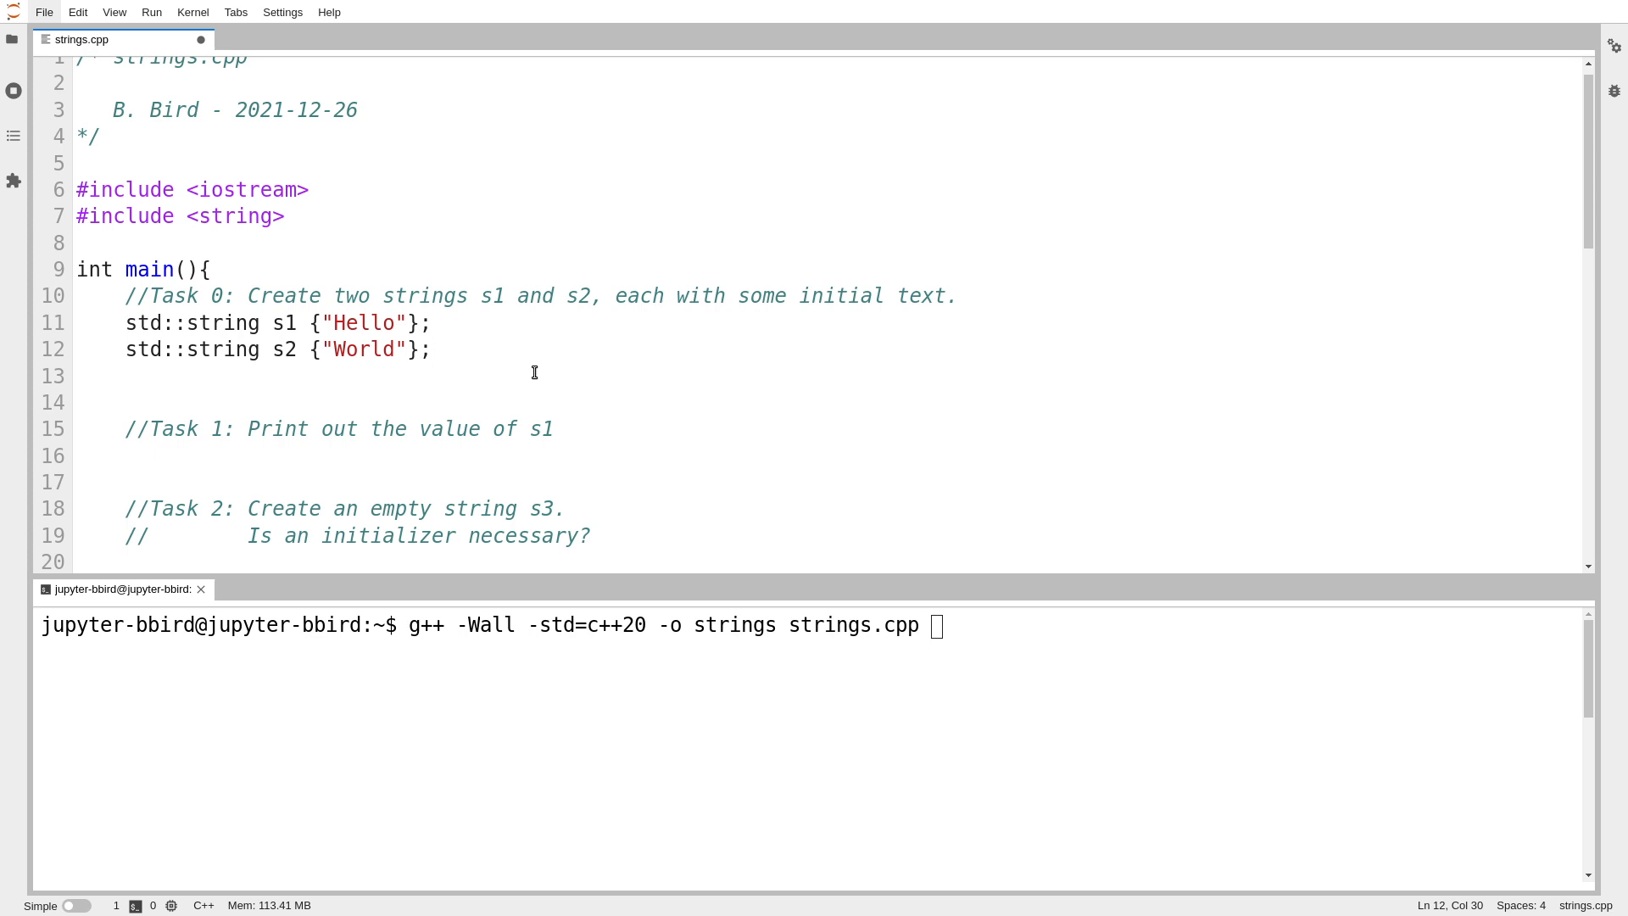
click(433, 350)
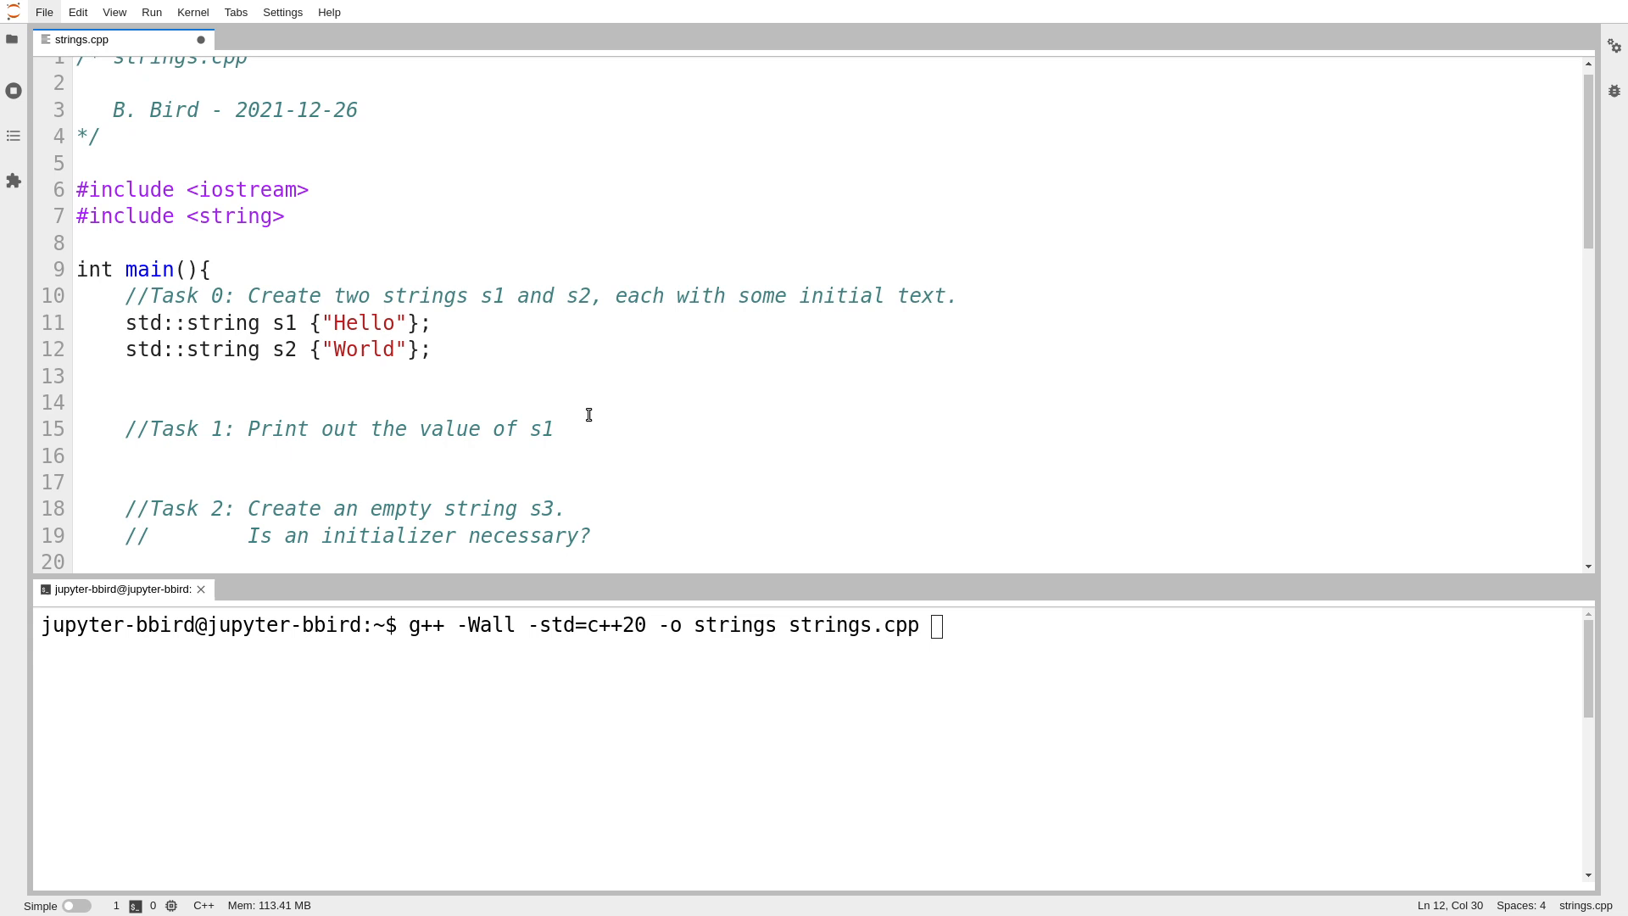
click(614, 431)
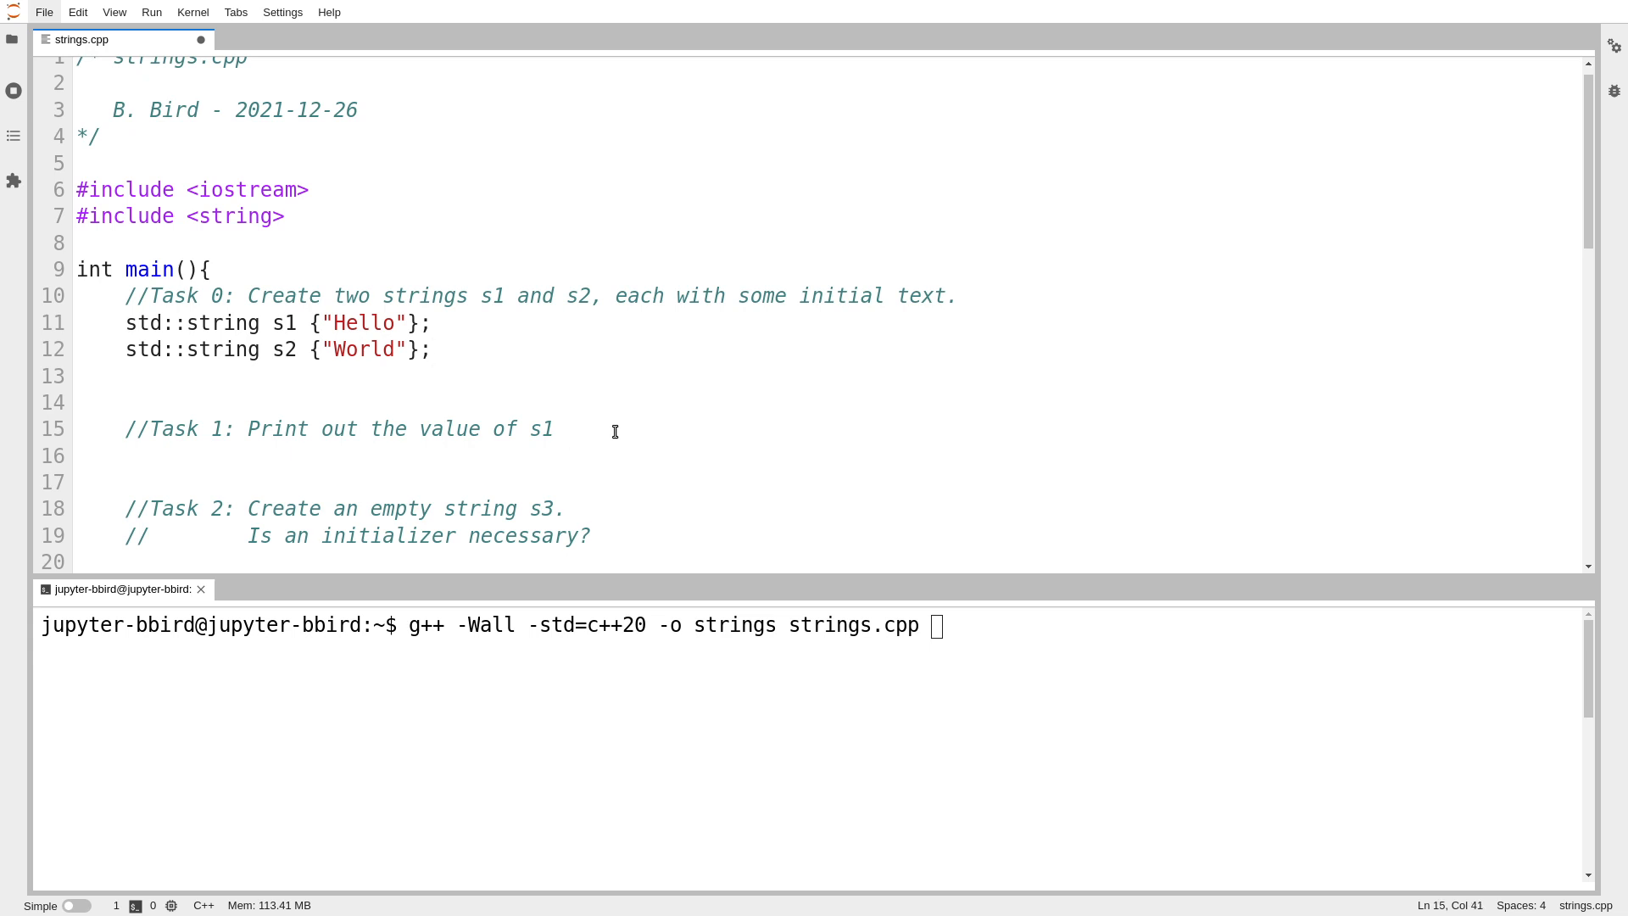
click(566, 429)
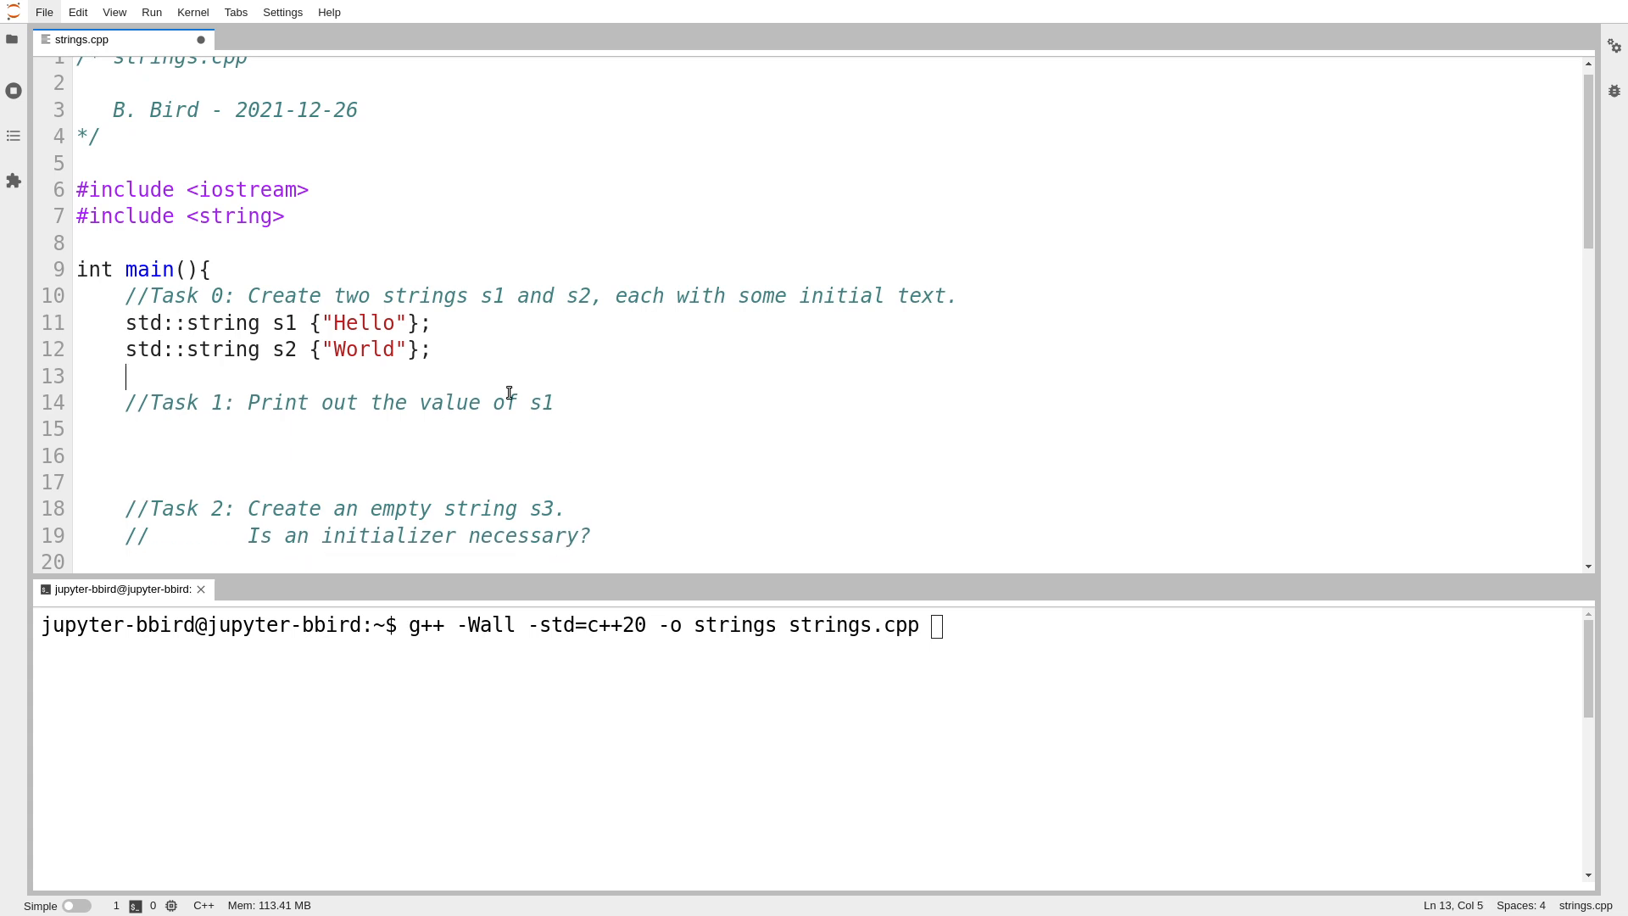
Step: Under Task 1 write std::cout printing s1 inside brackets with std::endl, and save the file
click(436, 431)
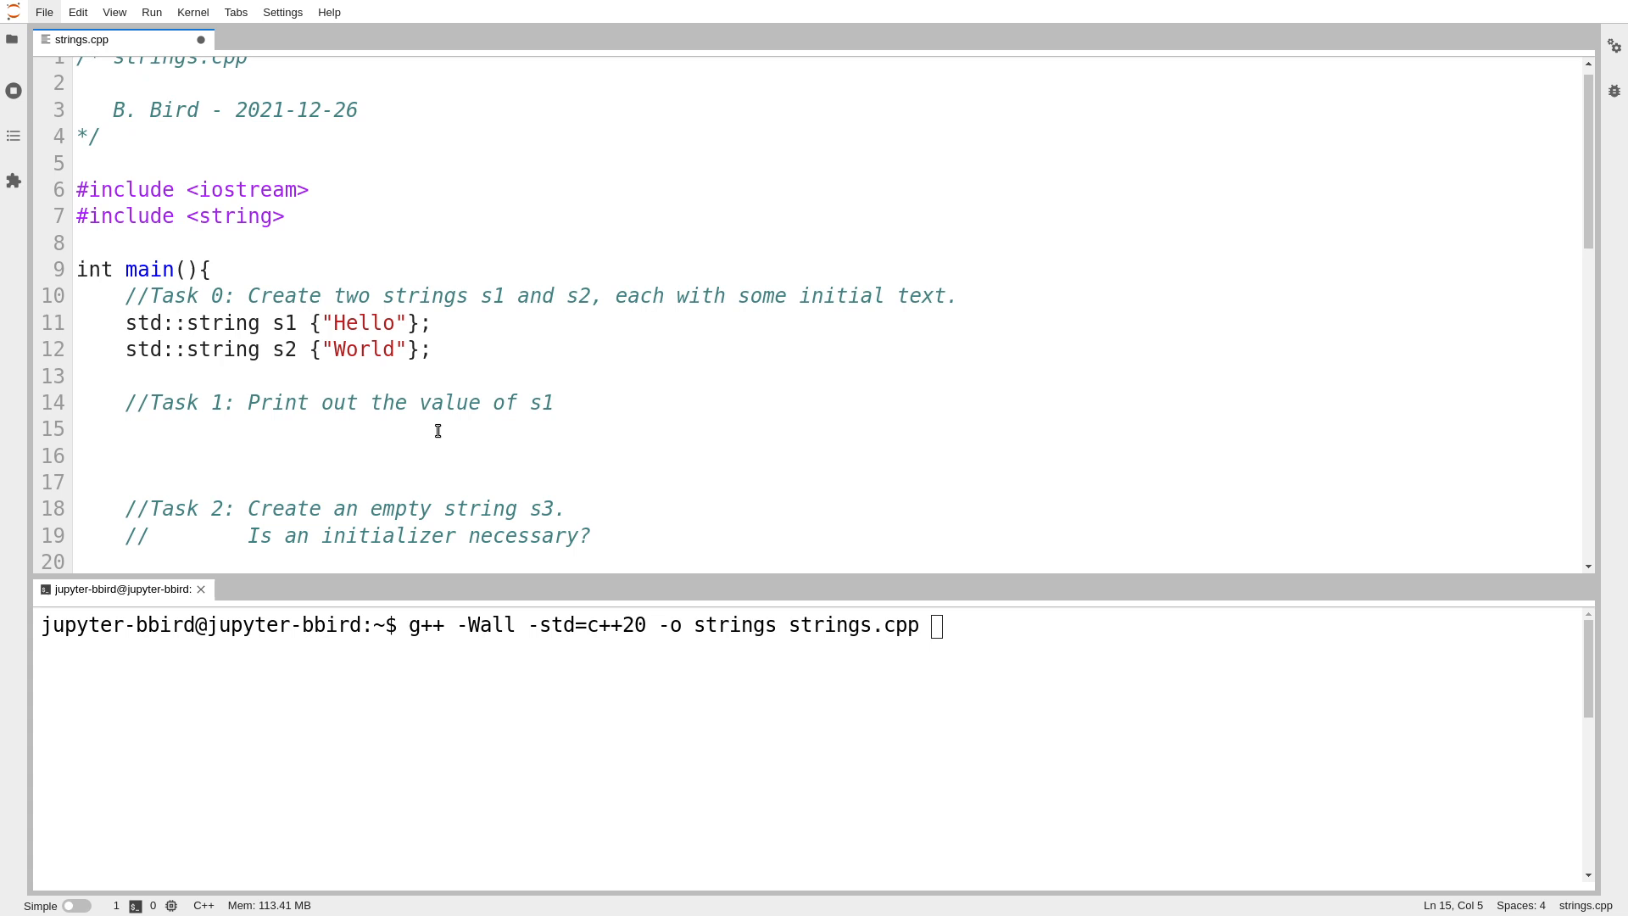
click(126, 429)
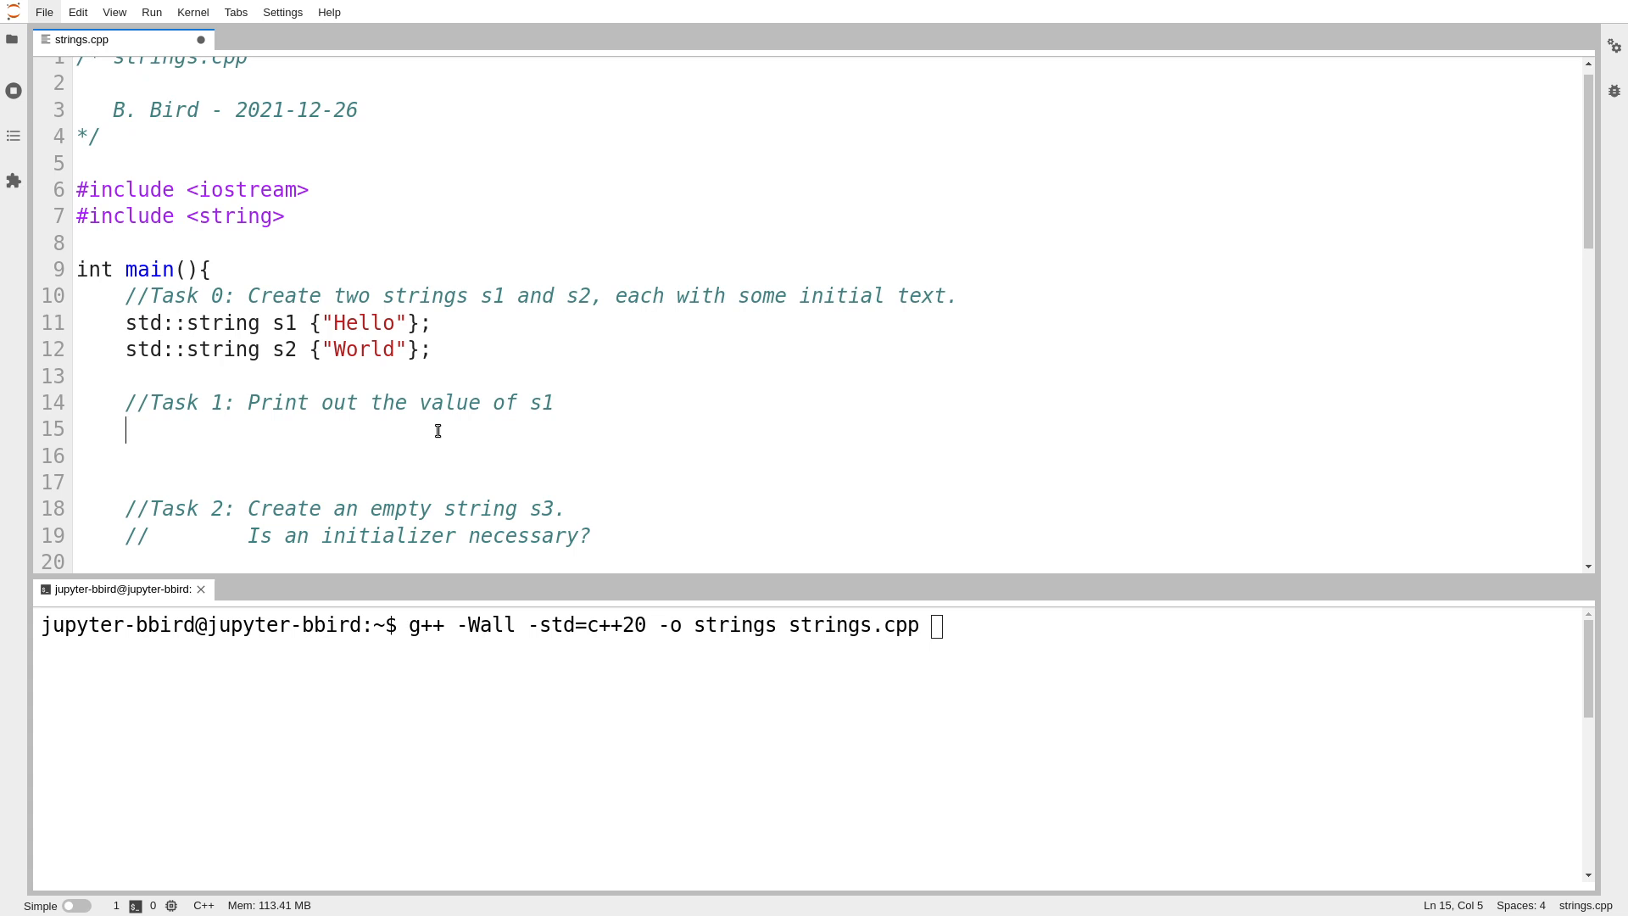
text(std::cout)
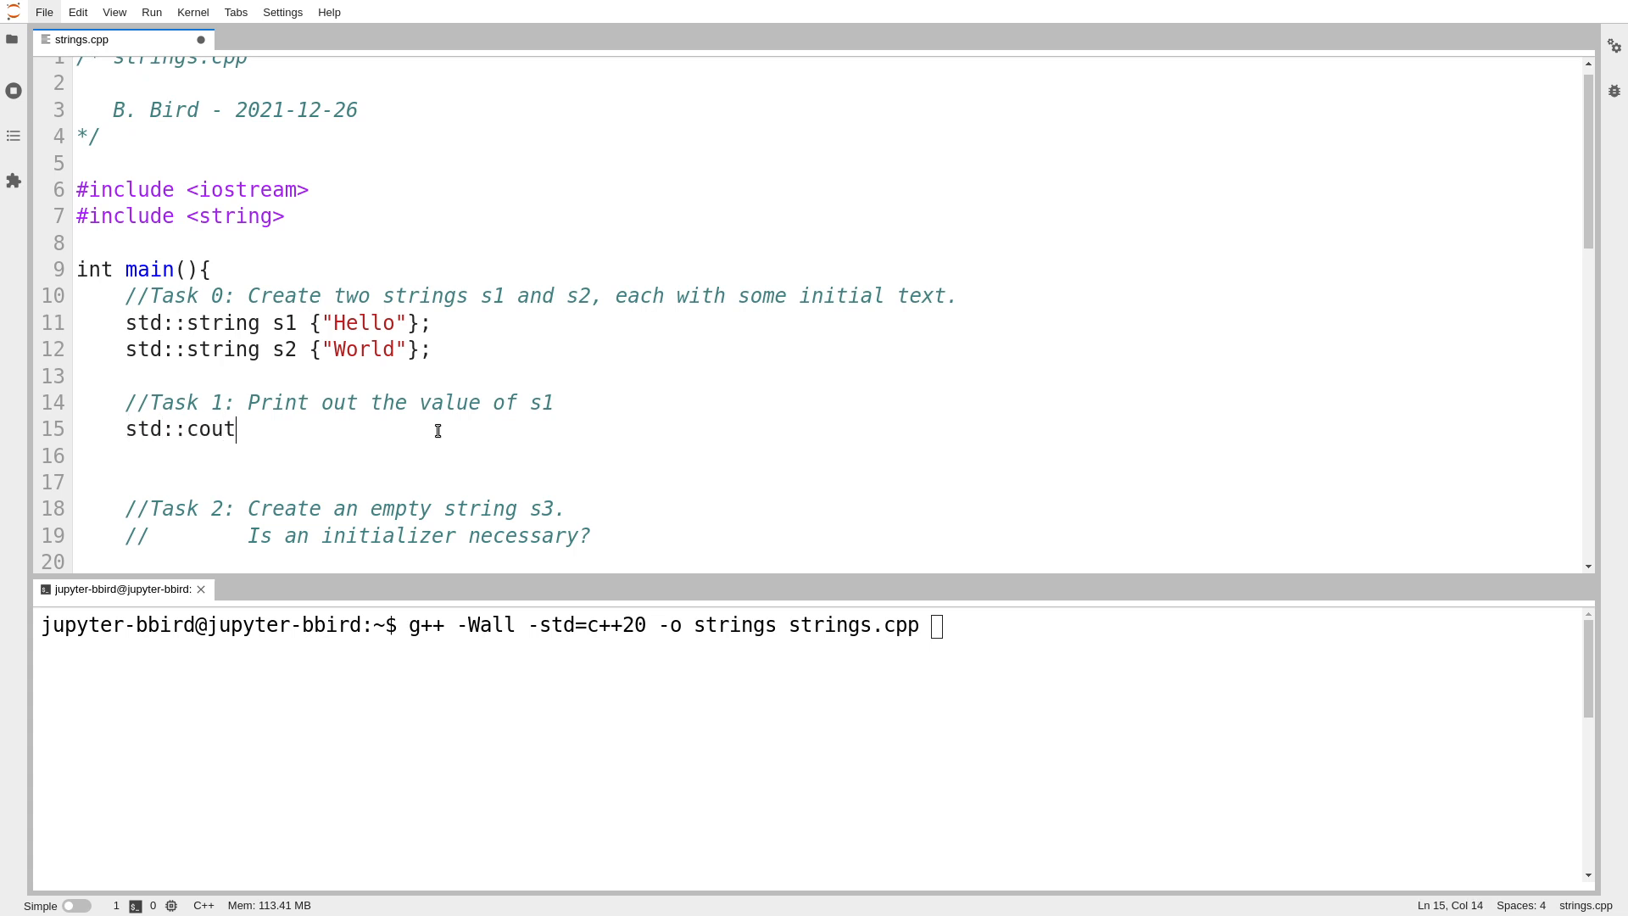
text(<< "S)
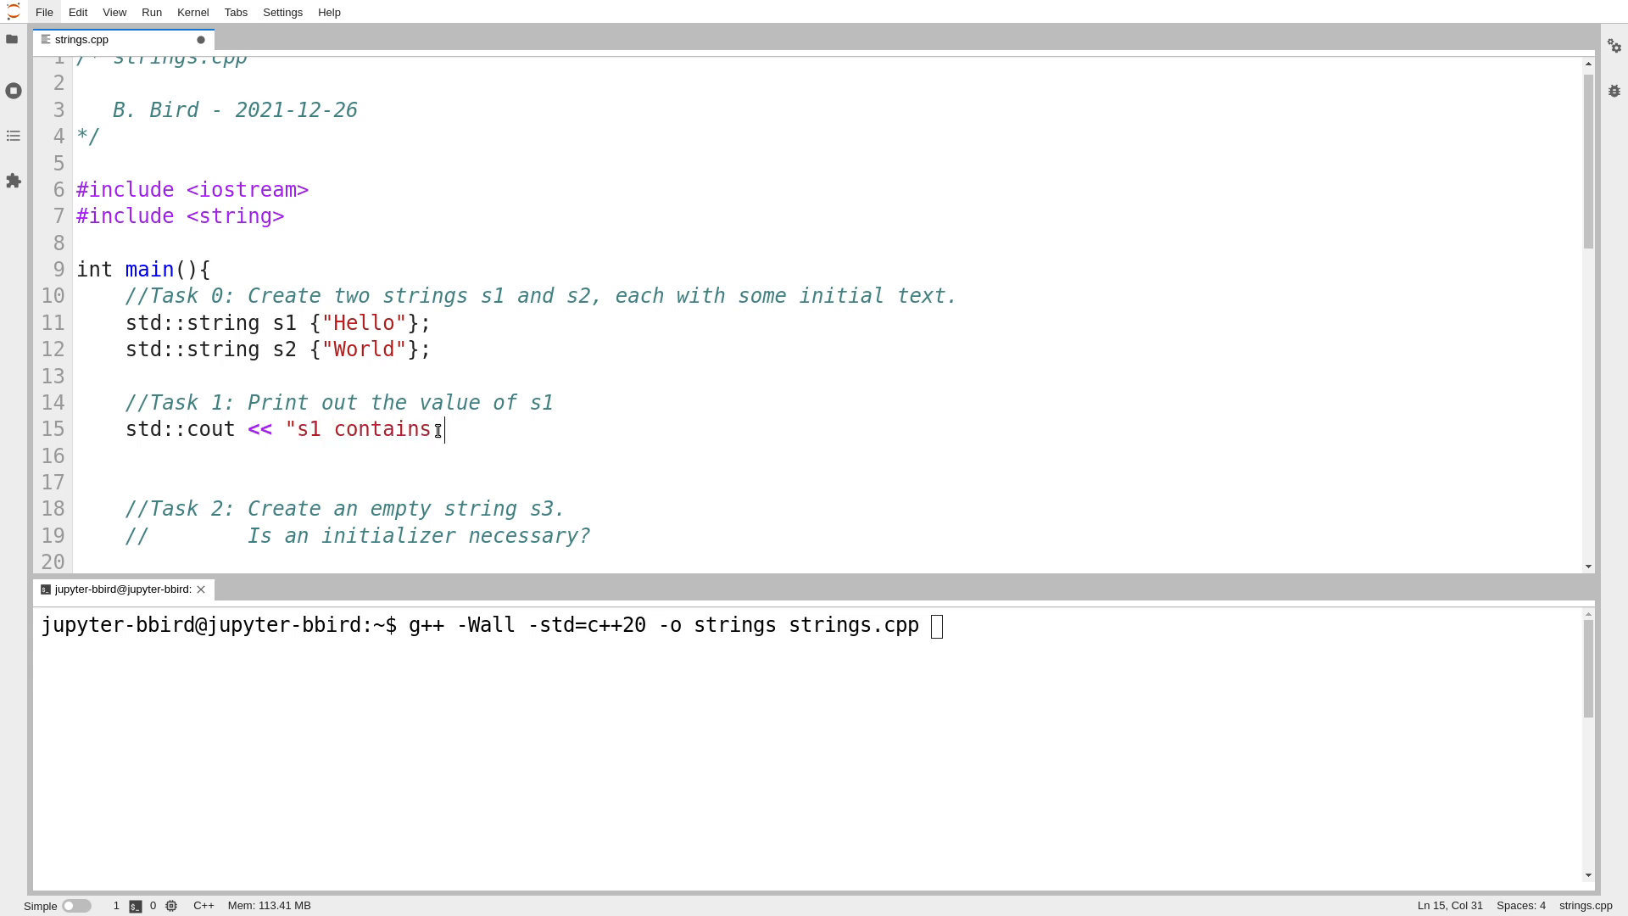
text([" <<)
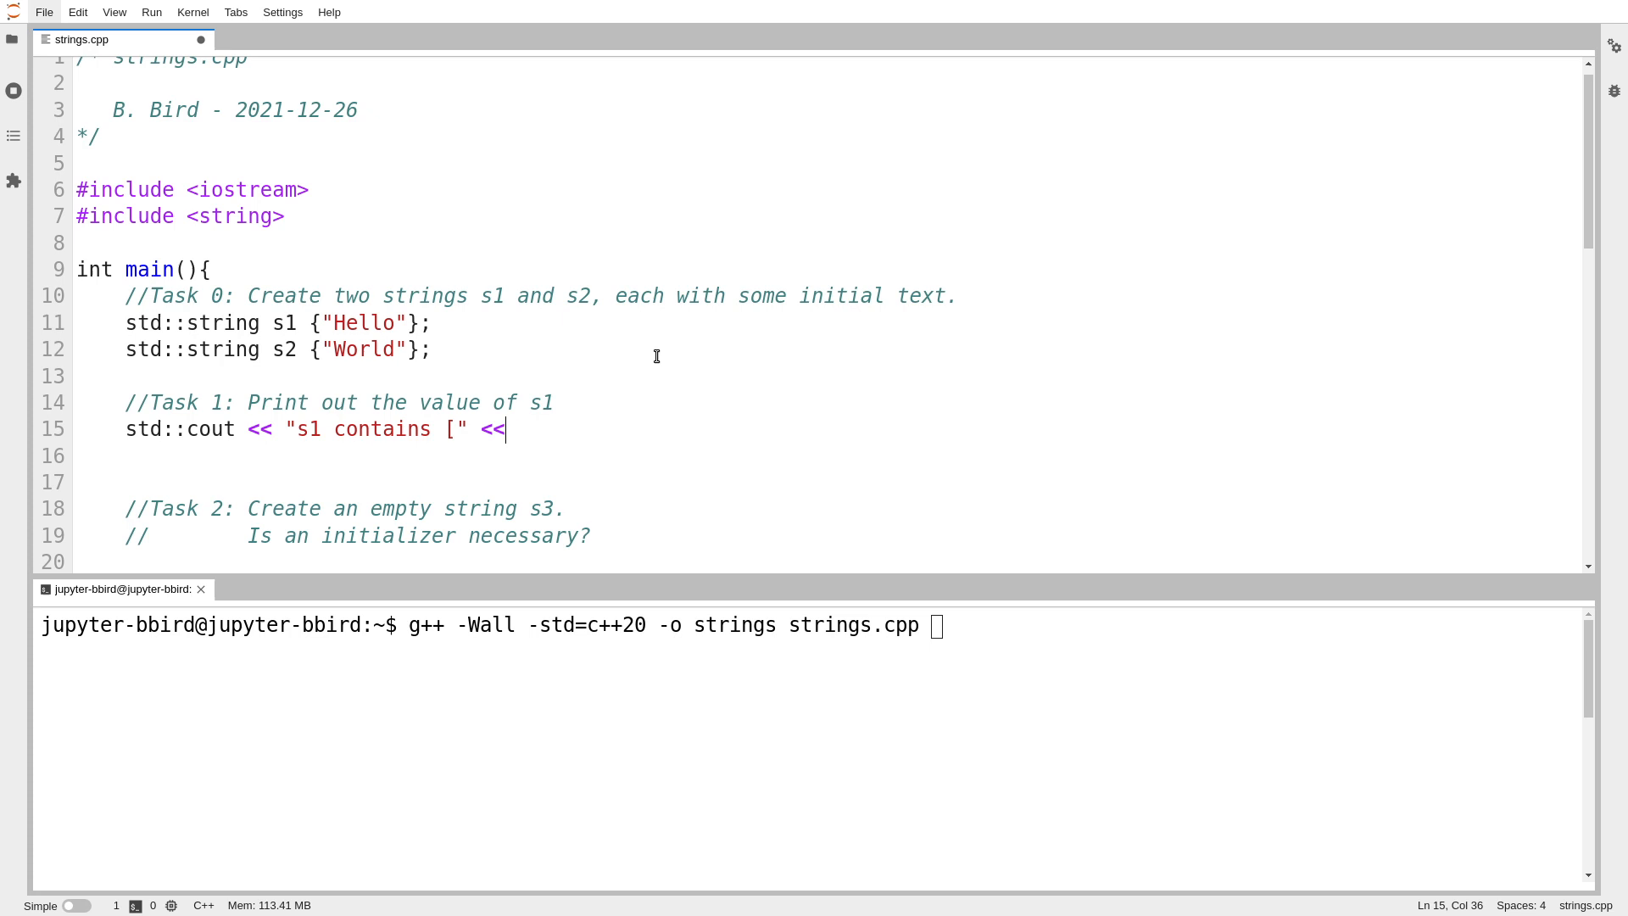
text(s1 << ")
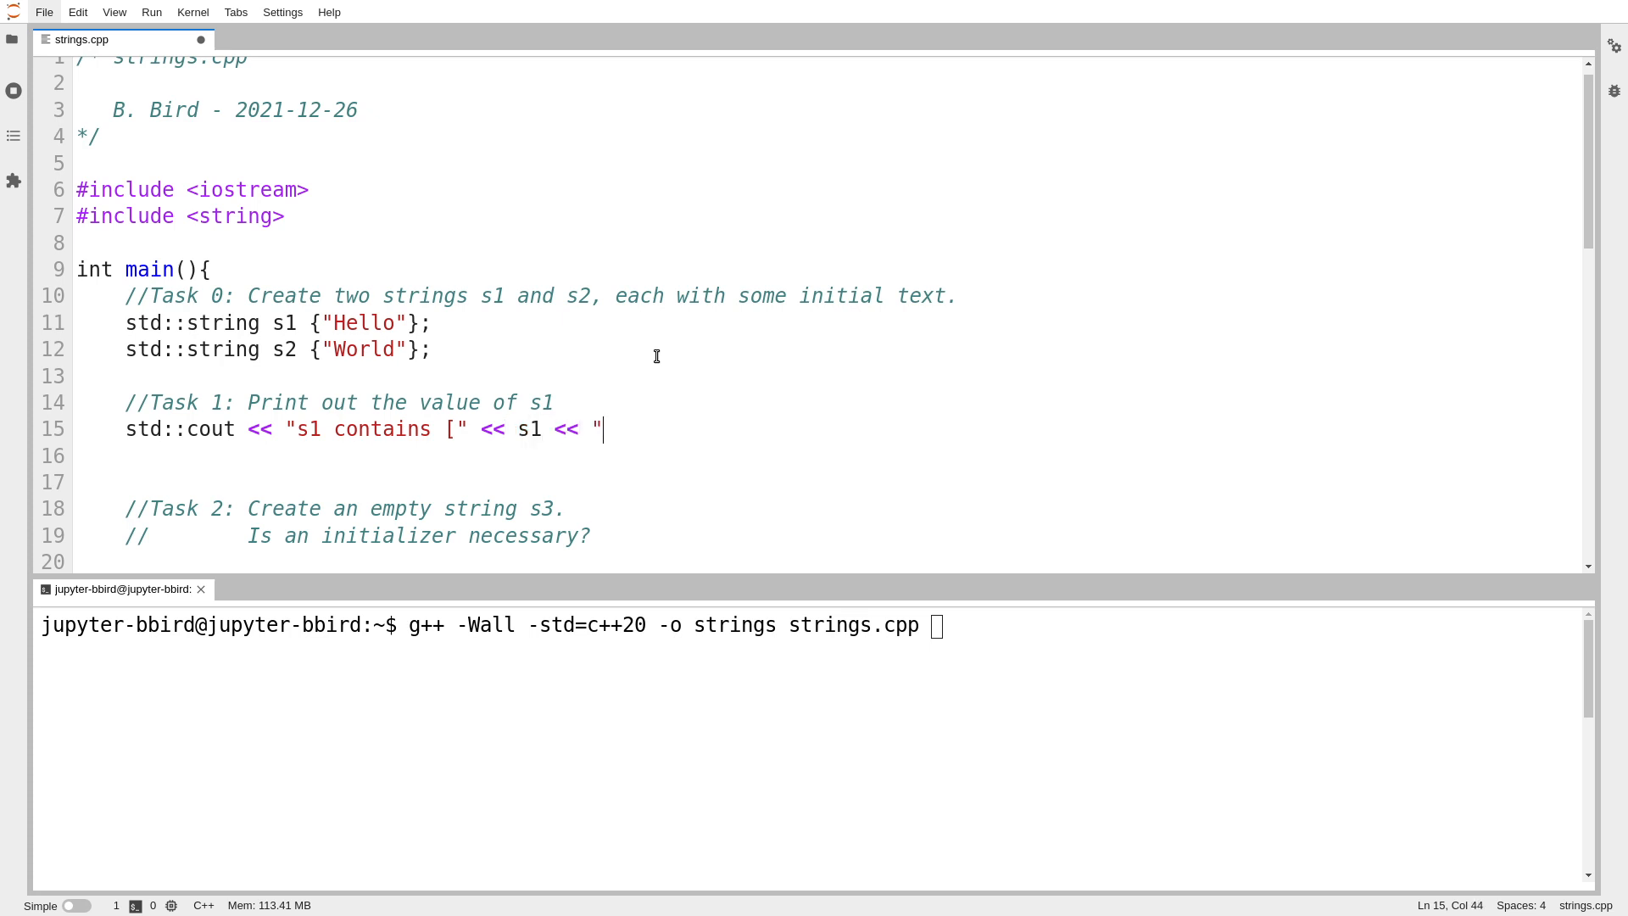
text(]" << st)
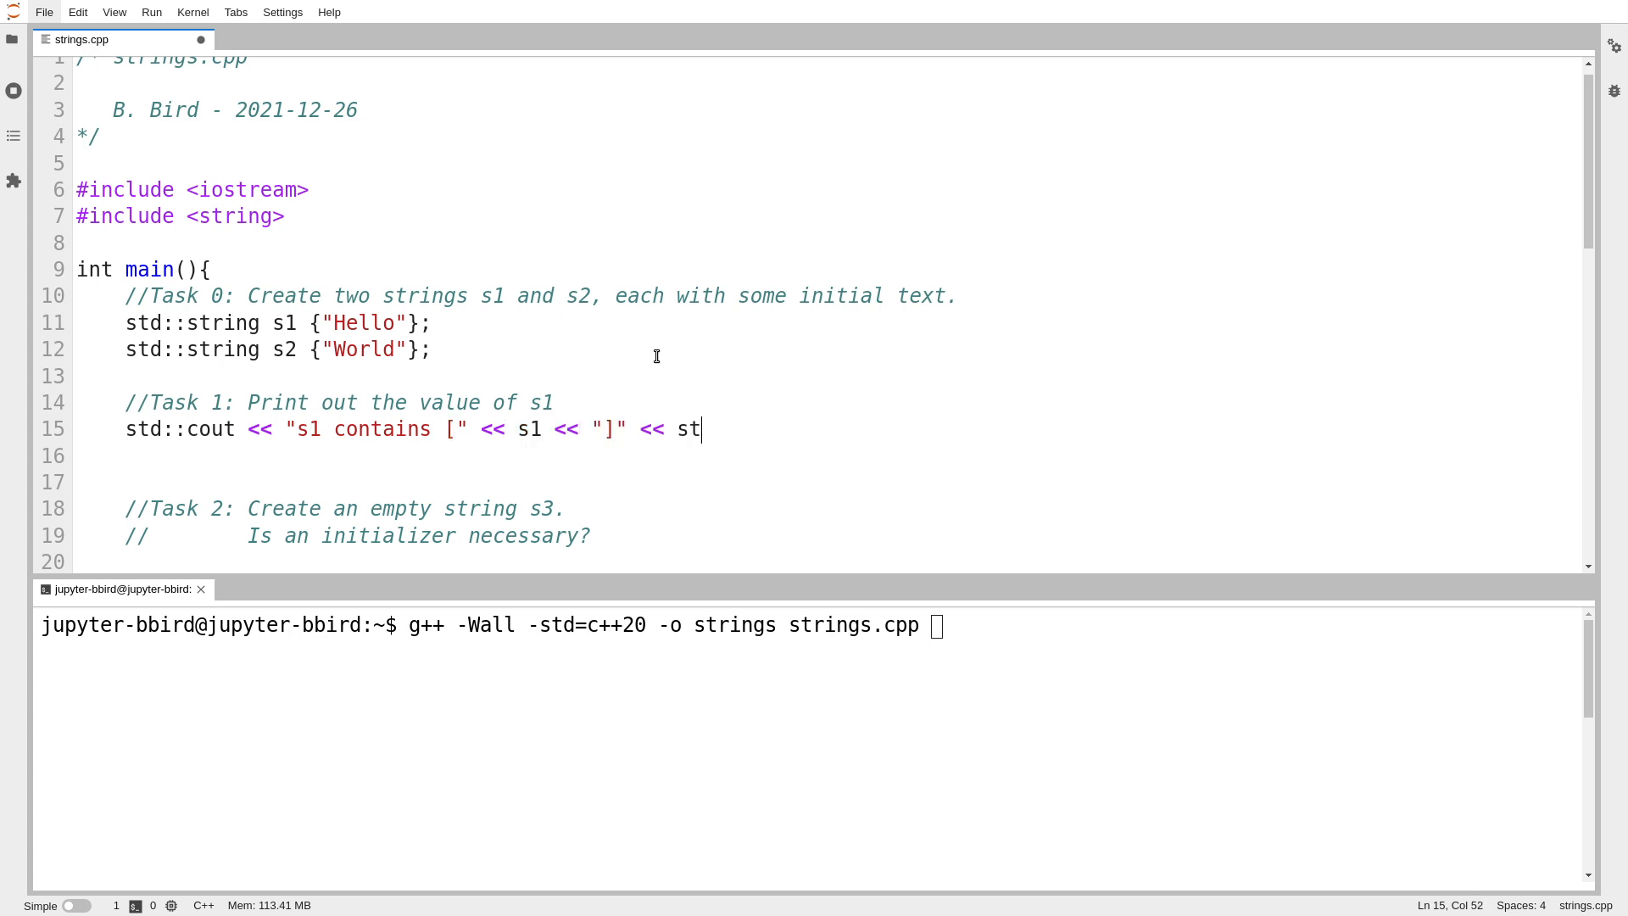
text(d::endl;)
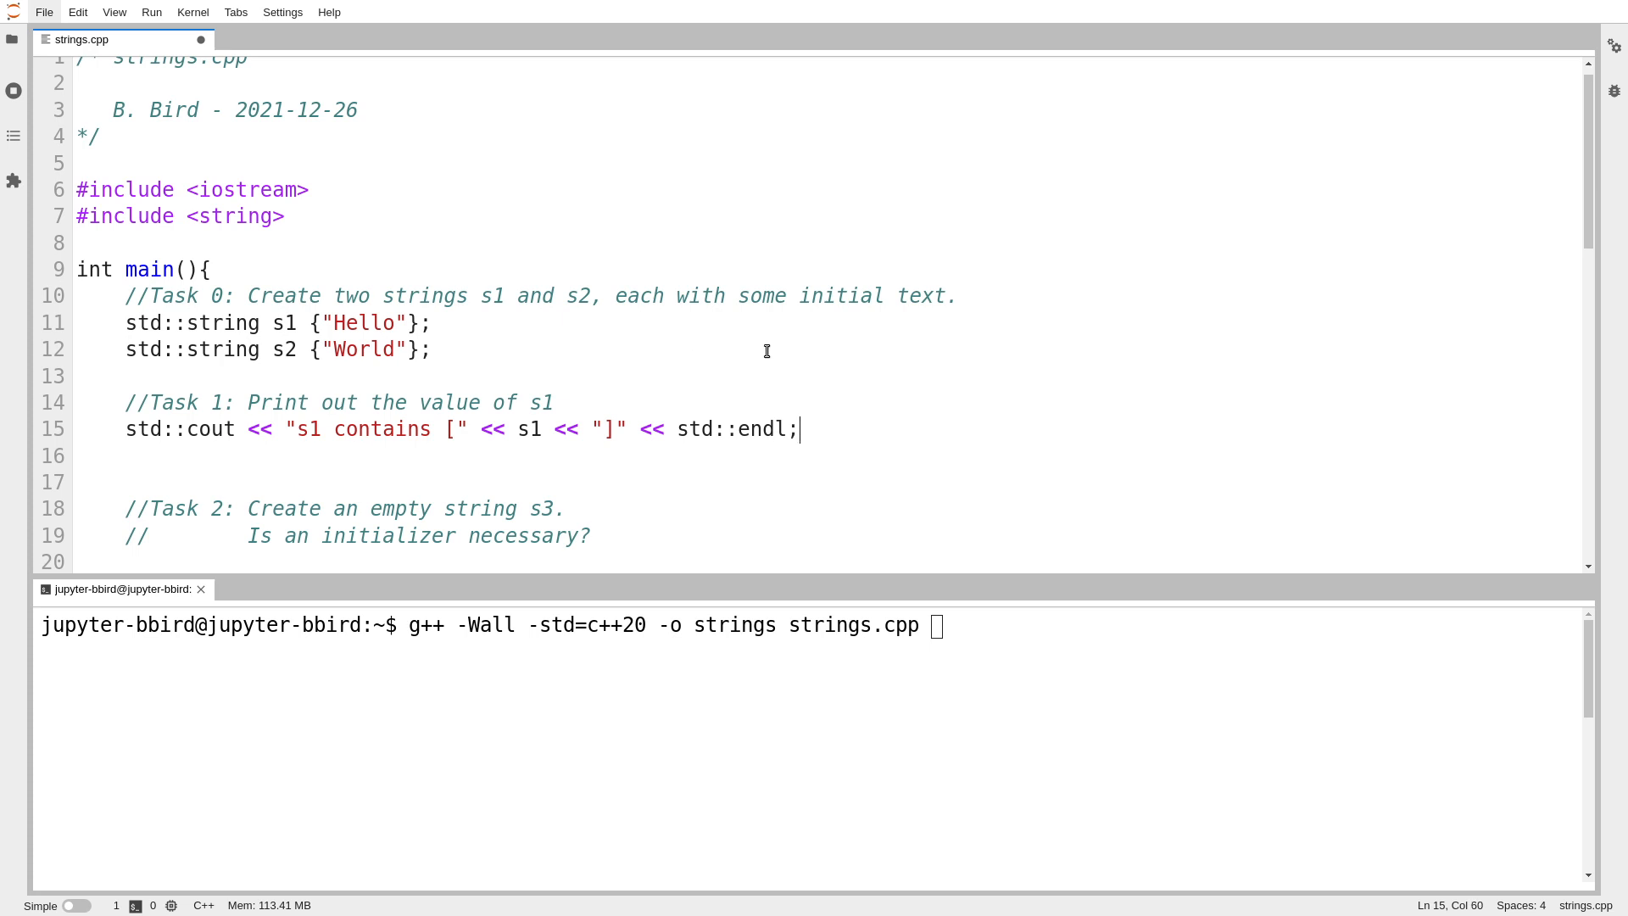
key(ctrl+s)
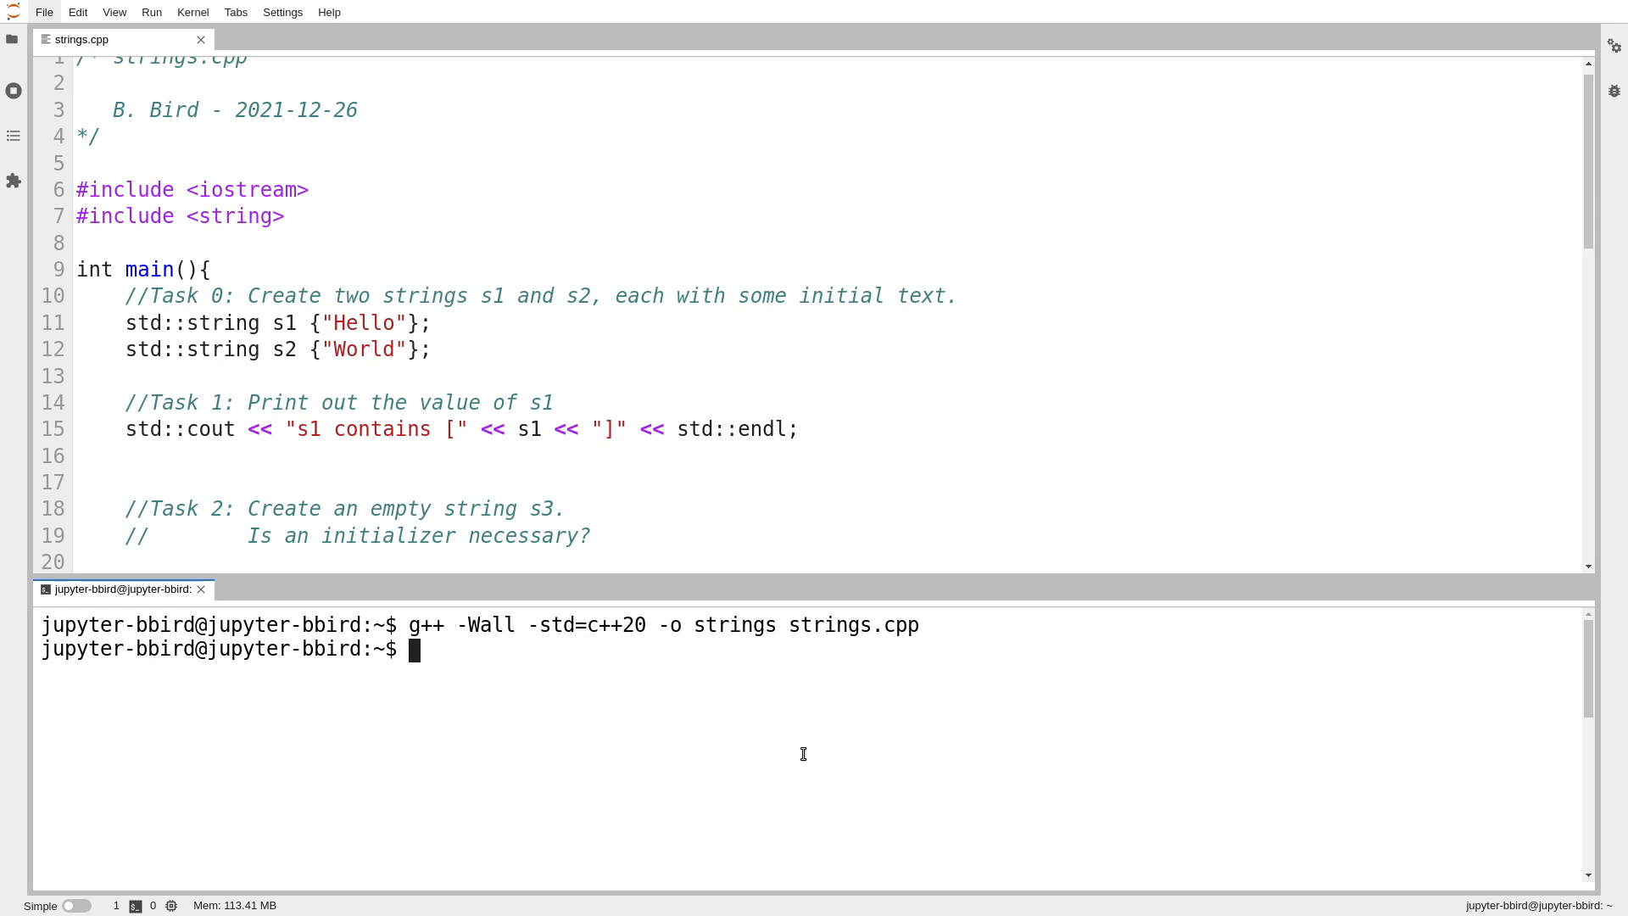
Step: Run ./strings in the terminal to print s1 contains [Hello]
text(./str)
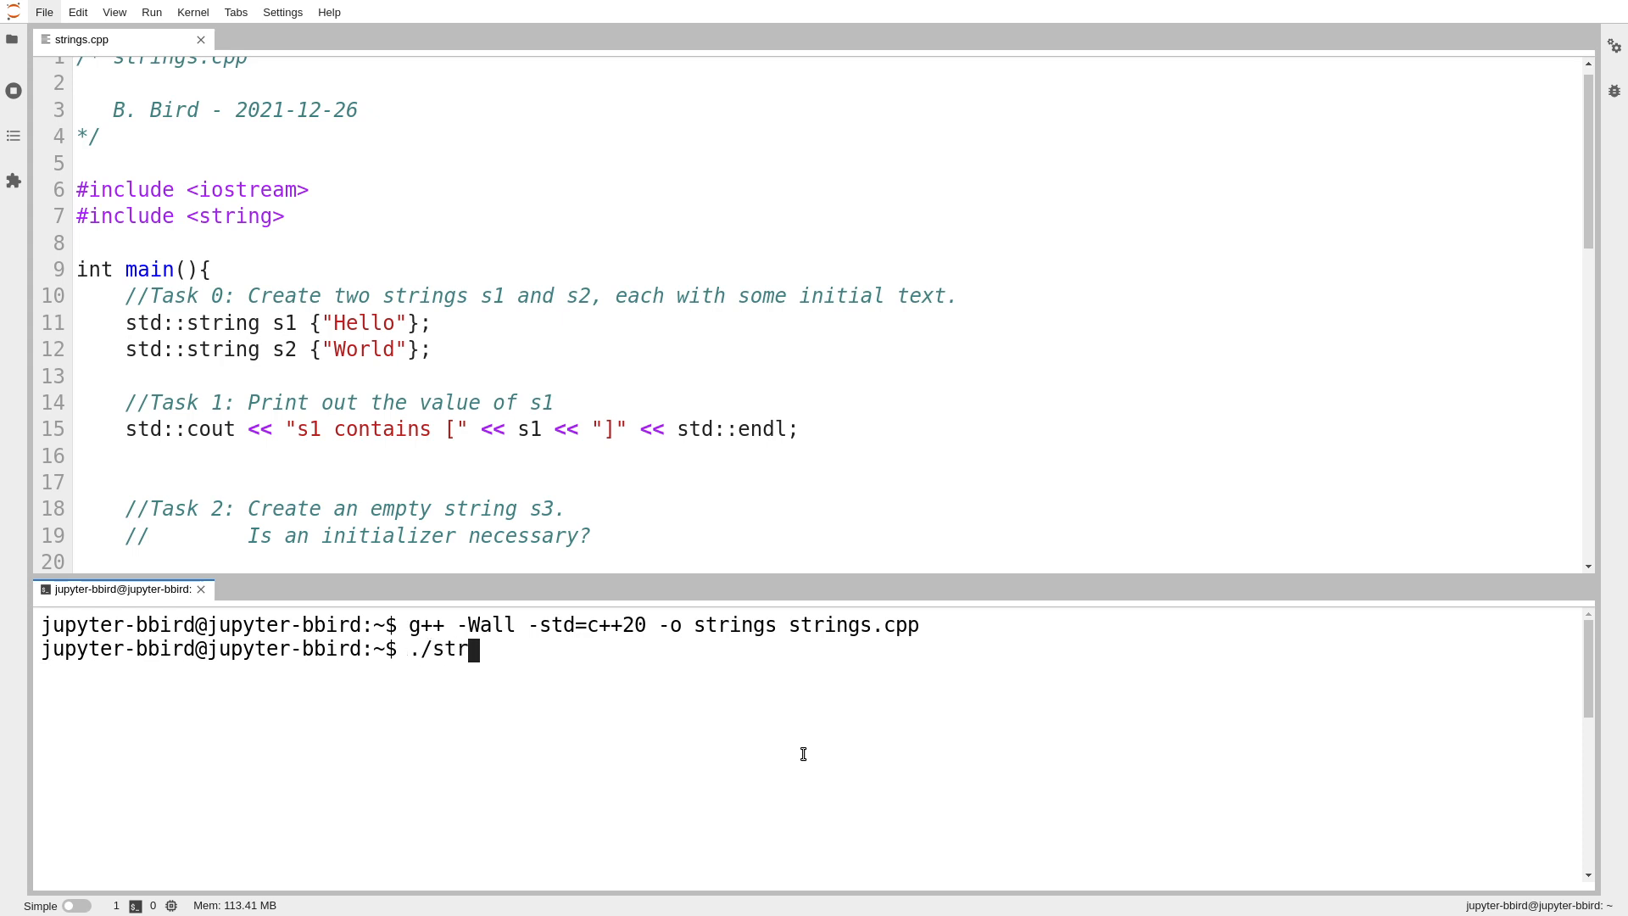
text(ings)
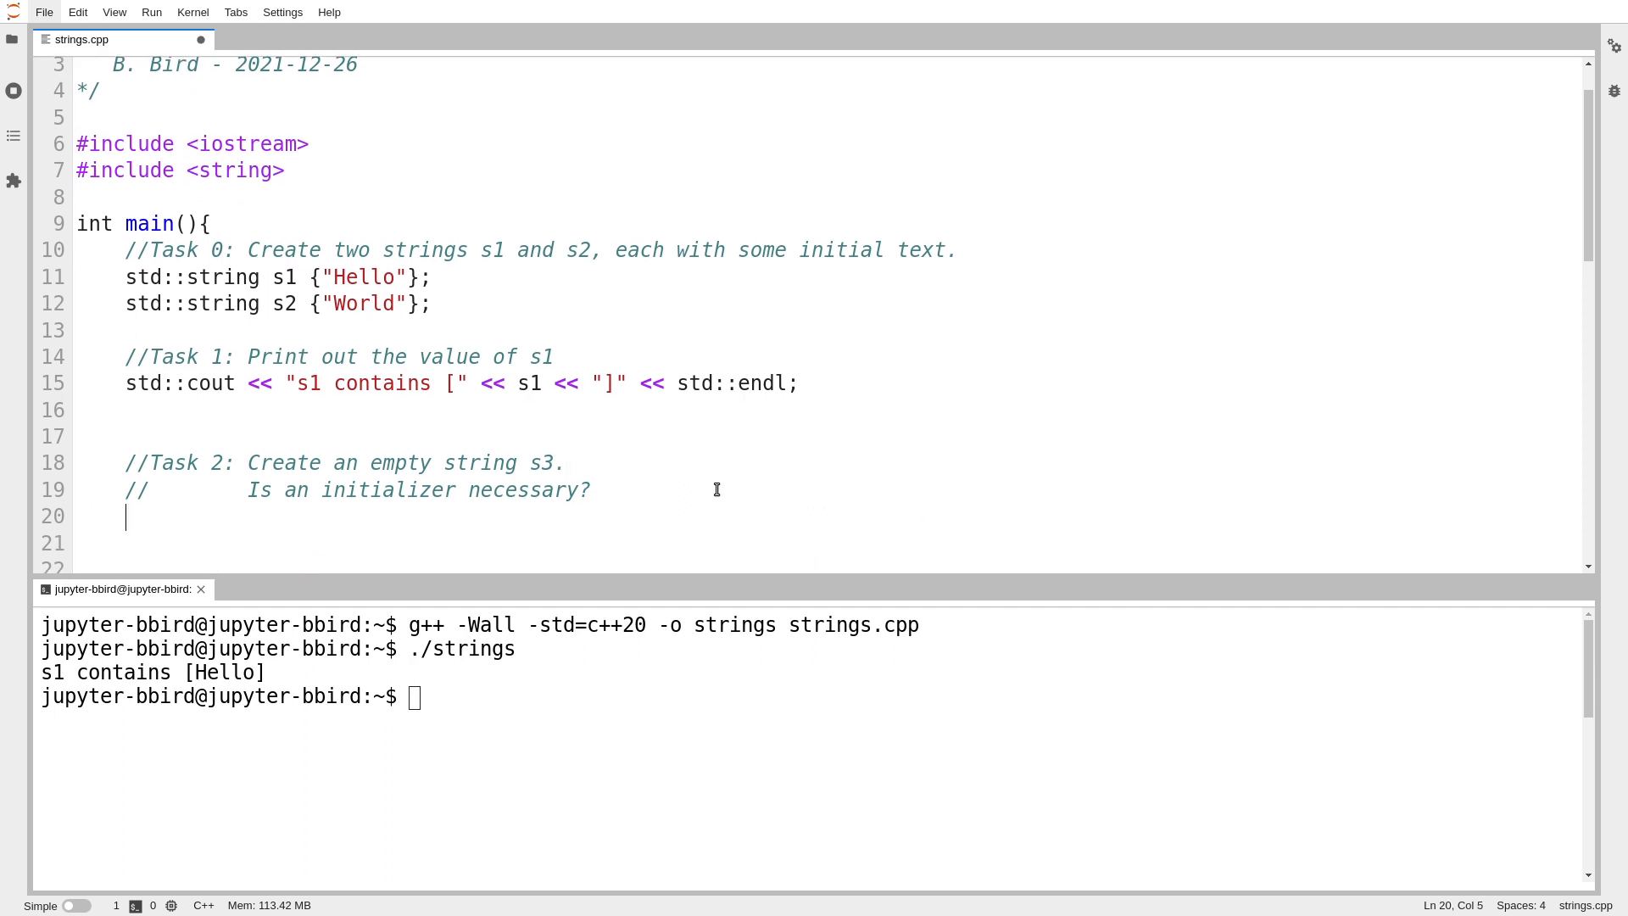
Step: Under Task 2 declare std::string s3 {""}; then remove the empty quotes from the initializer
text(std::st)
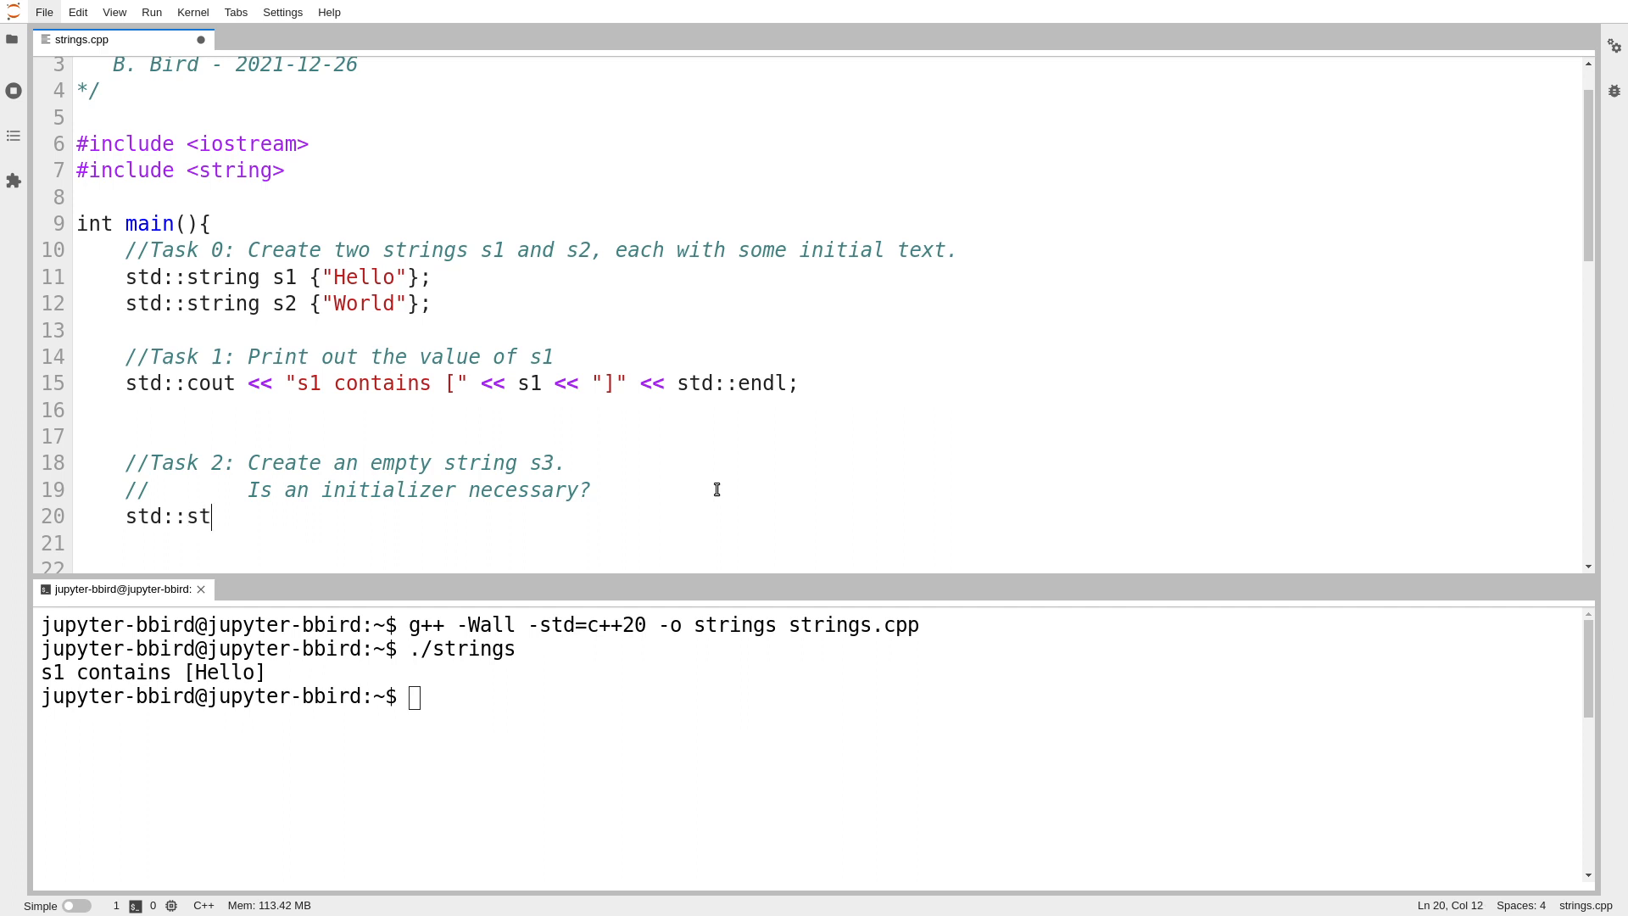
text(ring)
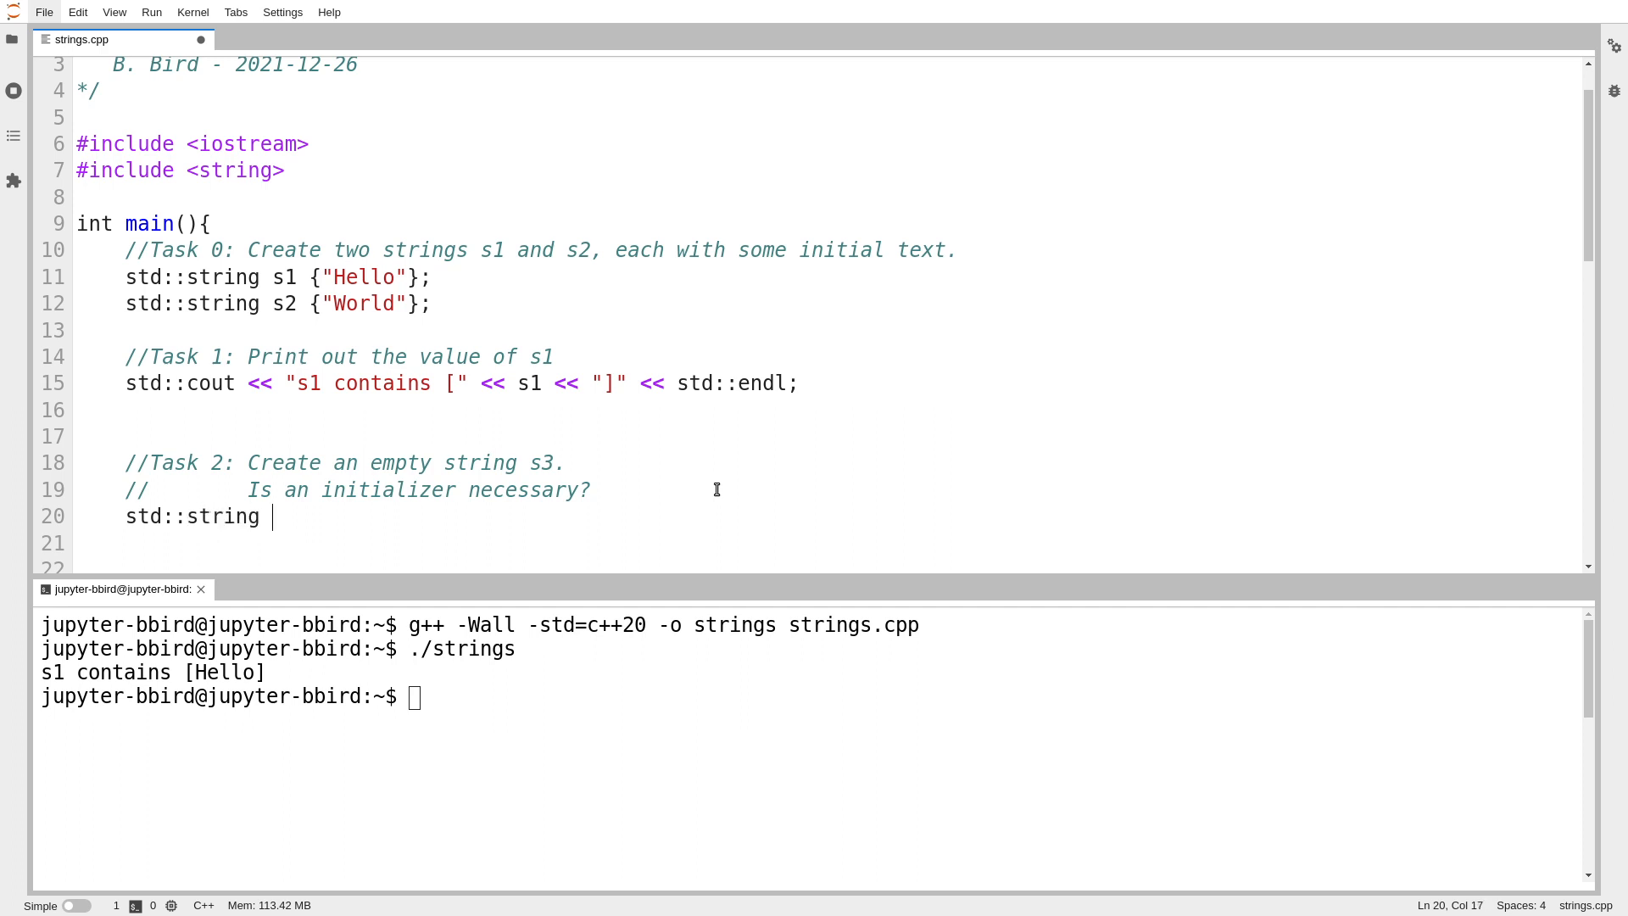
text(s3)
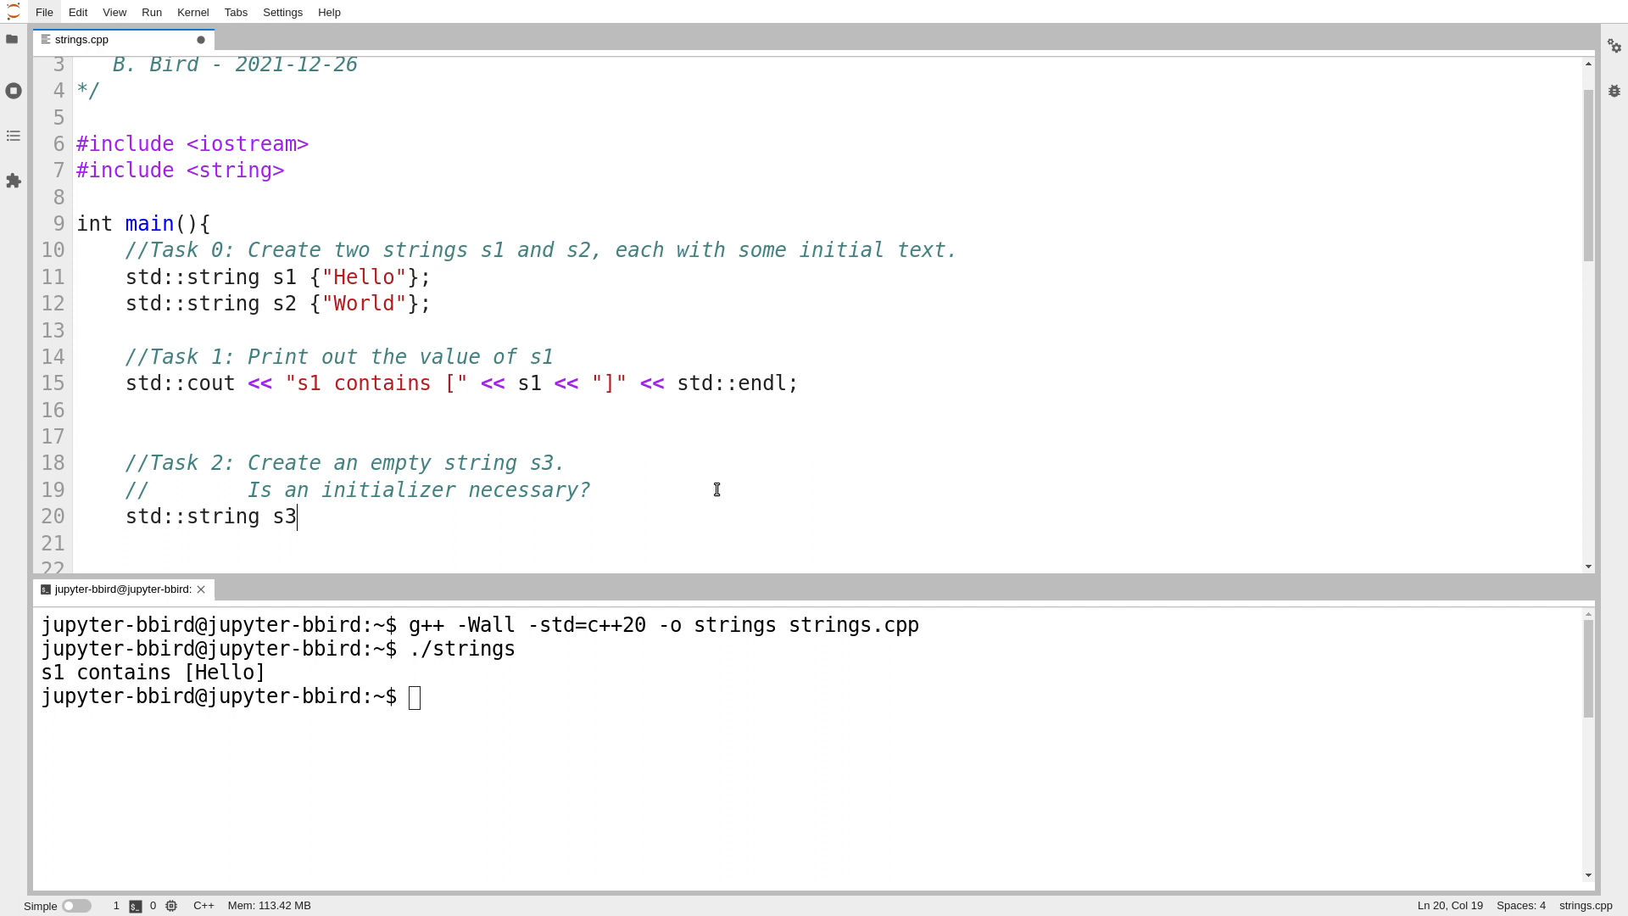
text({")
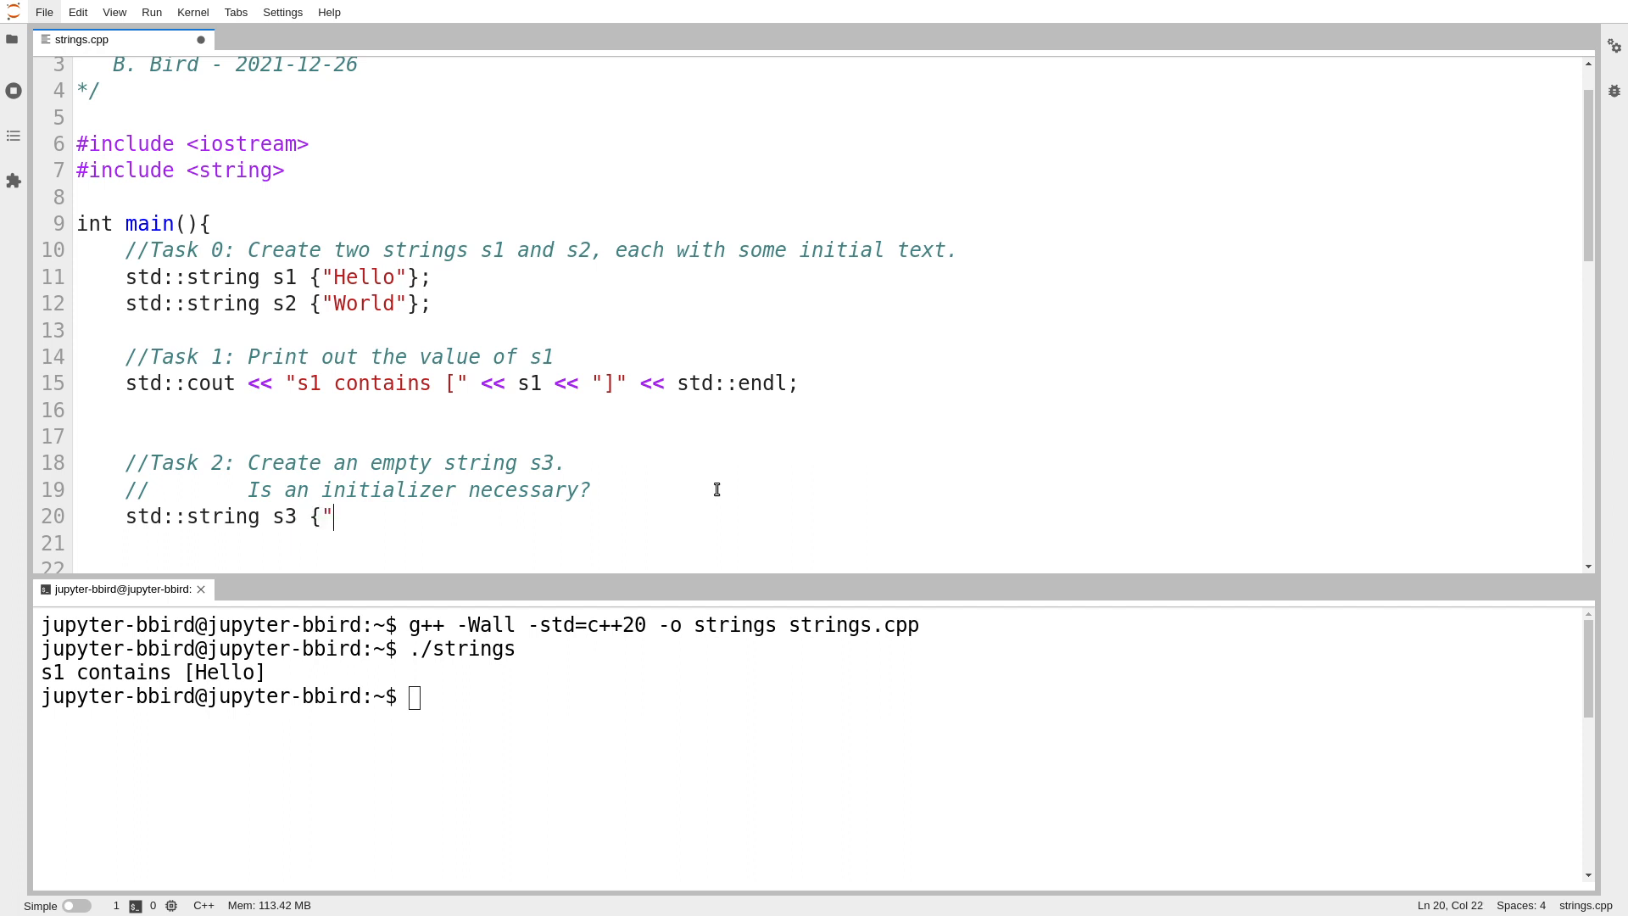
text("};)
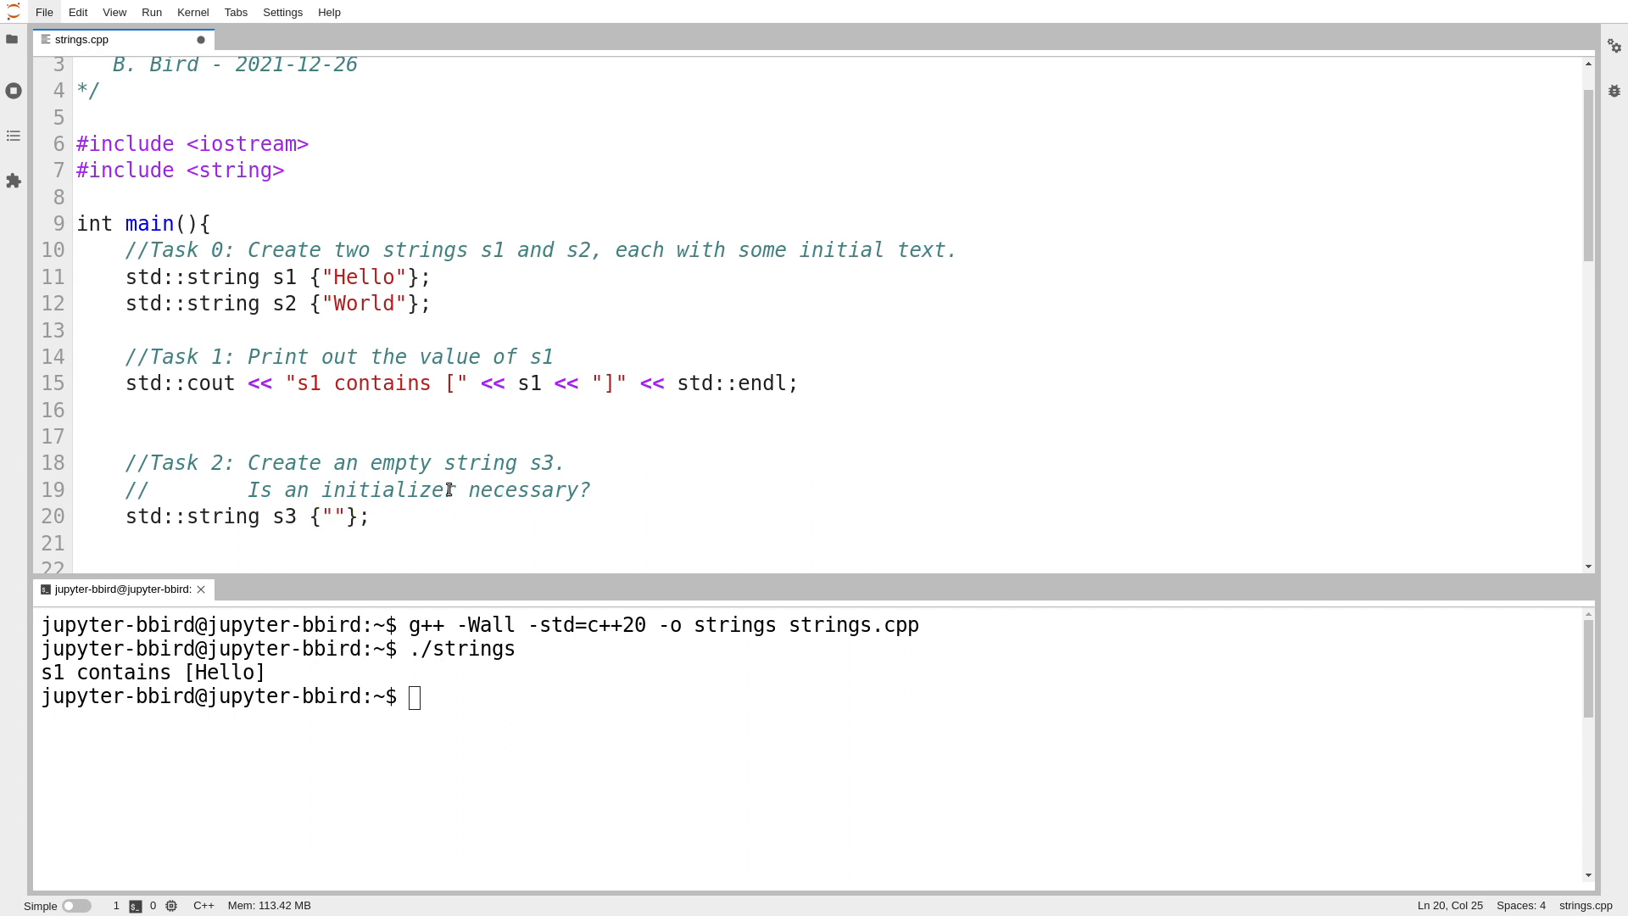
double_click(332, 517)
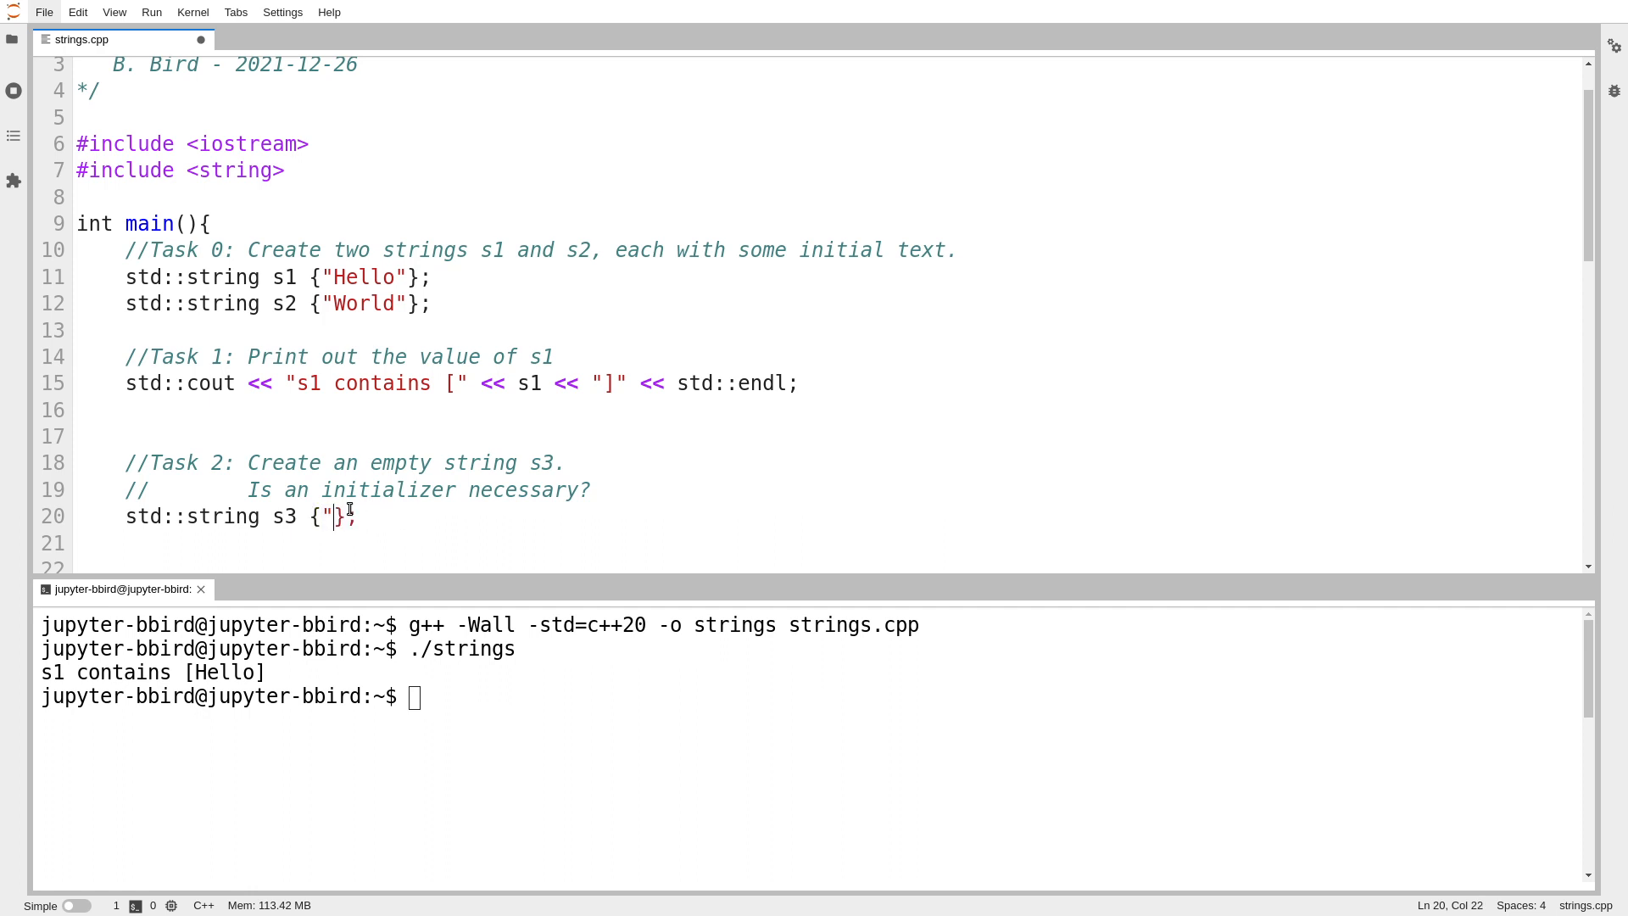
key(Backspace)
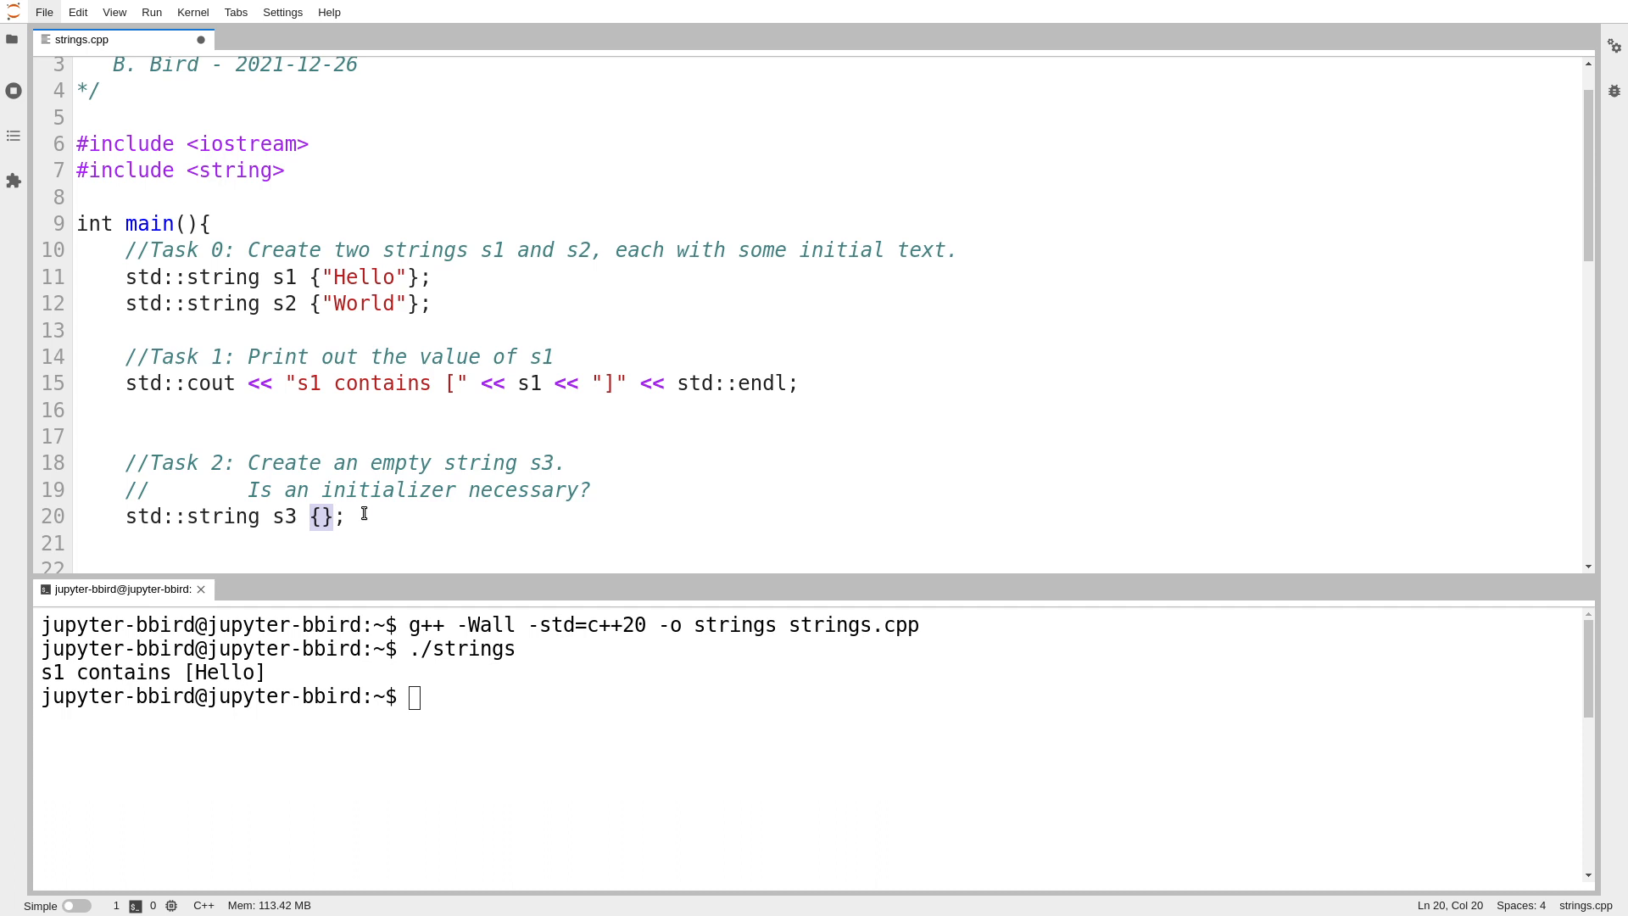
Step: Delete the braces from s3, then restore an empty {} brace initializer
click(345, 517)
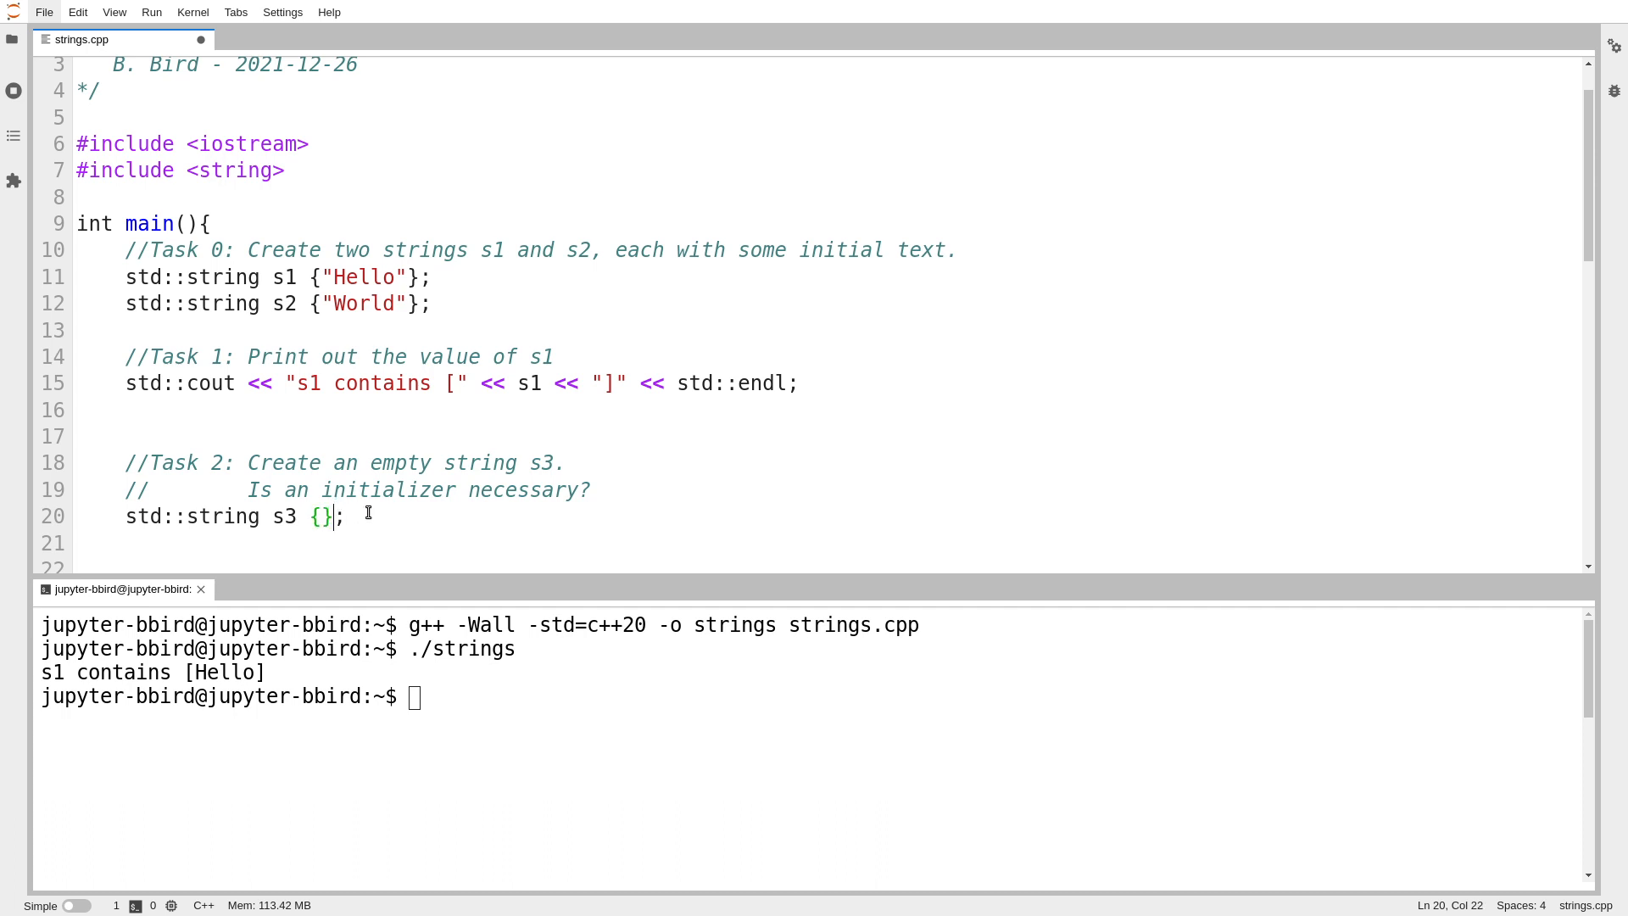
key(BackSpace)
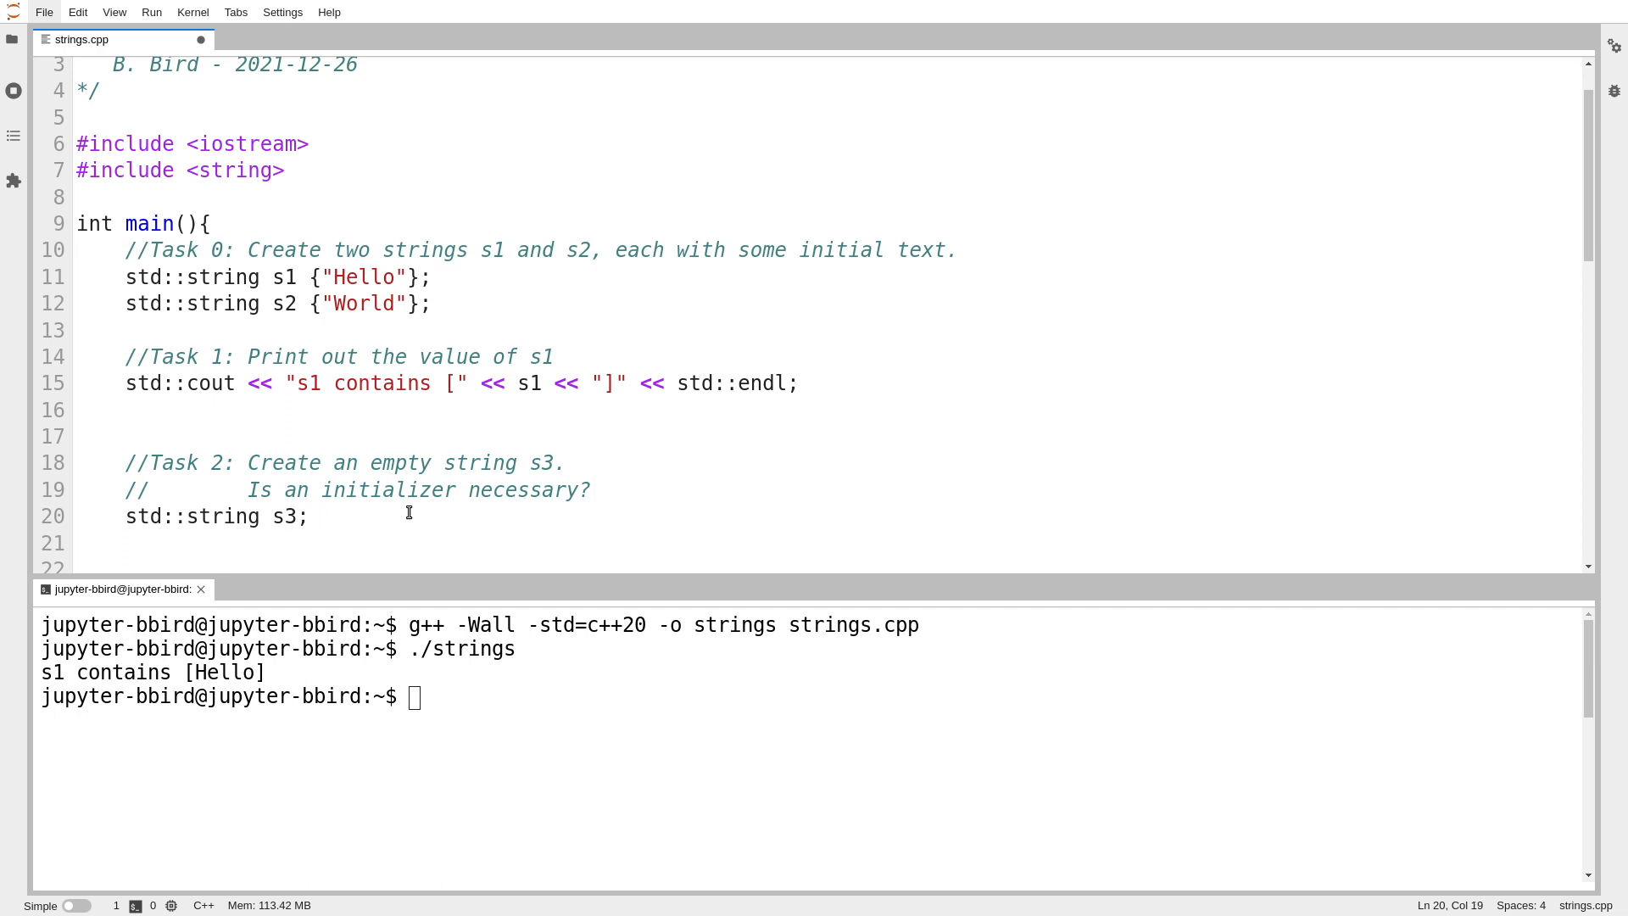
scroll(down, 3)
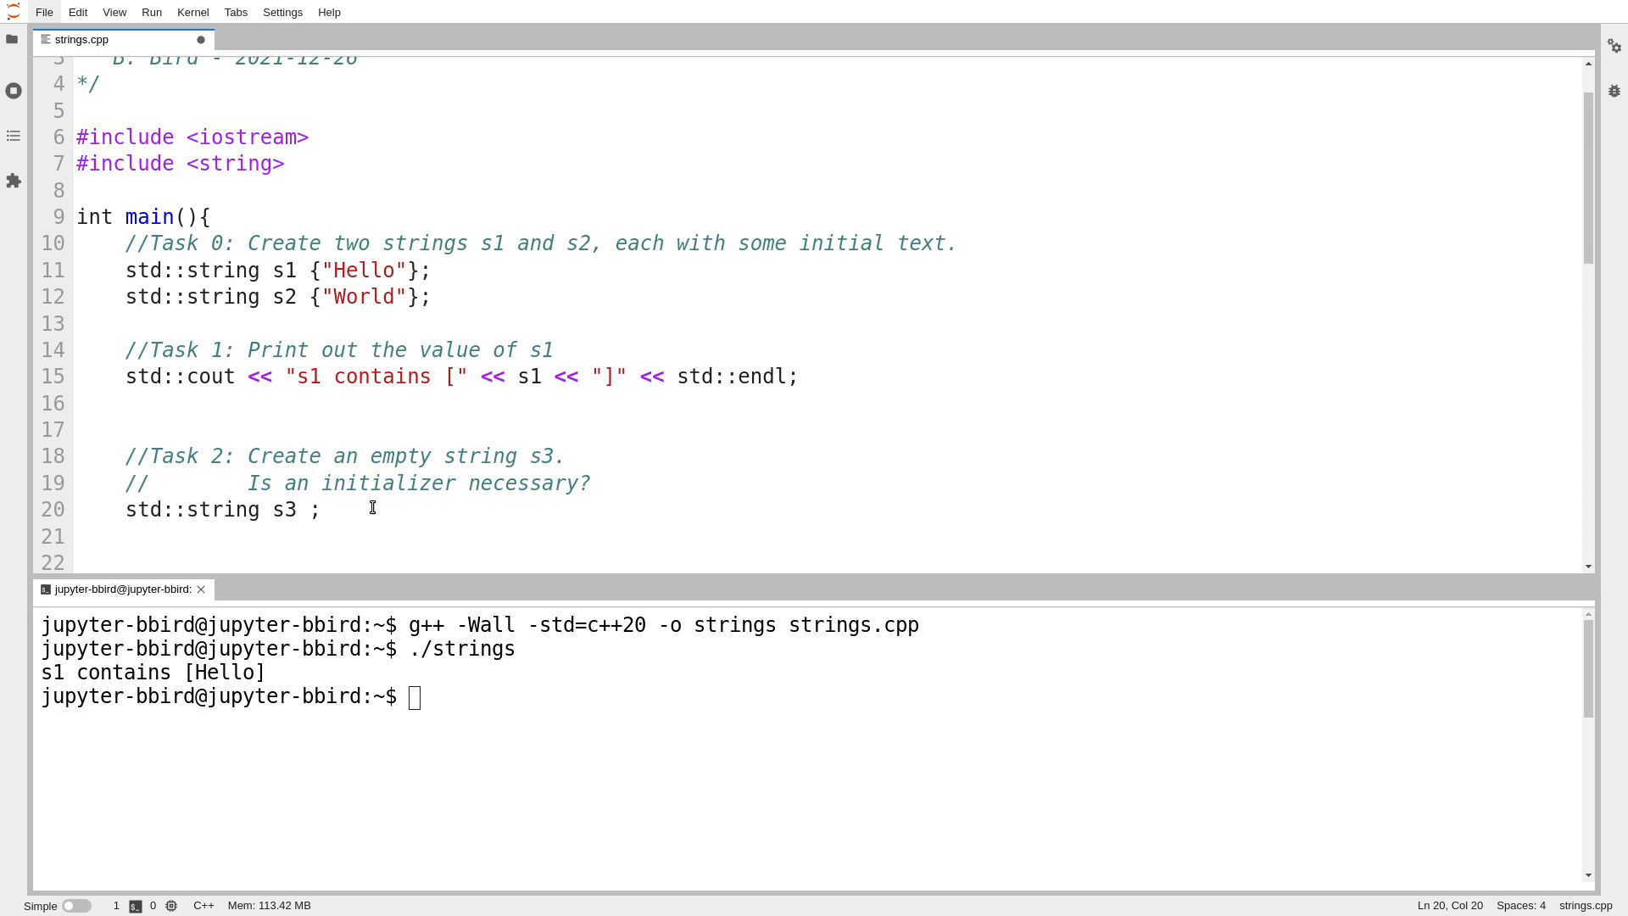
text({})
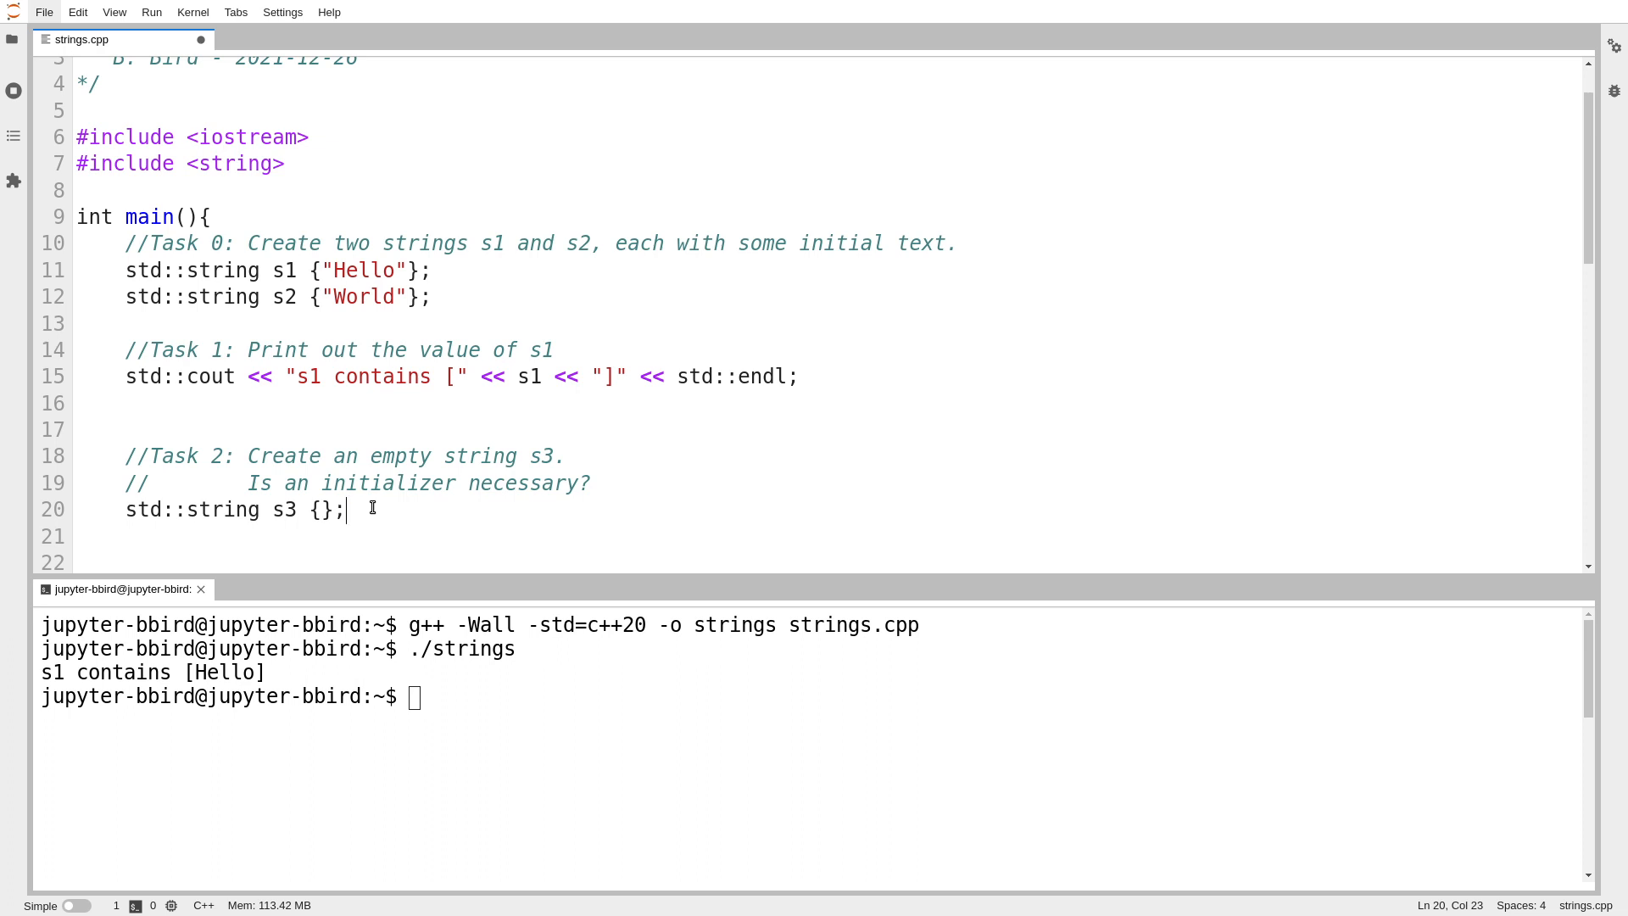
scroll(down, 3)
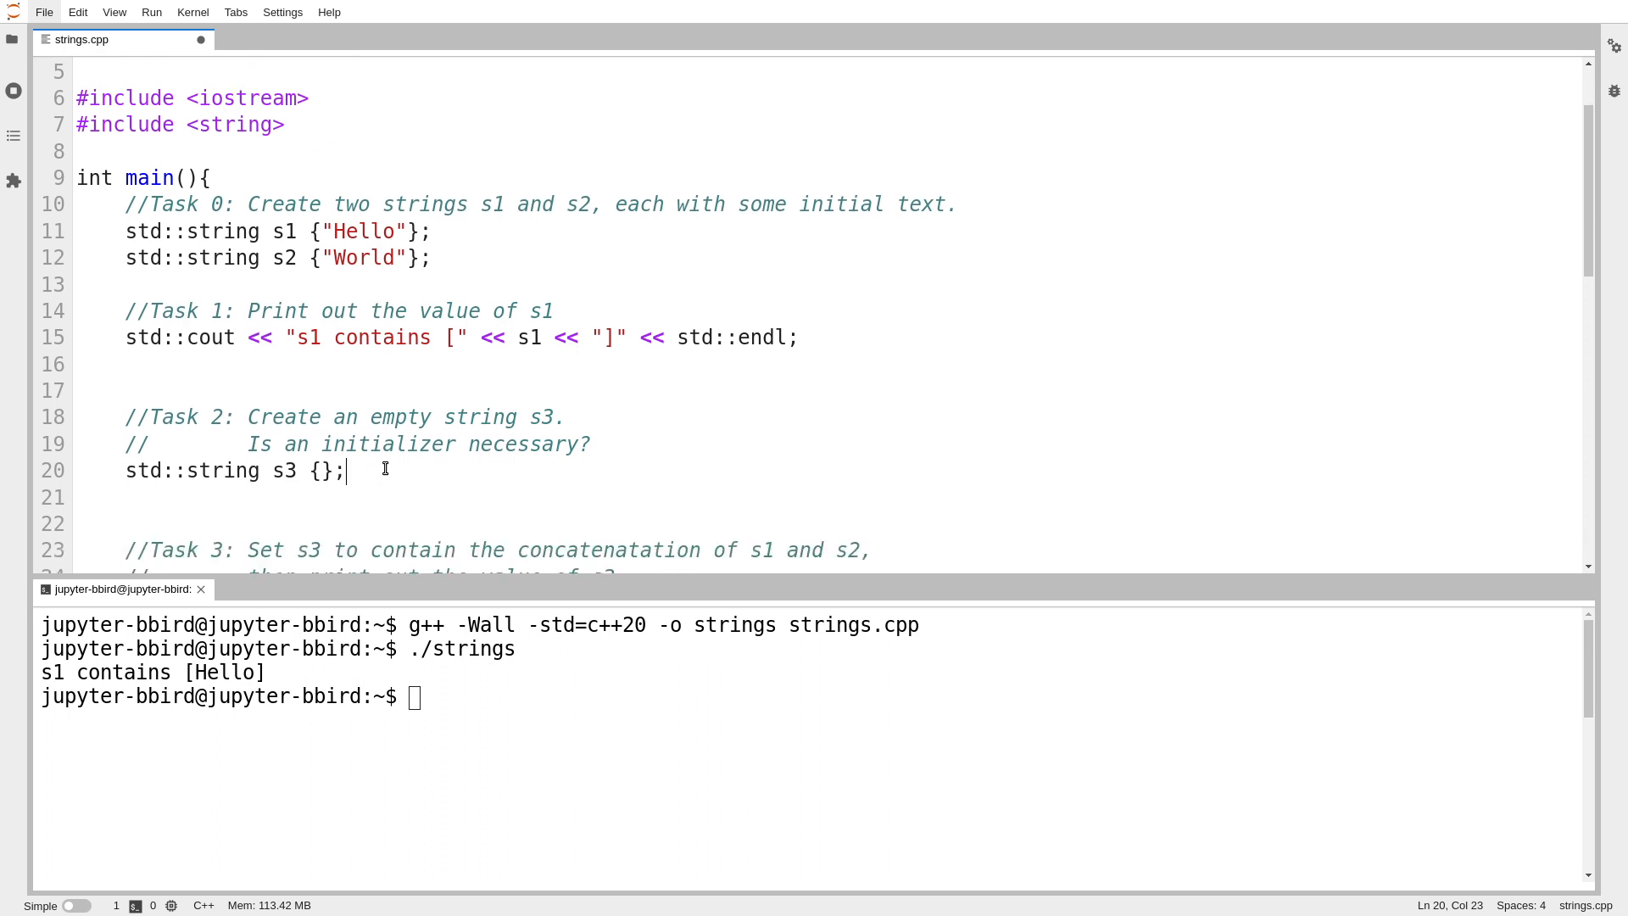
Step: After the s1 print, begin a cout line reading "The character at index 1 of s1 is " << s1
click(300, 258)
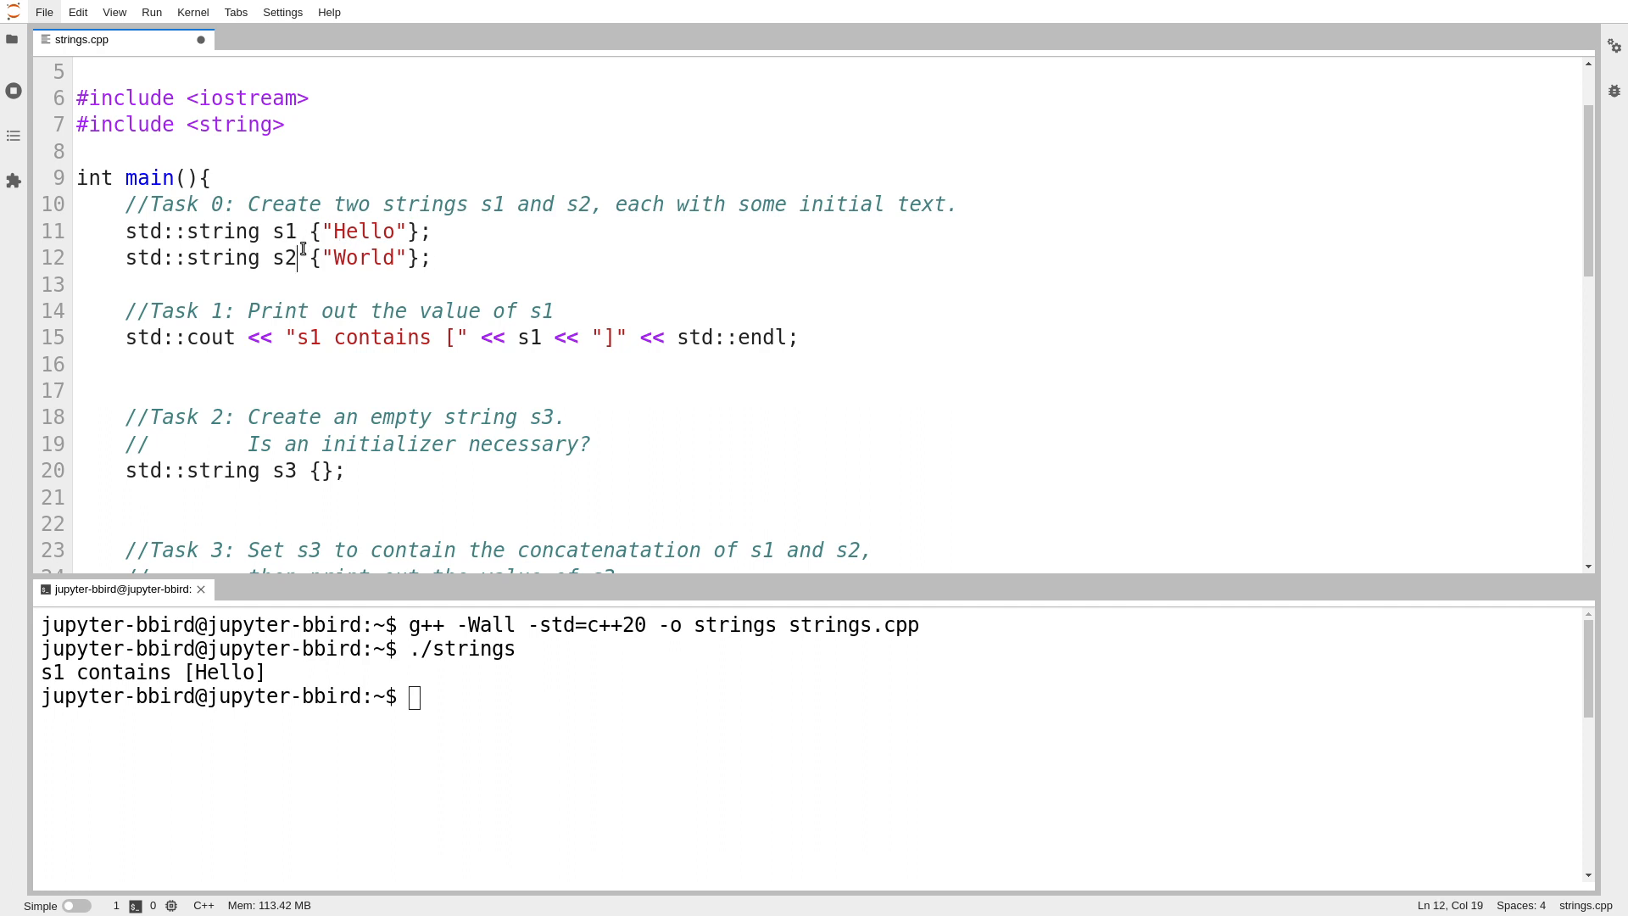
click(383, 483)
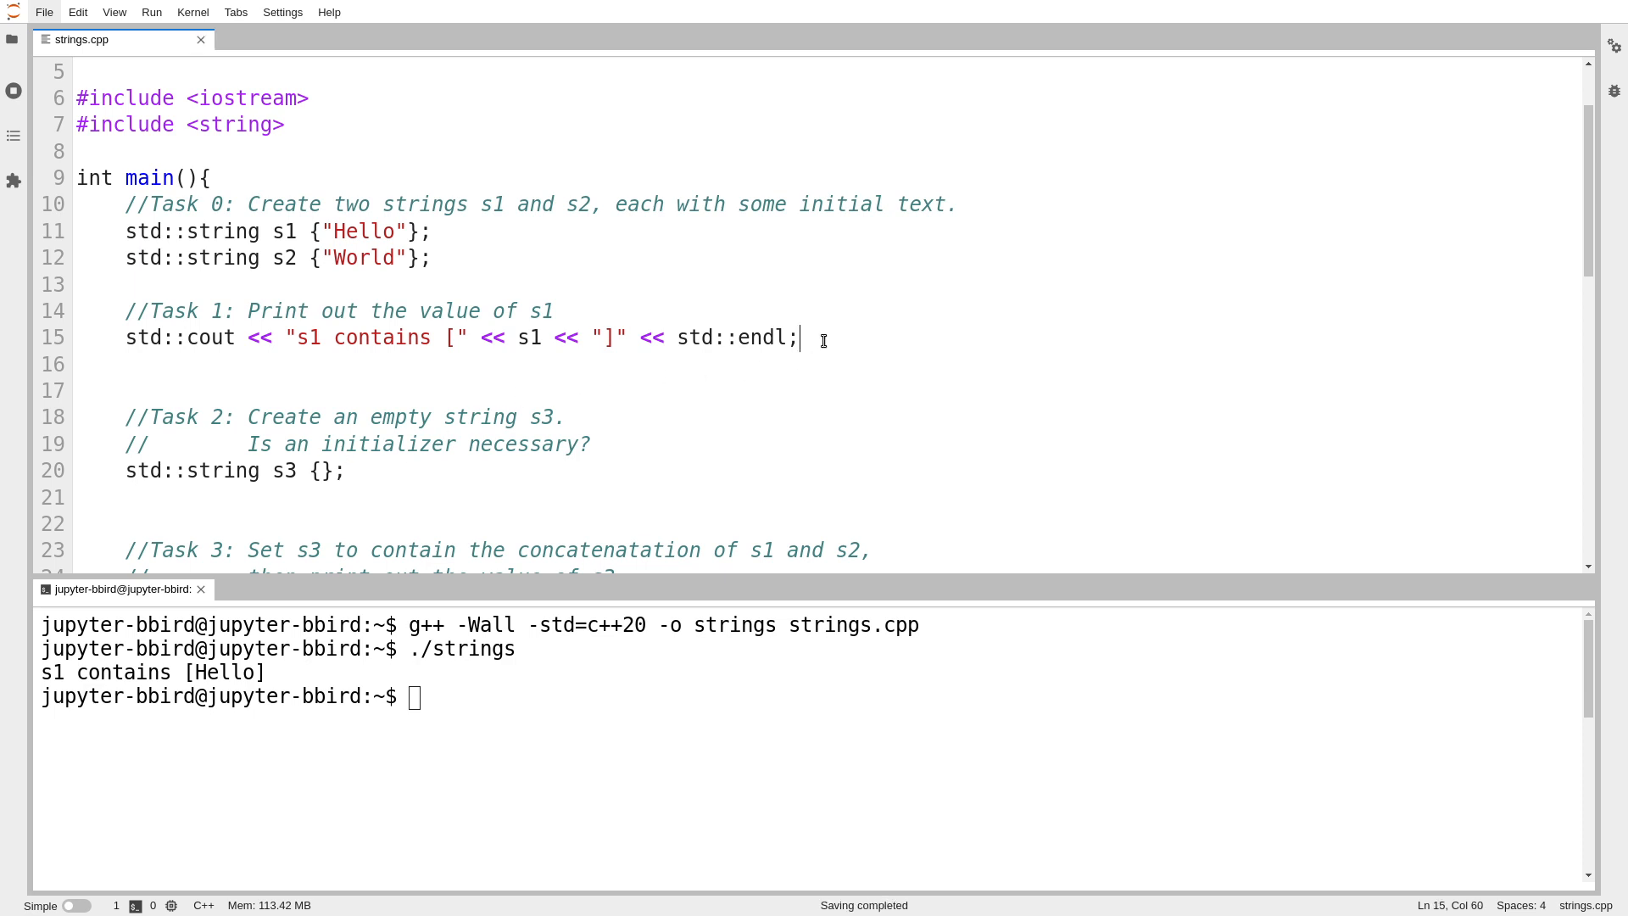
text(std::cou)
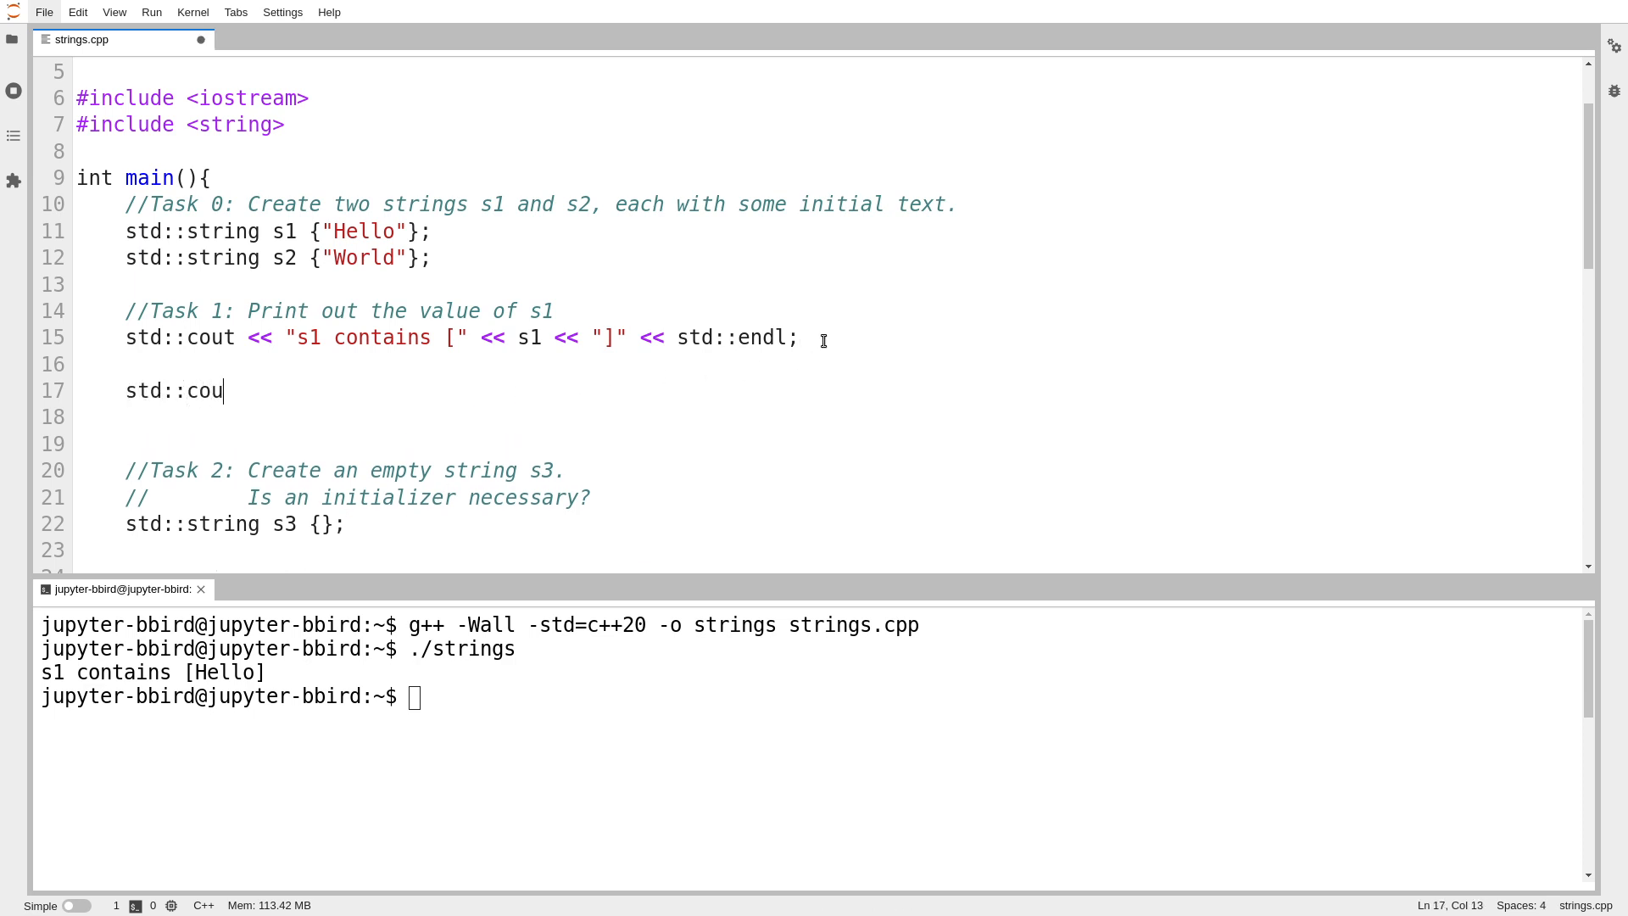
text(<< ")
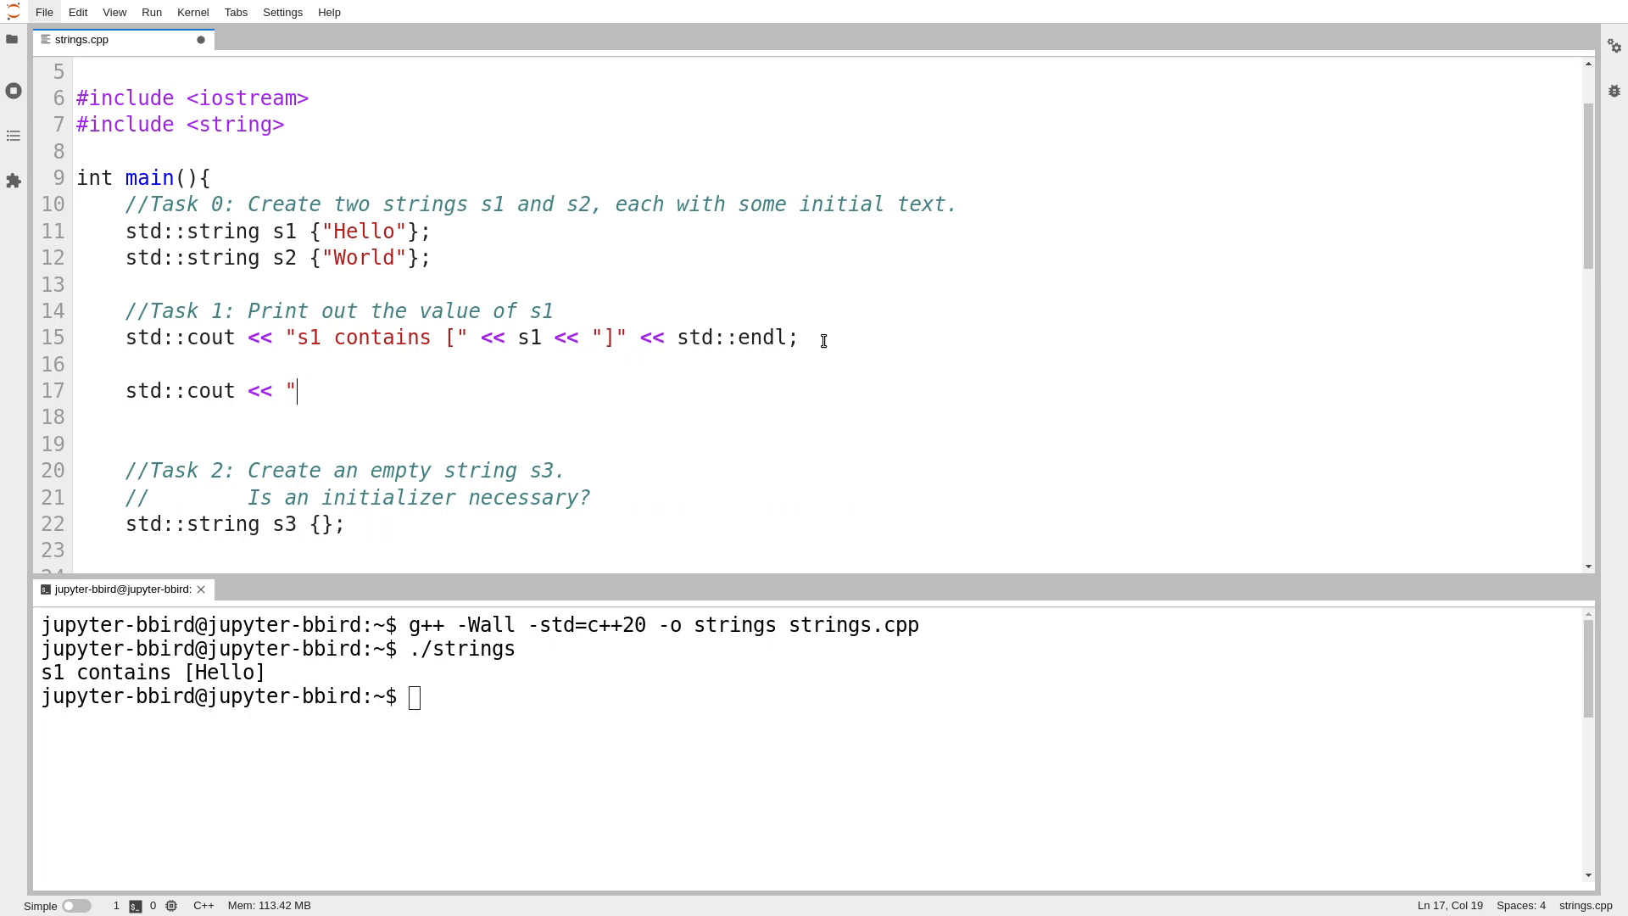
text(The character at)
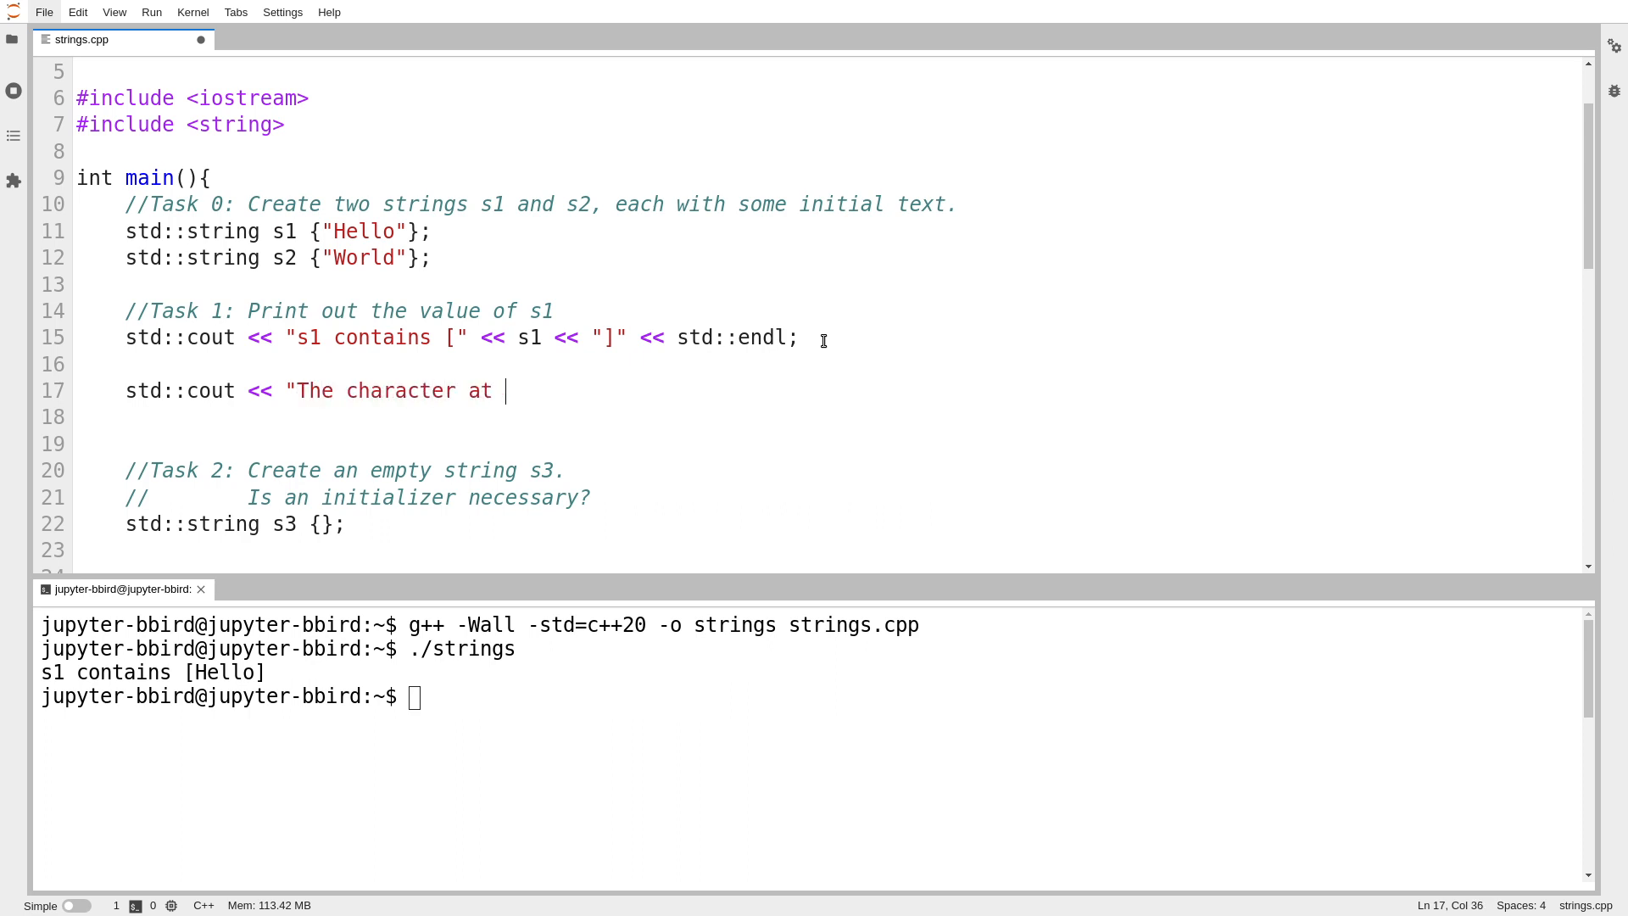
text(index)
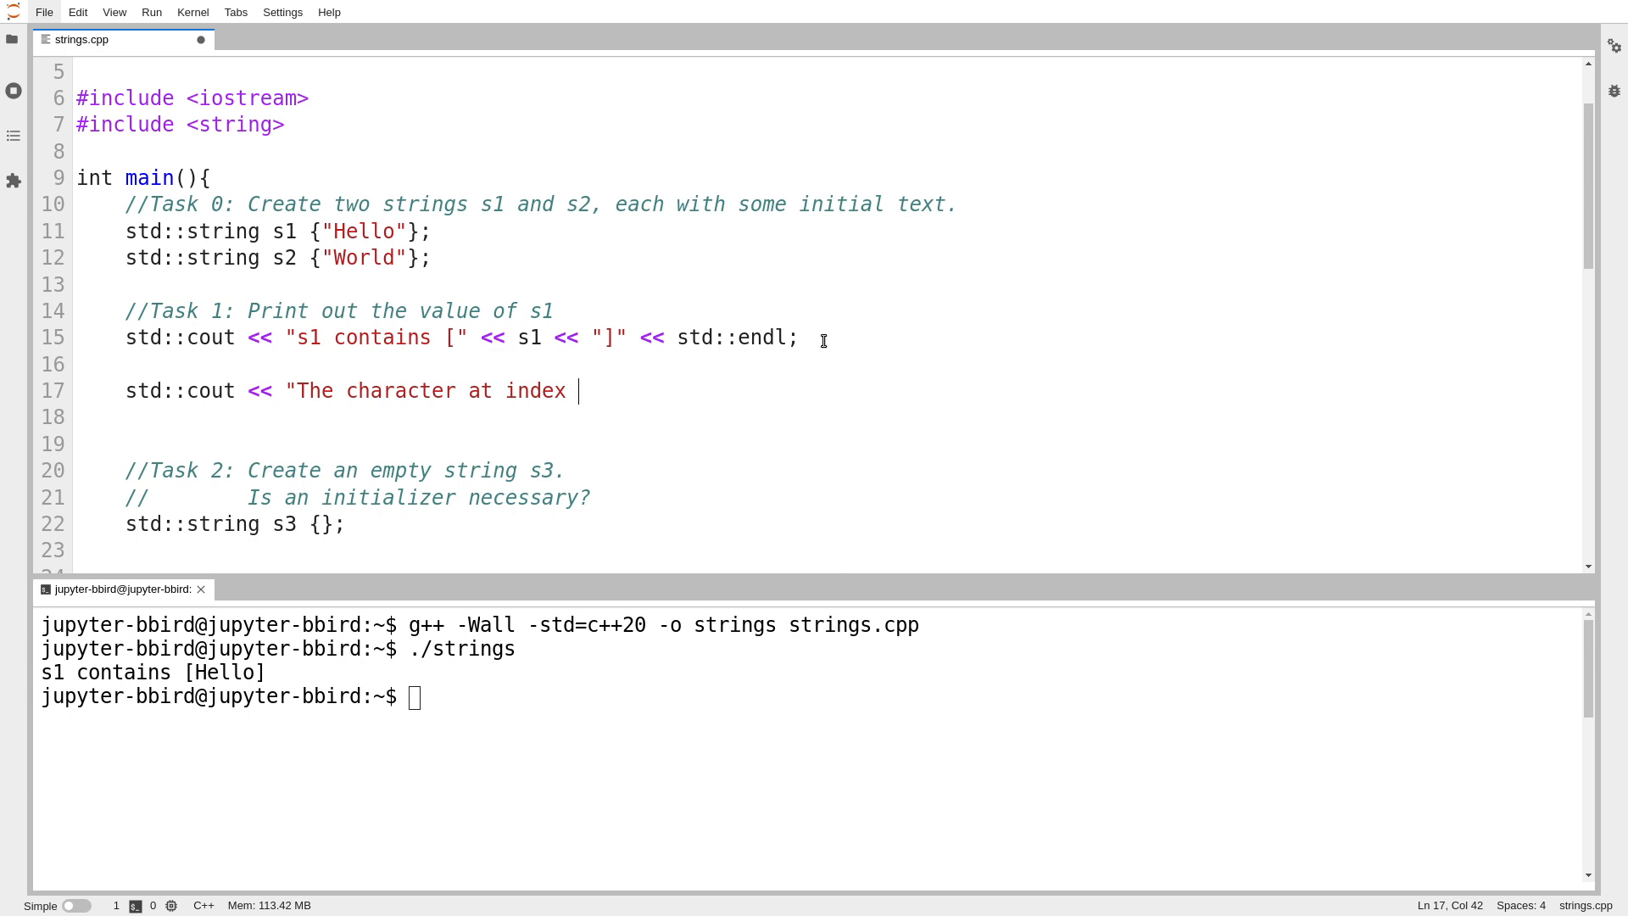
text(1 of s1 is)
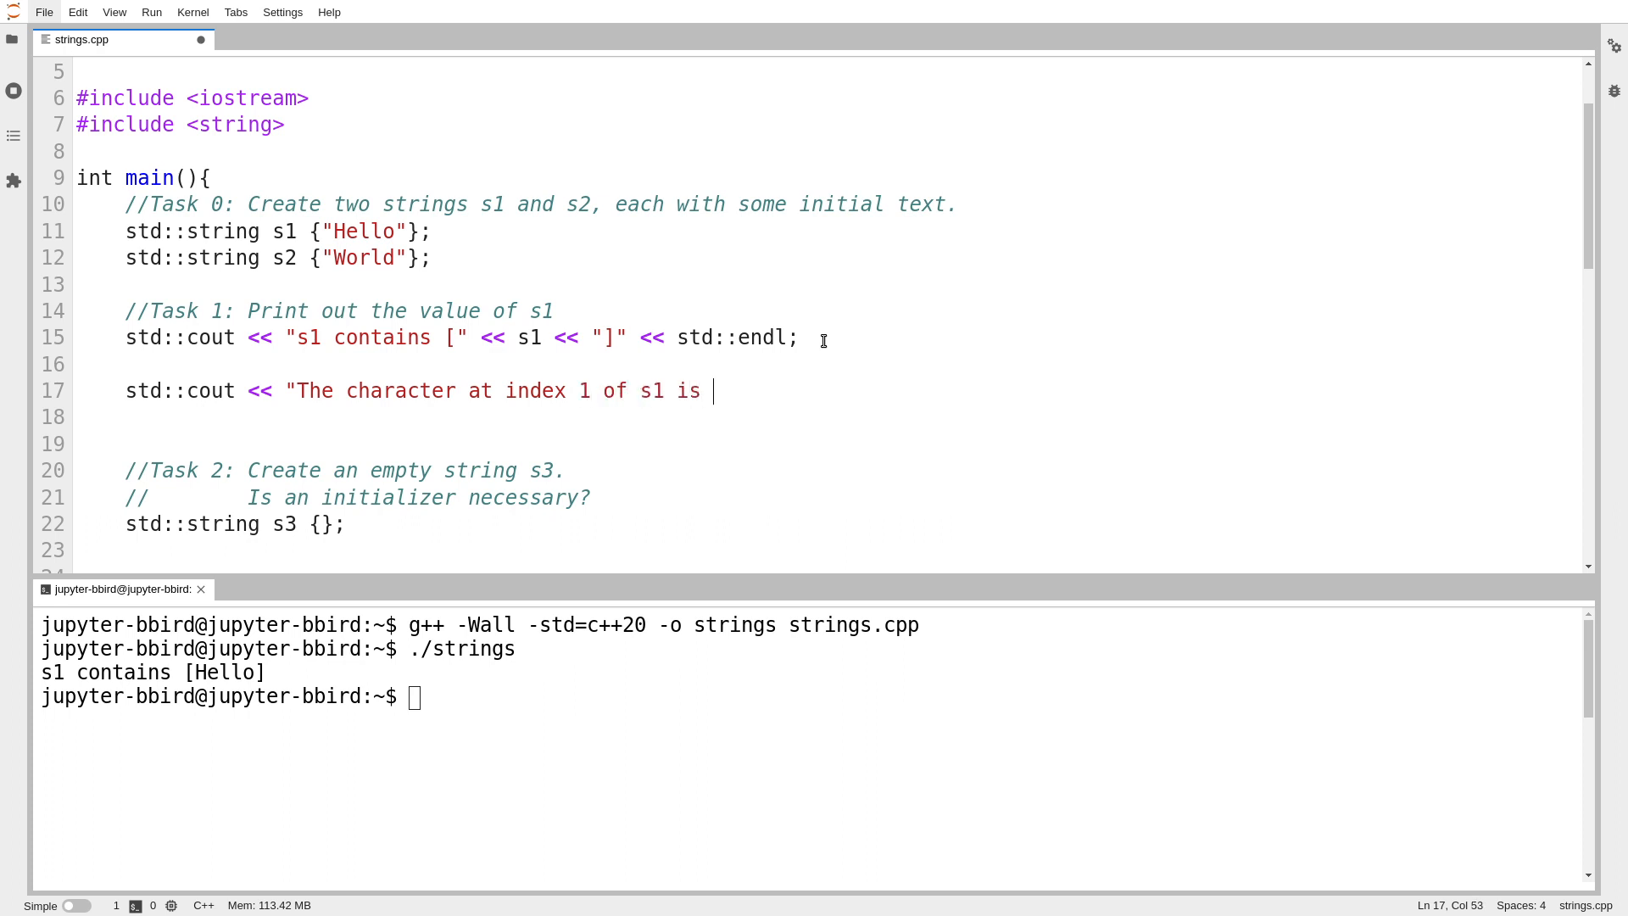
text(" << s1)
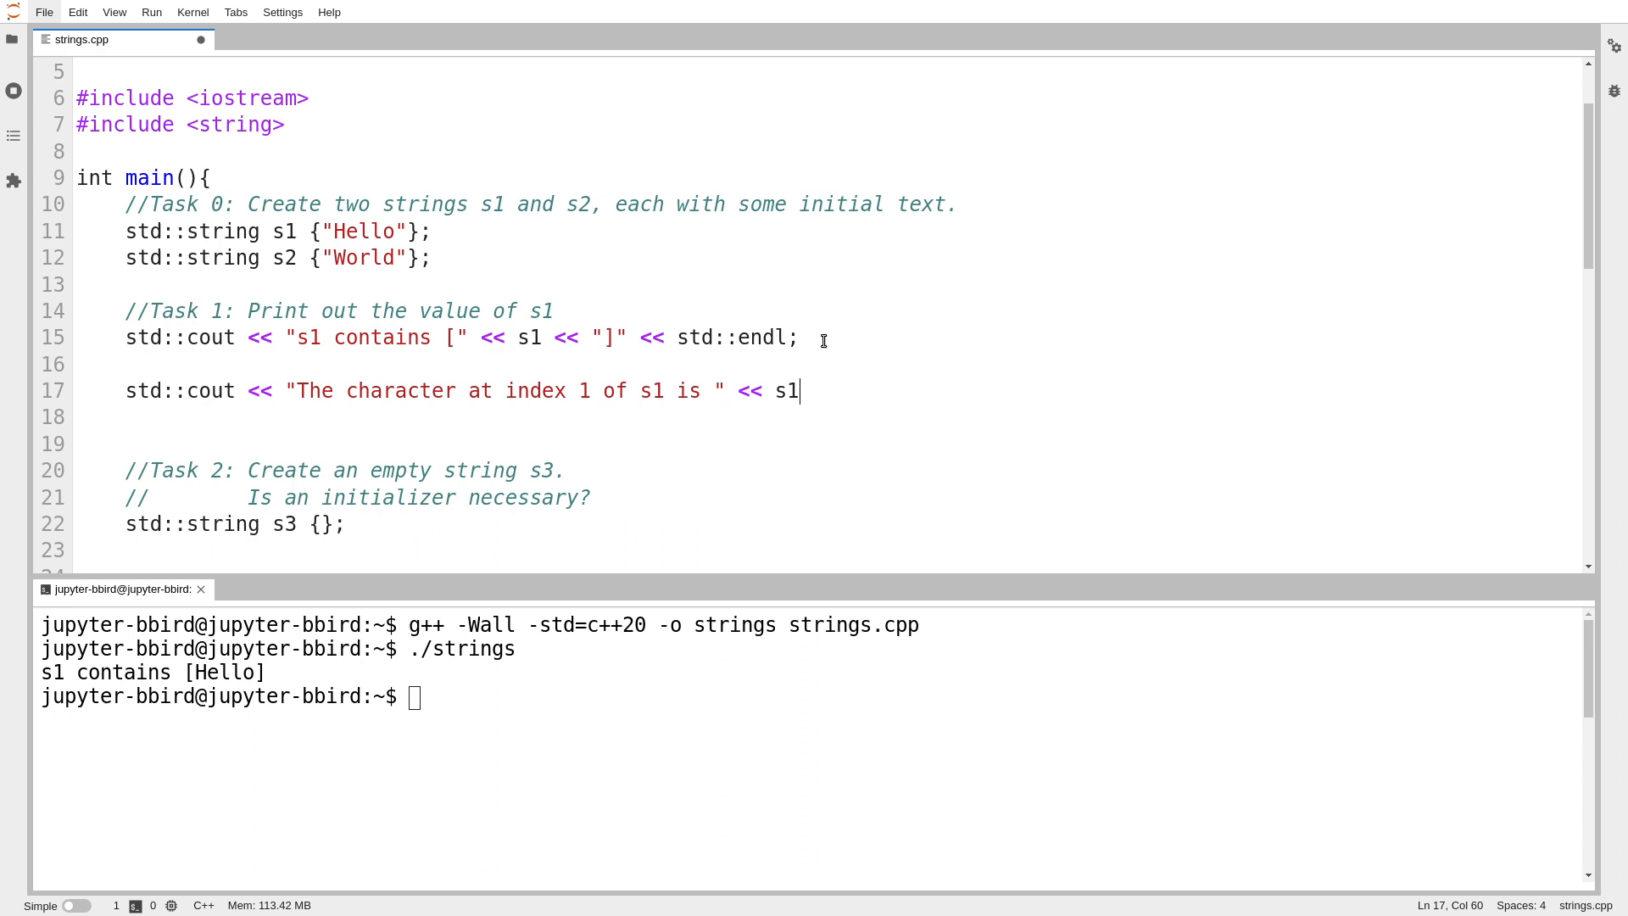
Step: Finish the line with .at(1) << std::endl; and move to the terminal to recompile
text(.at(i))
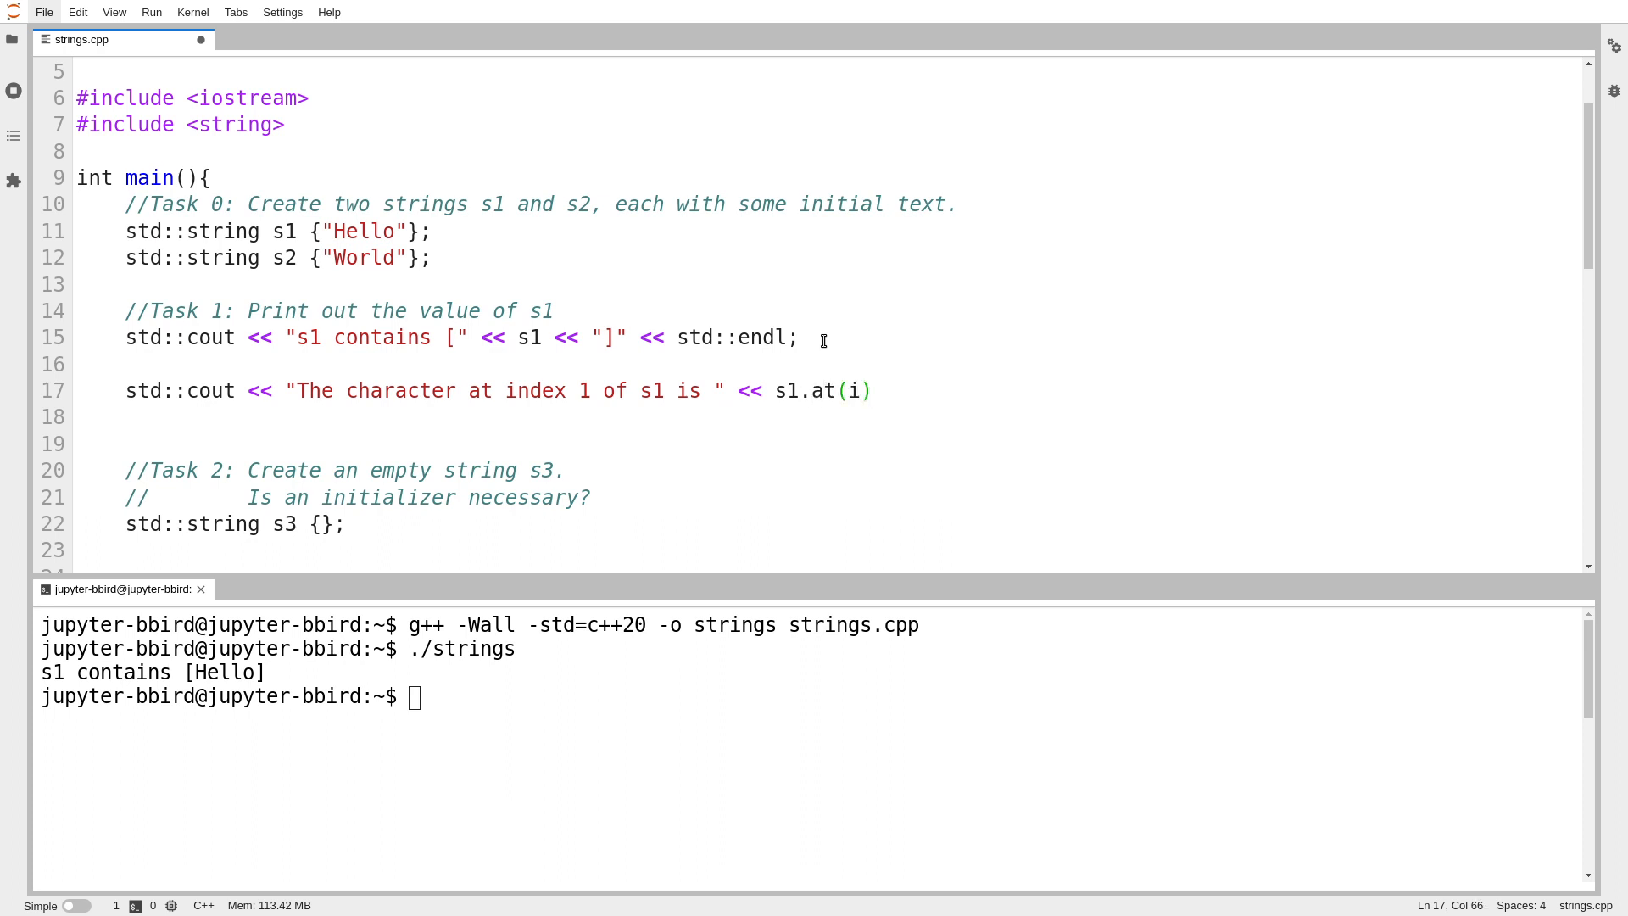
text(<<)
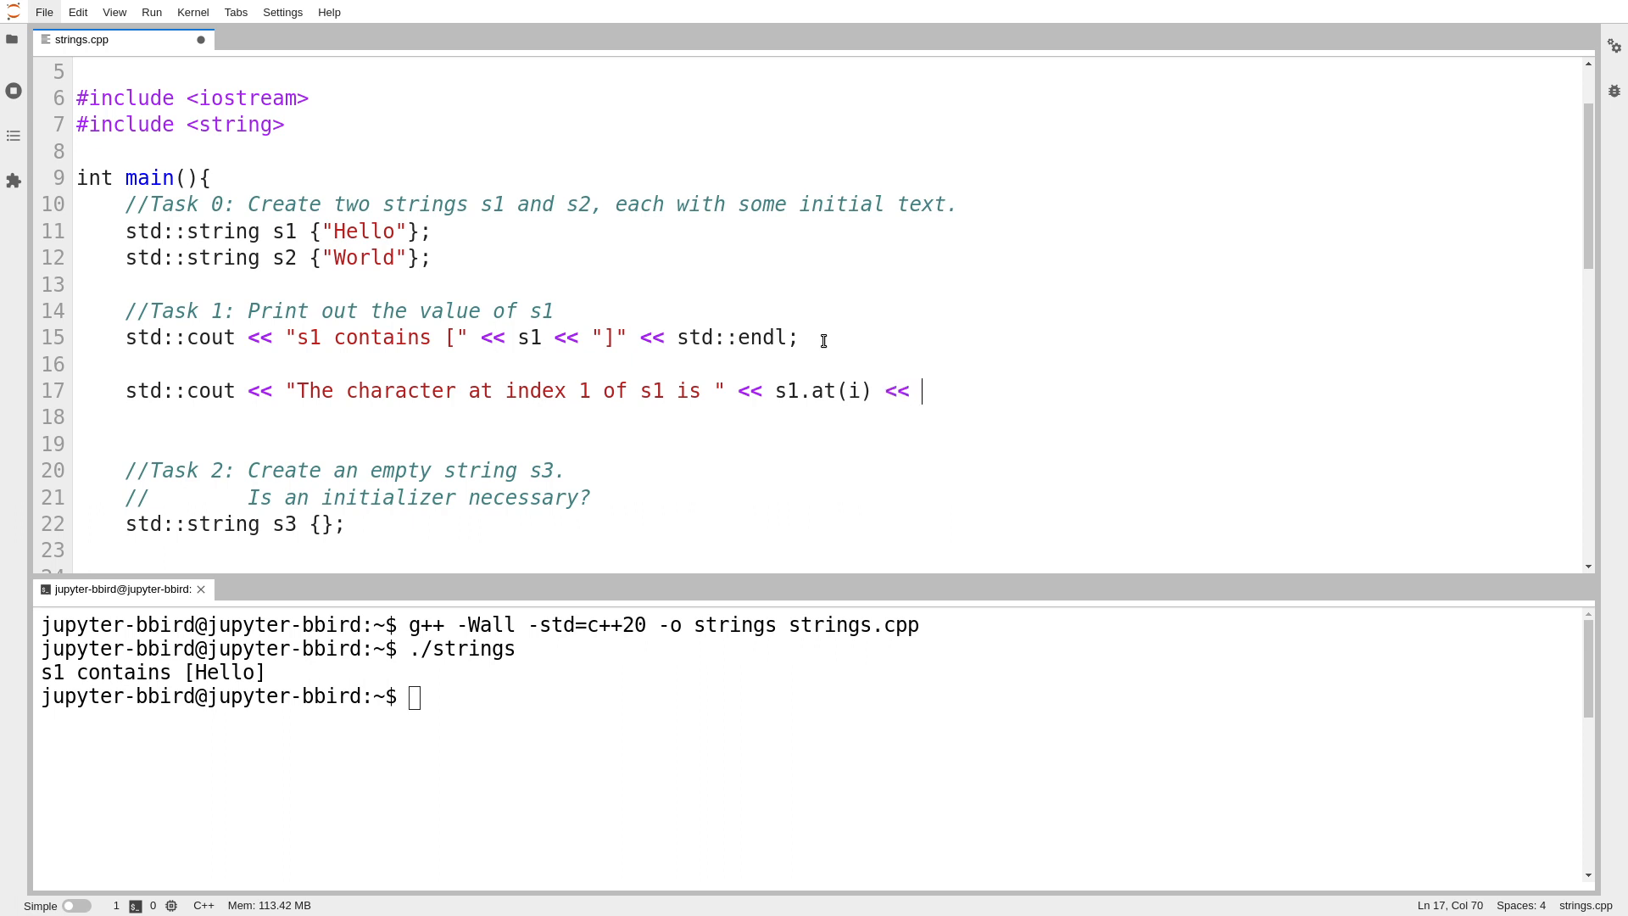
text(std::endl;)
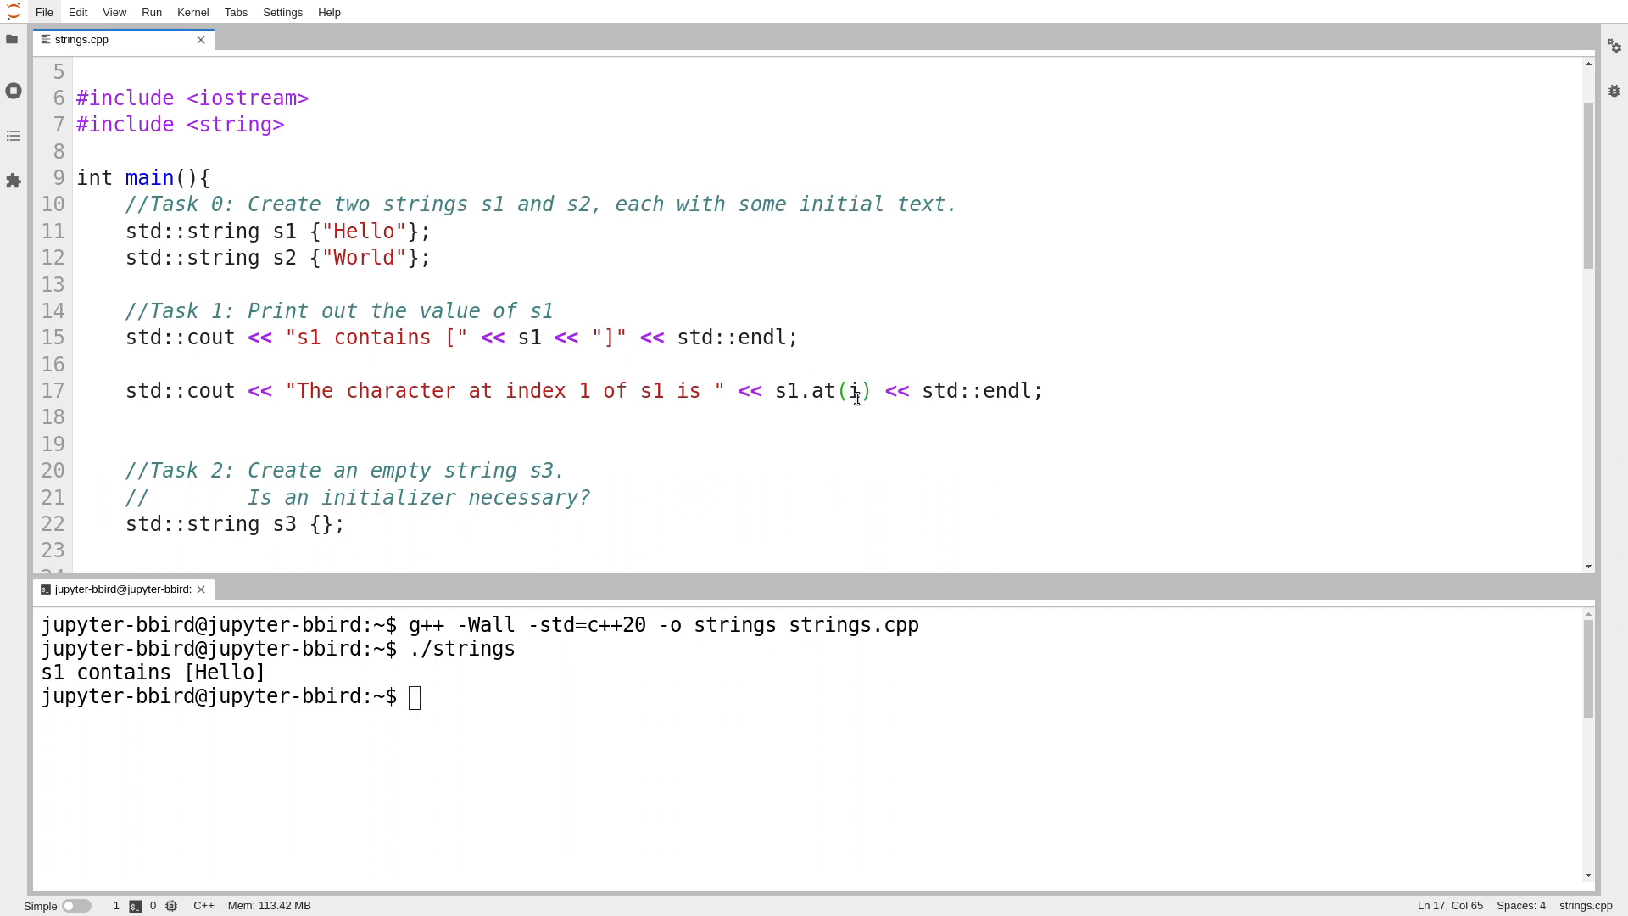
text(1)
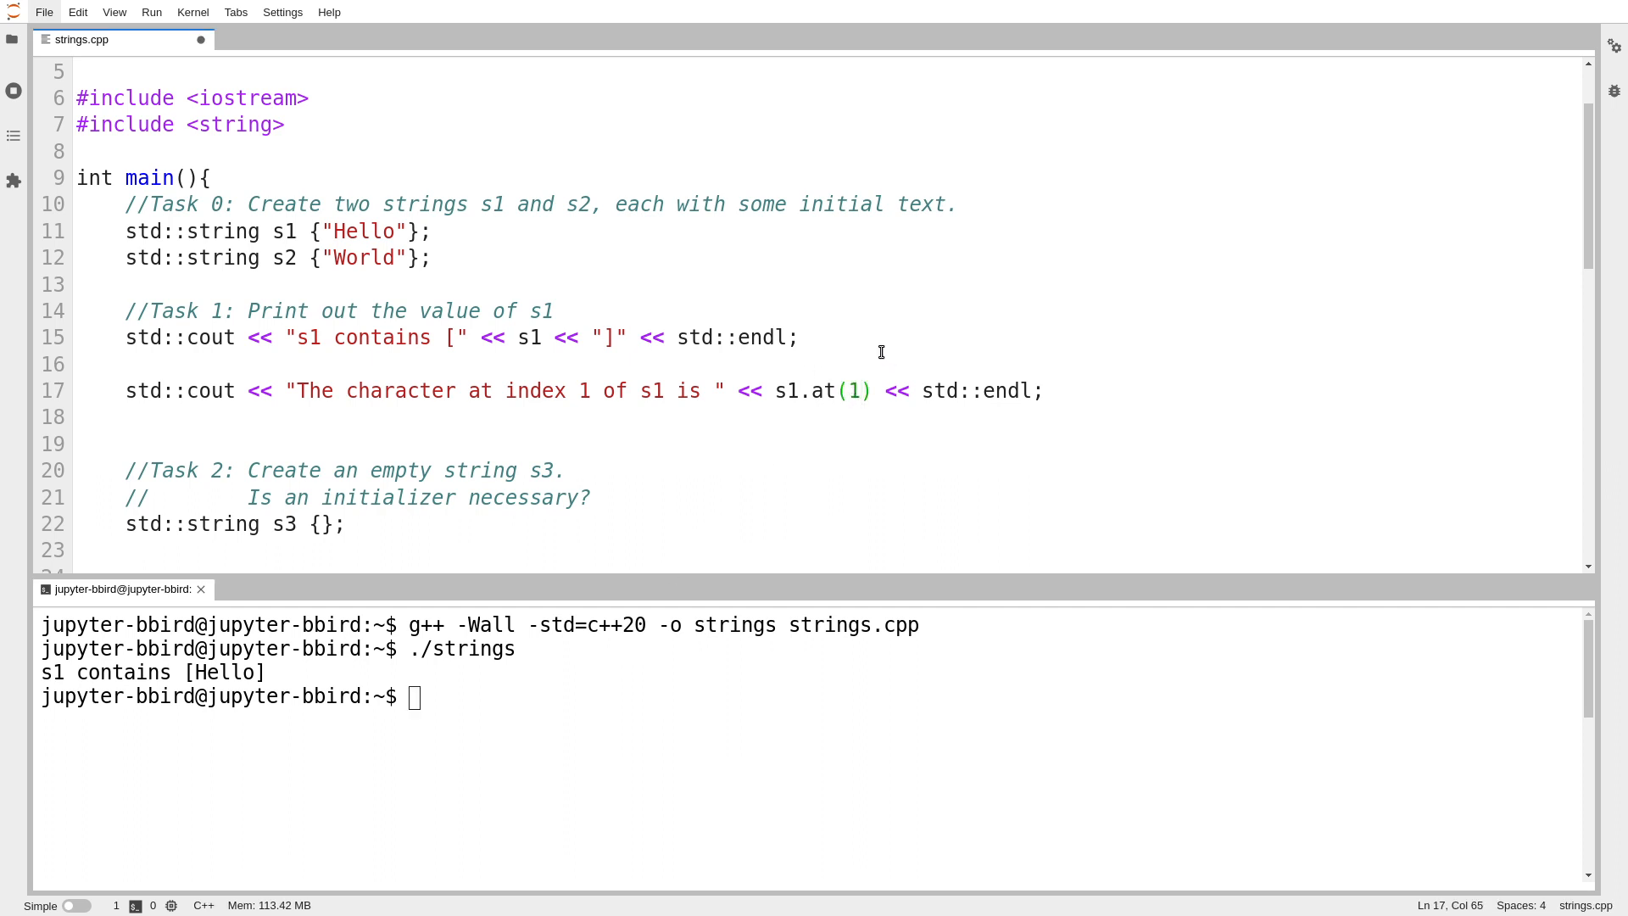
click(346, 231)
text(g++ -Wall -std=c++20 -o strings strings.cpp)
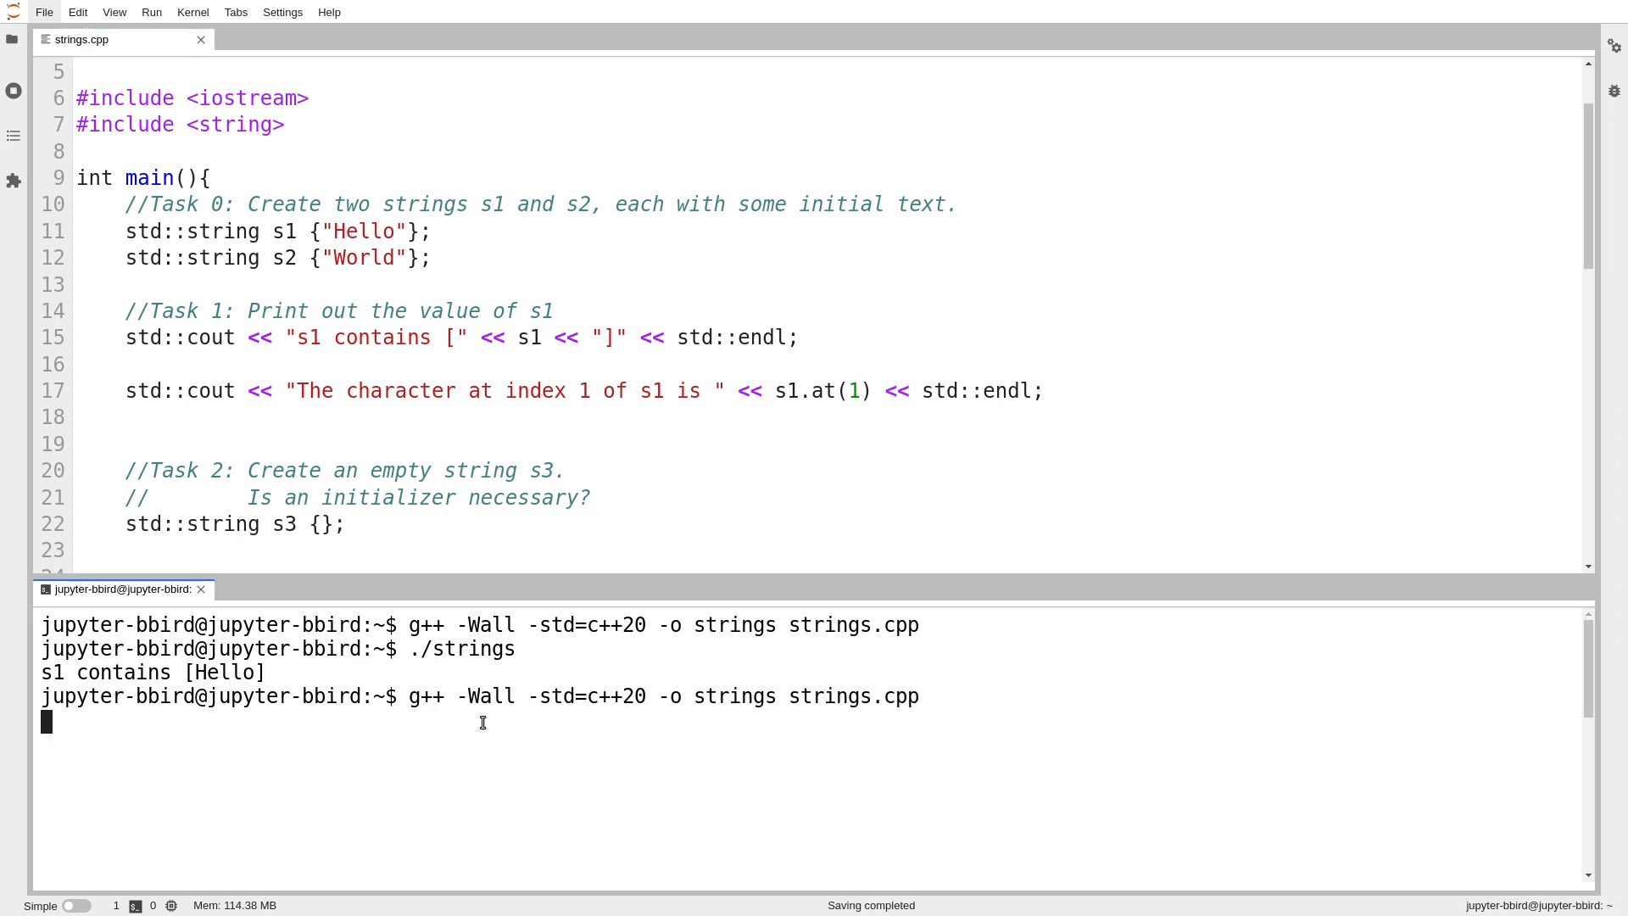
Step: Run ./strings and confirm the output shows the index-1 character is e
text(./strings)
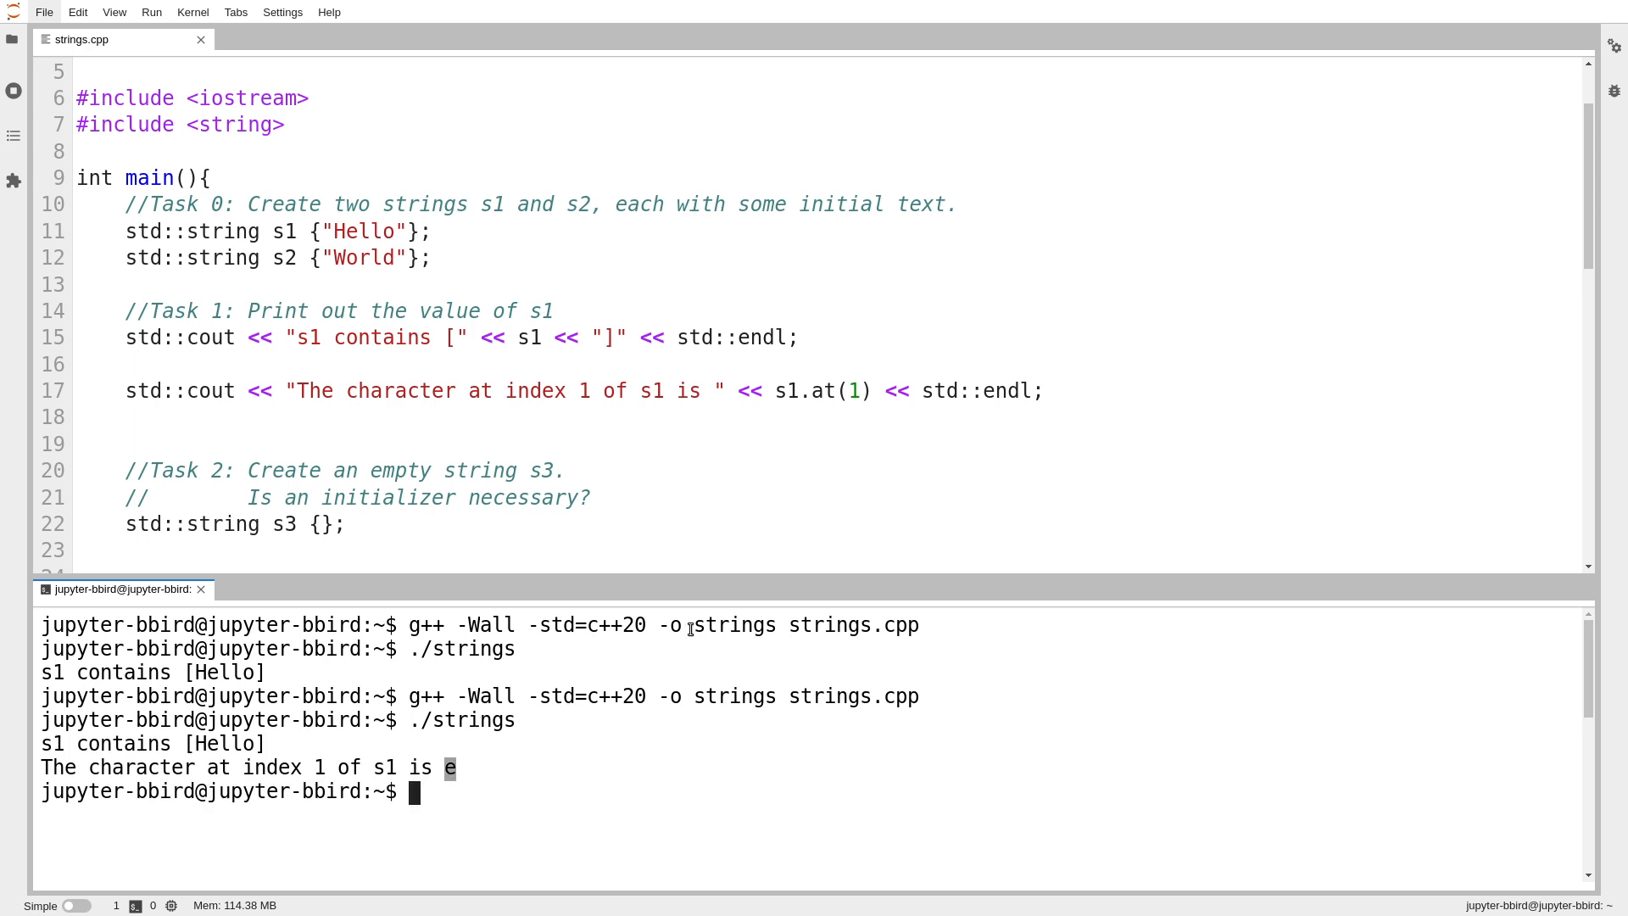
double_click(818, 390)
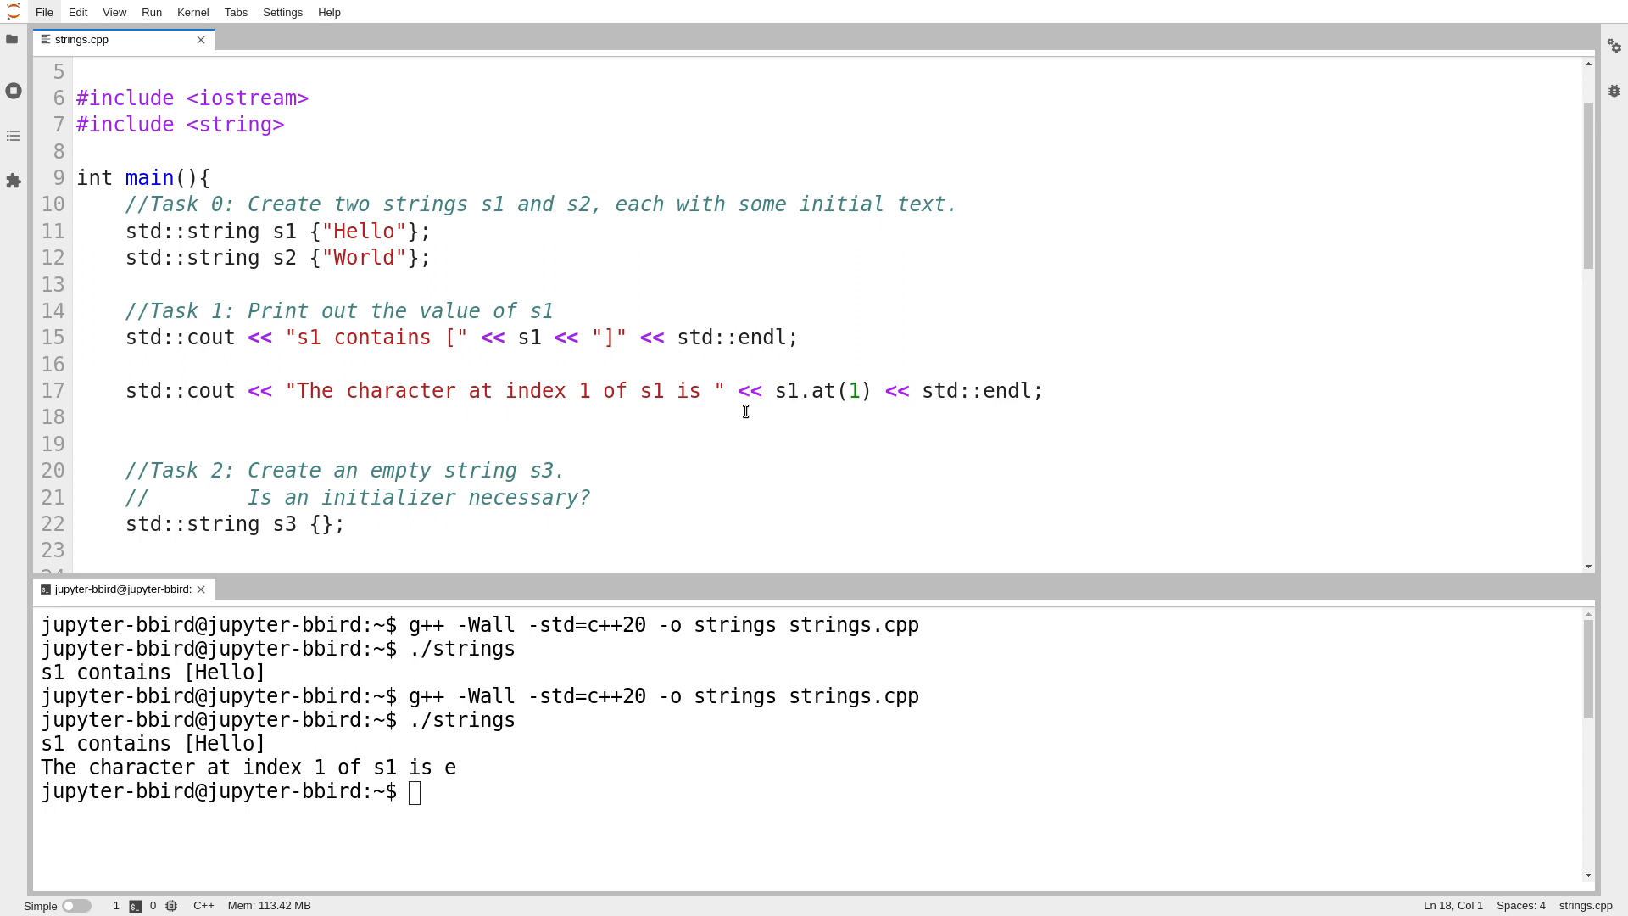
mouse_move(782, 438)
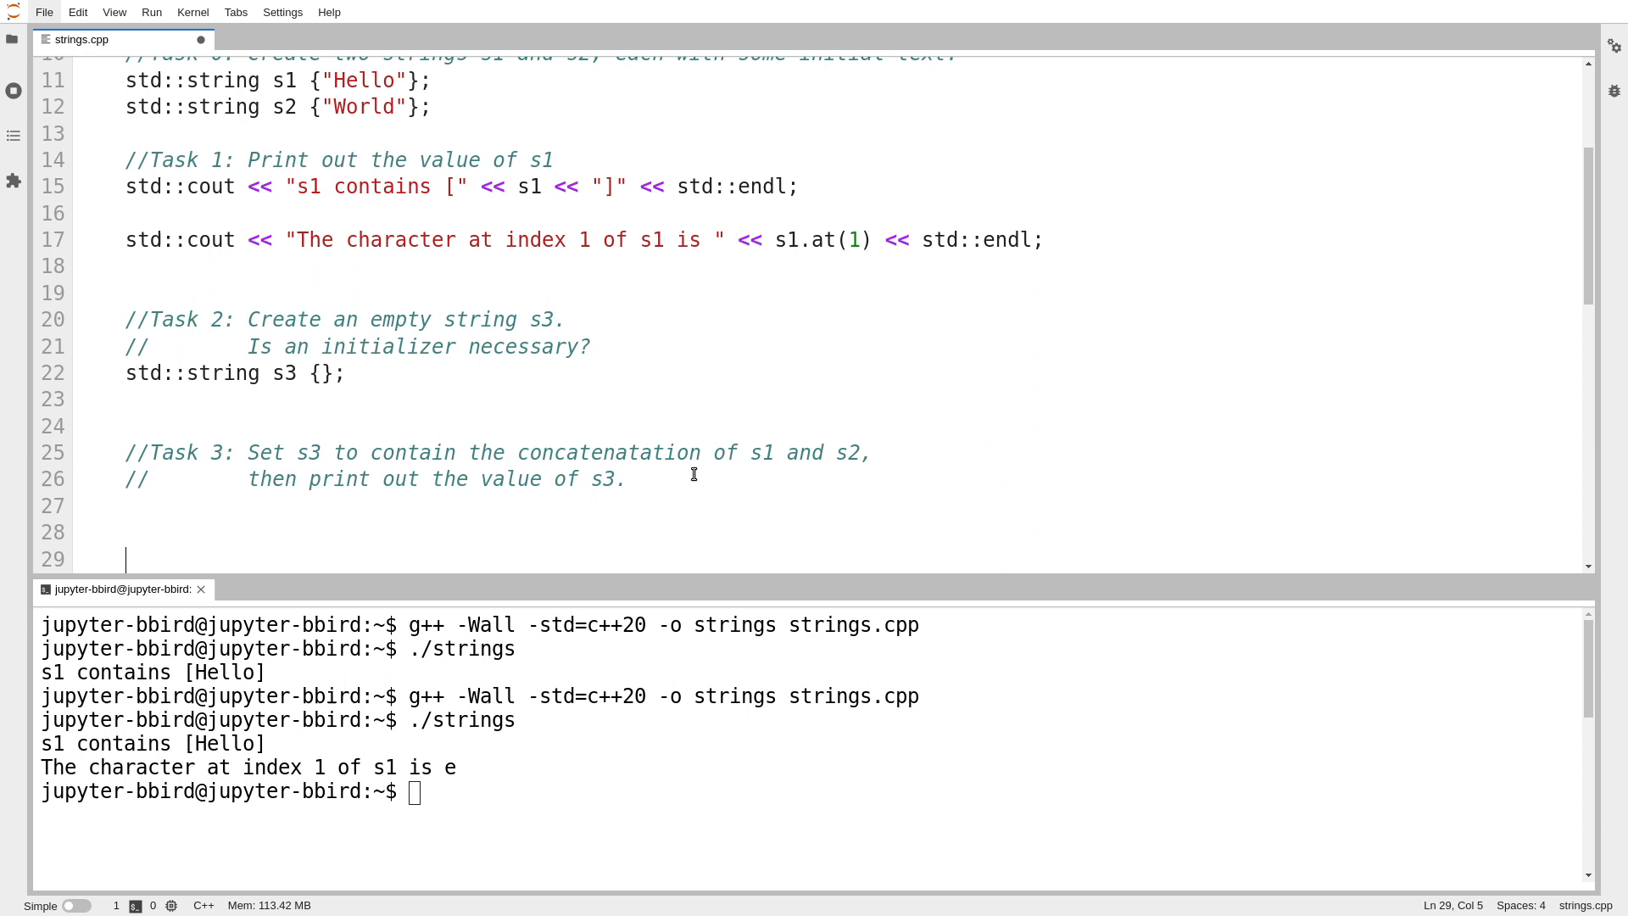
Step: Replace the index-1 print with s3 = s2; and a cout line printing s3 for Task 3
double_click(609, 452)
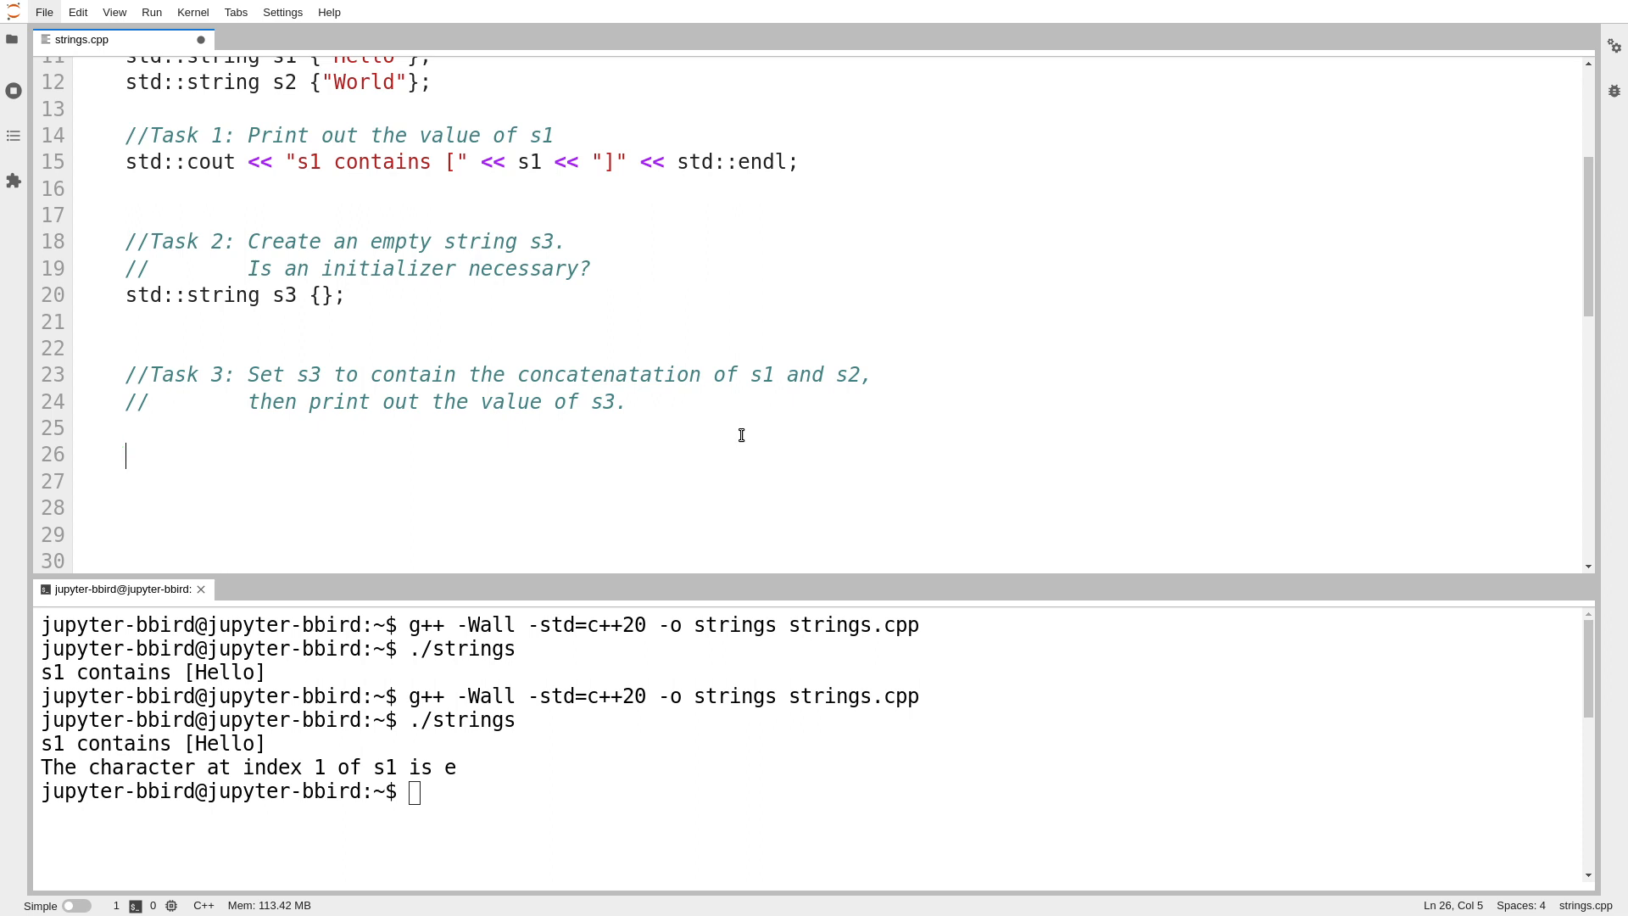
text(s3 = s1)
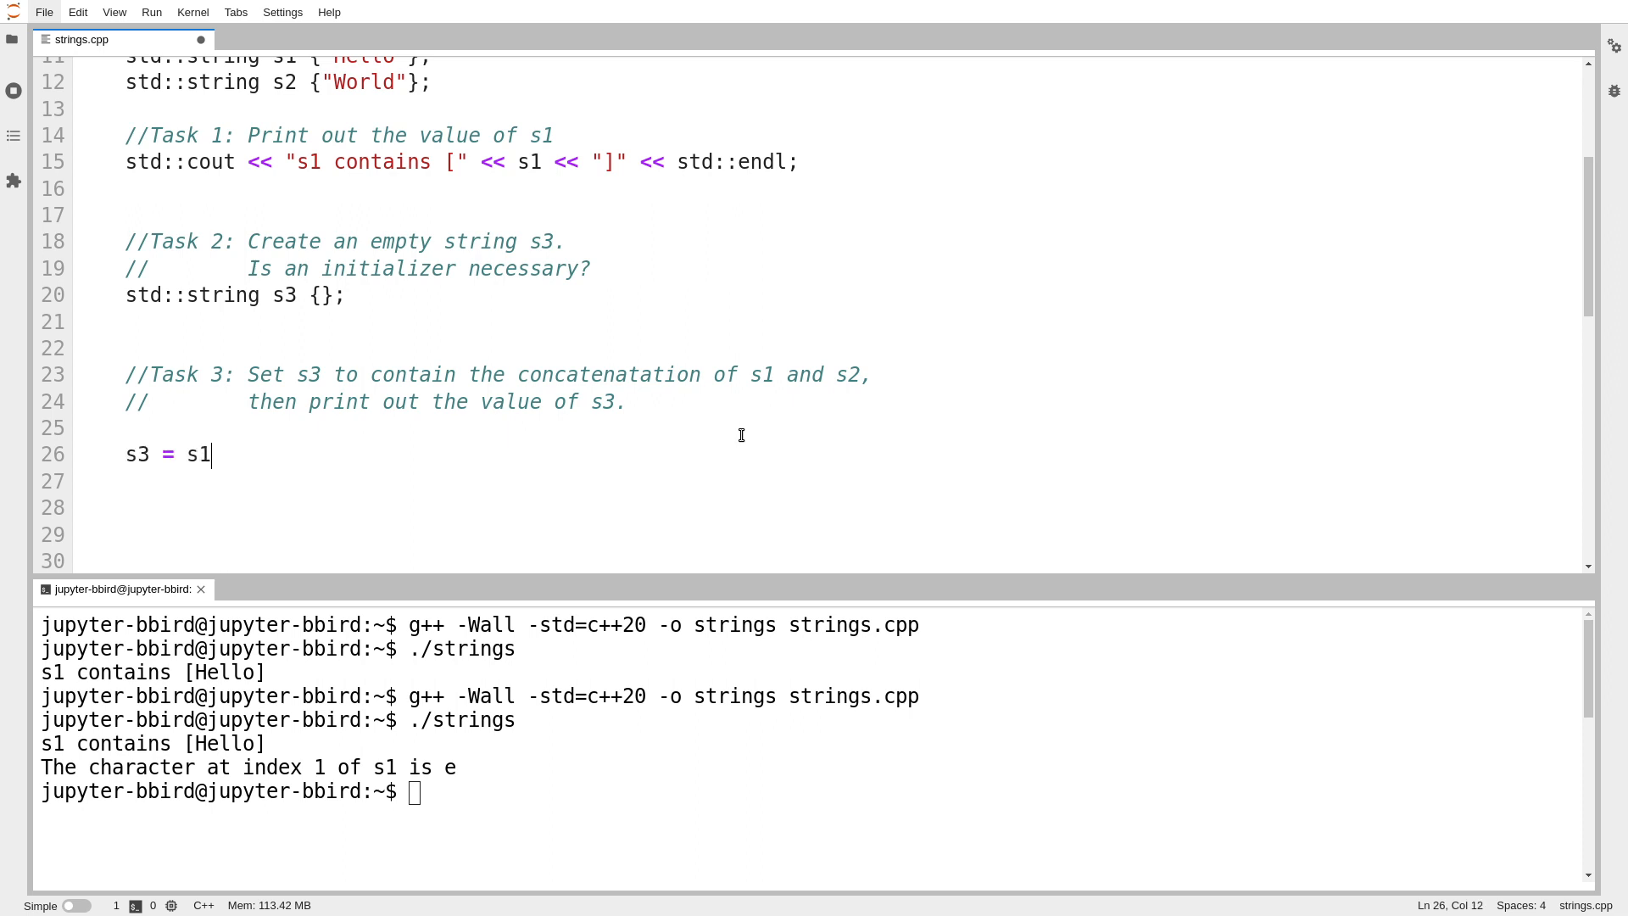
text(;)
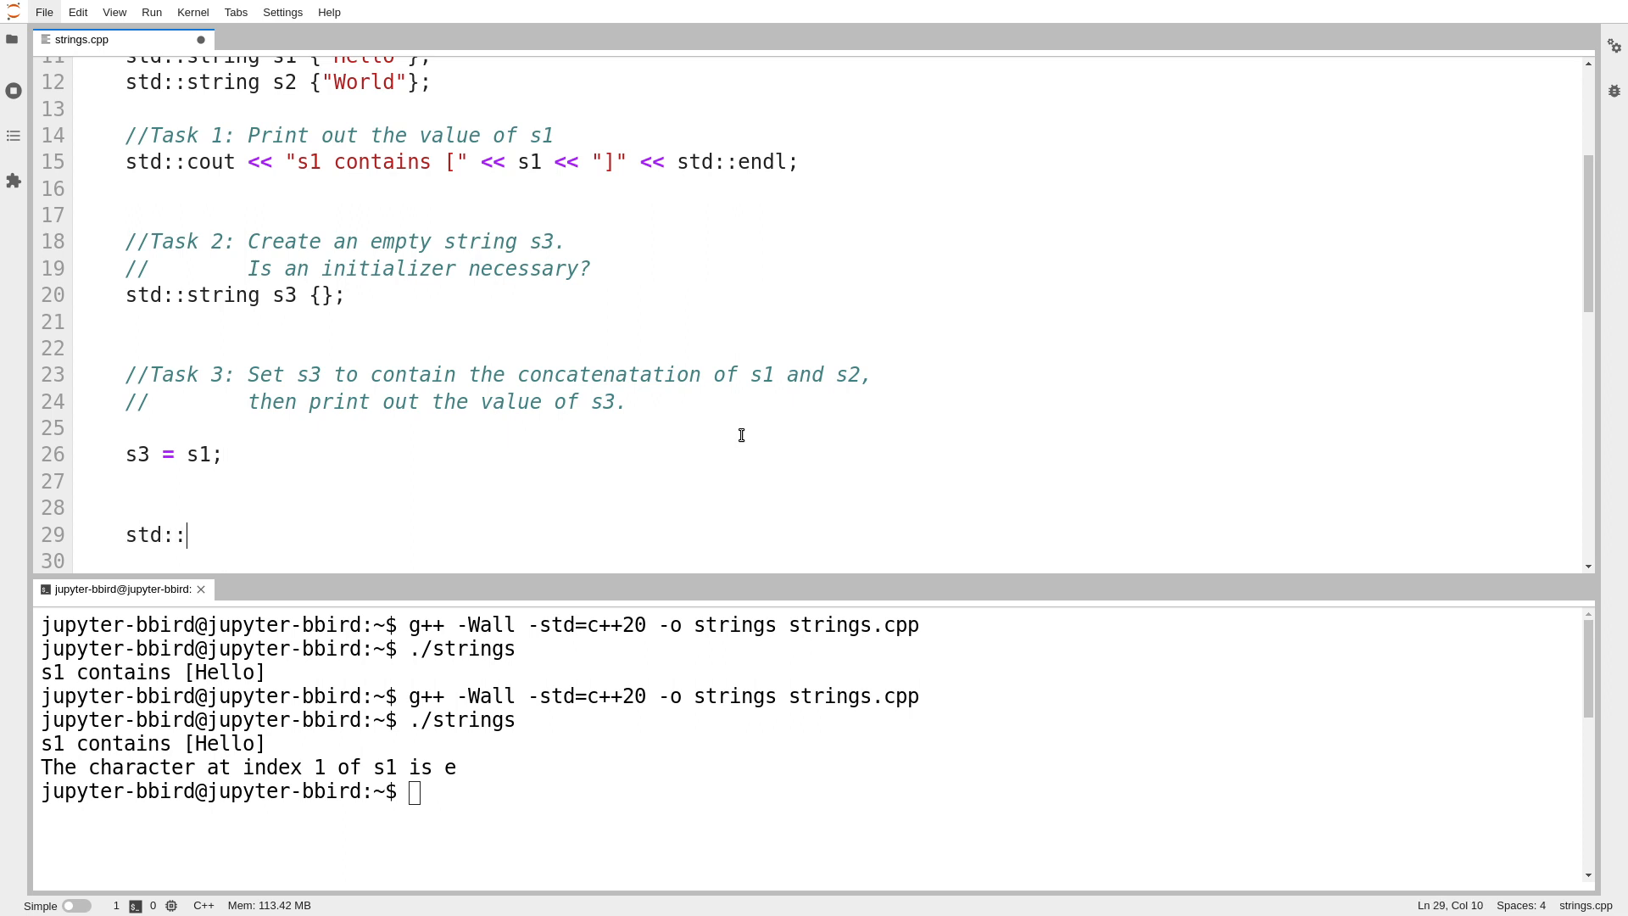
text(cout << "s1 contains [" << s1 << "]" << std::endl;)
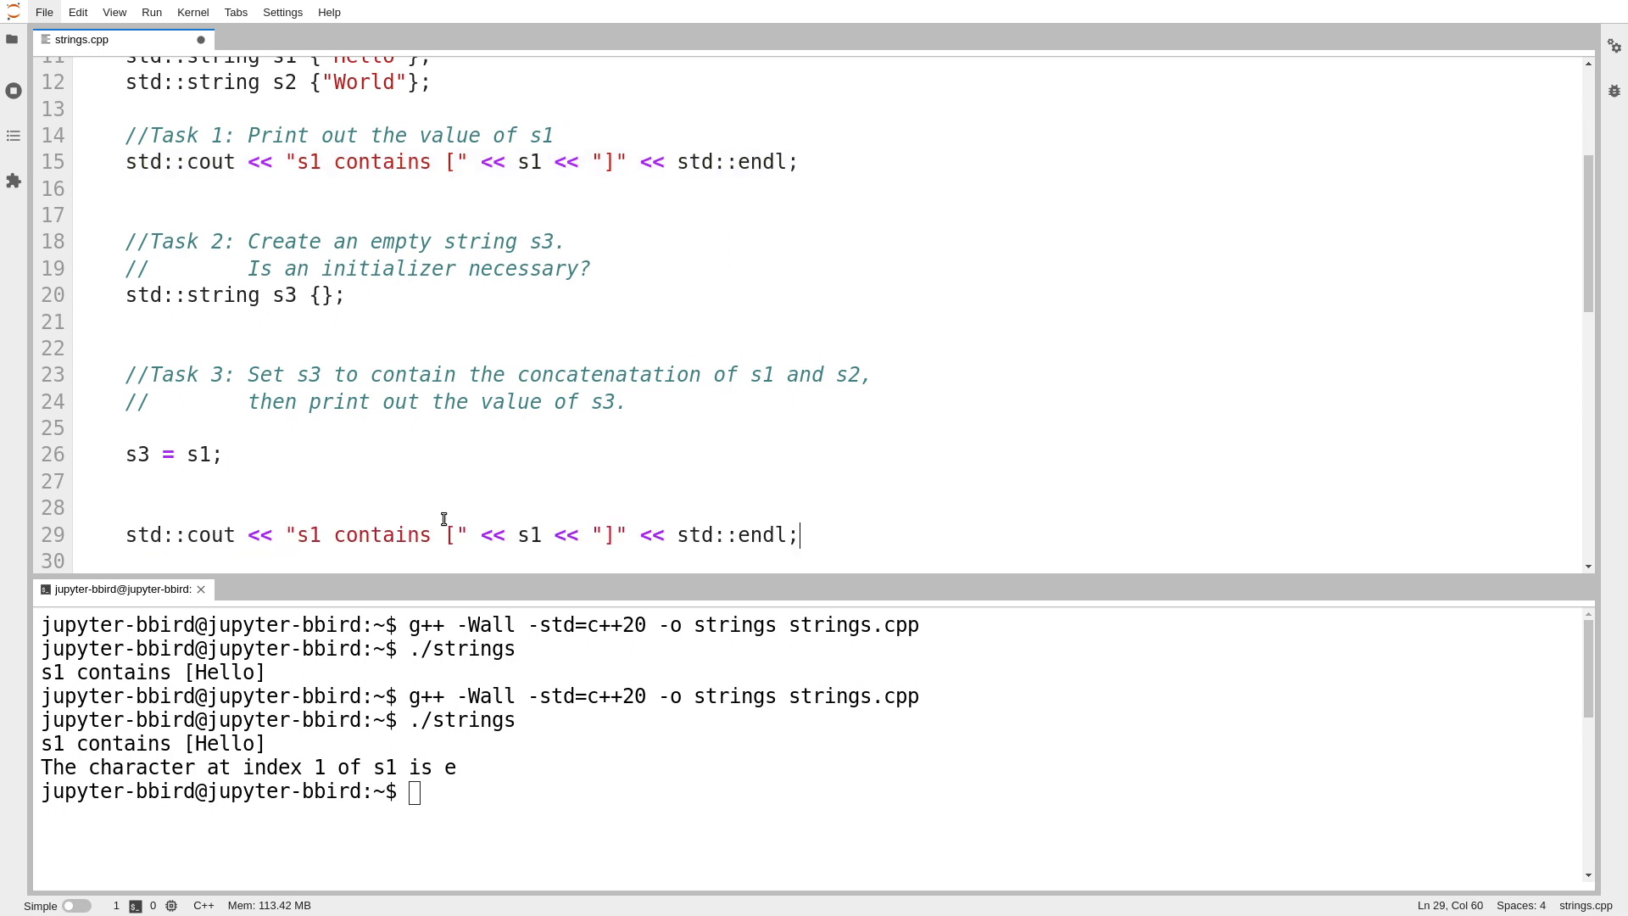
click(311, 535)
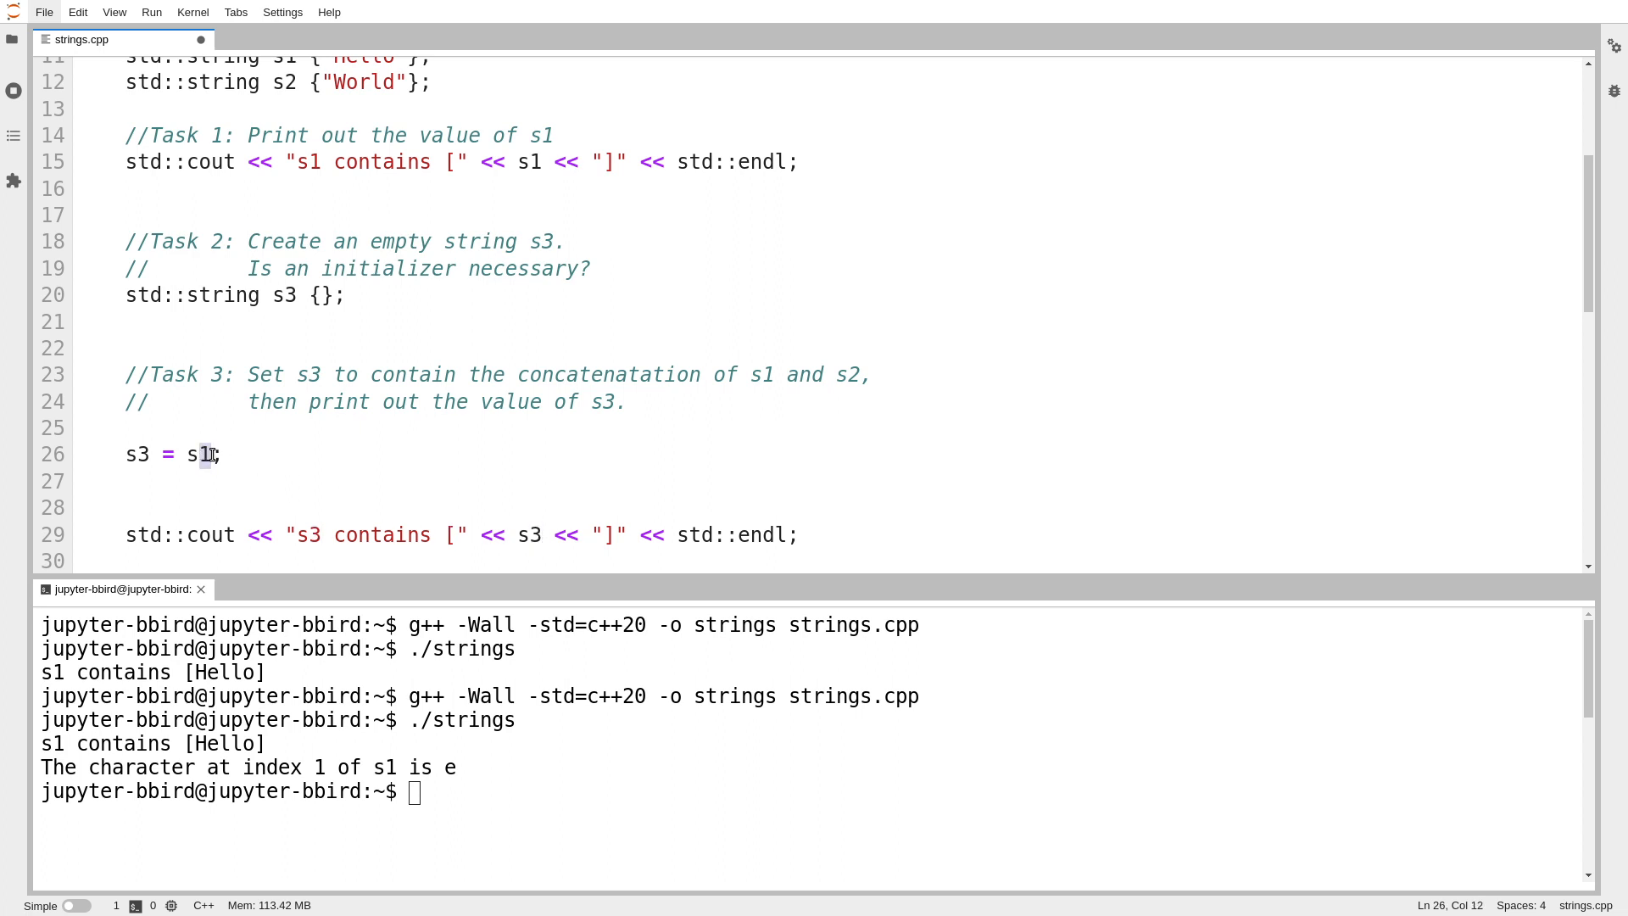
text(2)
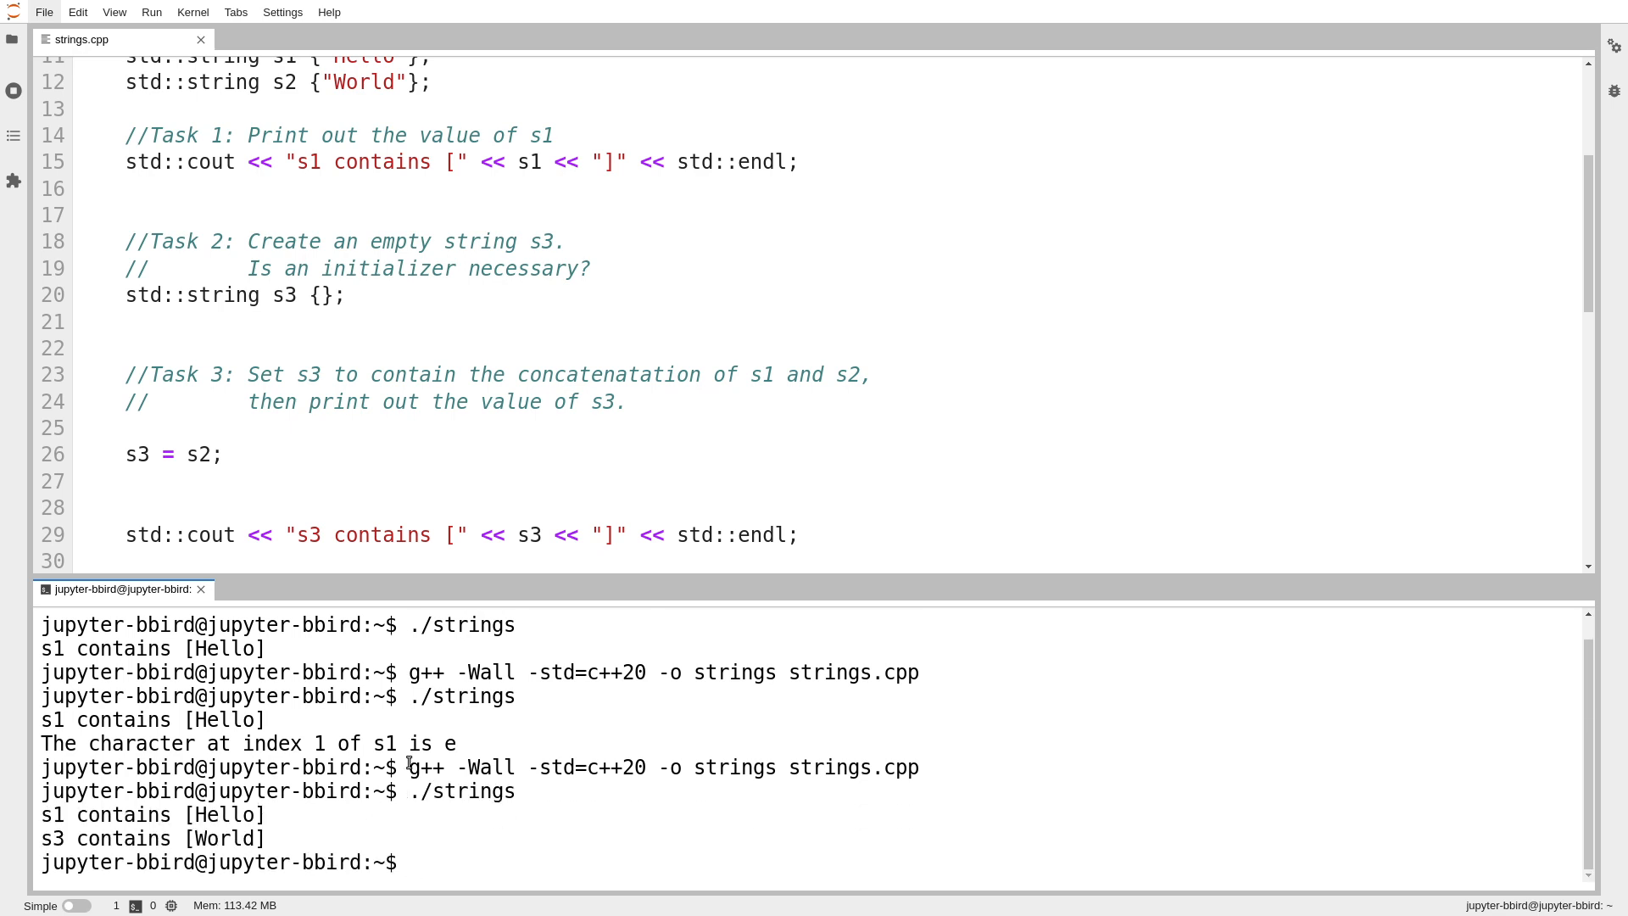
Step: Note s3 only holds World, then select the s3 assignment line to rework it with s1 and s2
double_click(223, 837)
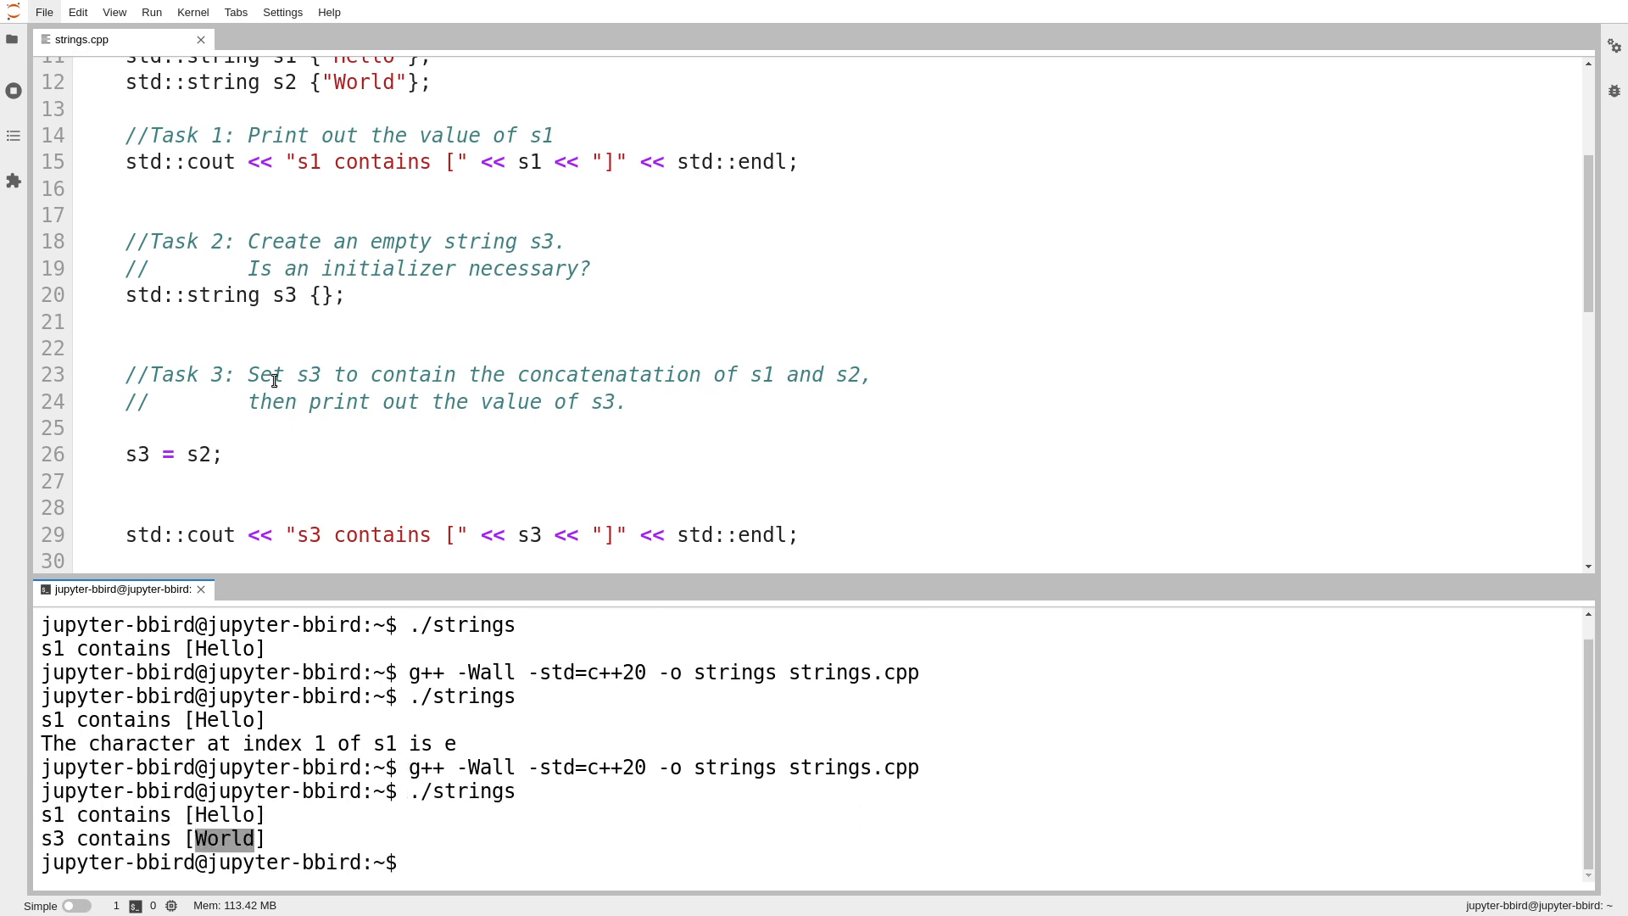
triple_click(171, 454)
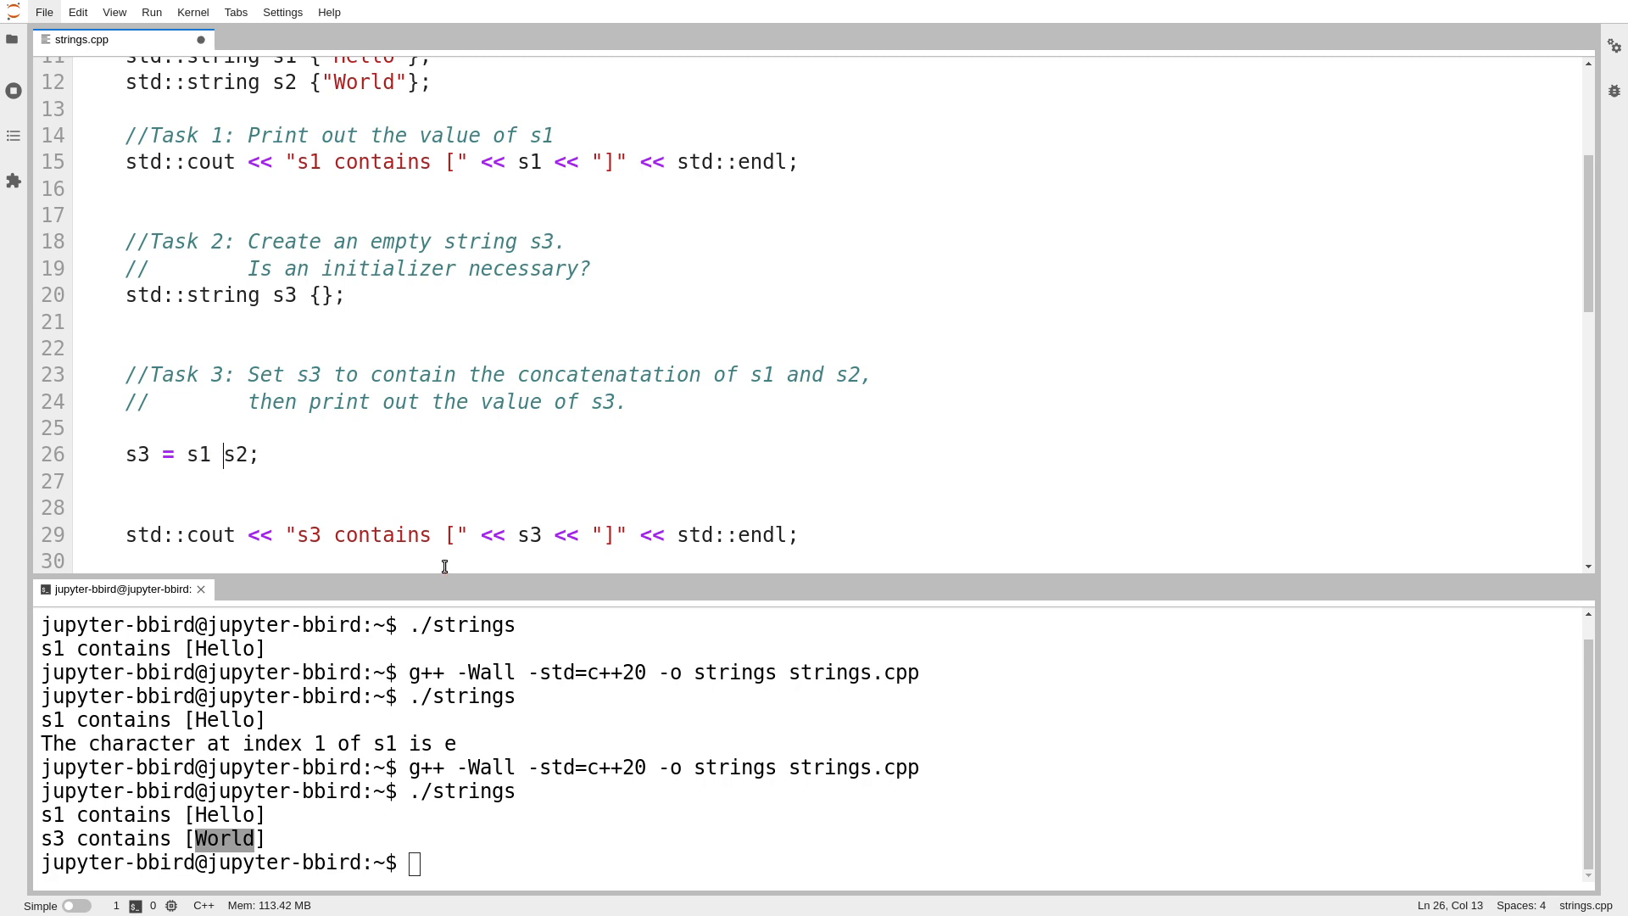
Step: Change the Task 3 assignment to s3 = s1 + s2, concatenating Hello and World
text(+)
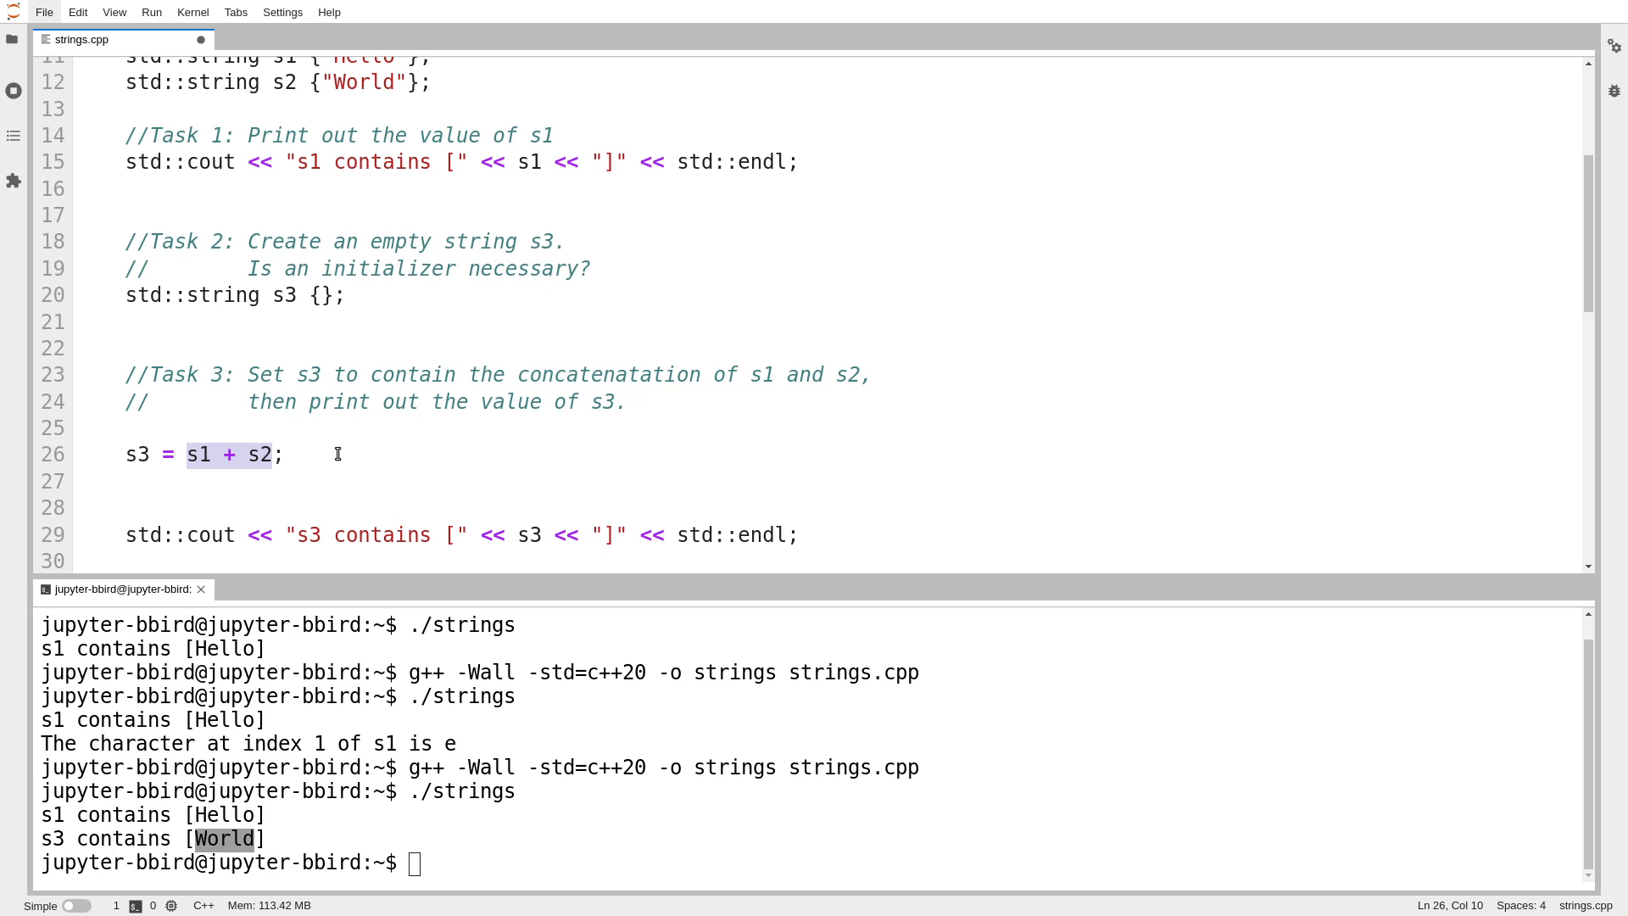
mouse_move(131, 95)
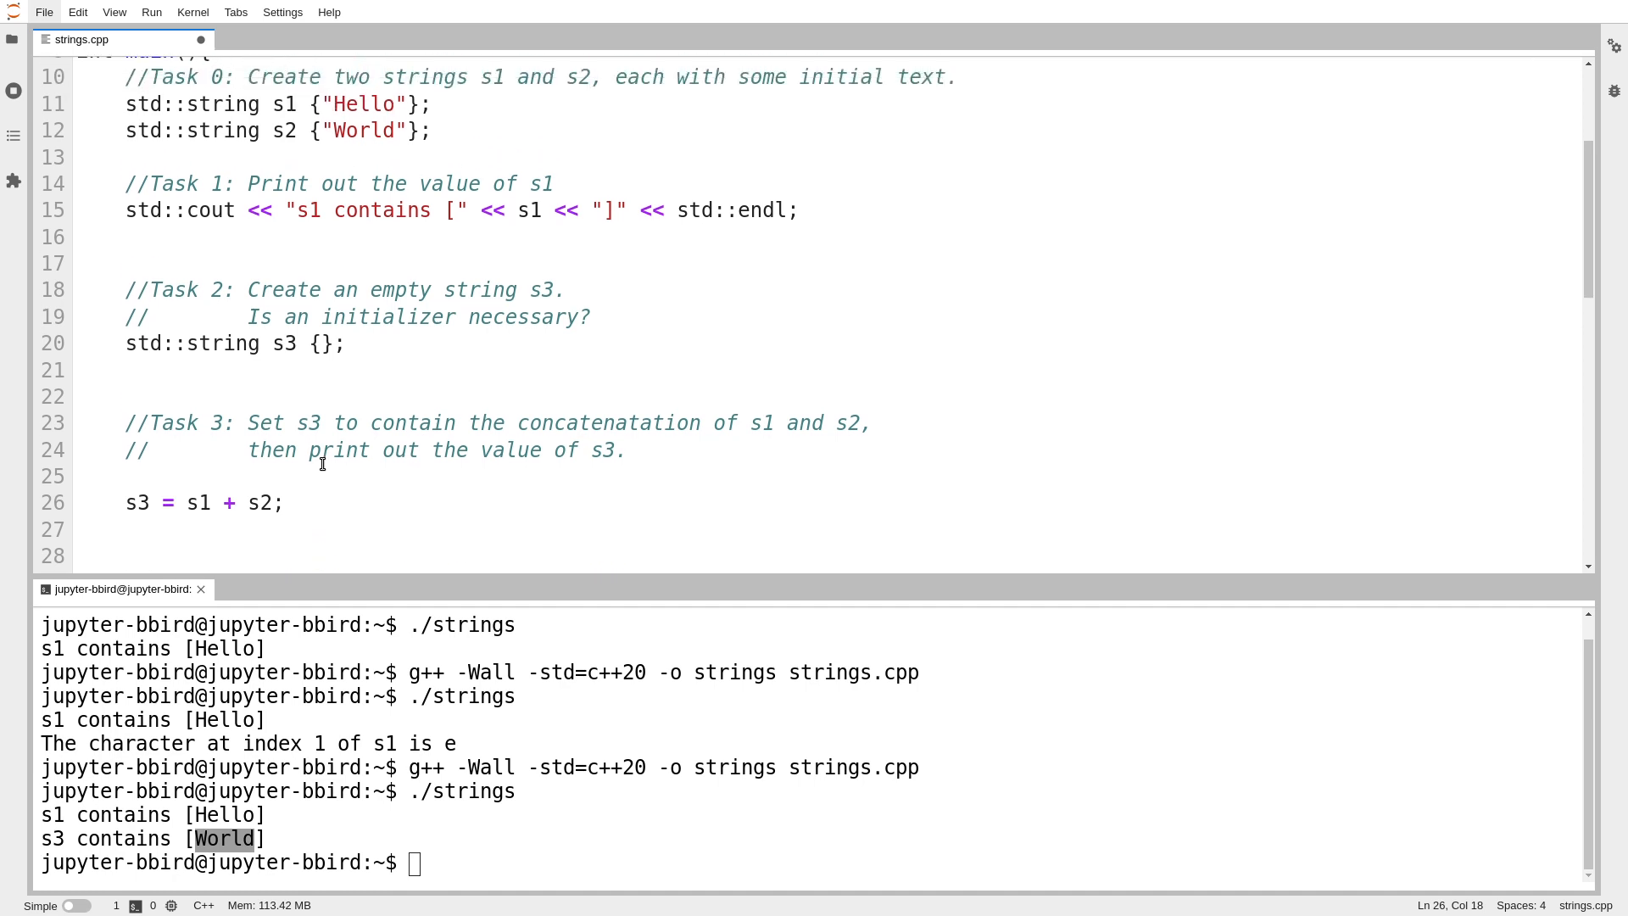
scroll(down, 3)
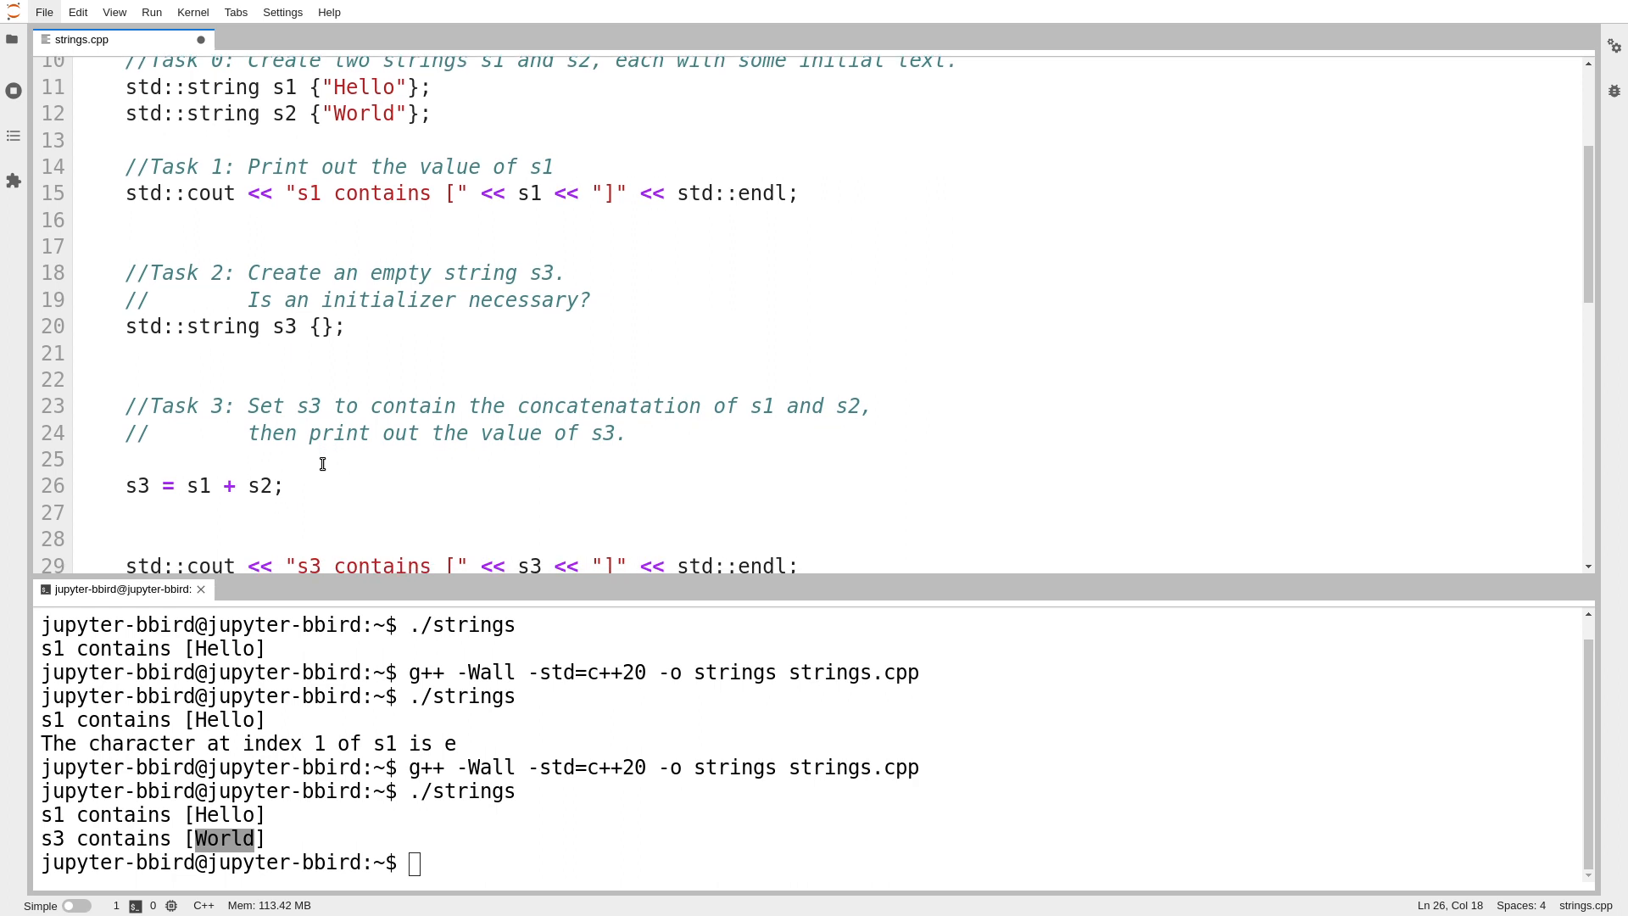
mouse_move(330, 88)
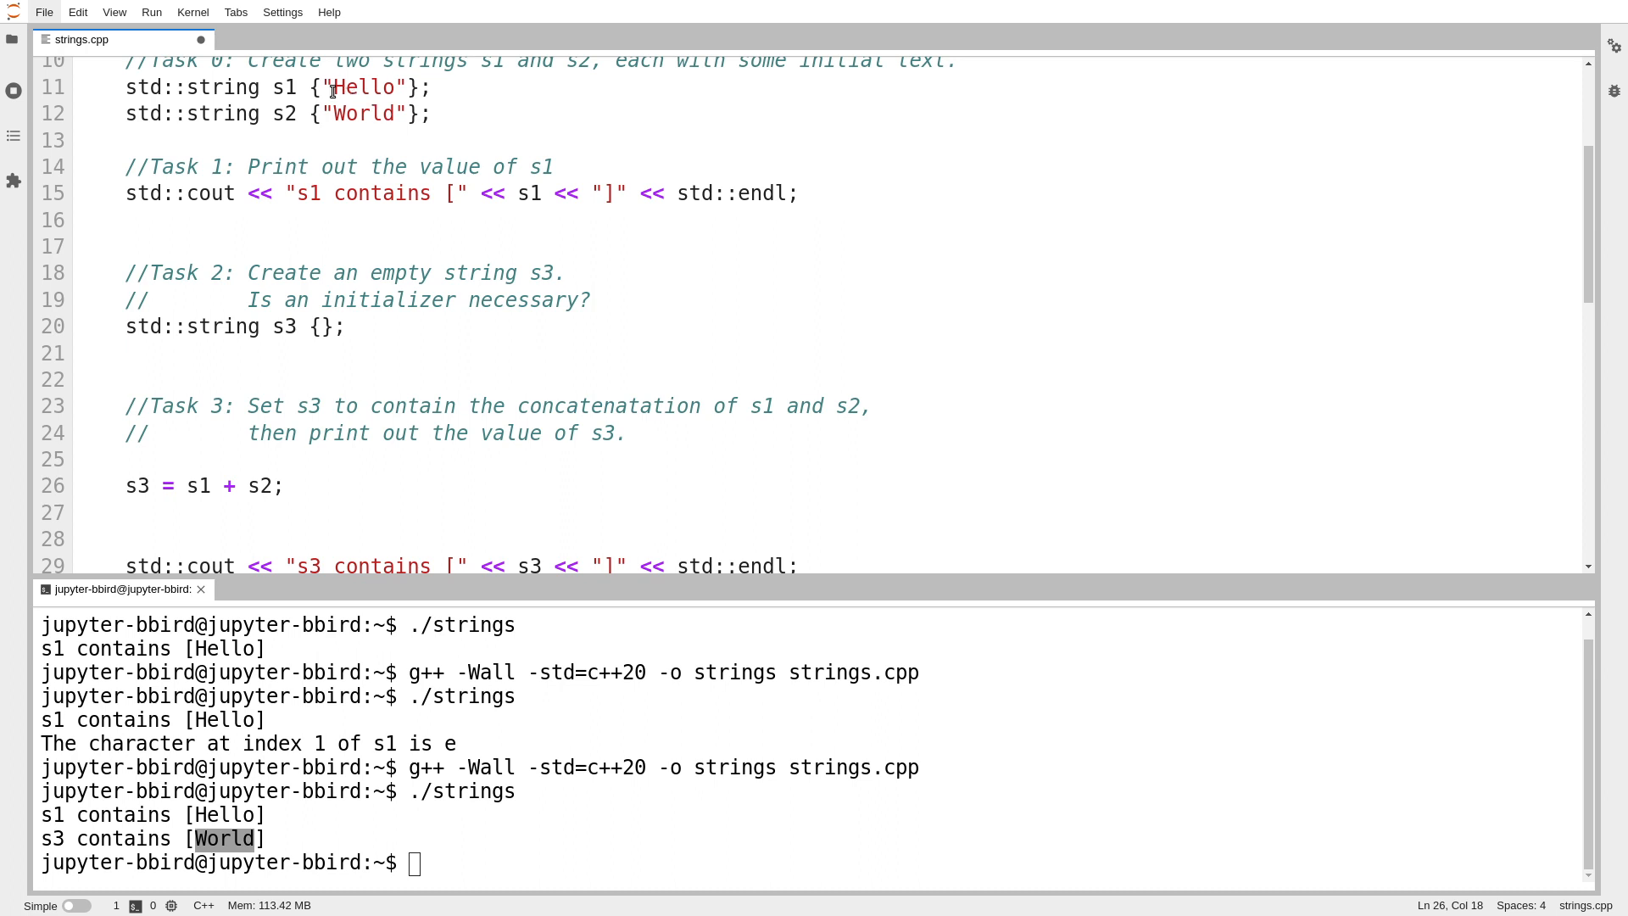
click(292, 113)
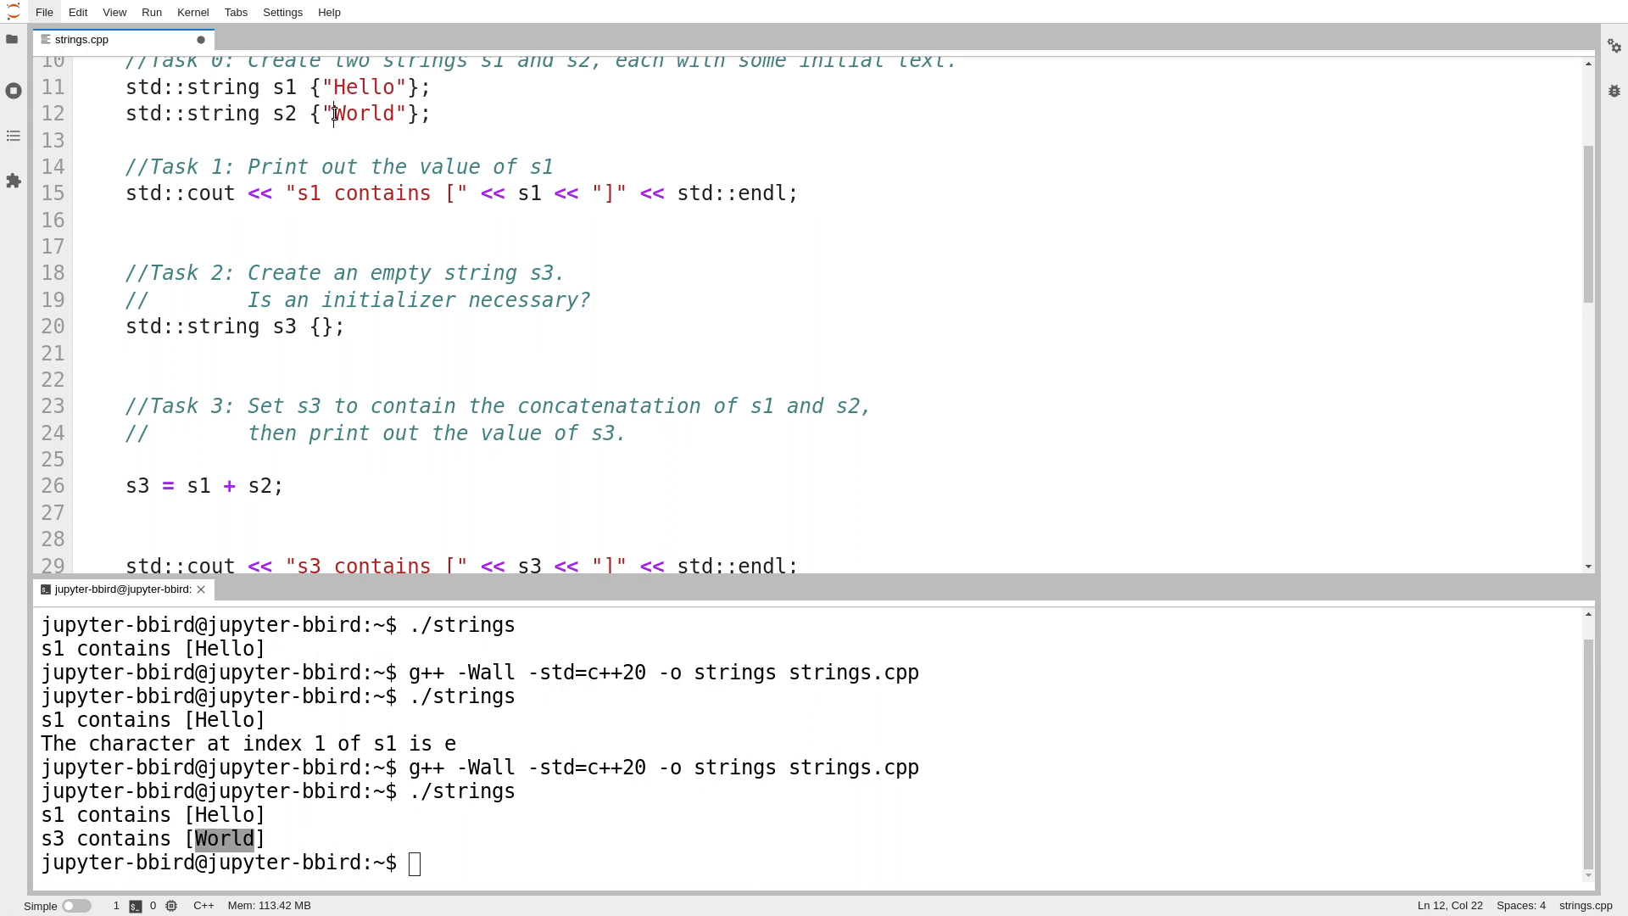
double_click(362, 113)
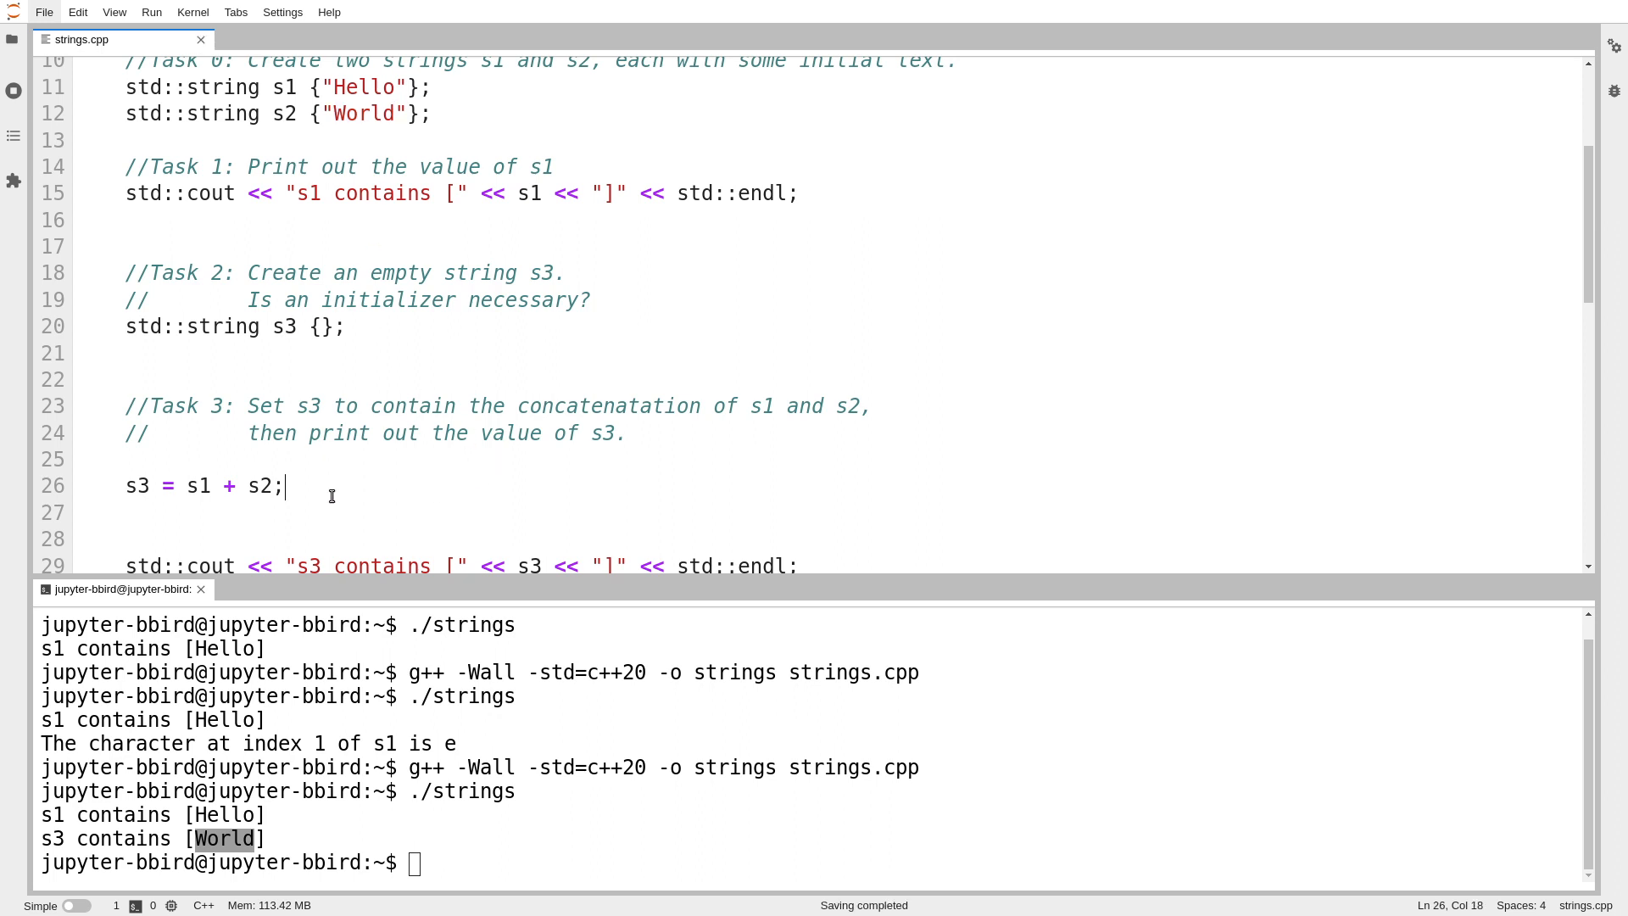
double_click(607, 405)
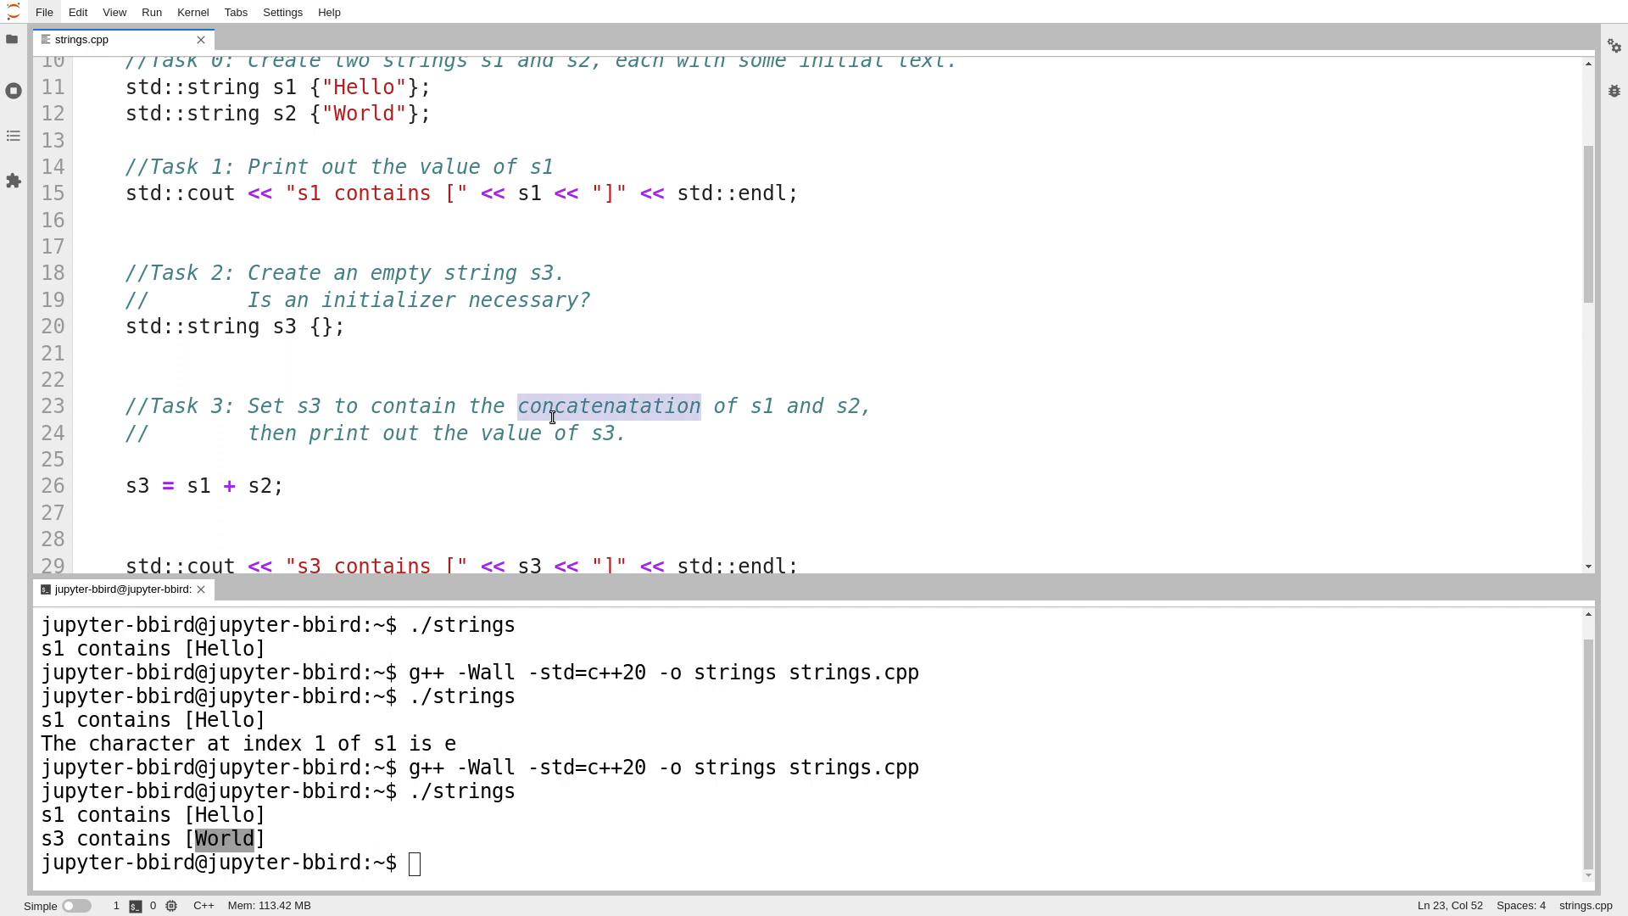
mouse_move(287, 438)
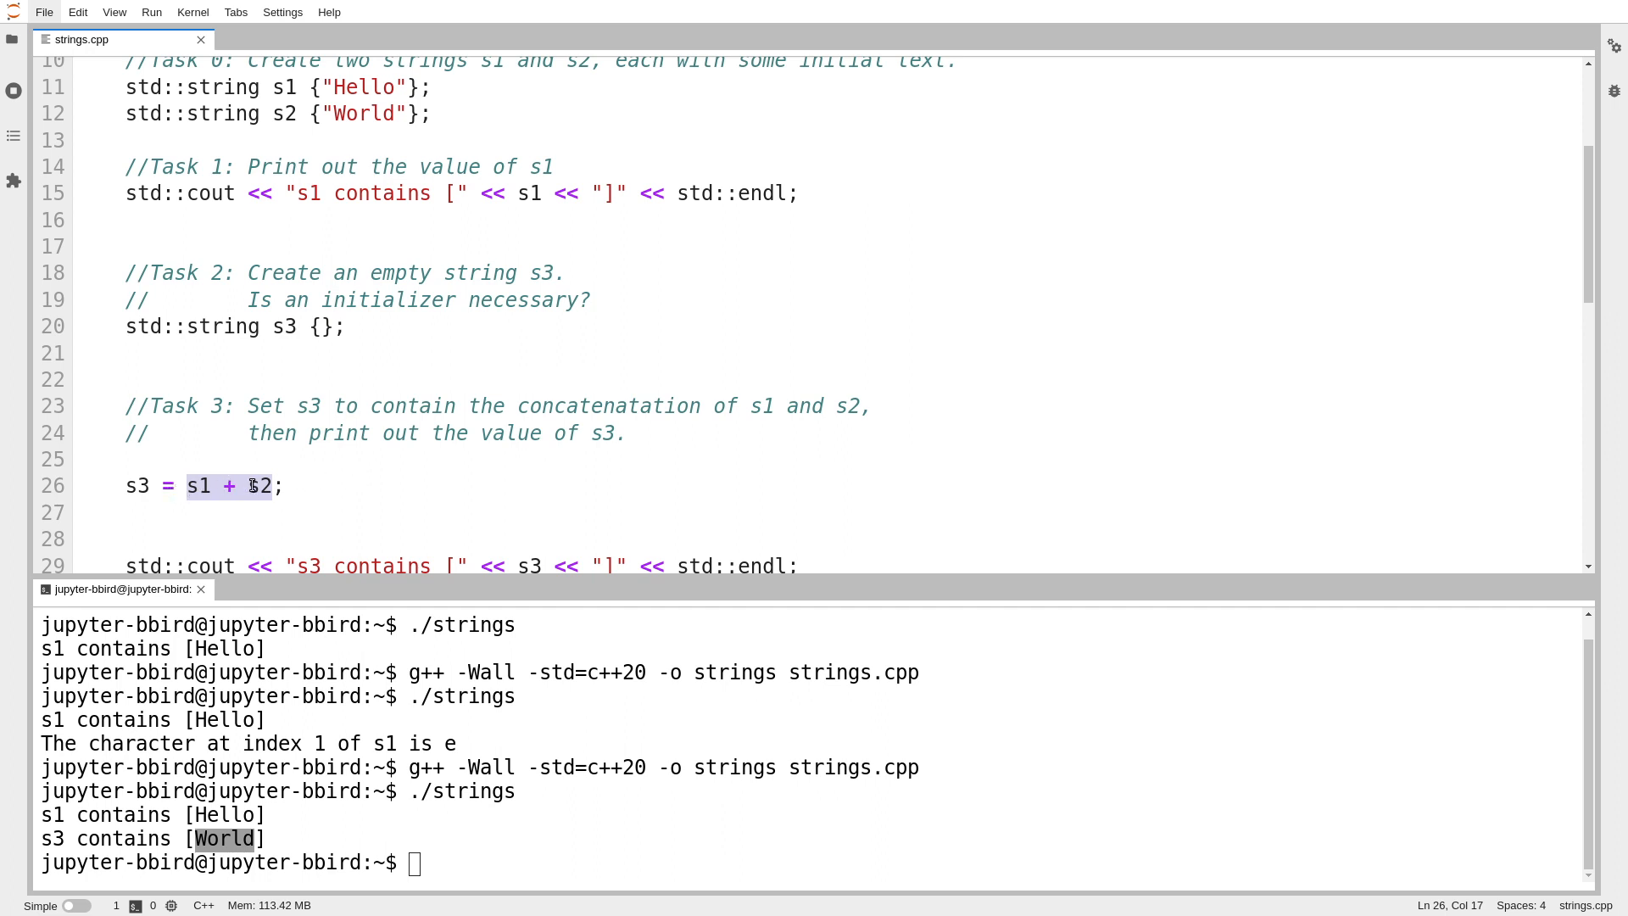
click(149, 486)
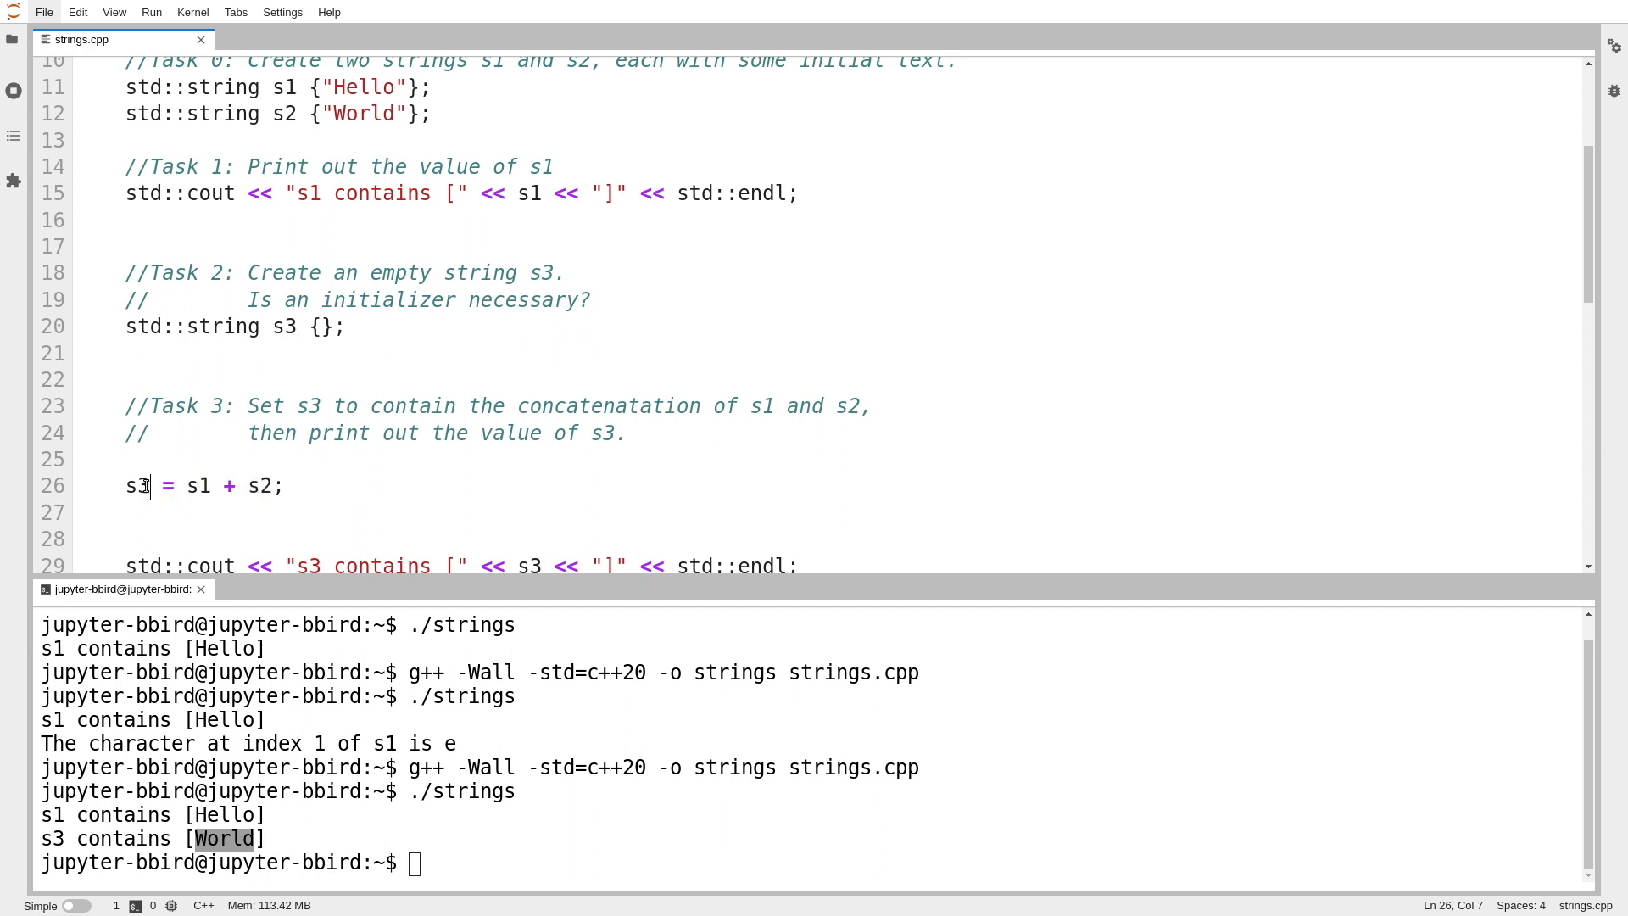
double_click(136, 485)
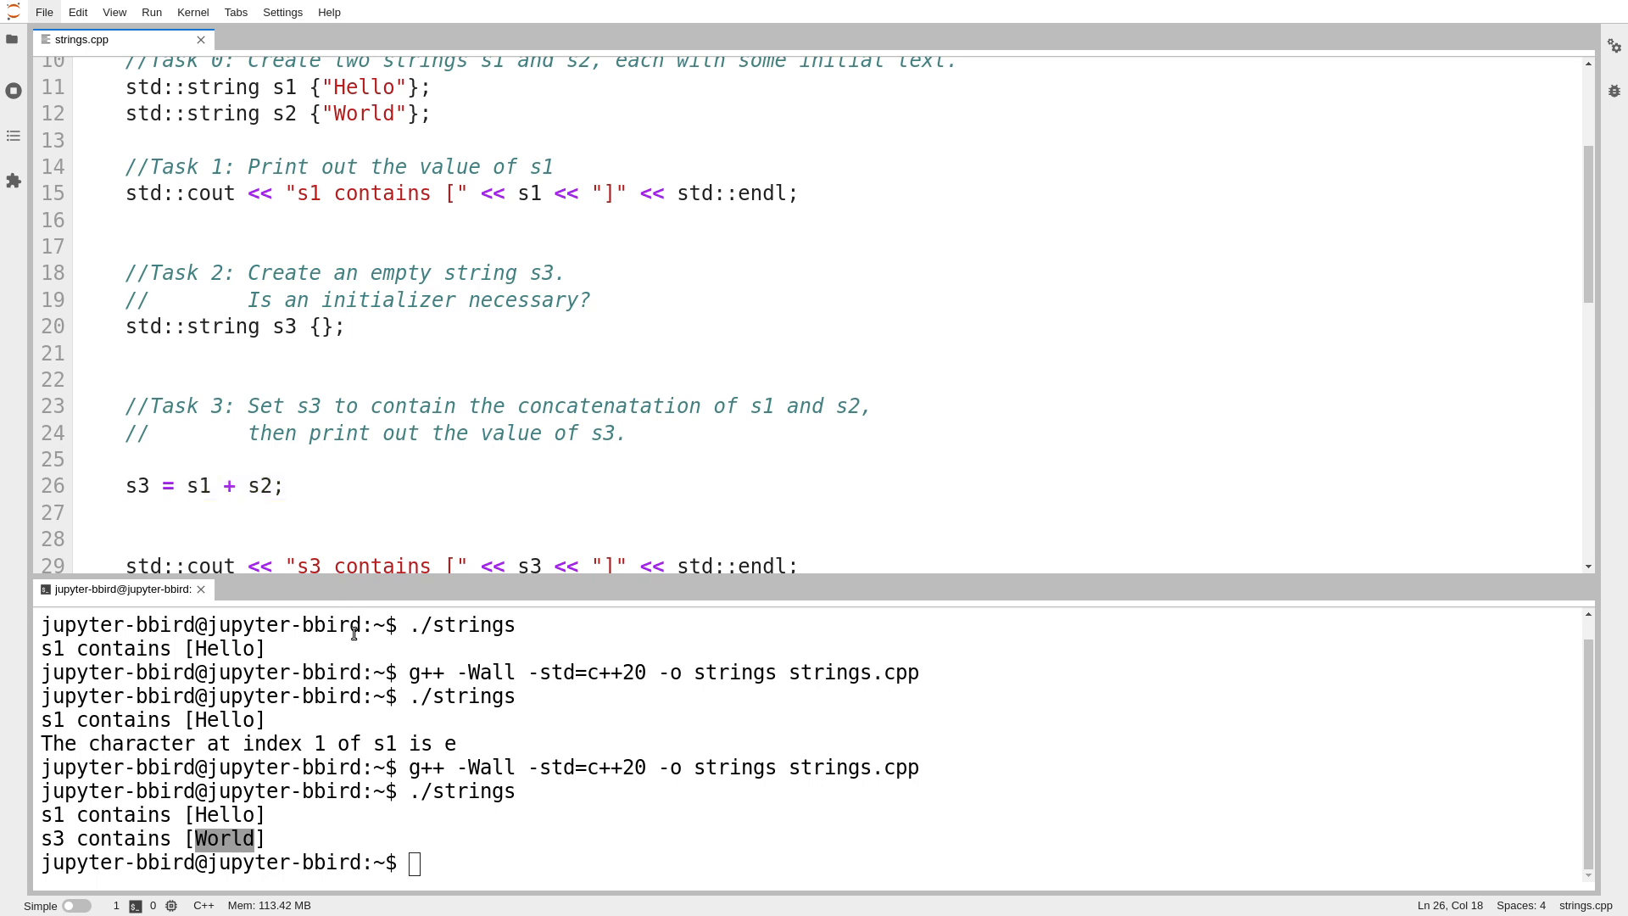
Step: Save the added print lines, compile with g++ -Wall -std=c++20 and run ./strings to show s3 as [HelloWorld]
text(g++ -Wall -std=c++20 -o strings strings.cpp)
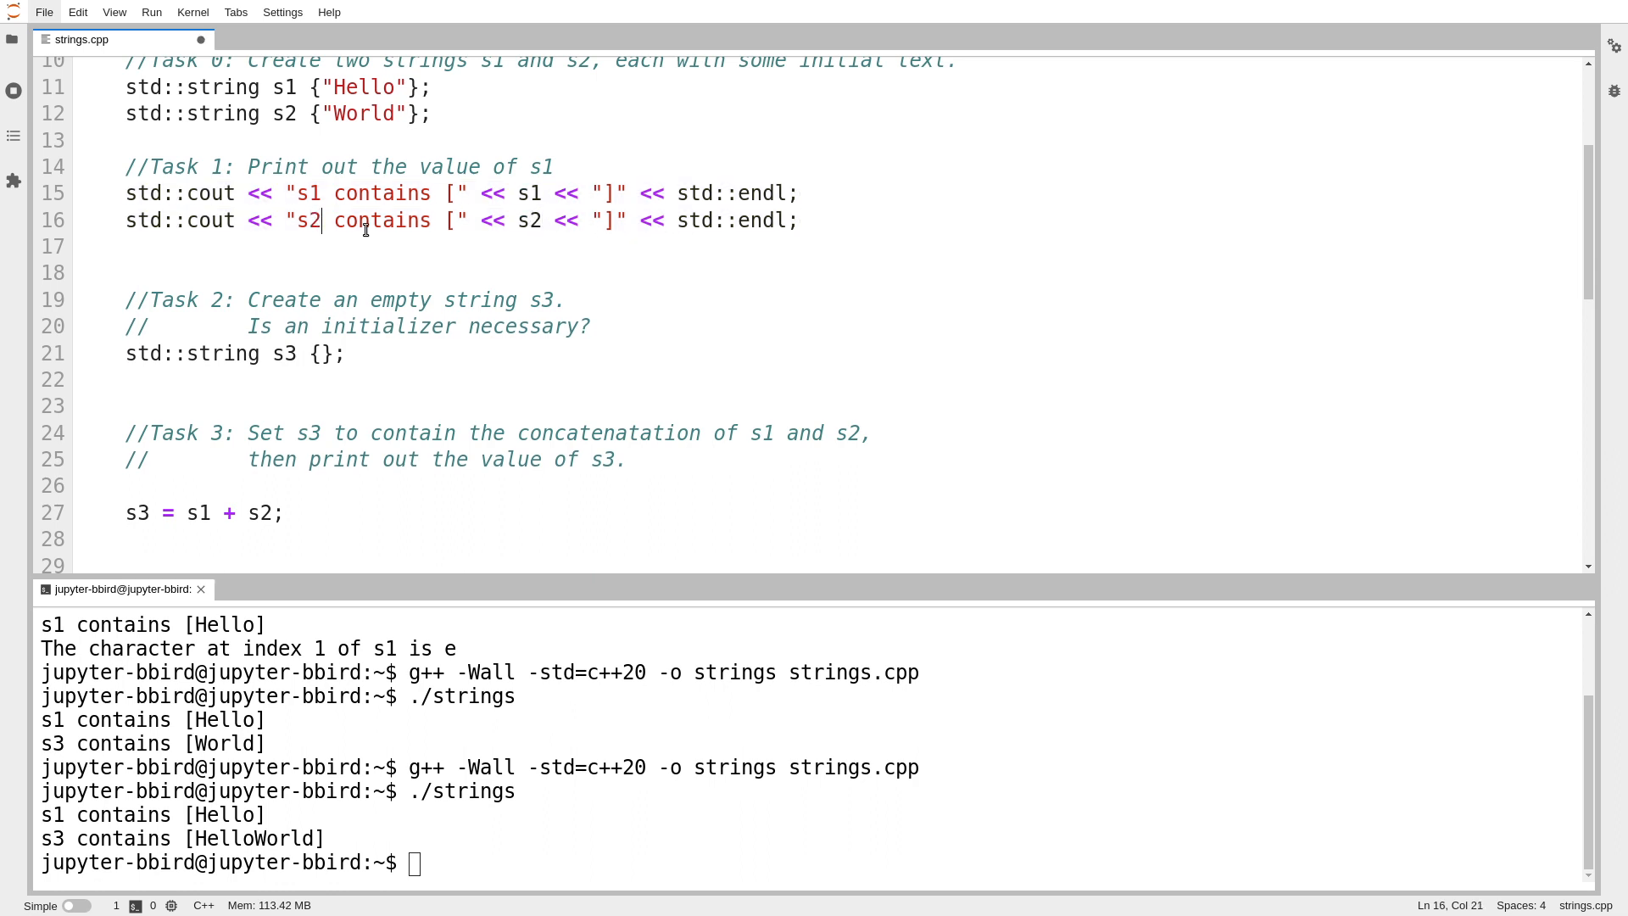
key(ctrl+s)
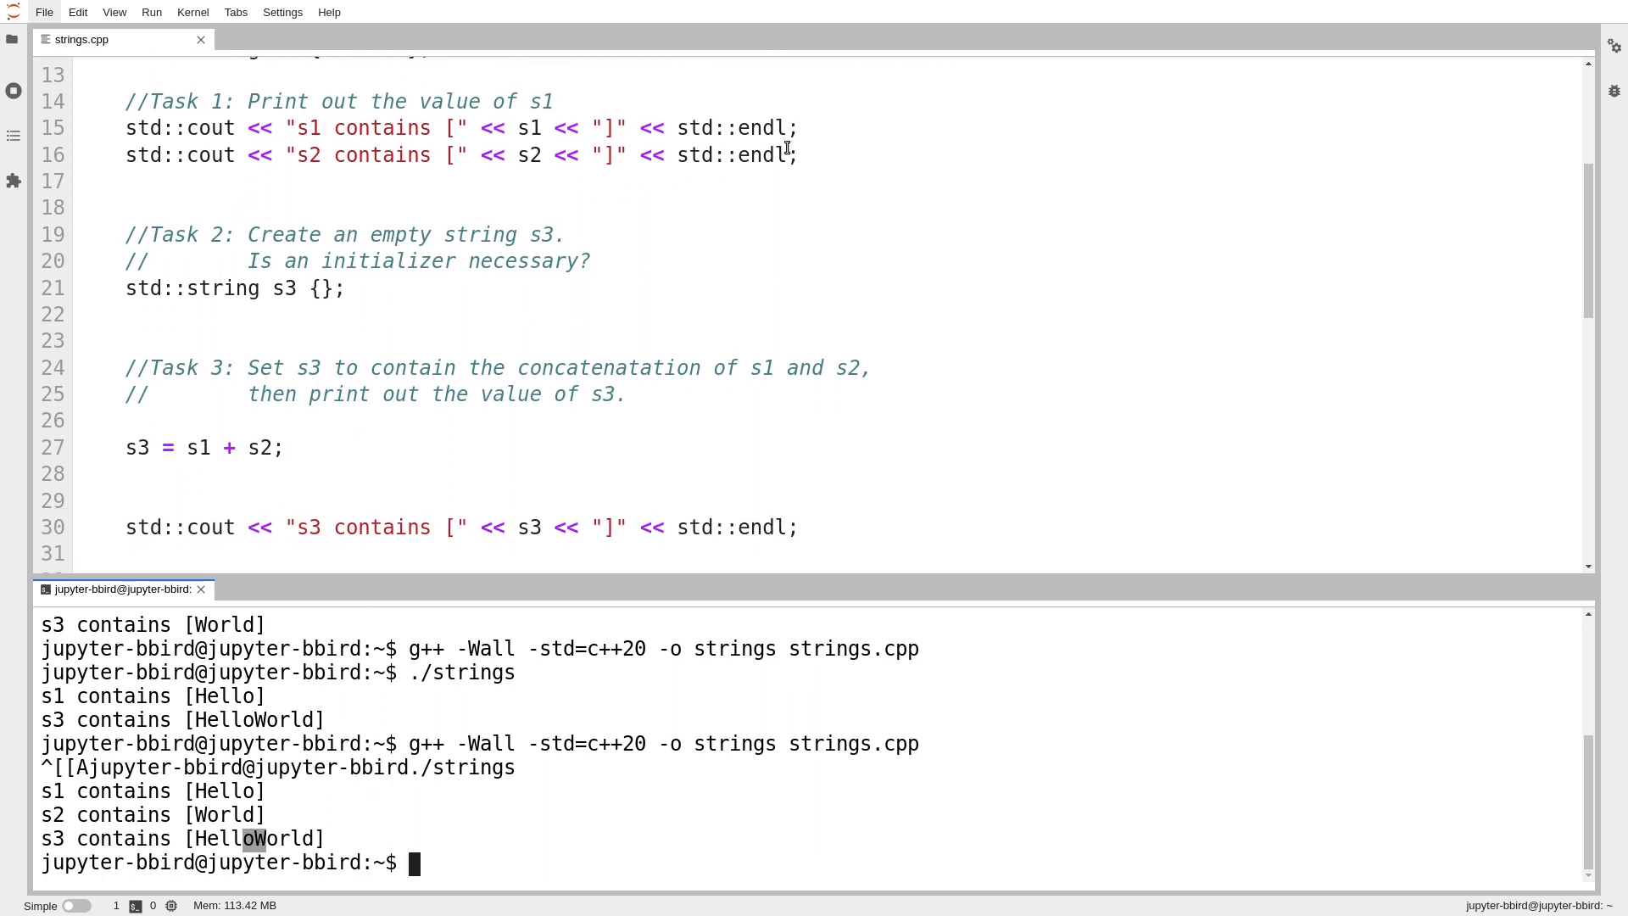
drag(553, 101, 797, 155)
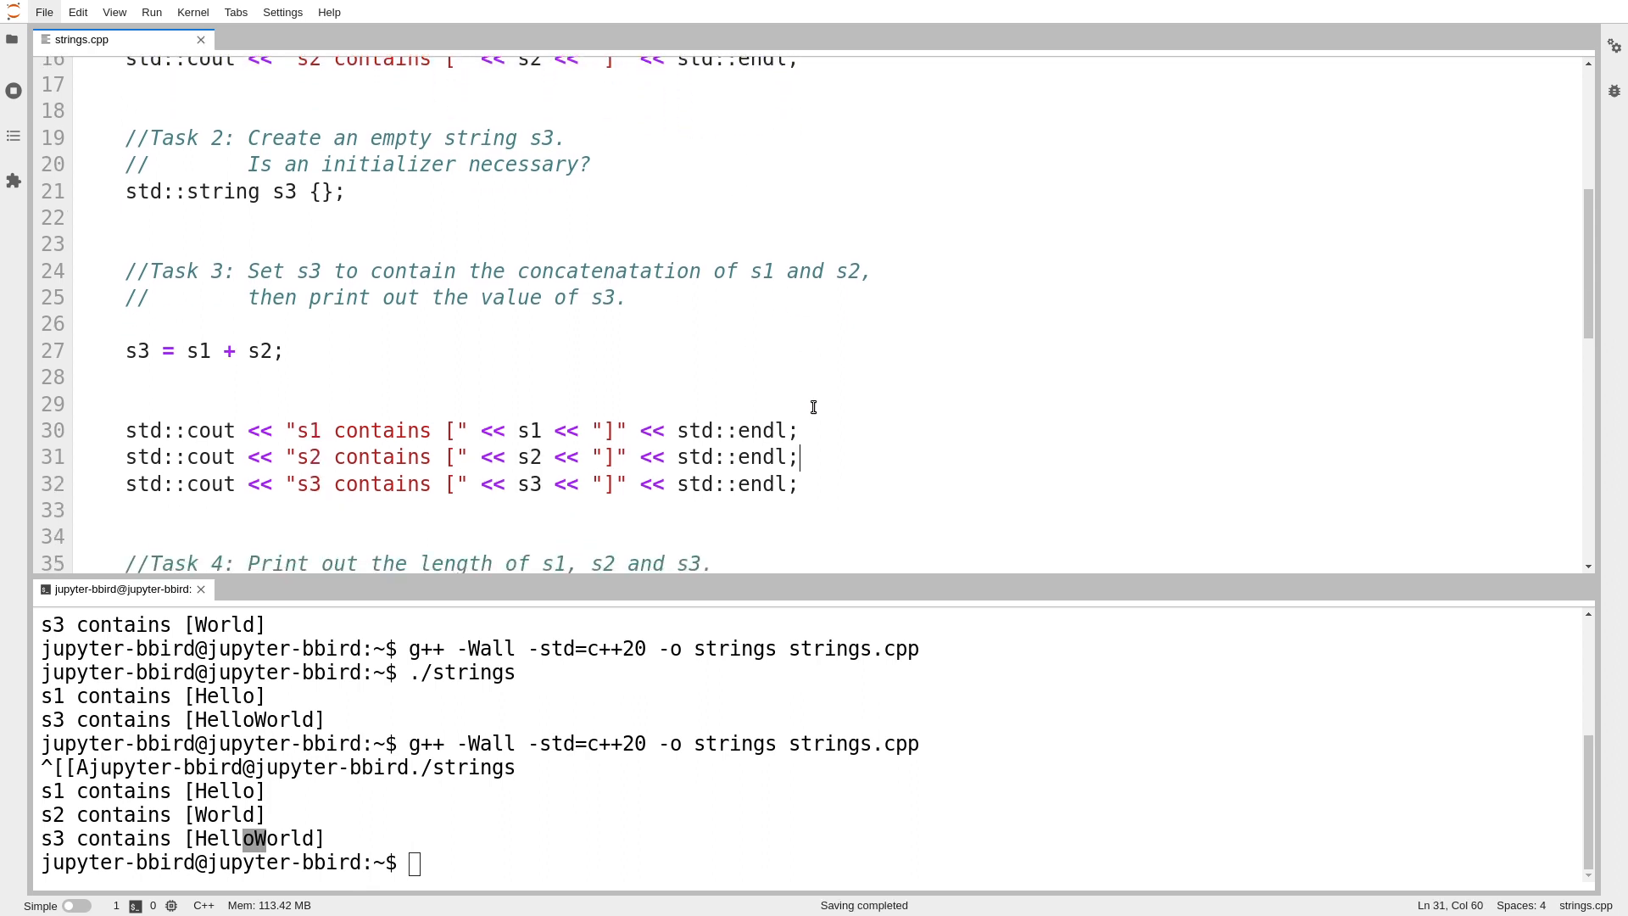
text(./strings)
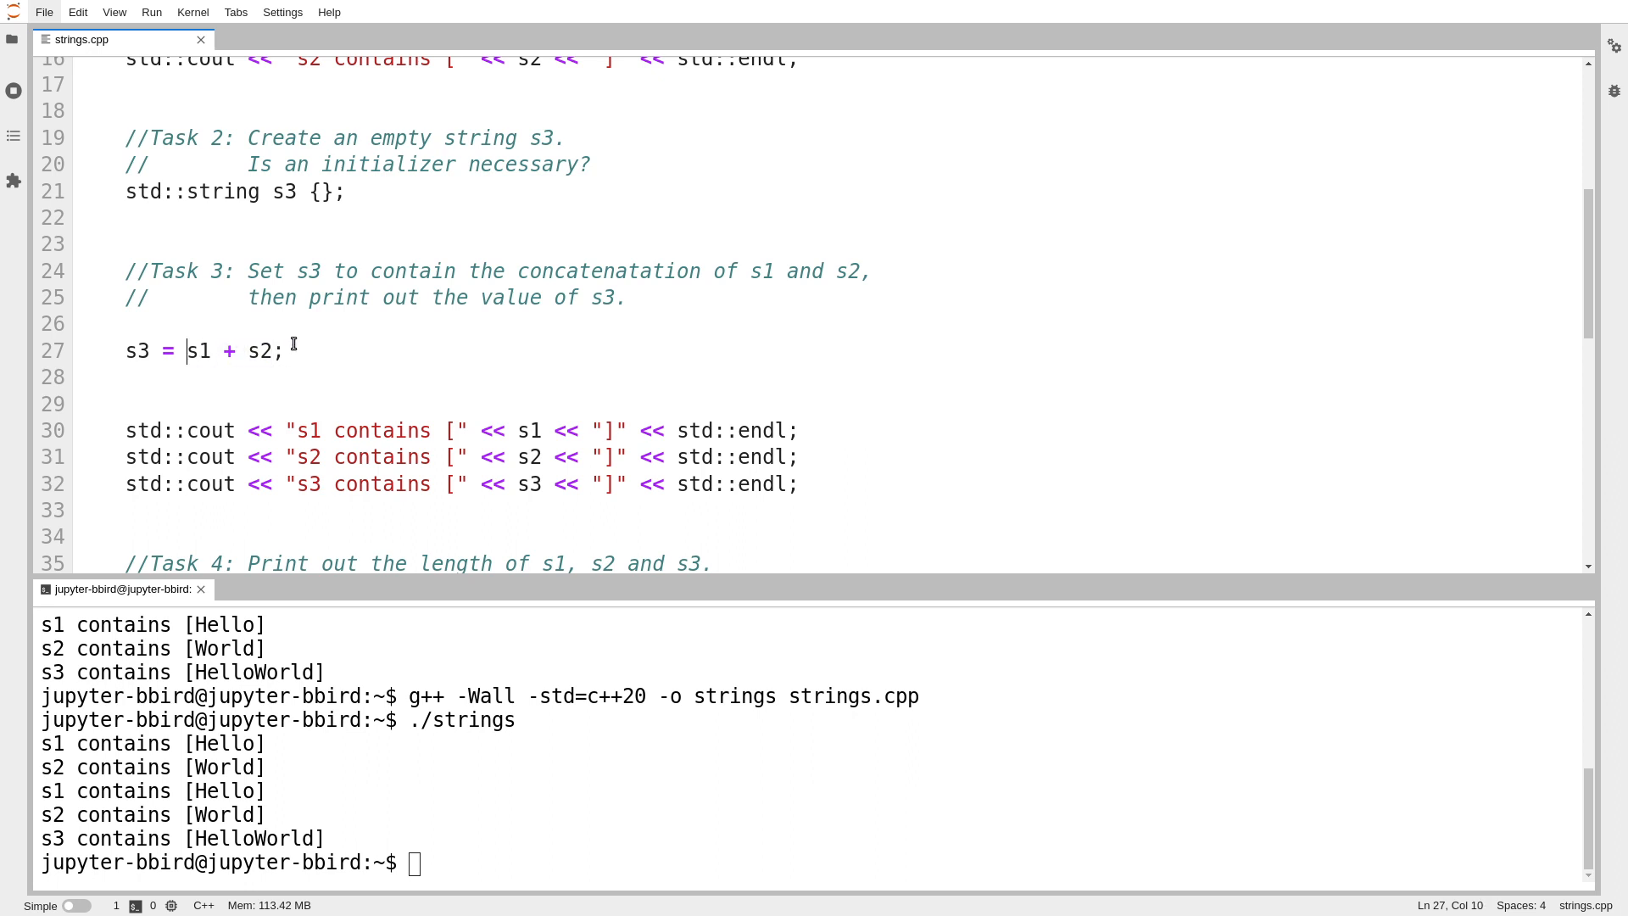
Step: Add a Task 4 statement printing "Length of s1:" << s1.length()
scroll(down, 3)
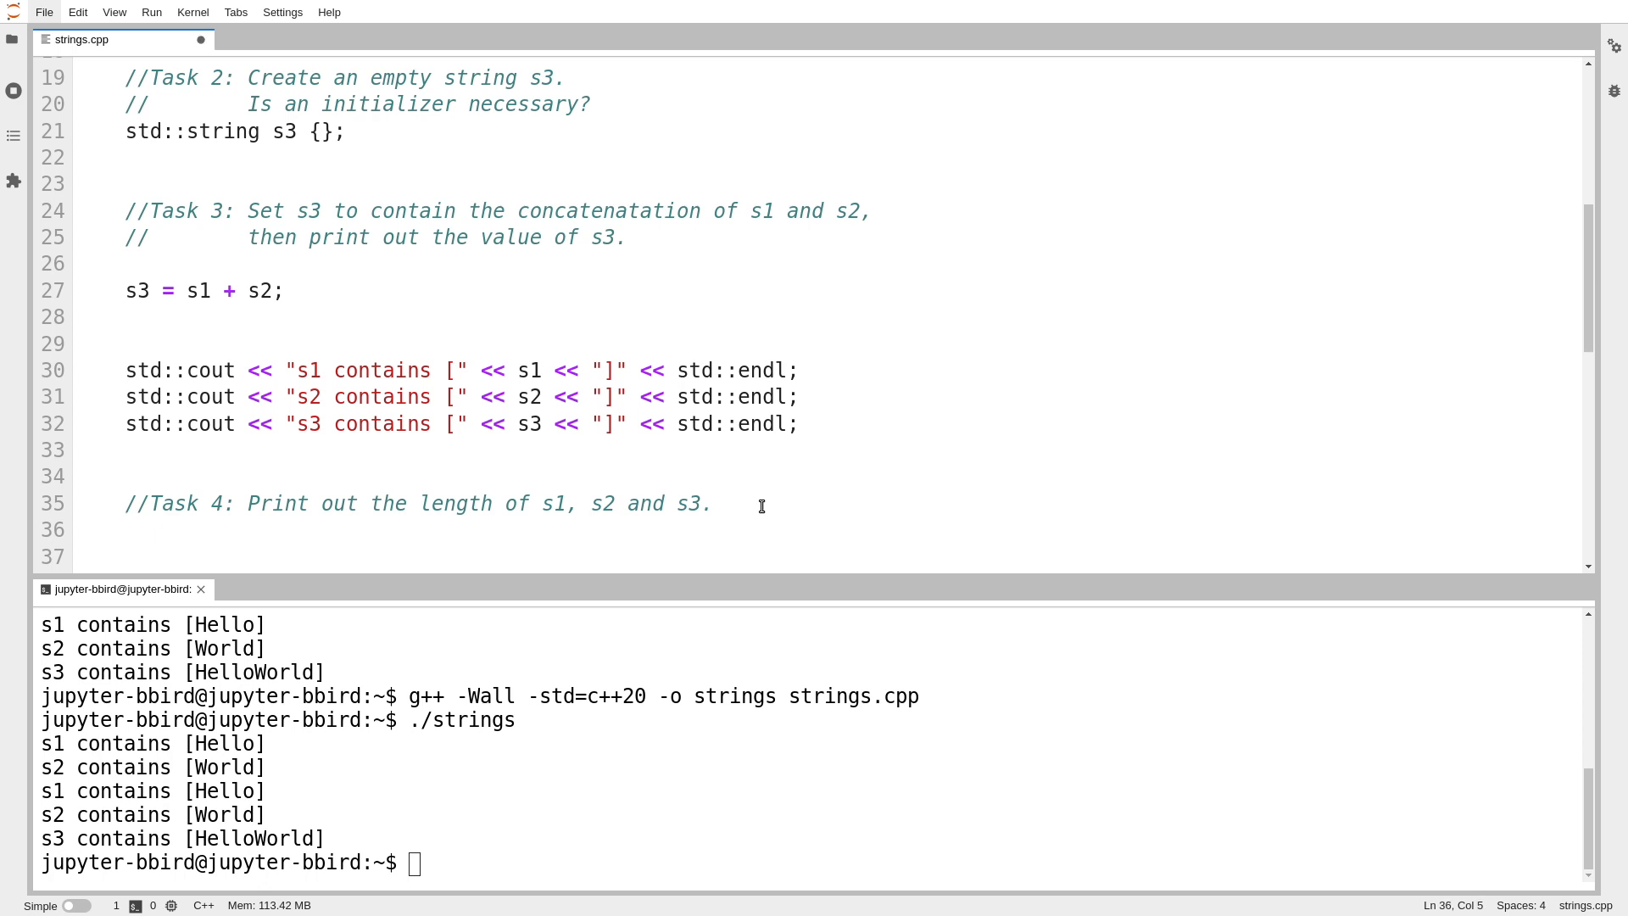
text(std::cout)
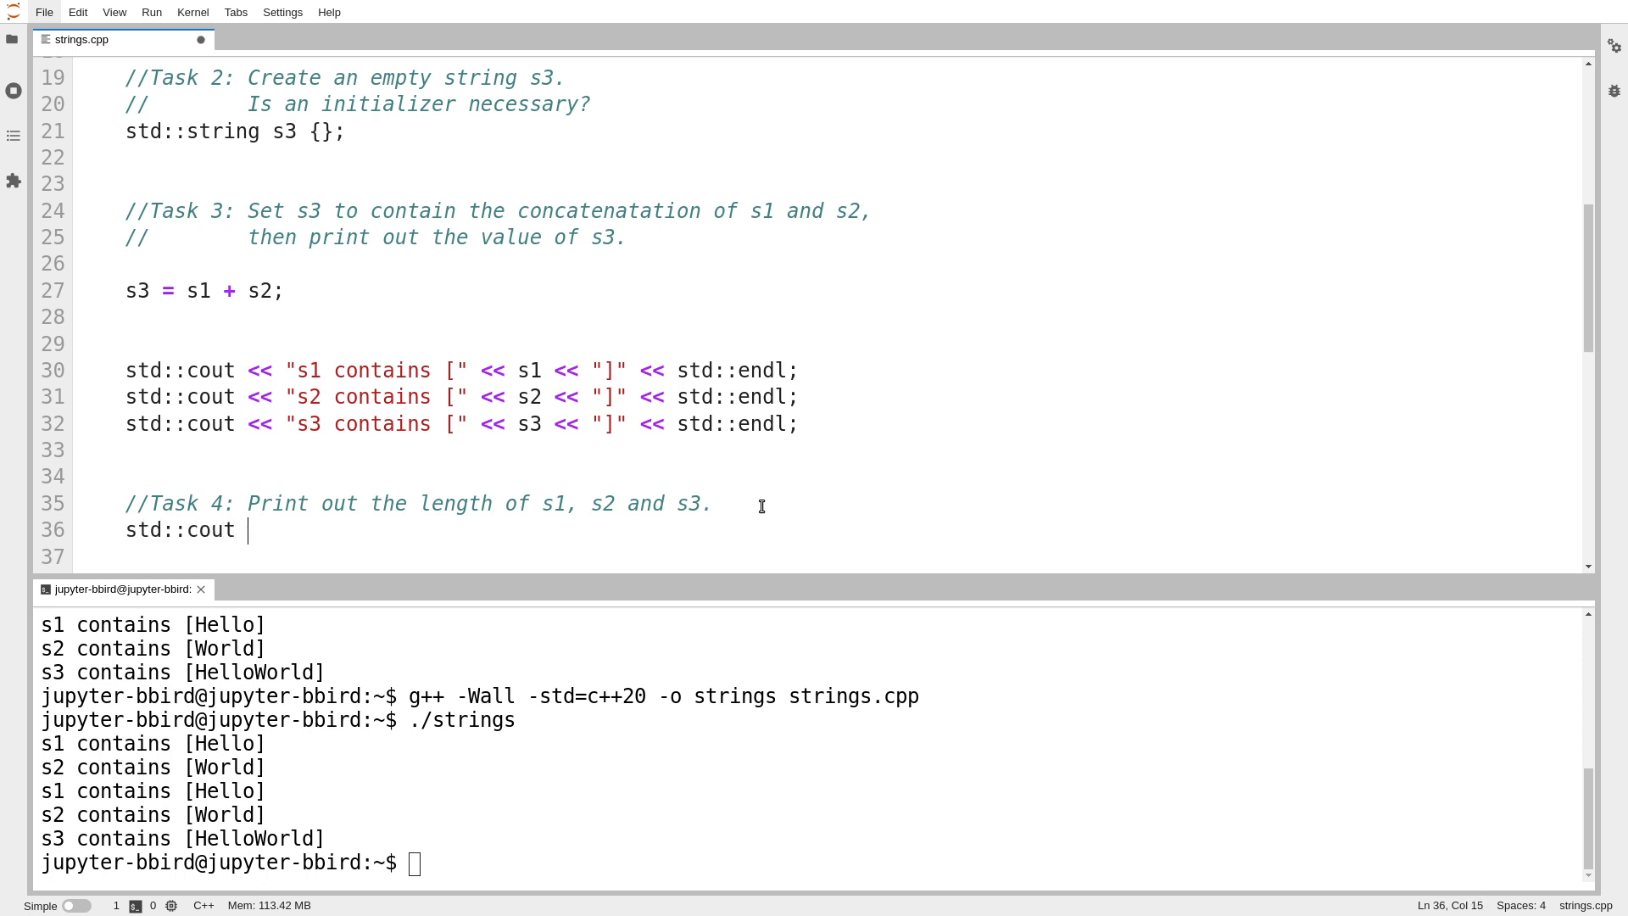
text(<< ")
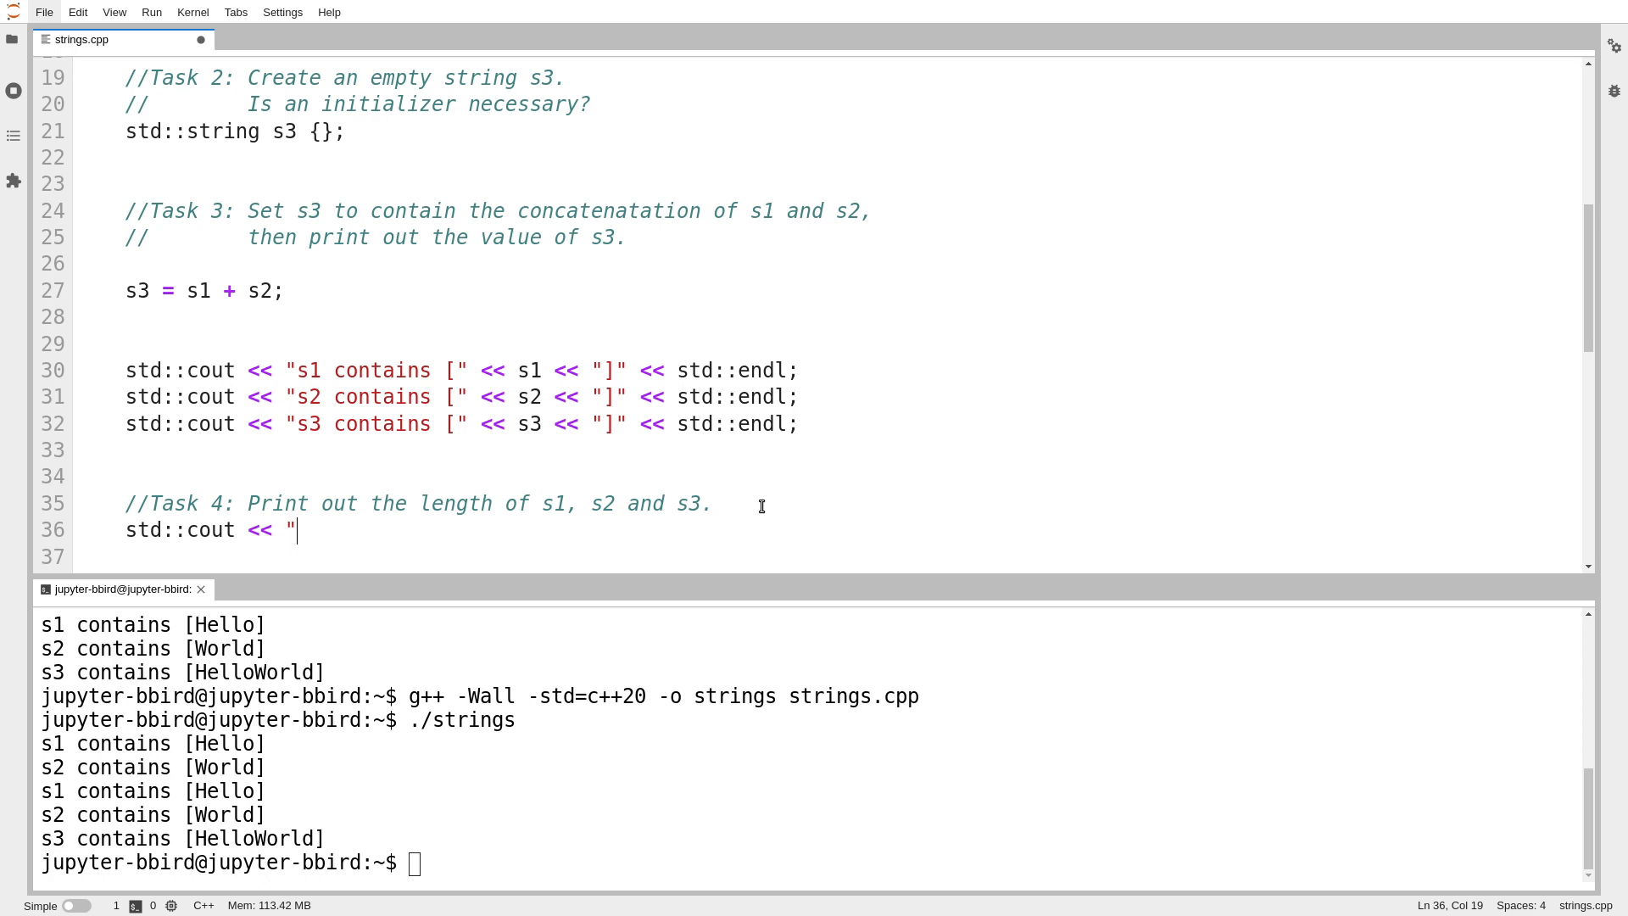
text(Length of)
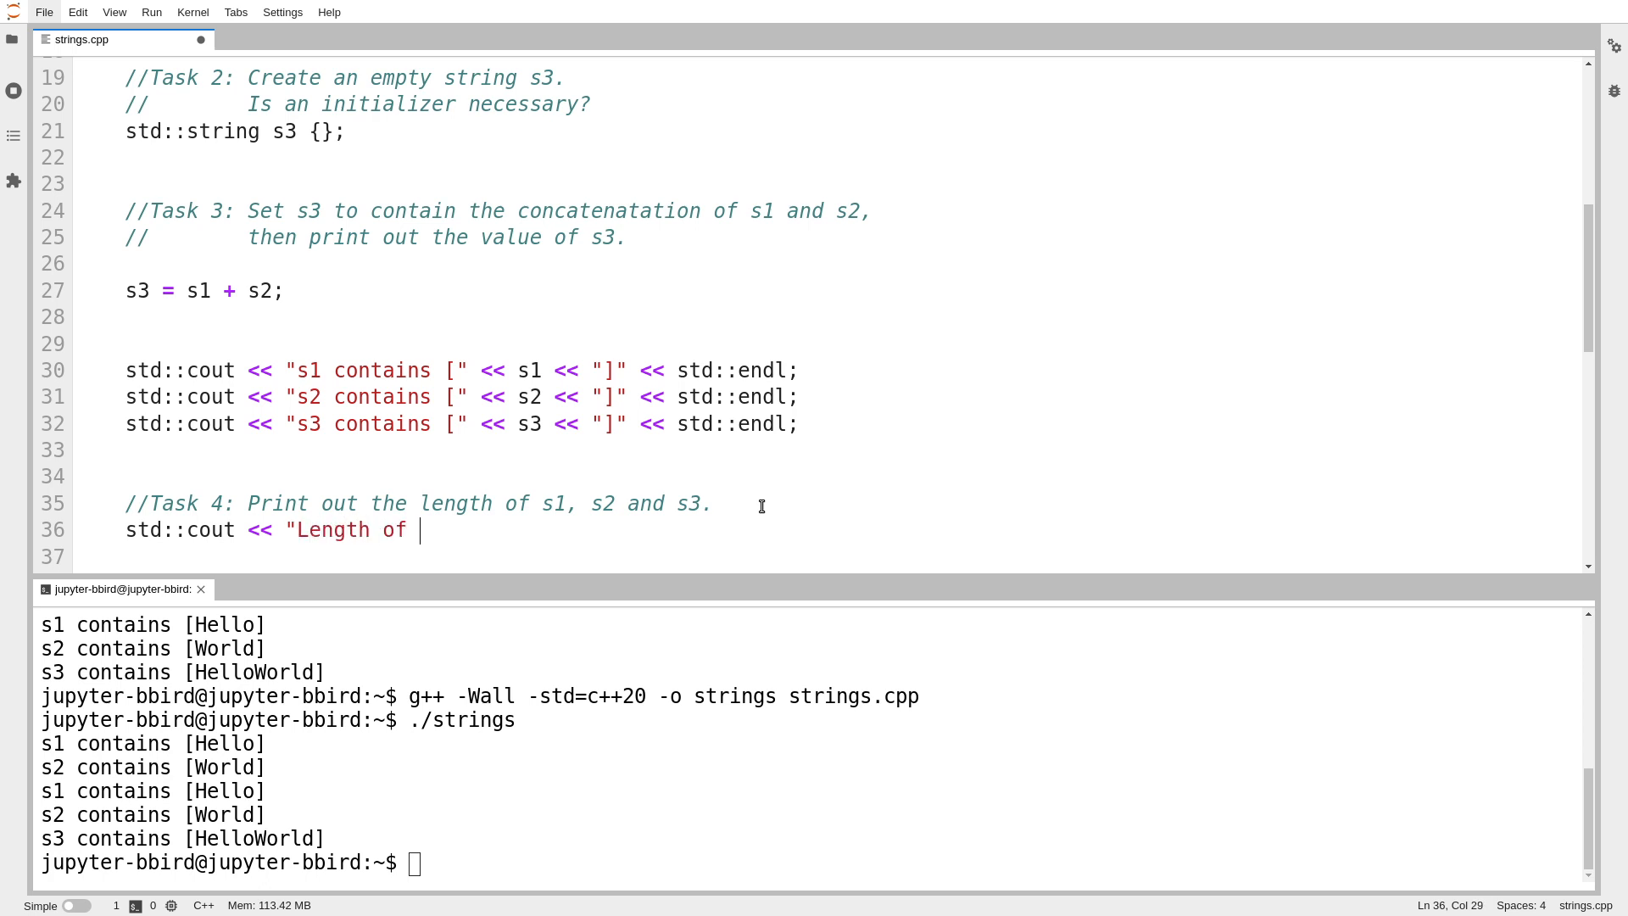
text(s1:)
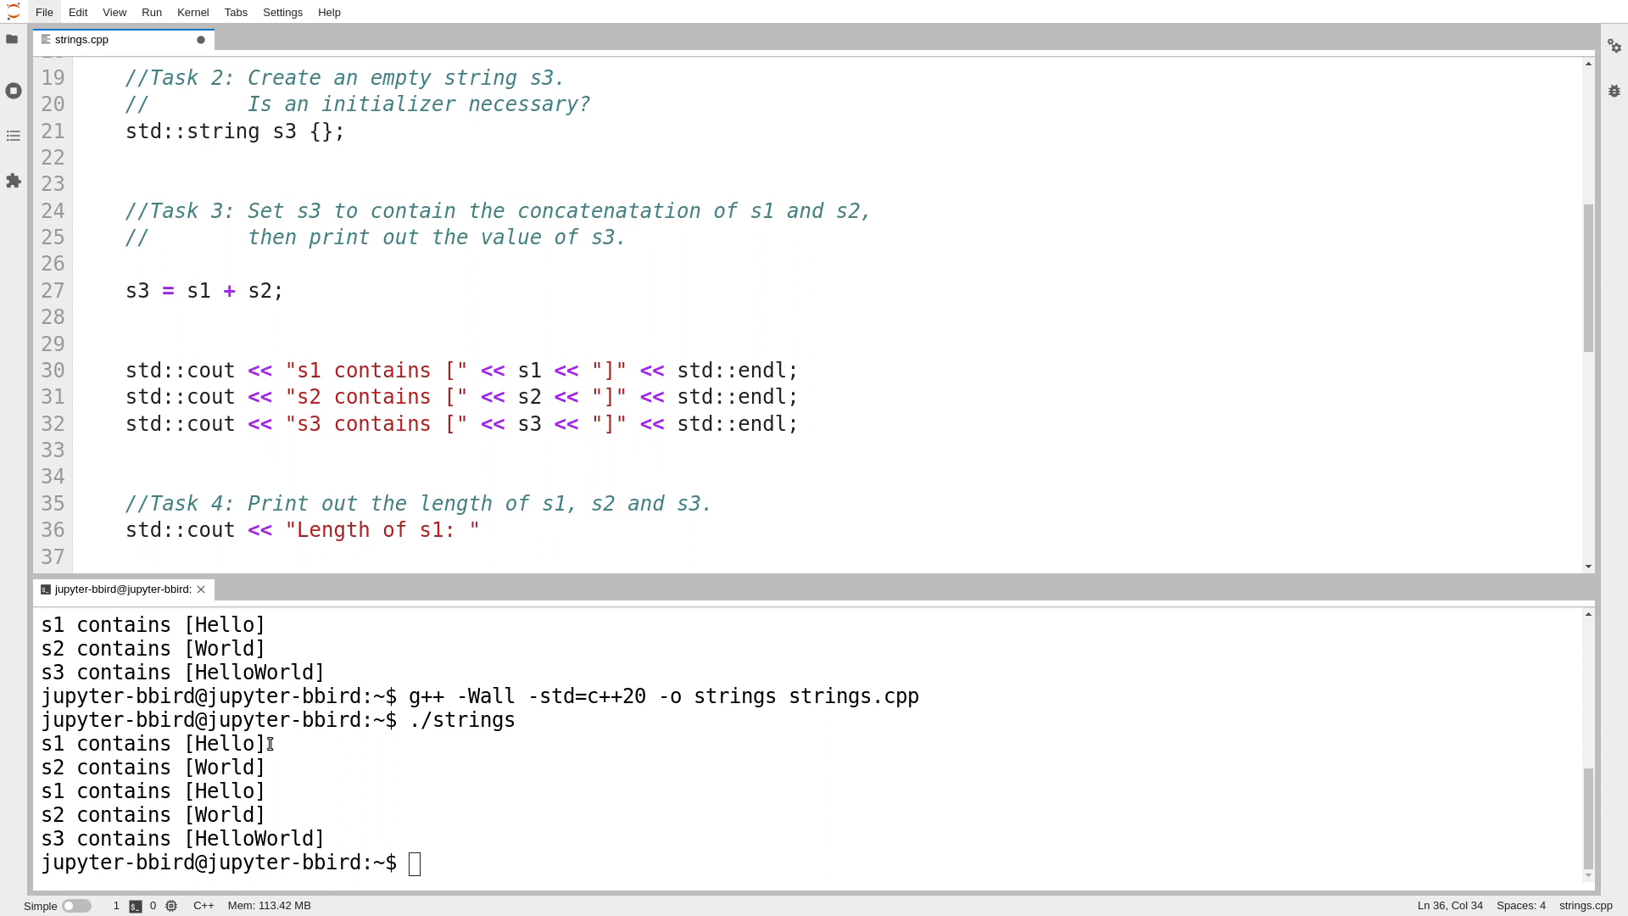
double_click(223, 743)
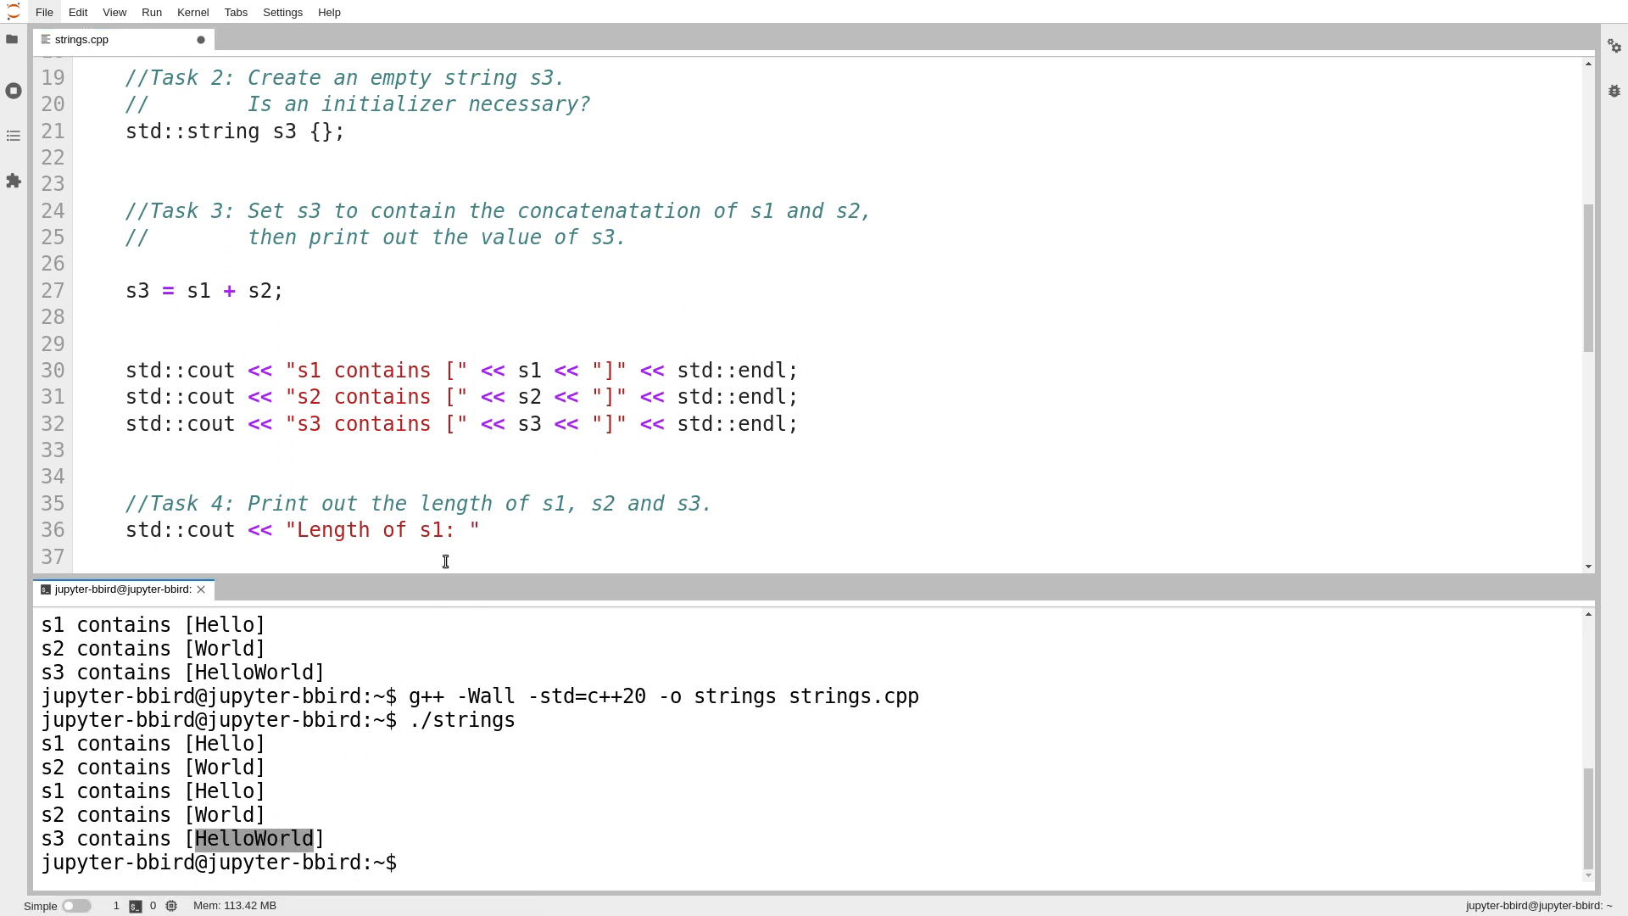
click(493, 529)
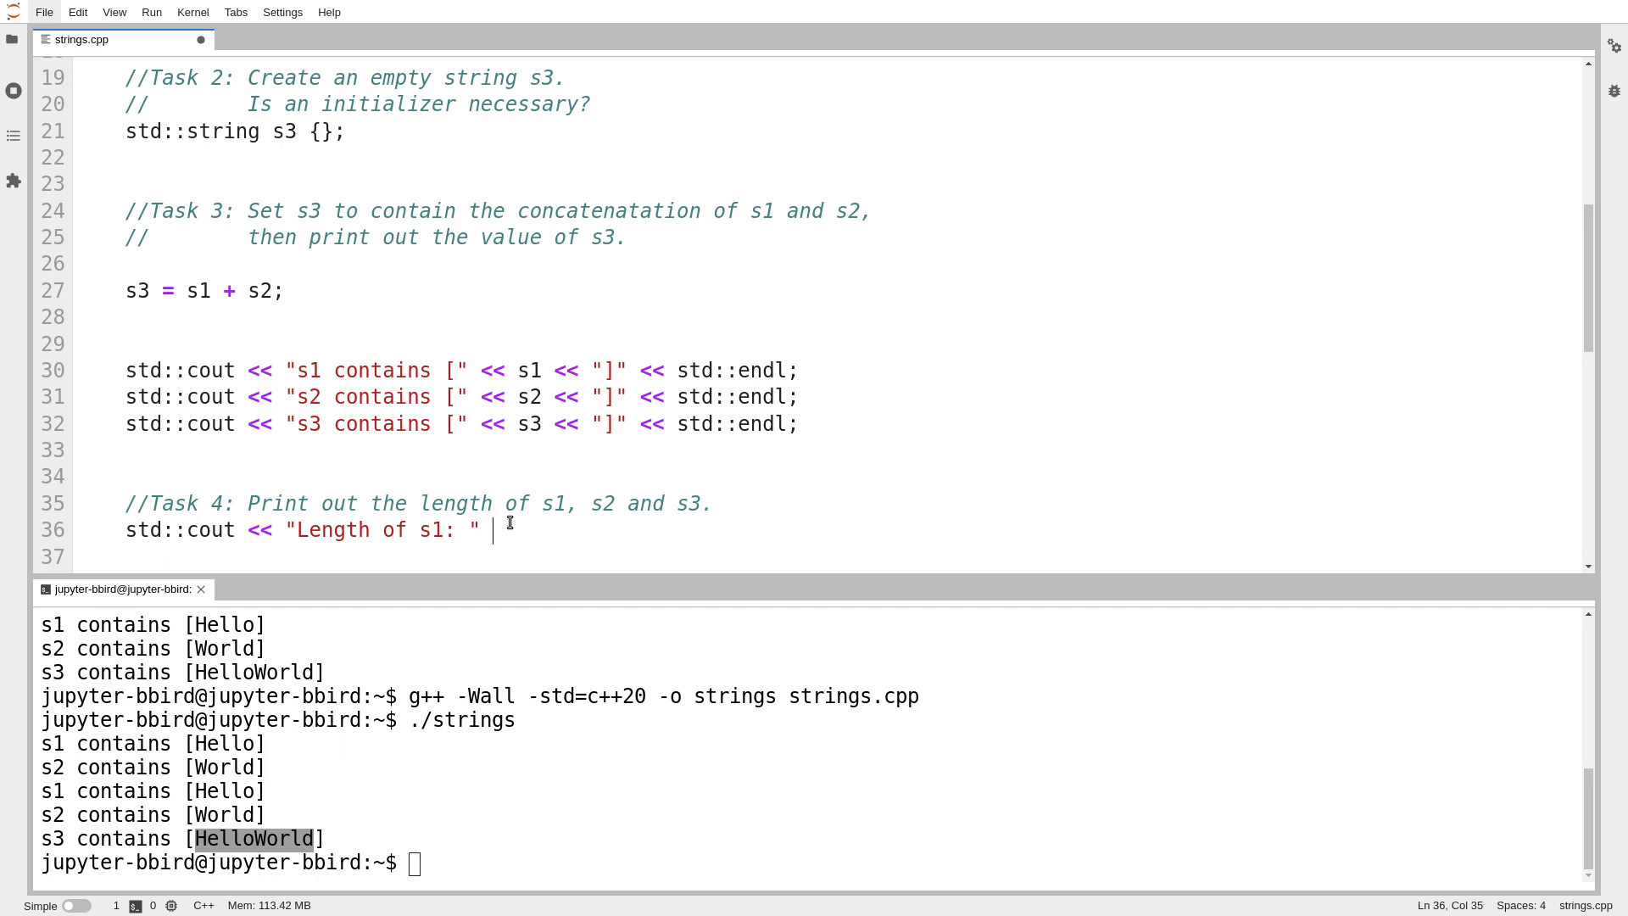
text(<< s1.length() << std::endl;)
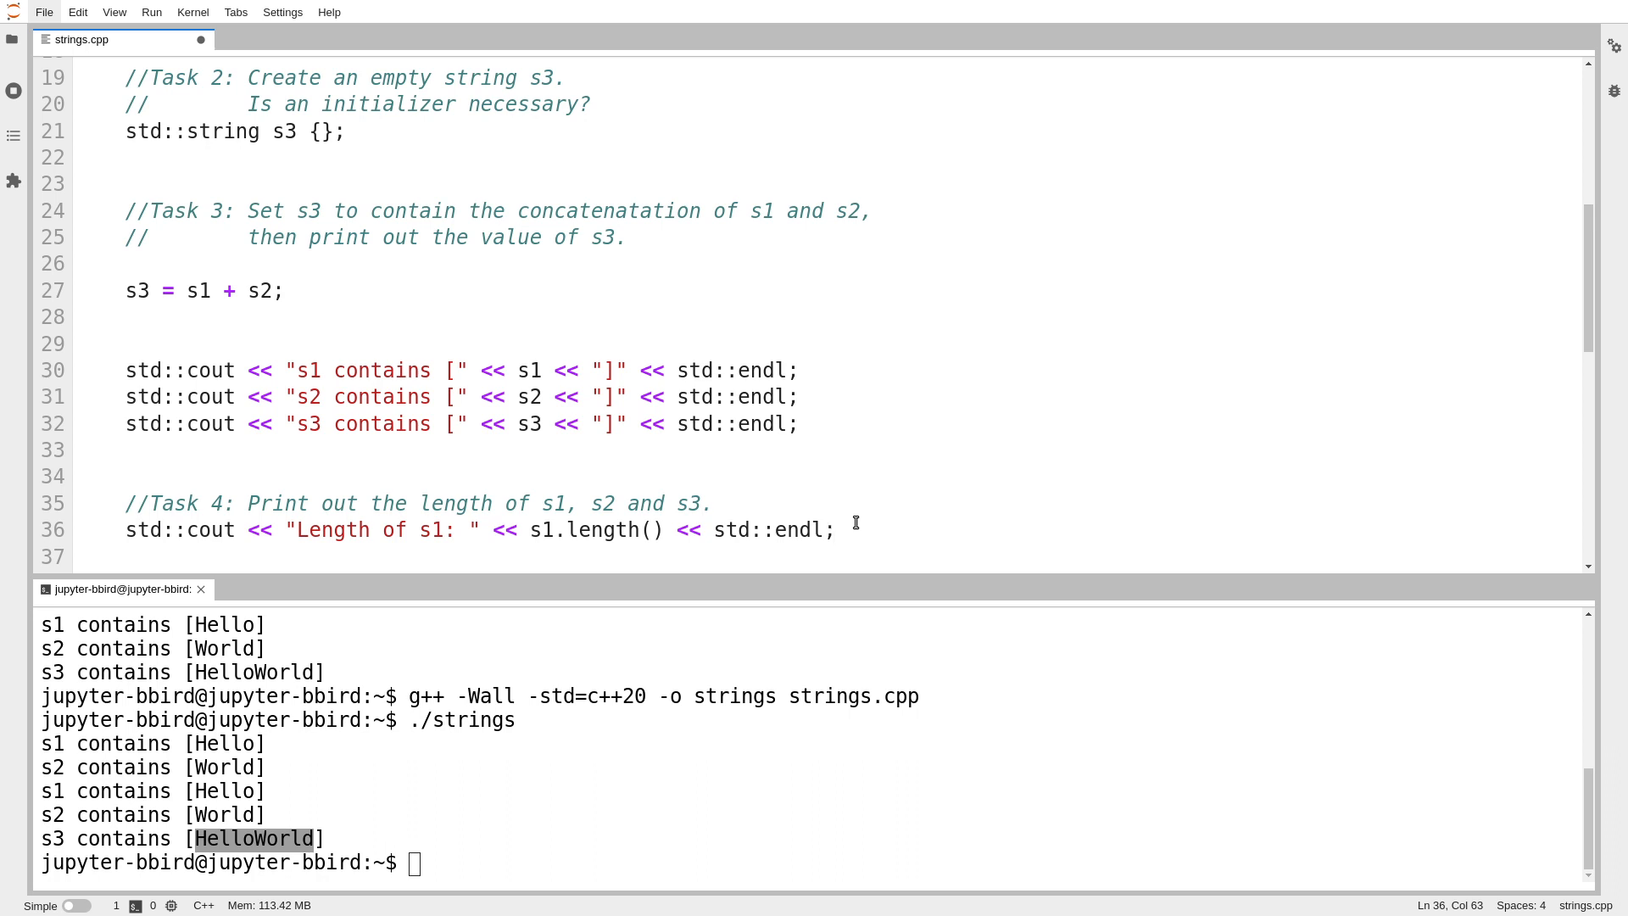
drag(856, 524, 882, 504)
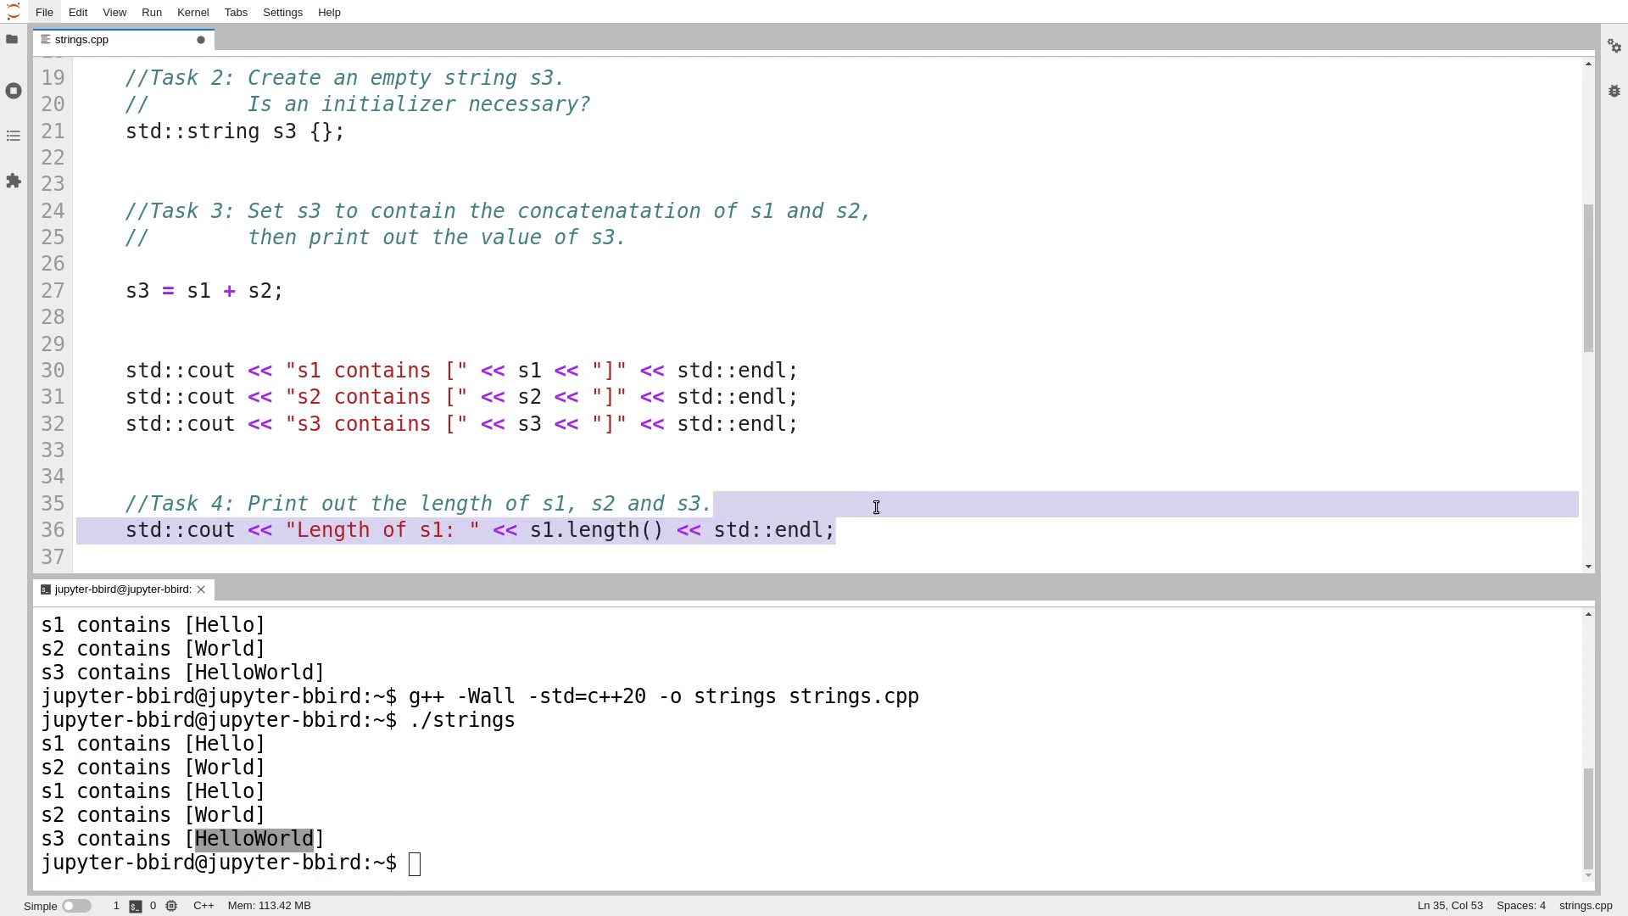
mouse_move(867, 537)
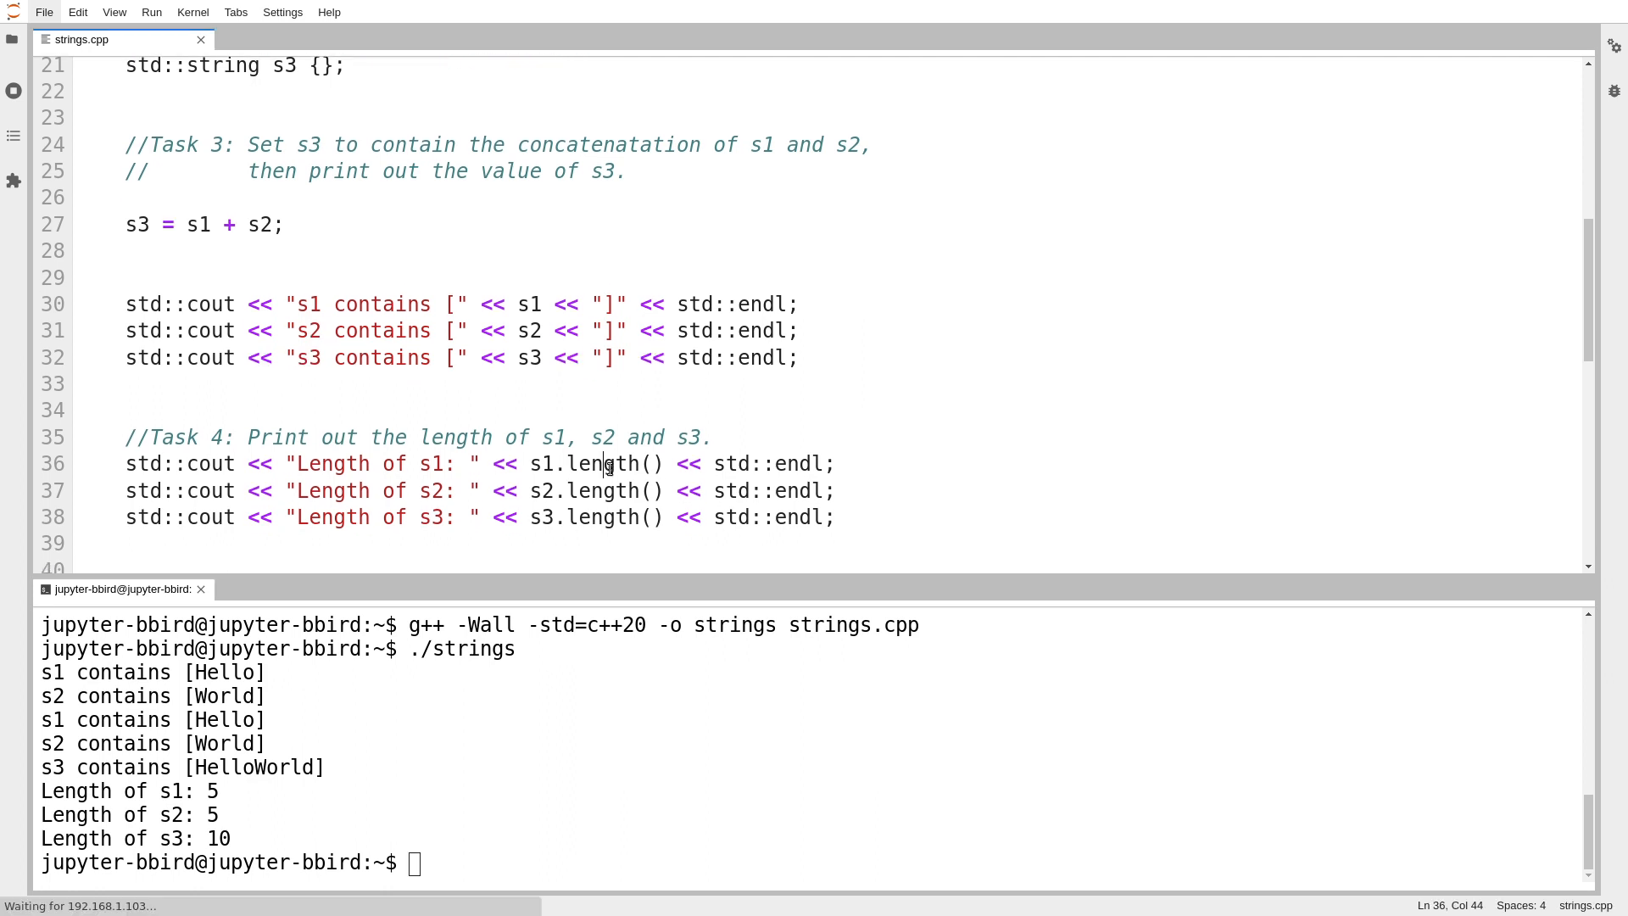
text(size)
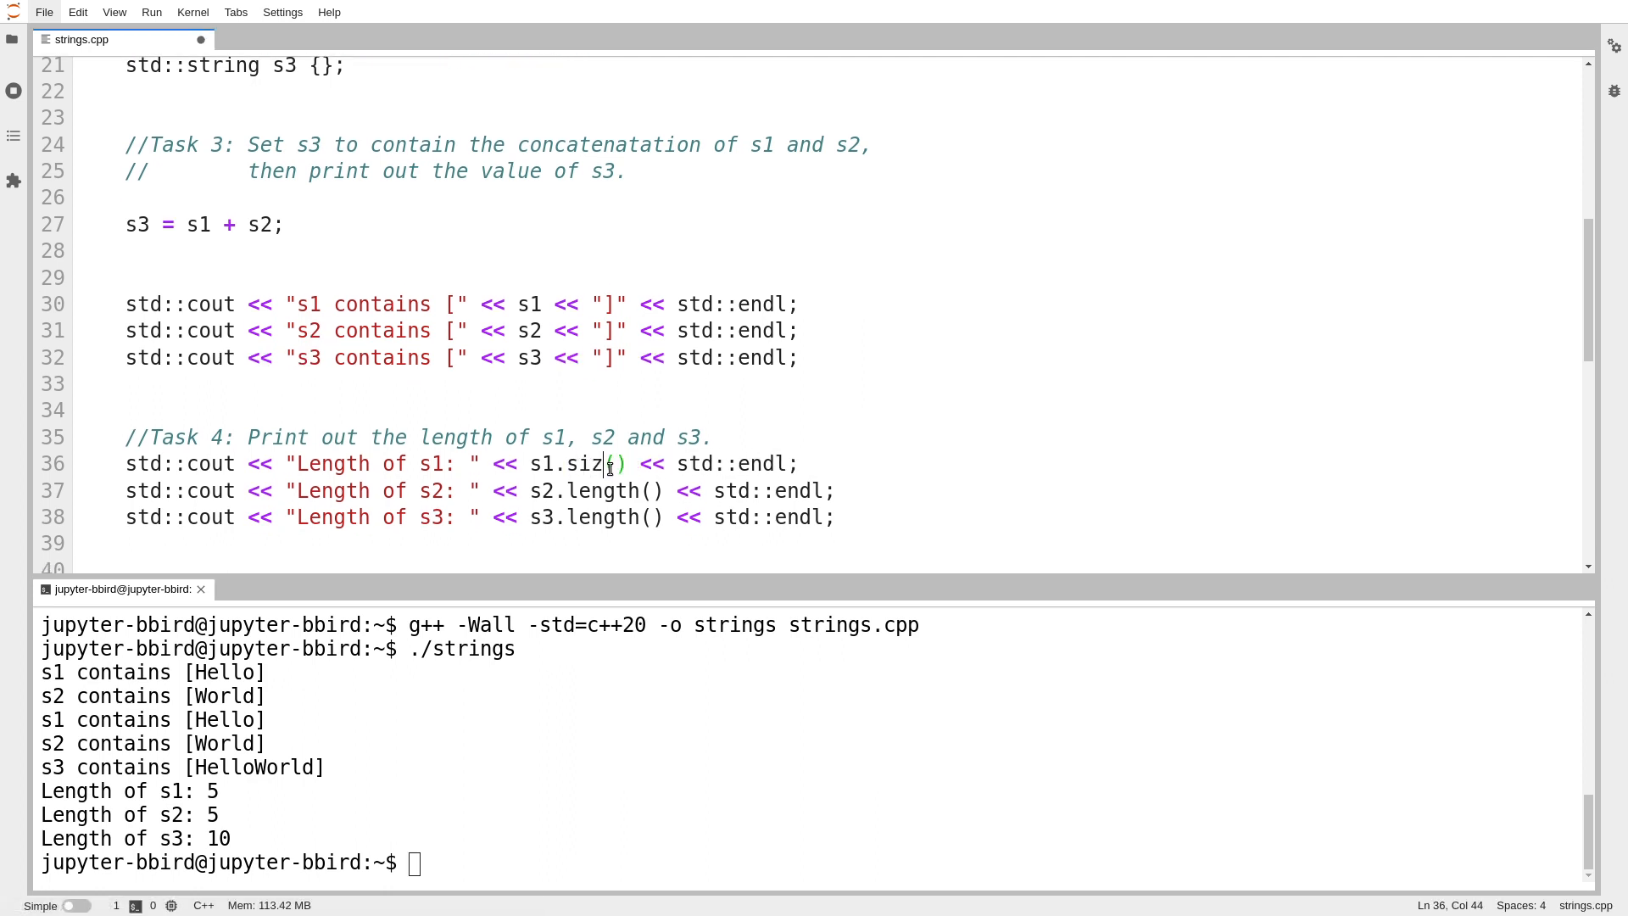
text(e)
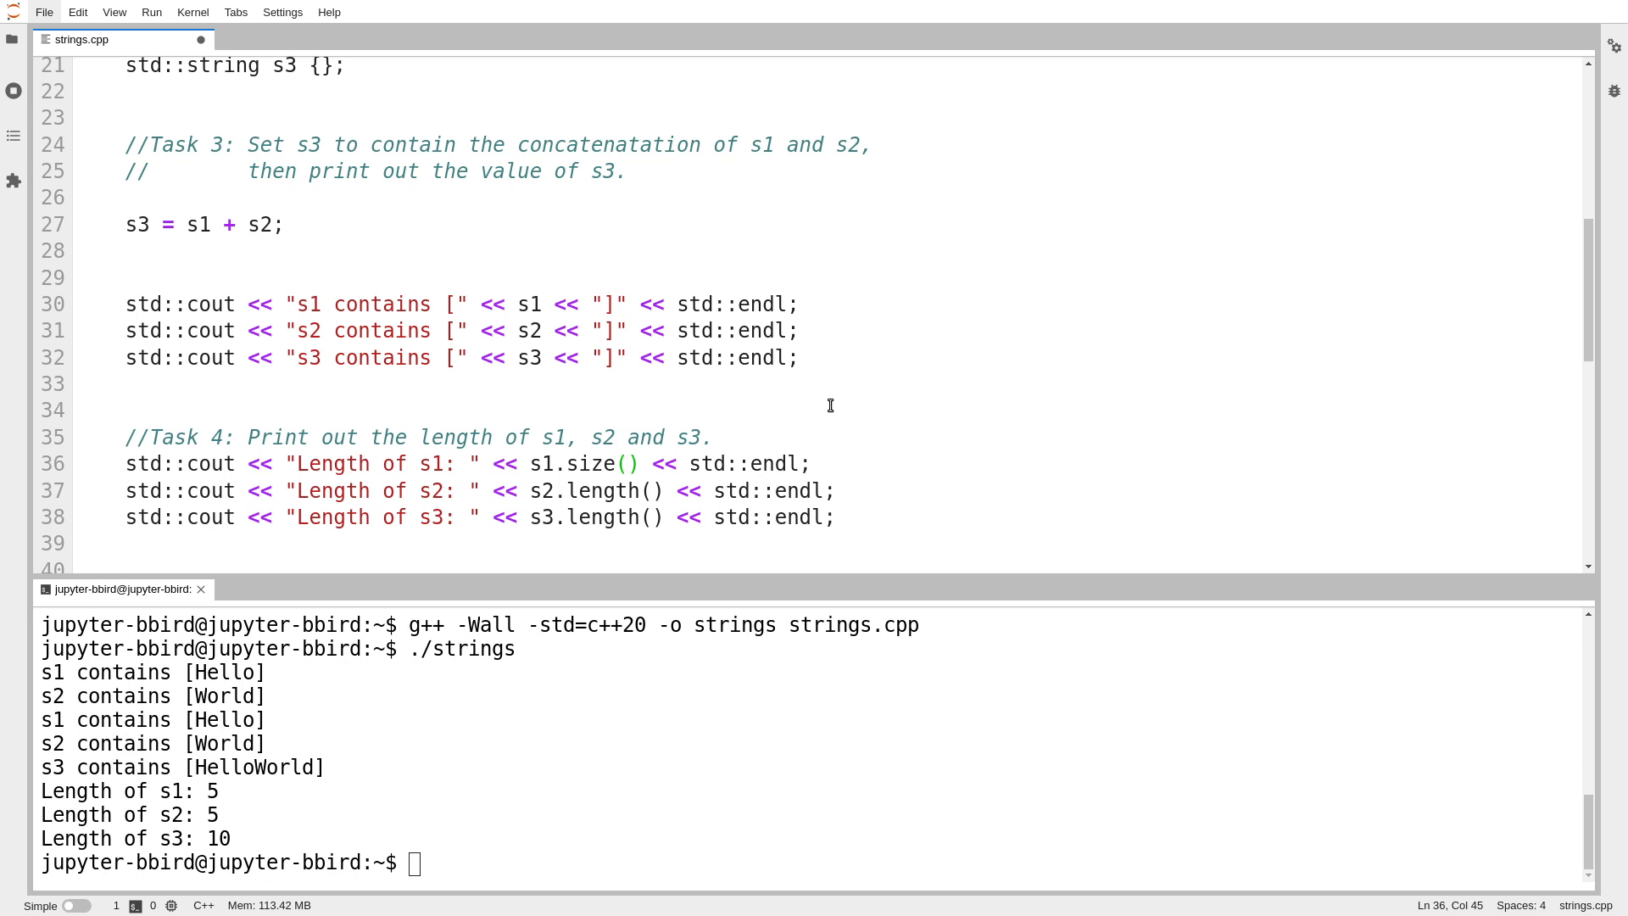
text(./strings)
text(length)
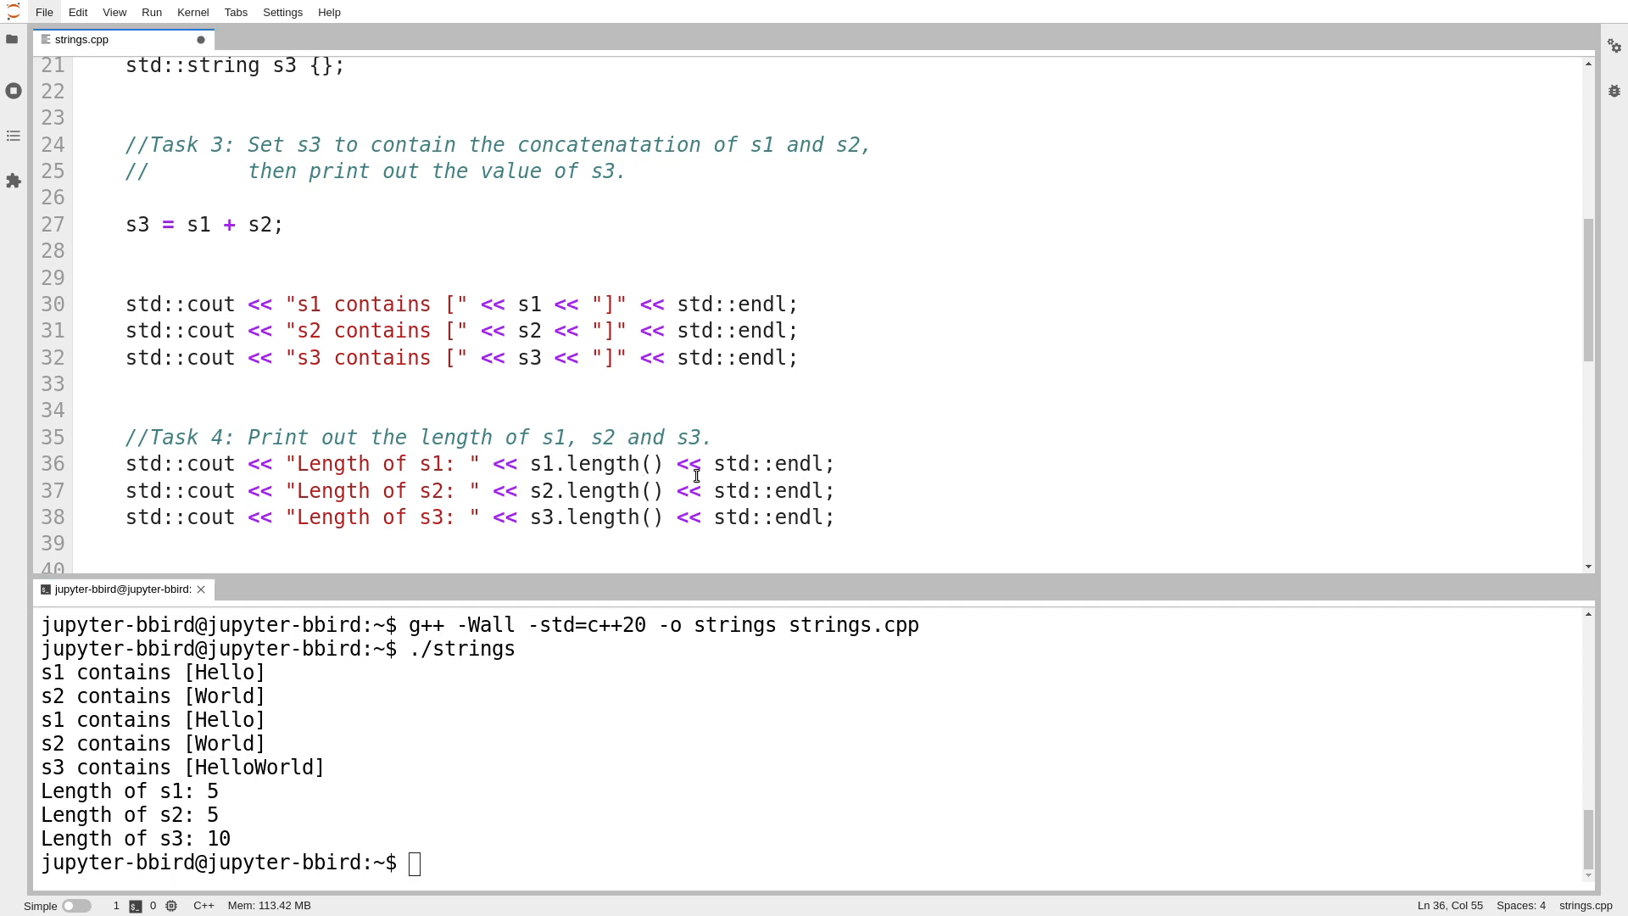
click(607, 490)
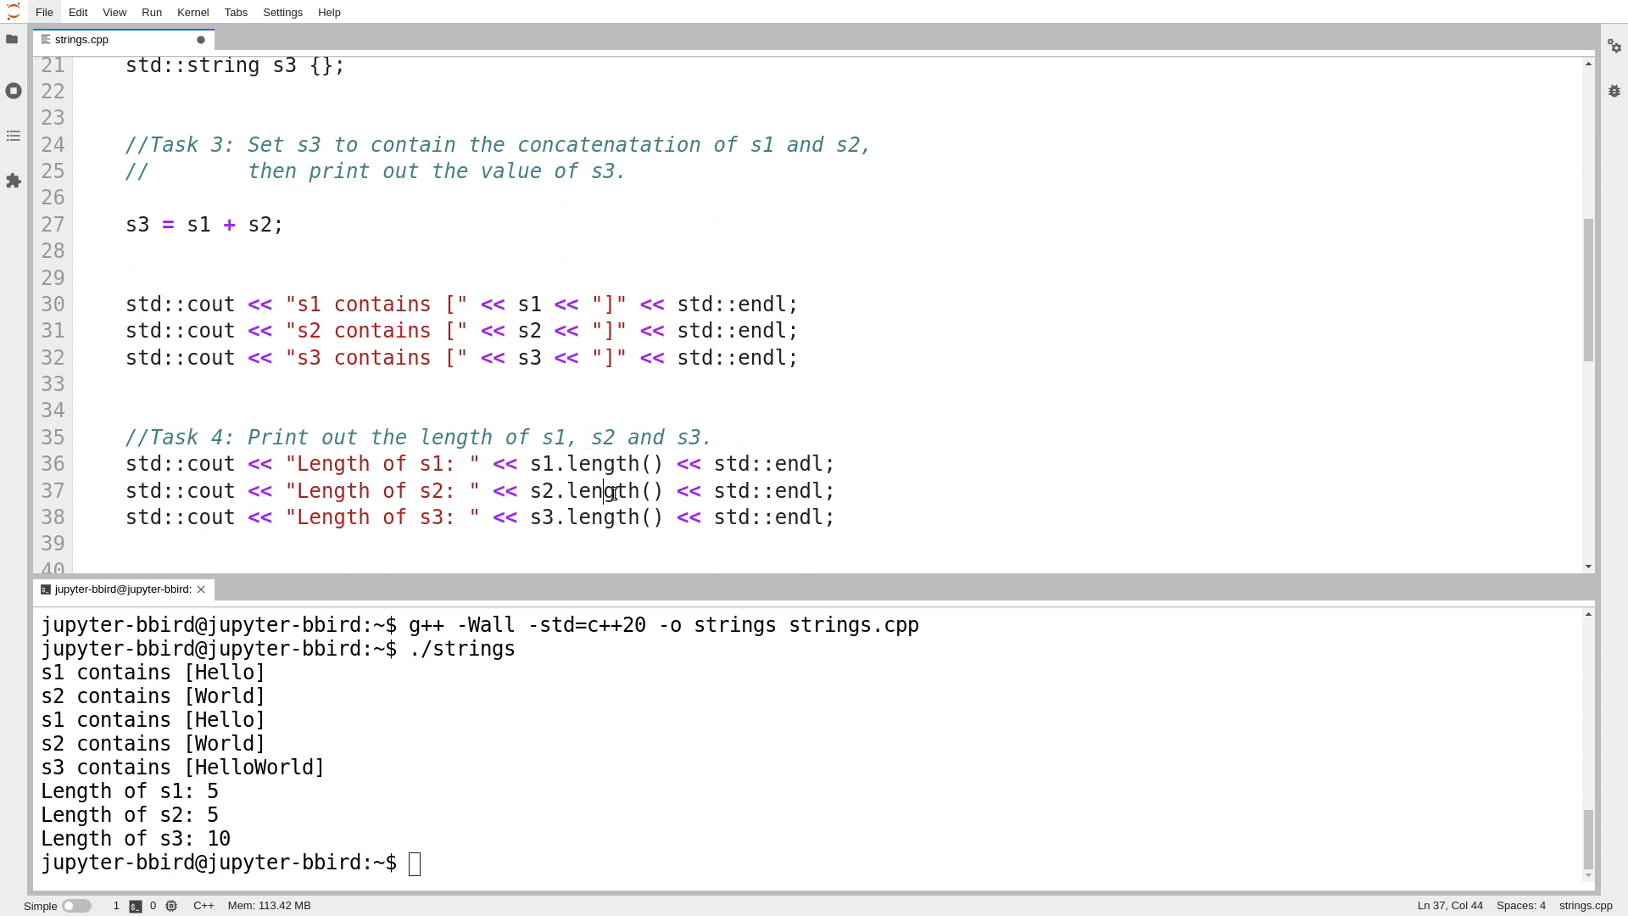
mouse_move(670, 457)
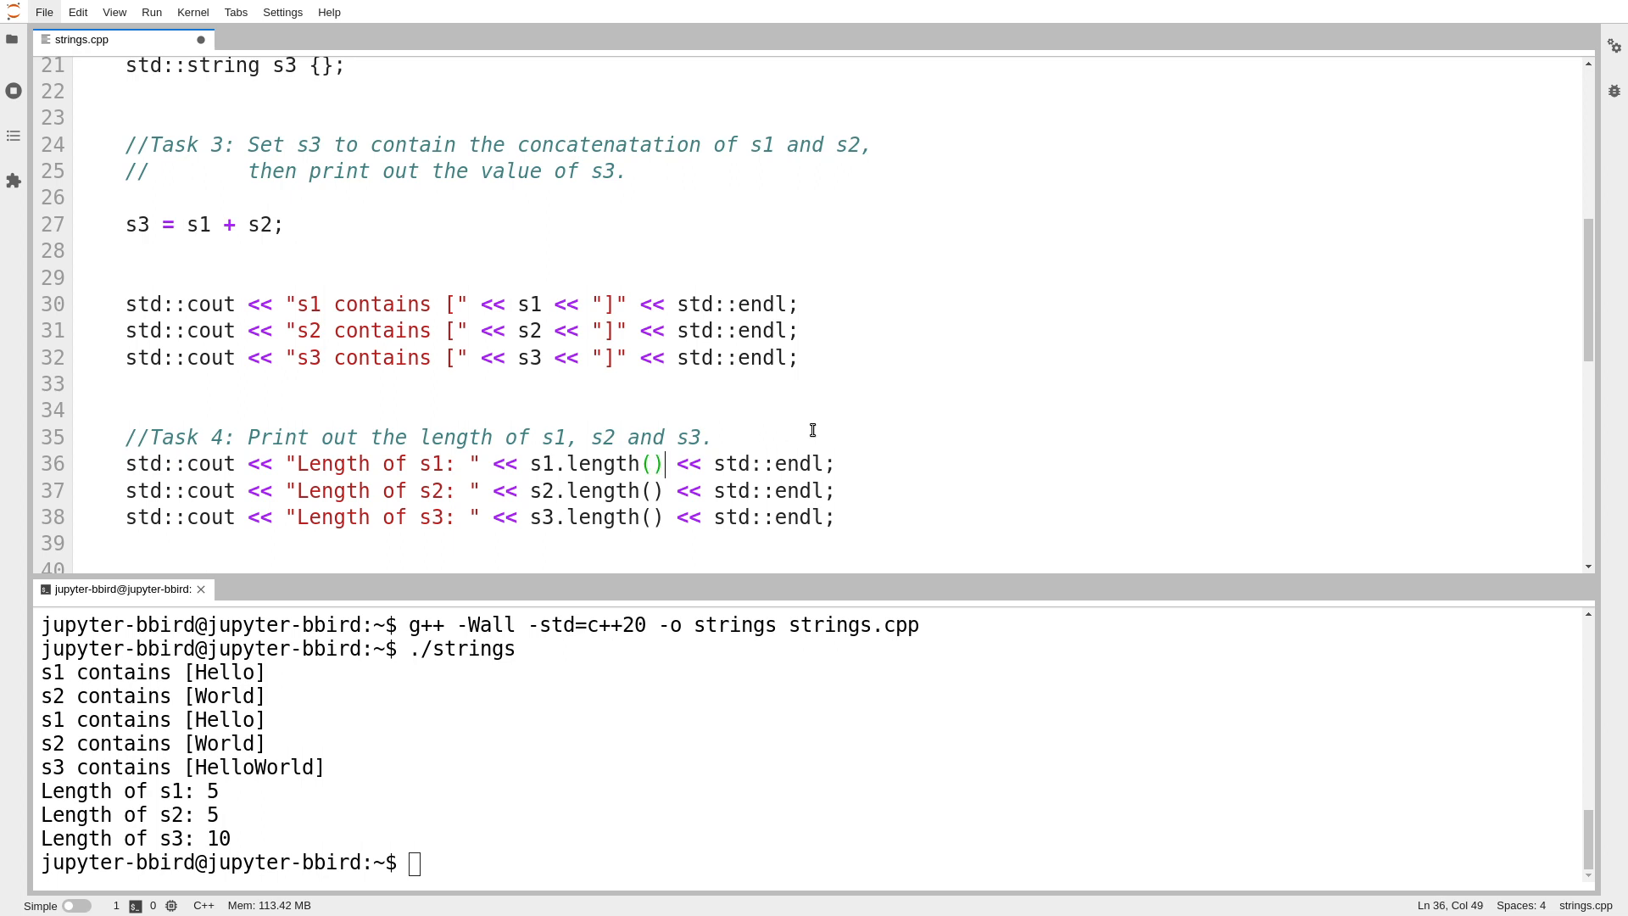
scroll(down, 3)
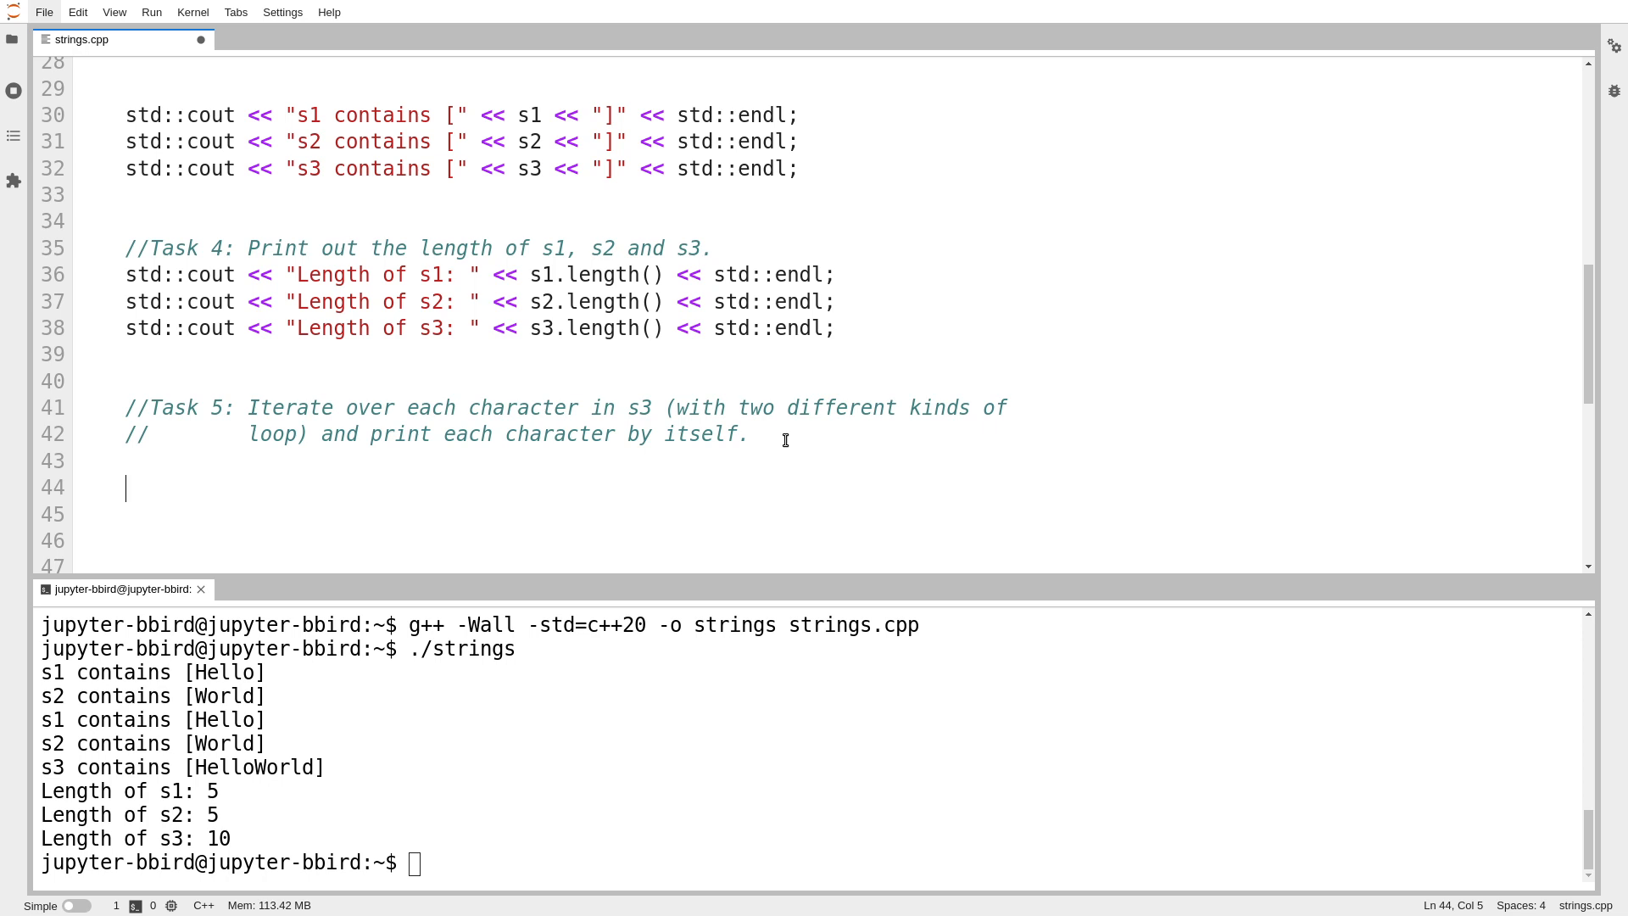
Step: Start a range-based loop for(char c : s3) under Task 5
text(for()
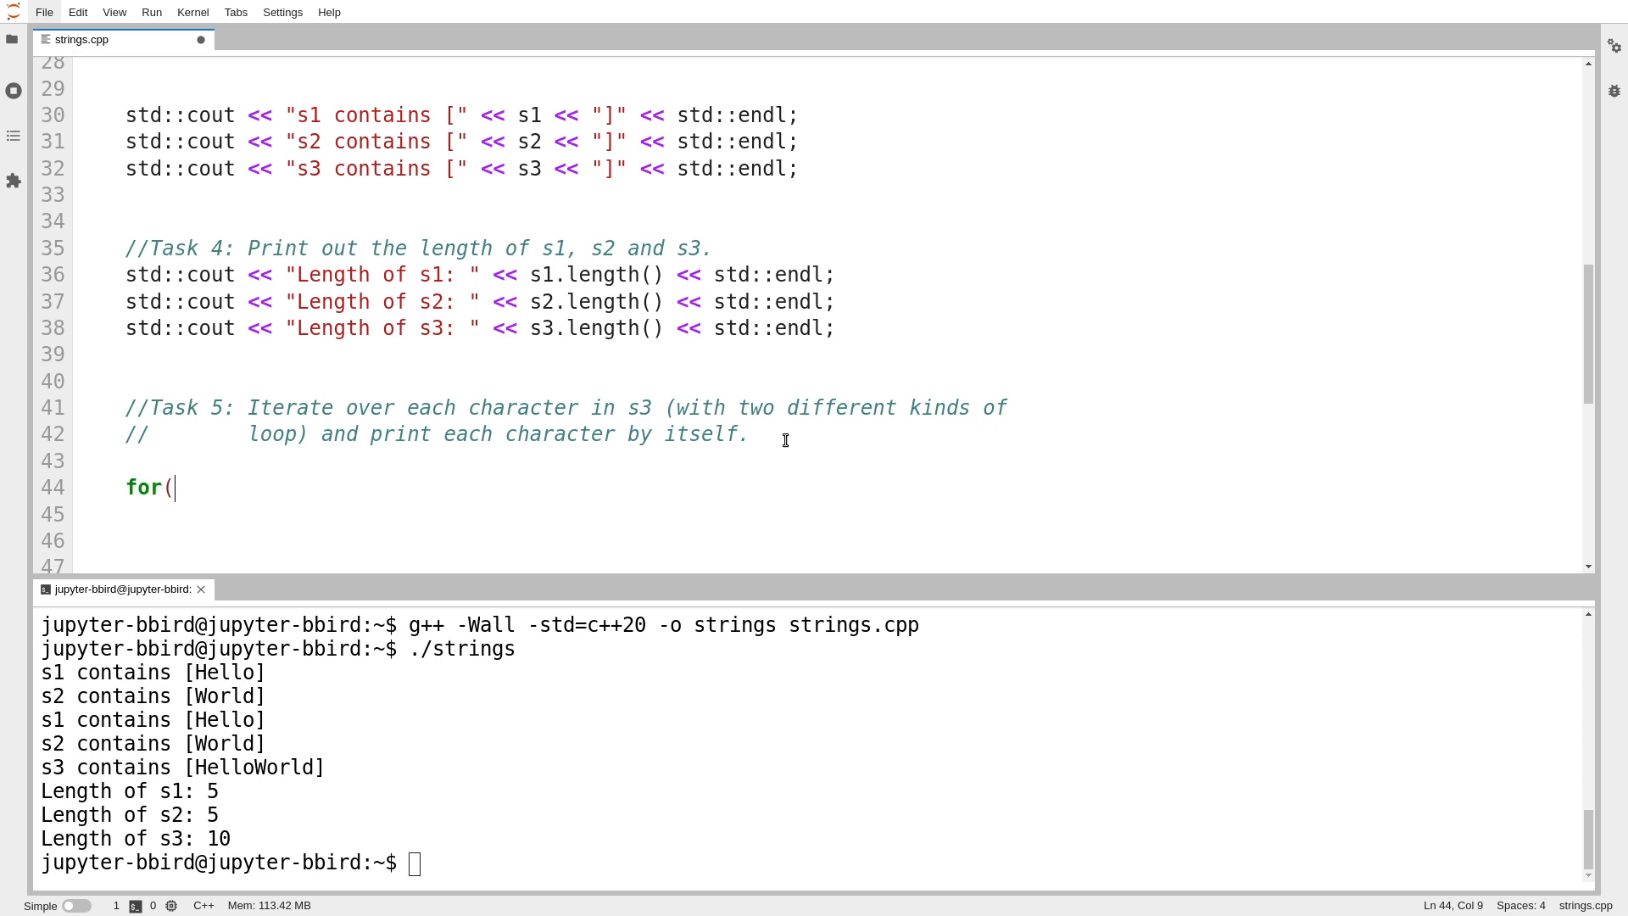
text(char c)
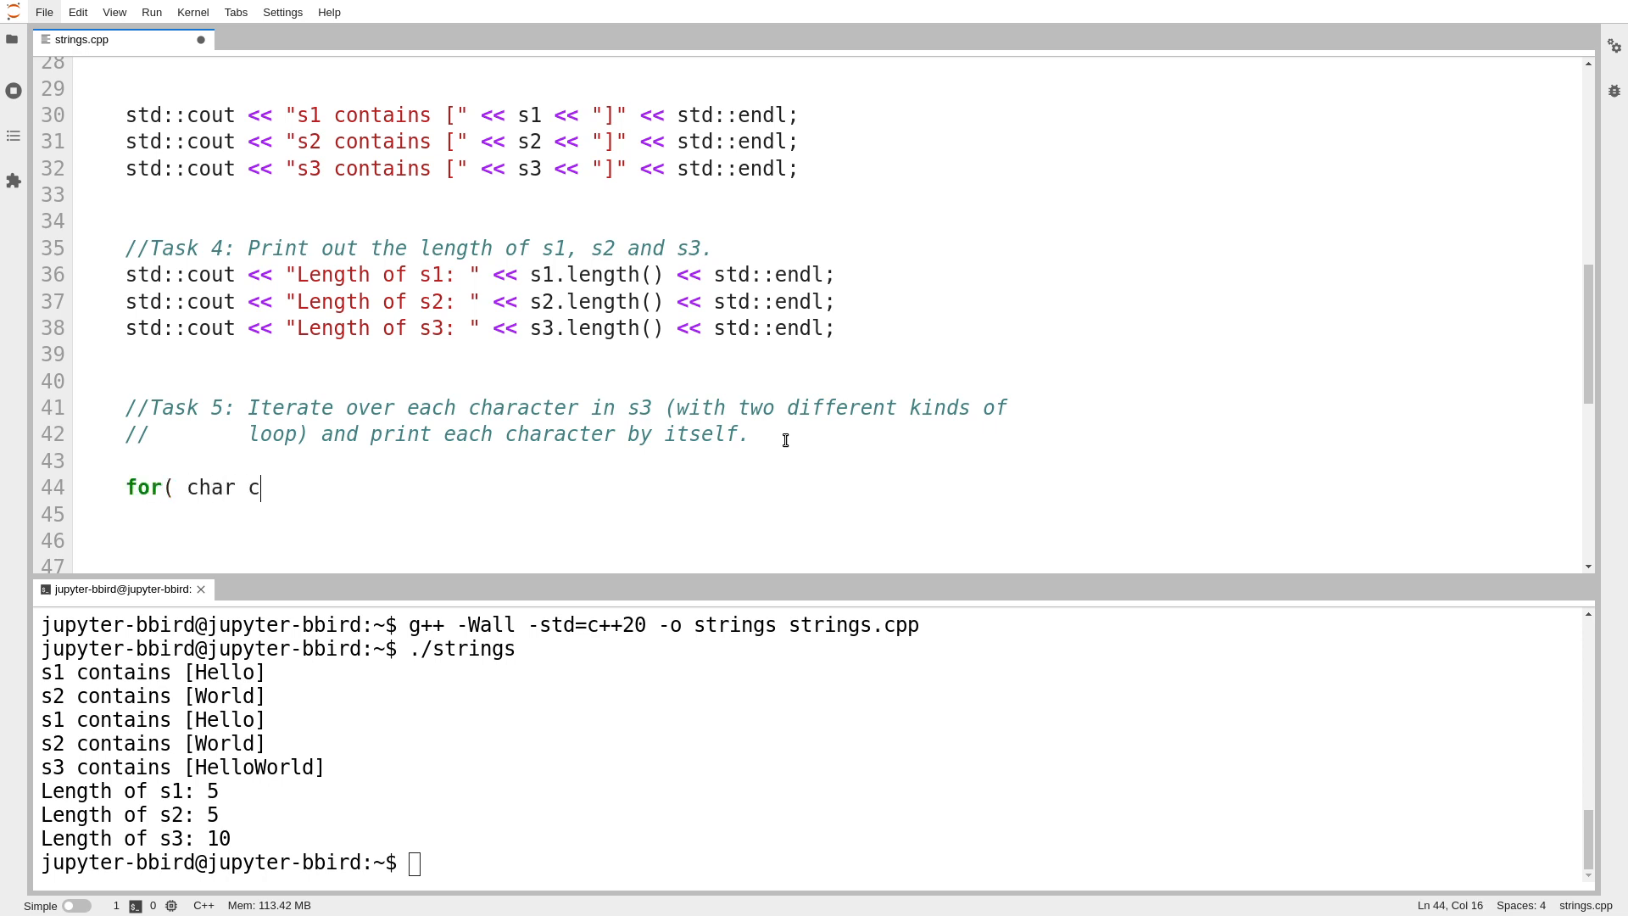
text(: s3))
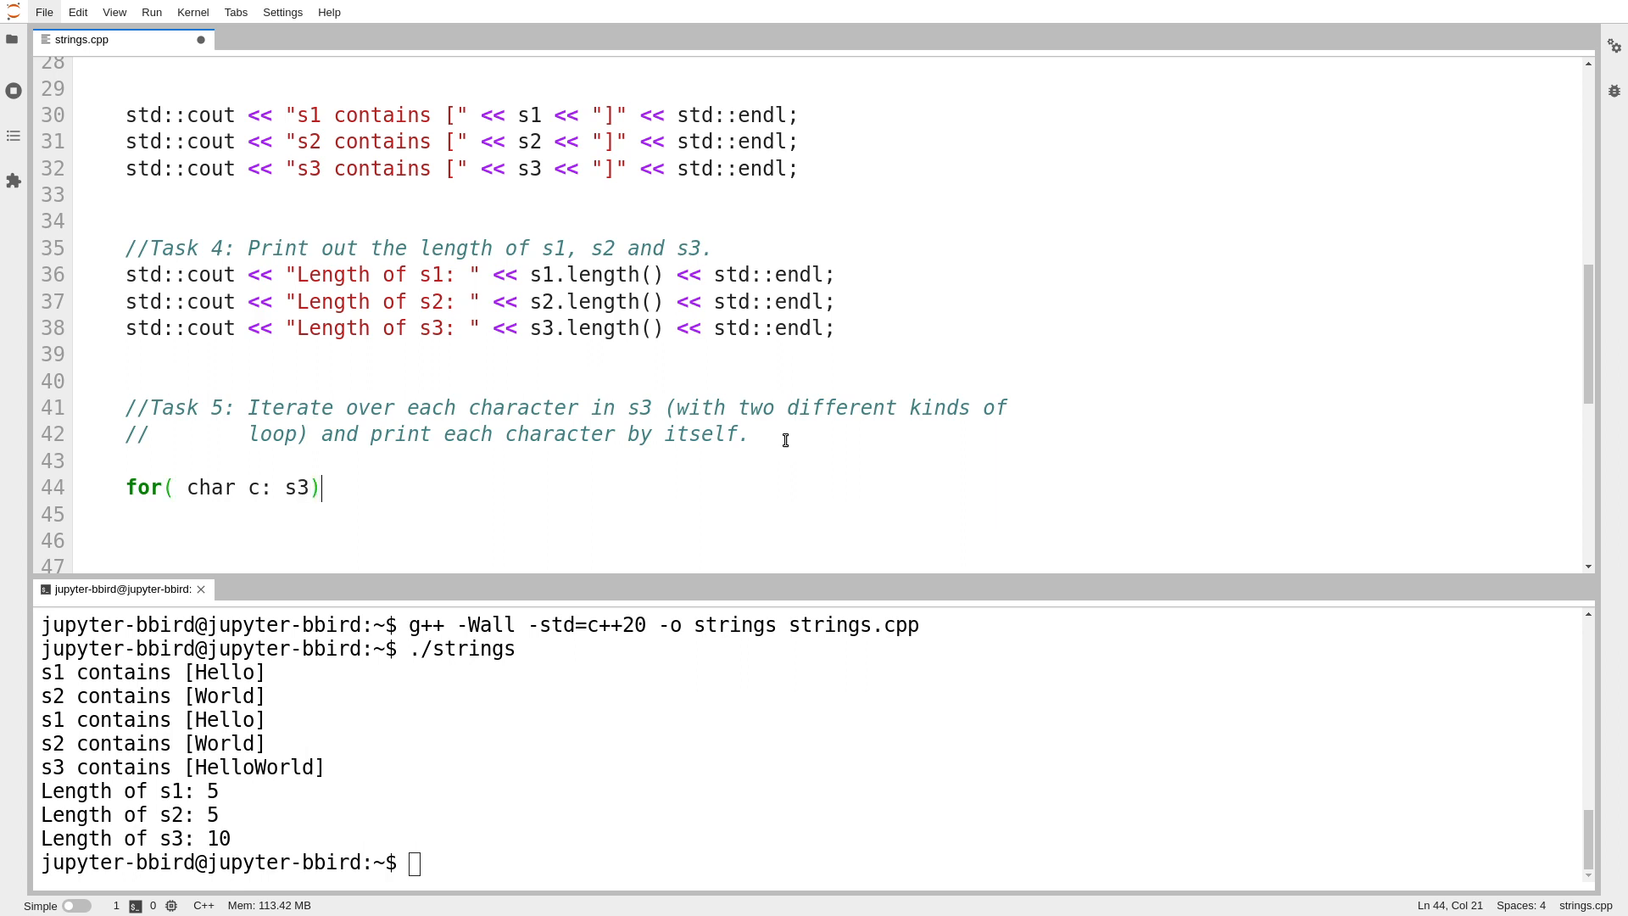
text(){)
click(827, 514)
text(})
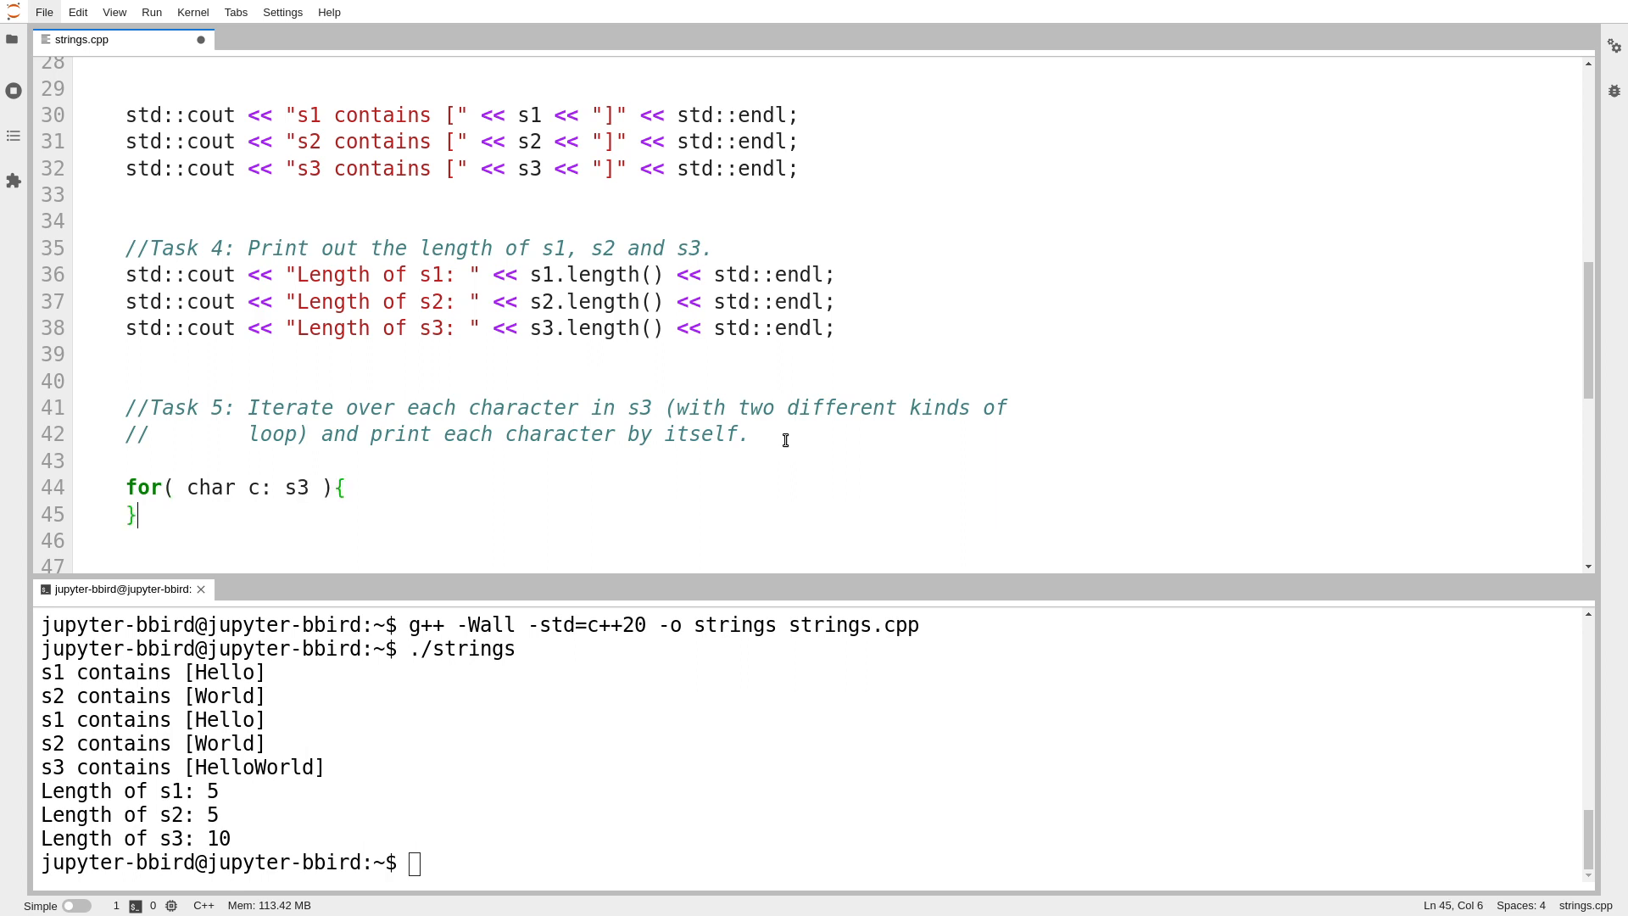
click(672, 406)
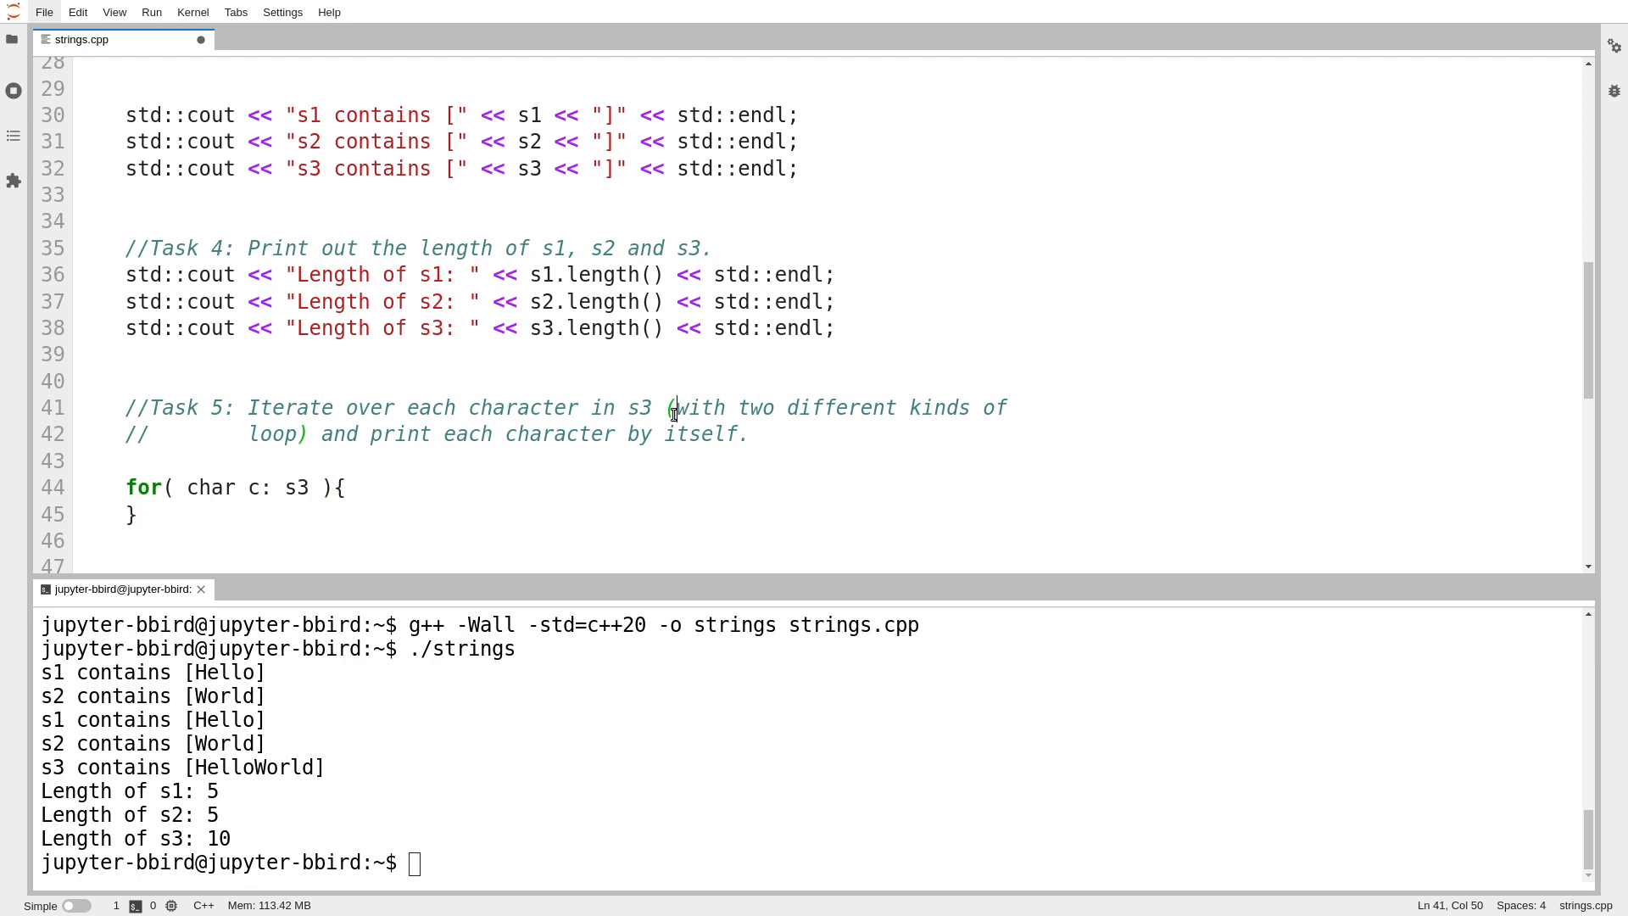
drag(673, 407, 294, 434)
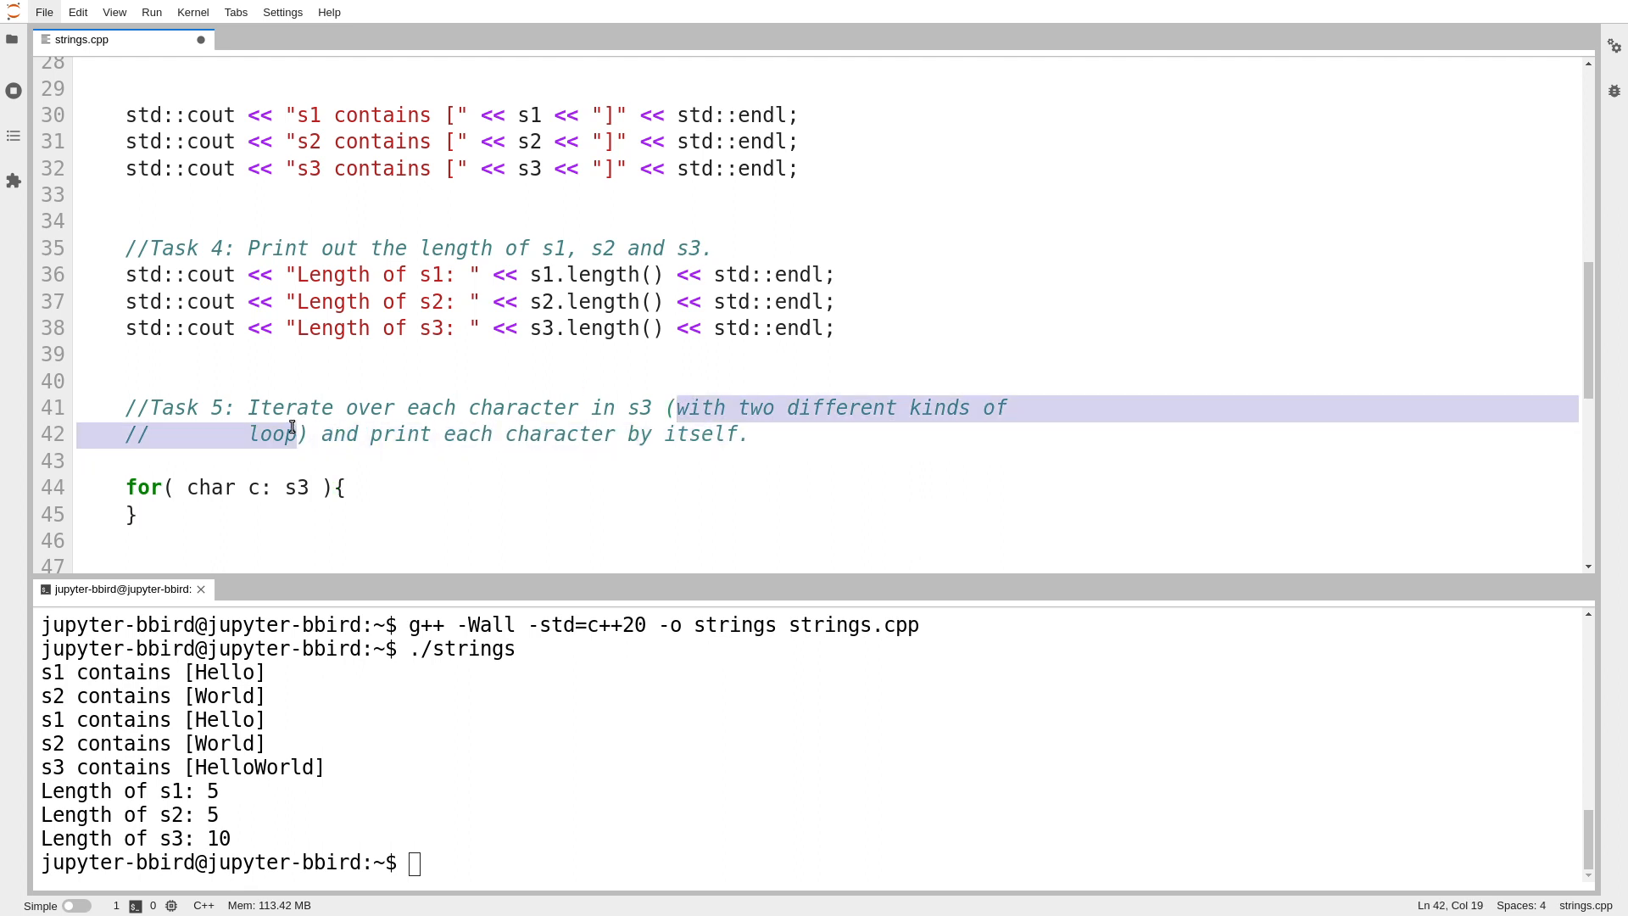
Step: Print "Character: " << c << std::endl inside the loop and save the file
text(std)
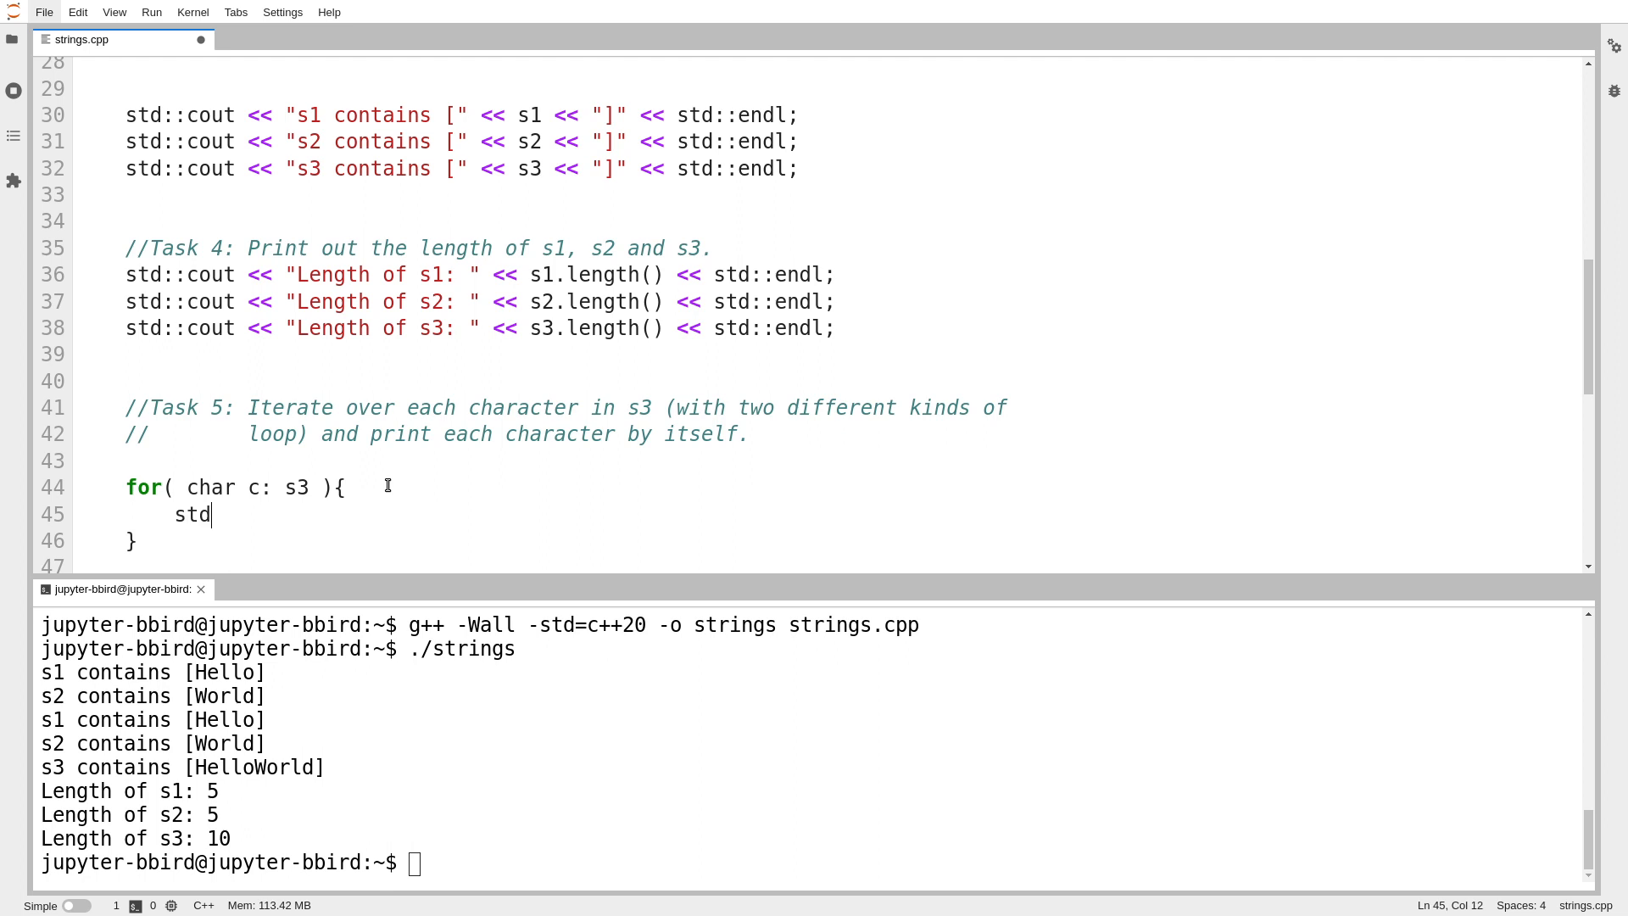
text(::cout << ")
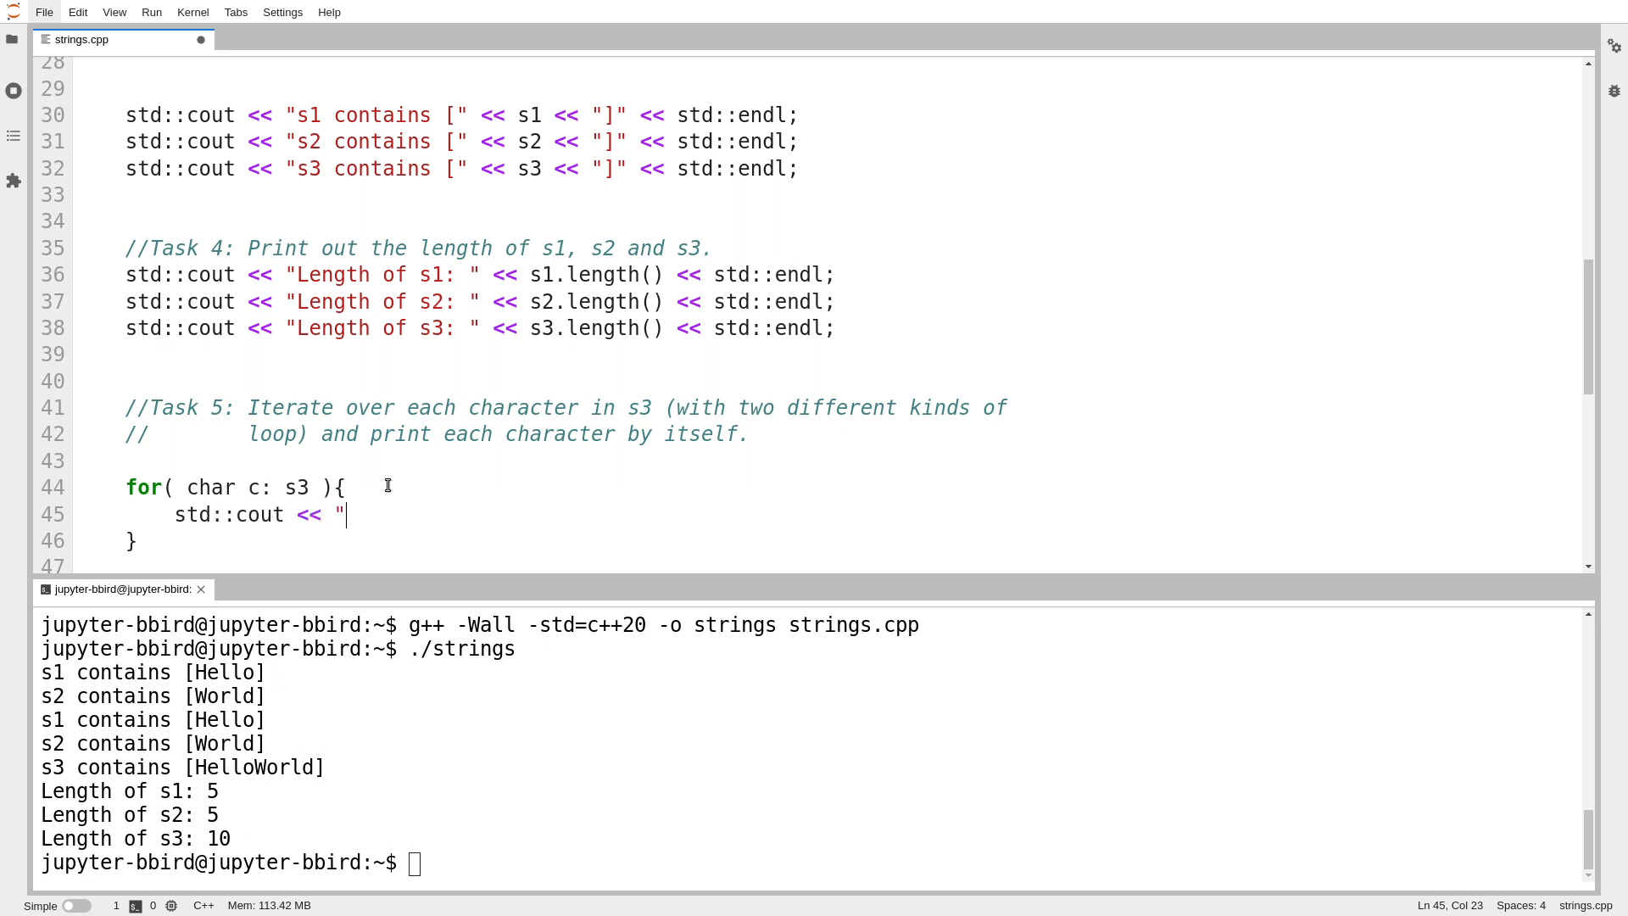
text(Character:)
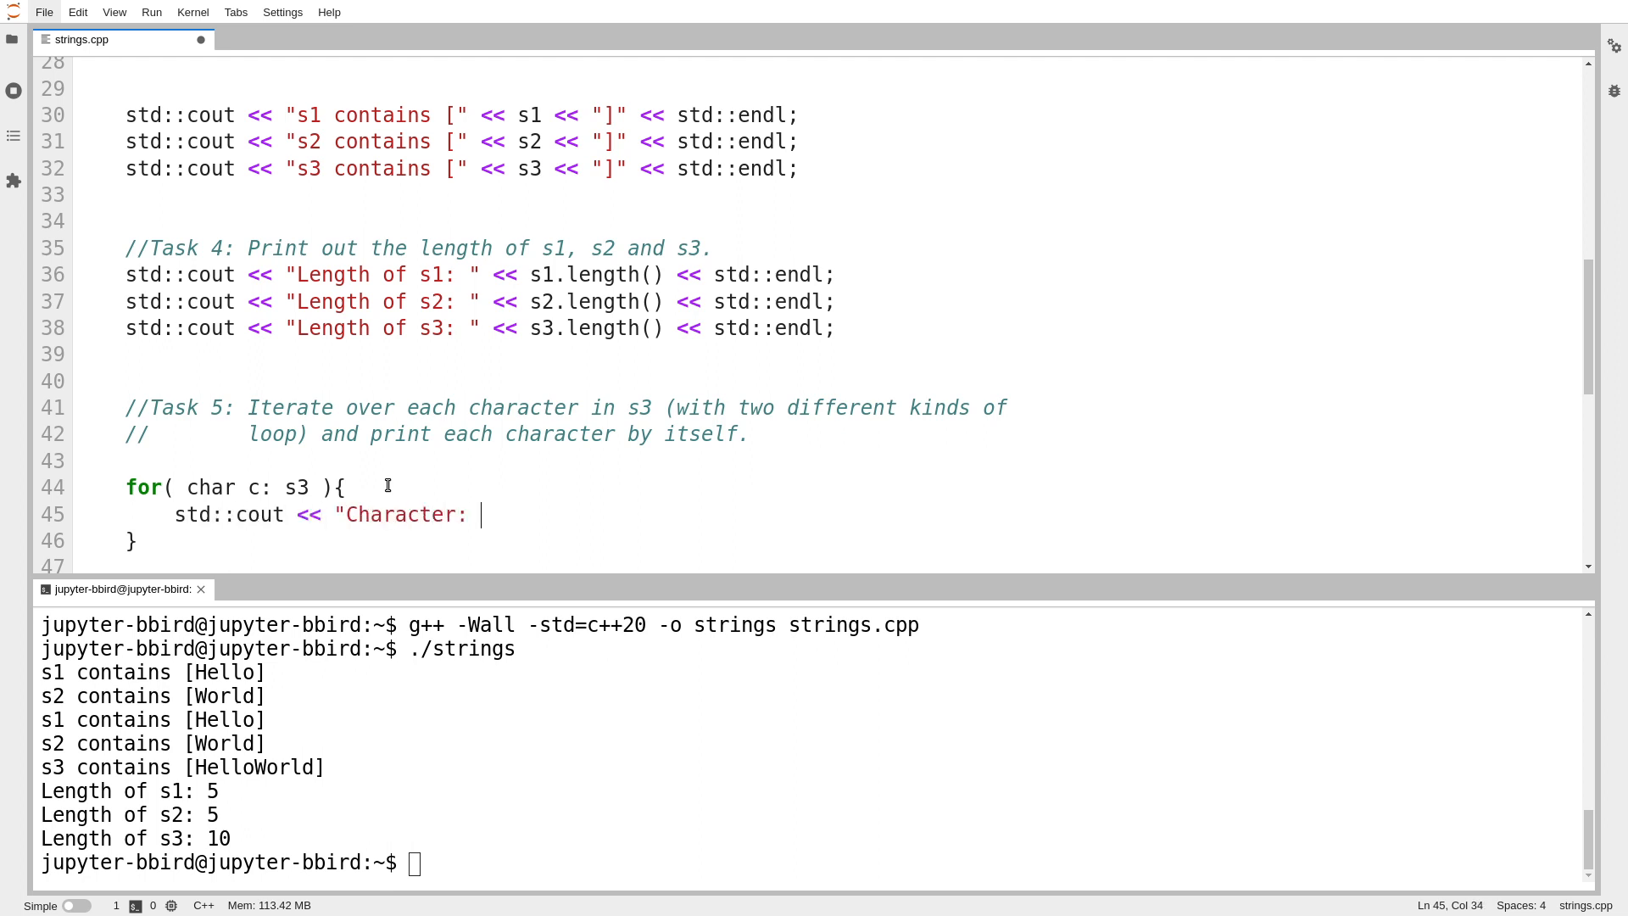
text(" << c)
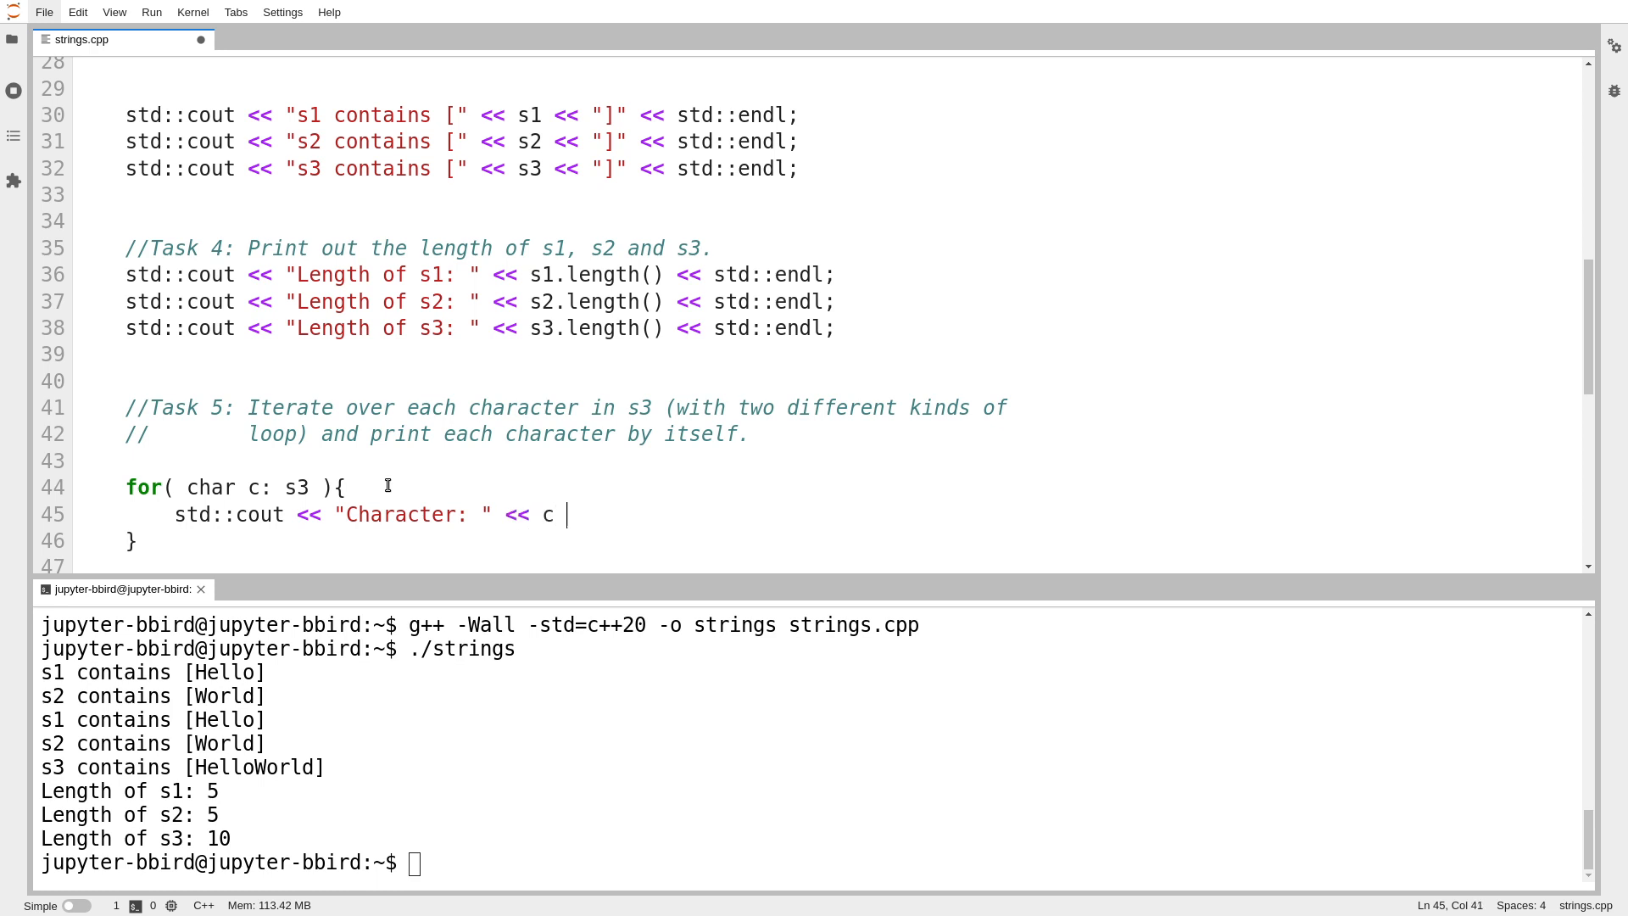
text(<< std::endl;)
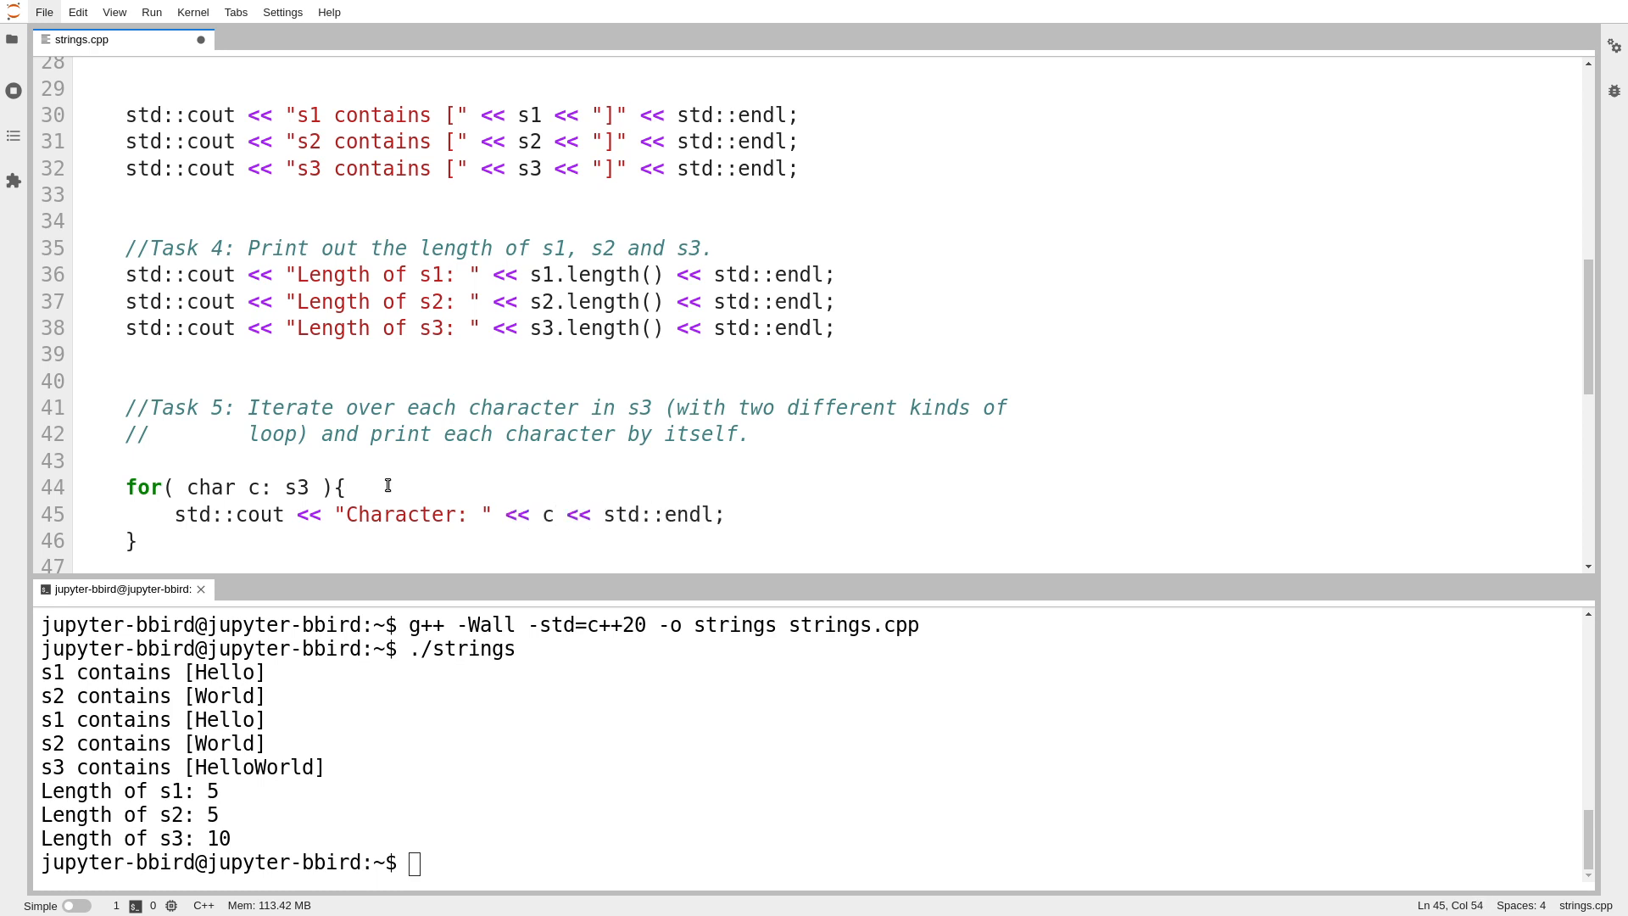
key(ctrl+s)
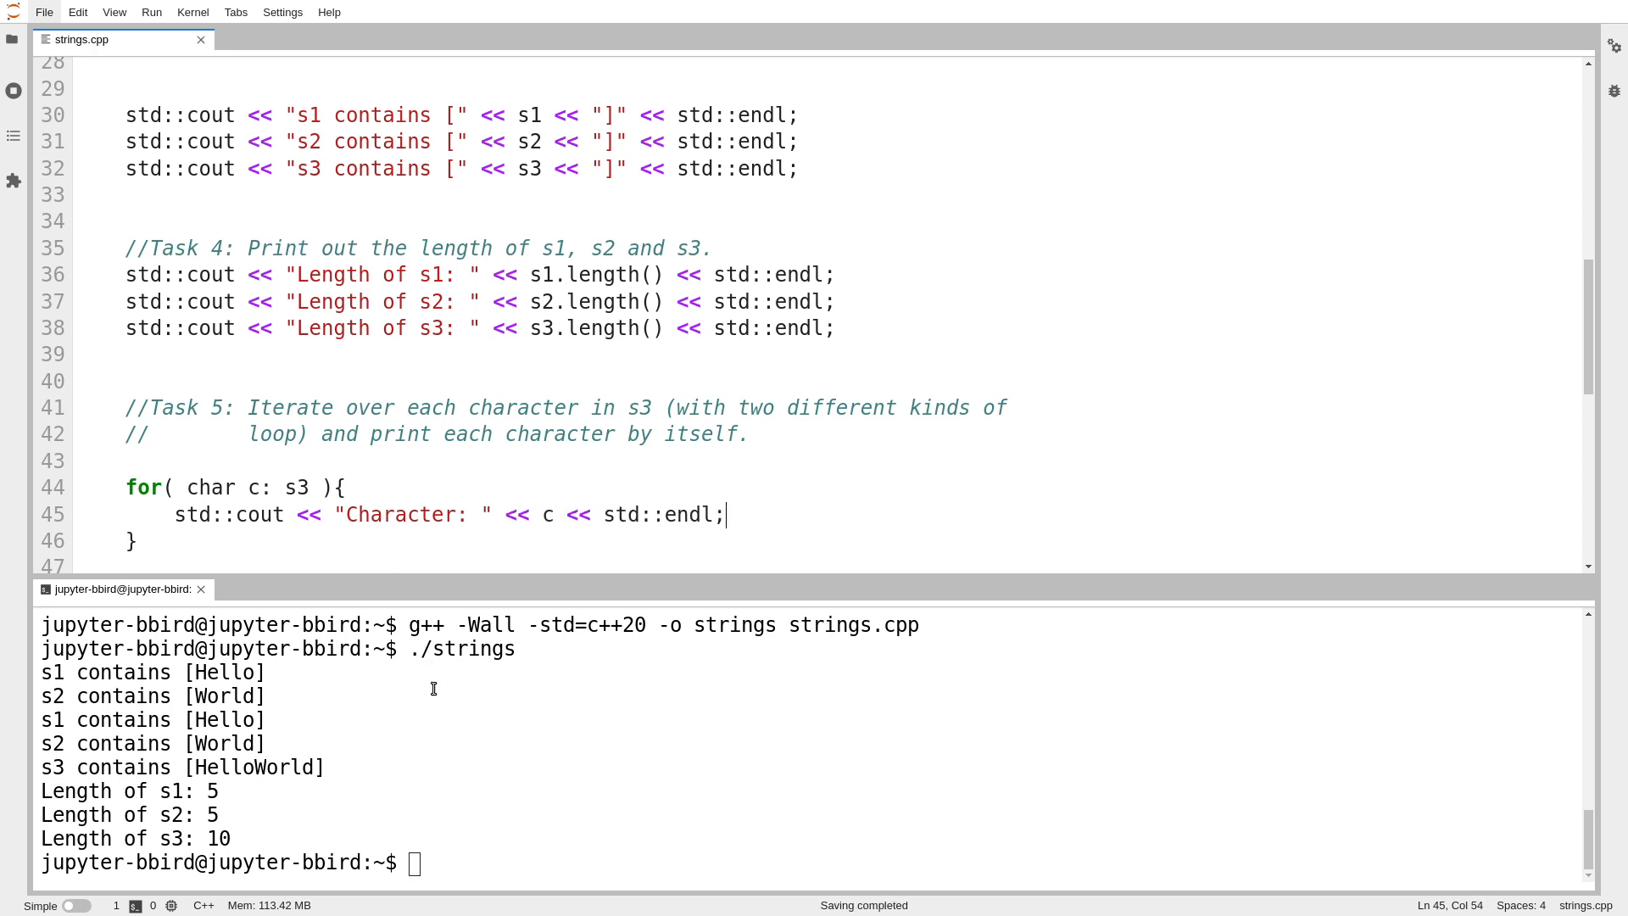
mouse_move(329, 727)
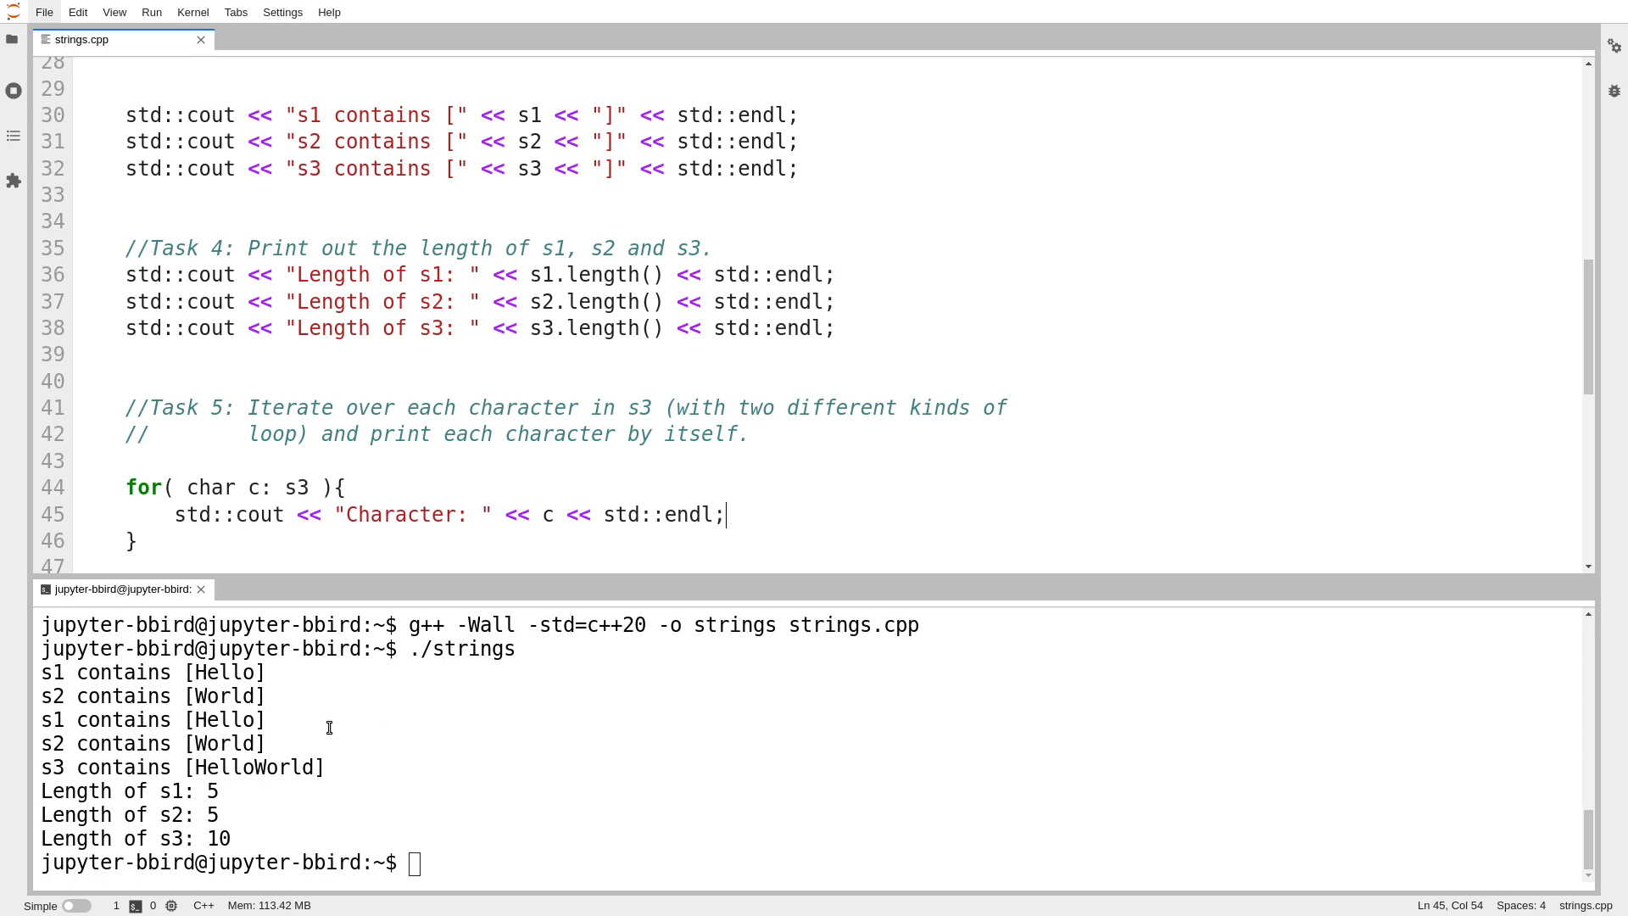
Step: Rebuild and run ./strings to list each character, then add the Task 5b label line
double_click(253, 766)
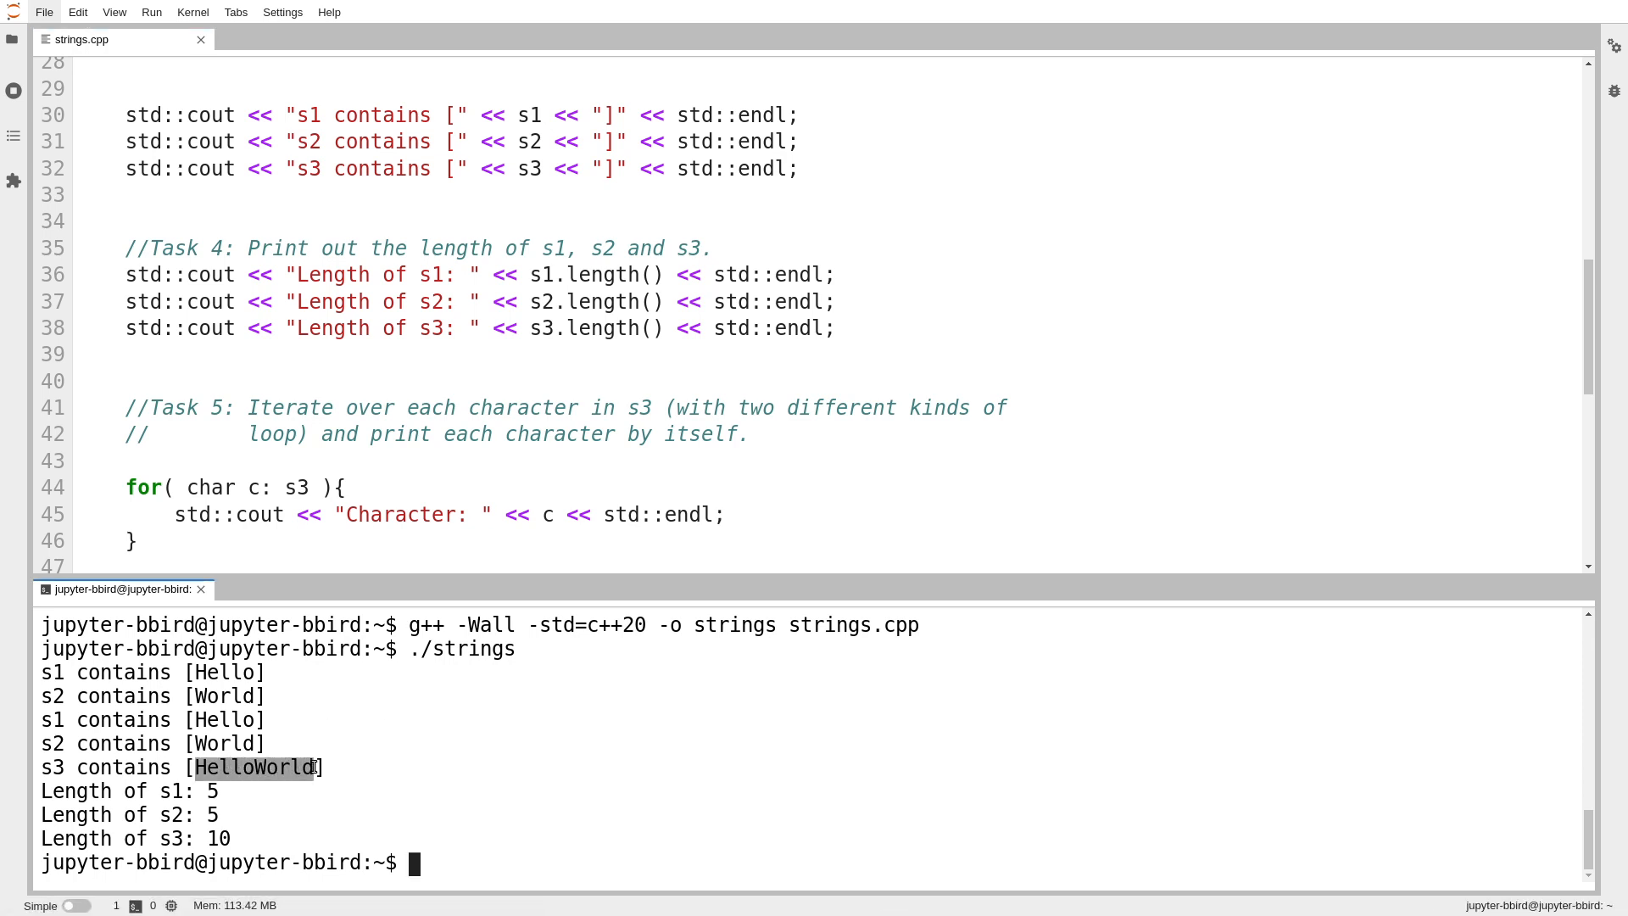
click(628, 514)
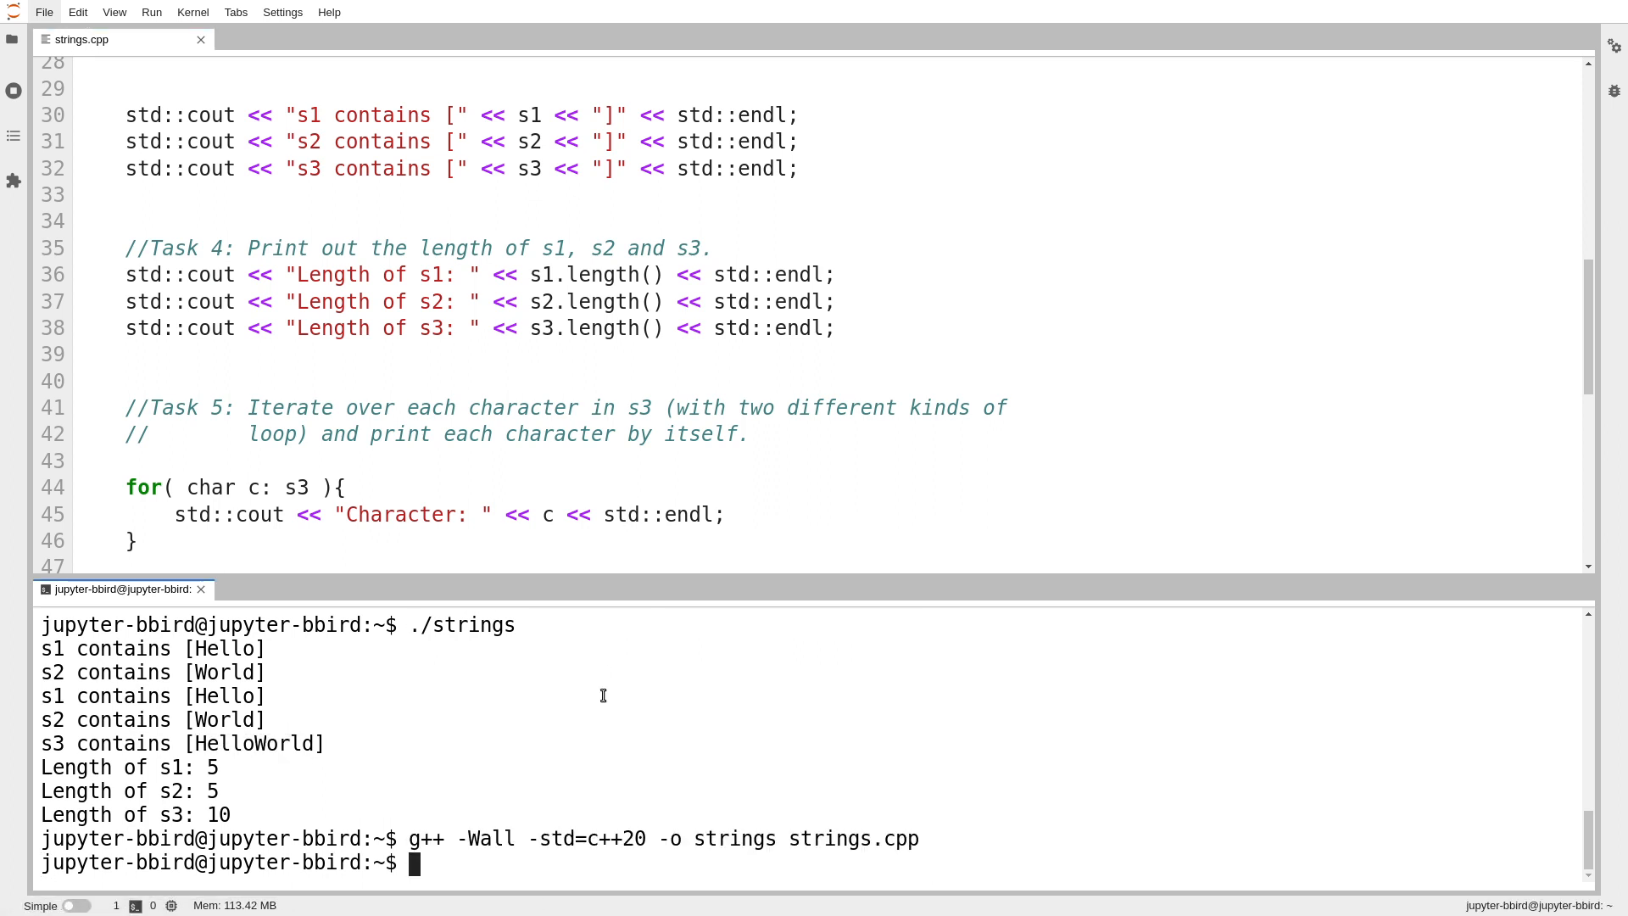
text(./strings)
click(826, 461)
text(std::cout << "Task 5a: "")
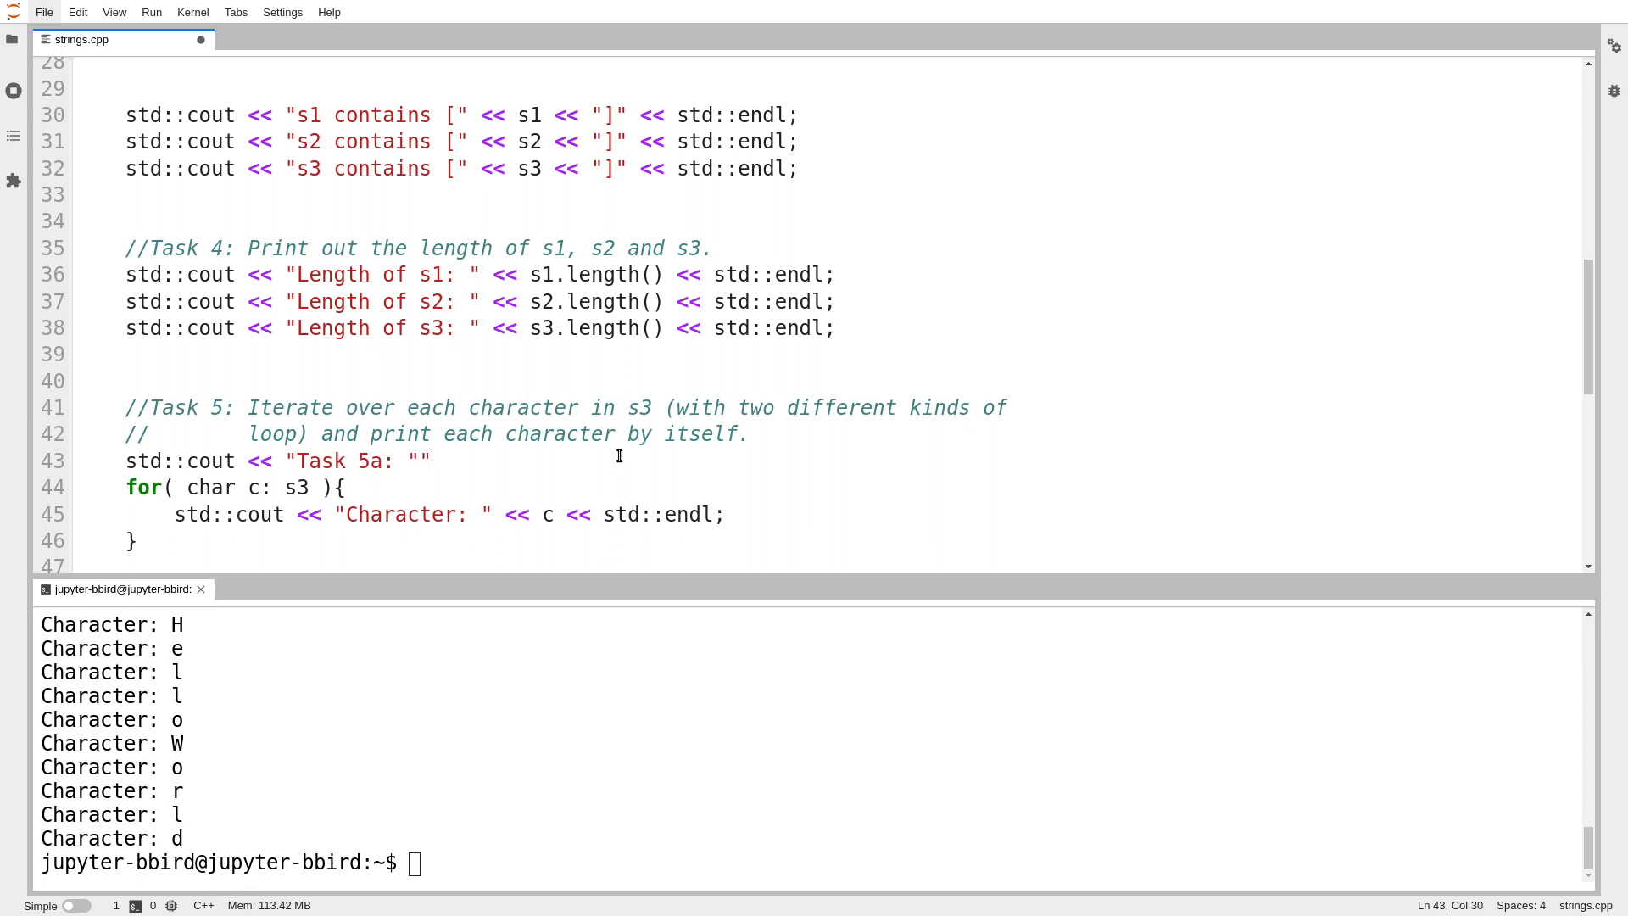
text(<< std::endl;)
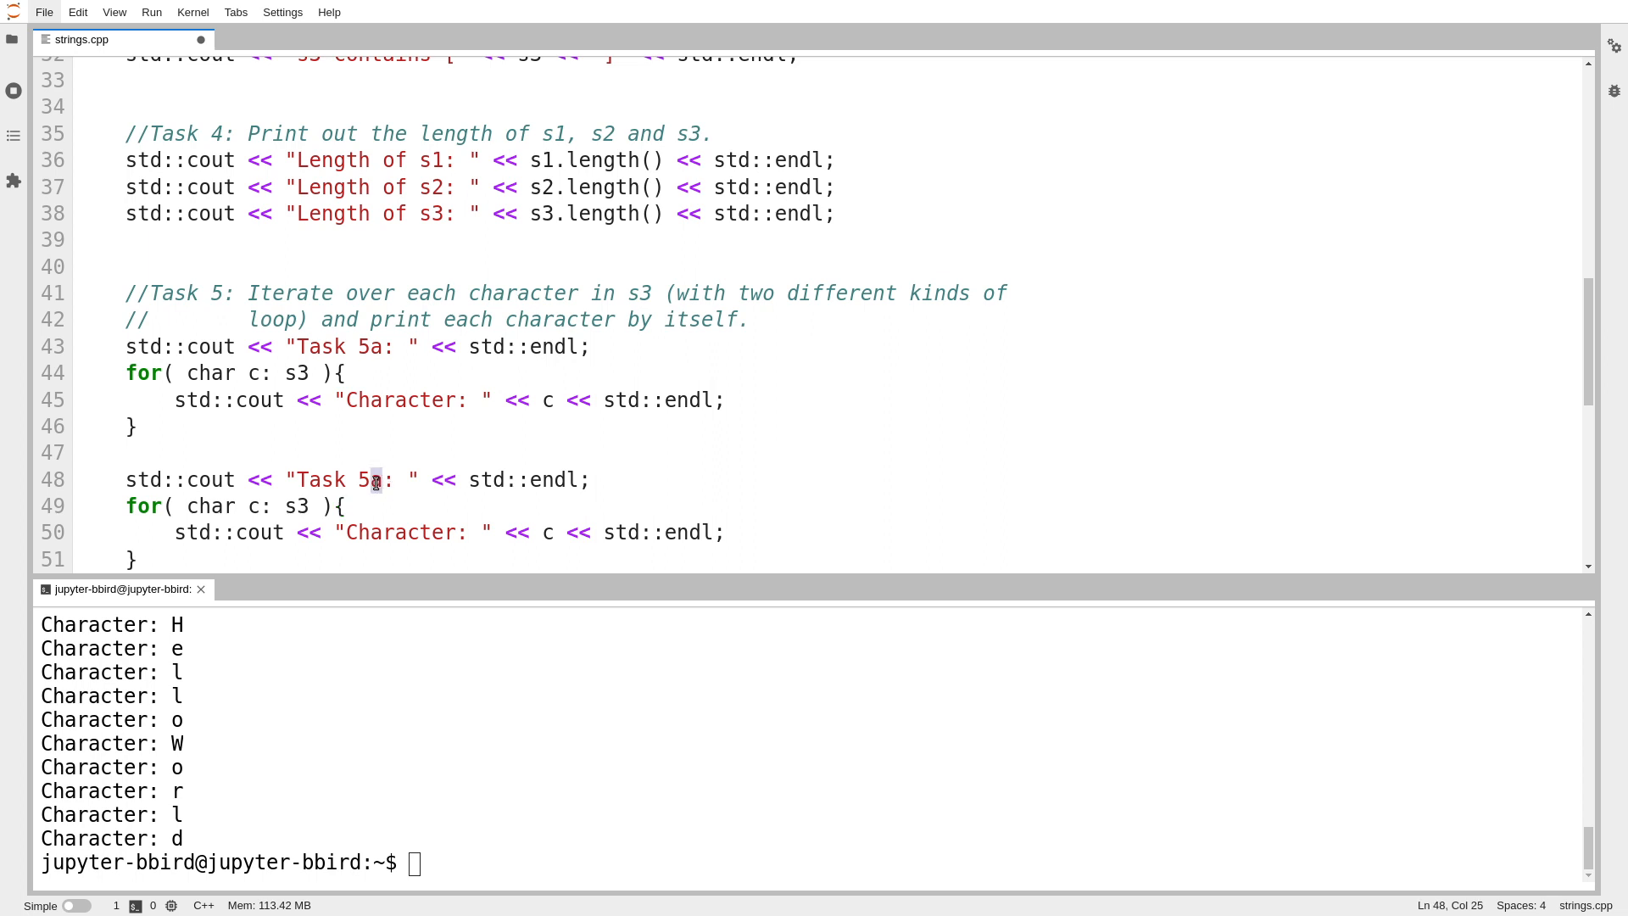
text(b)
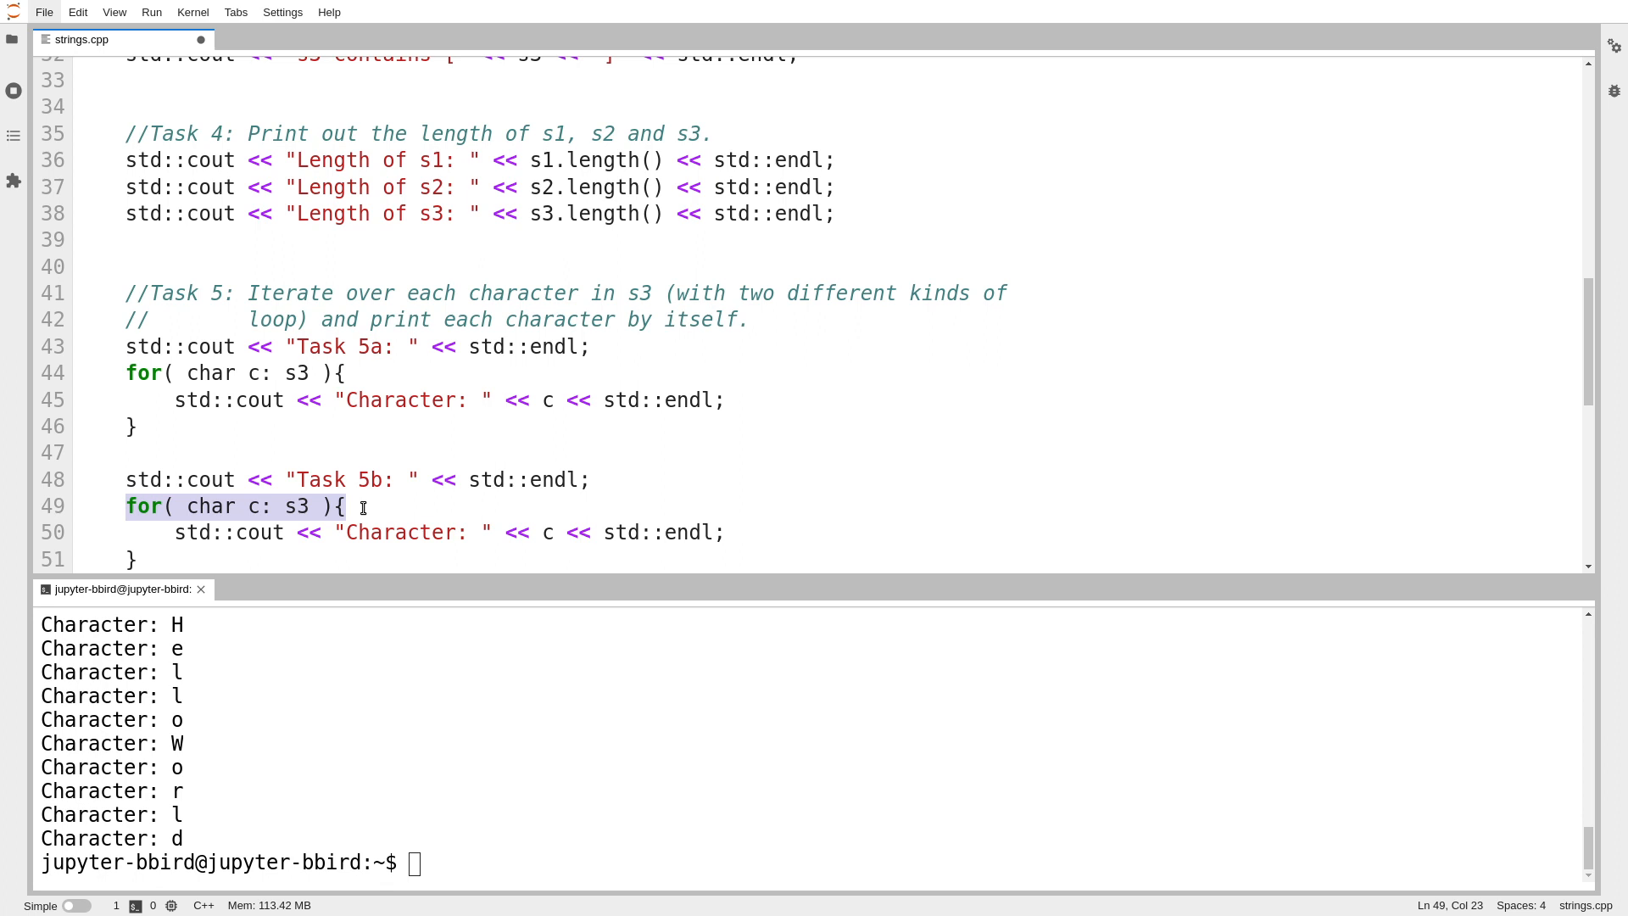
Step: Write the Task 5b index loop header: unsigned int i {0}; i < s3.length(); i++
text(int)
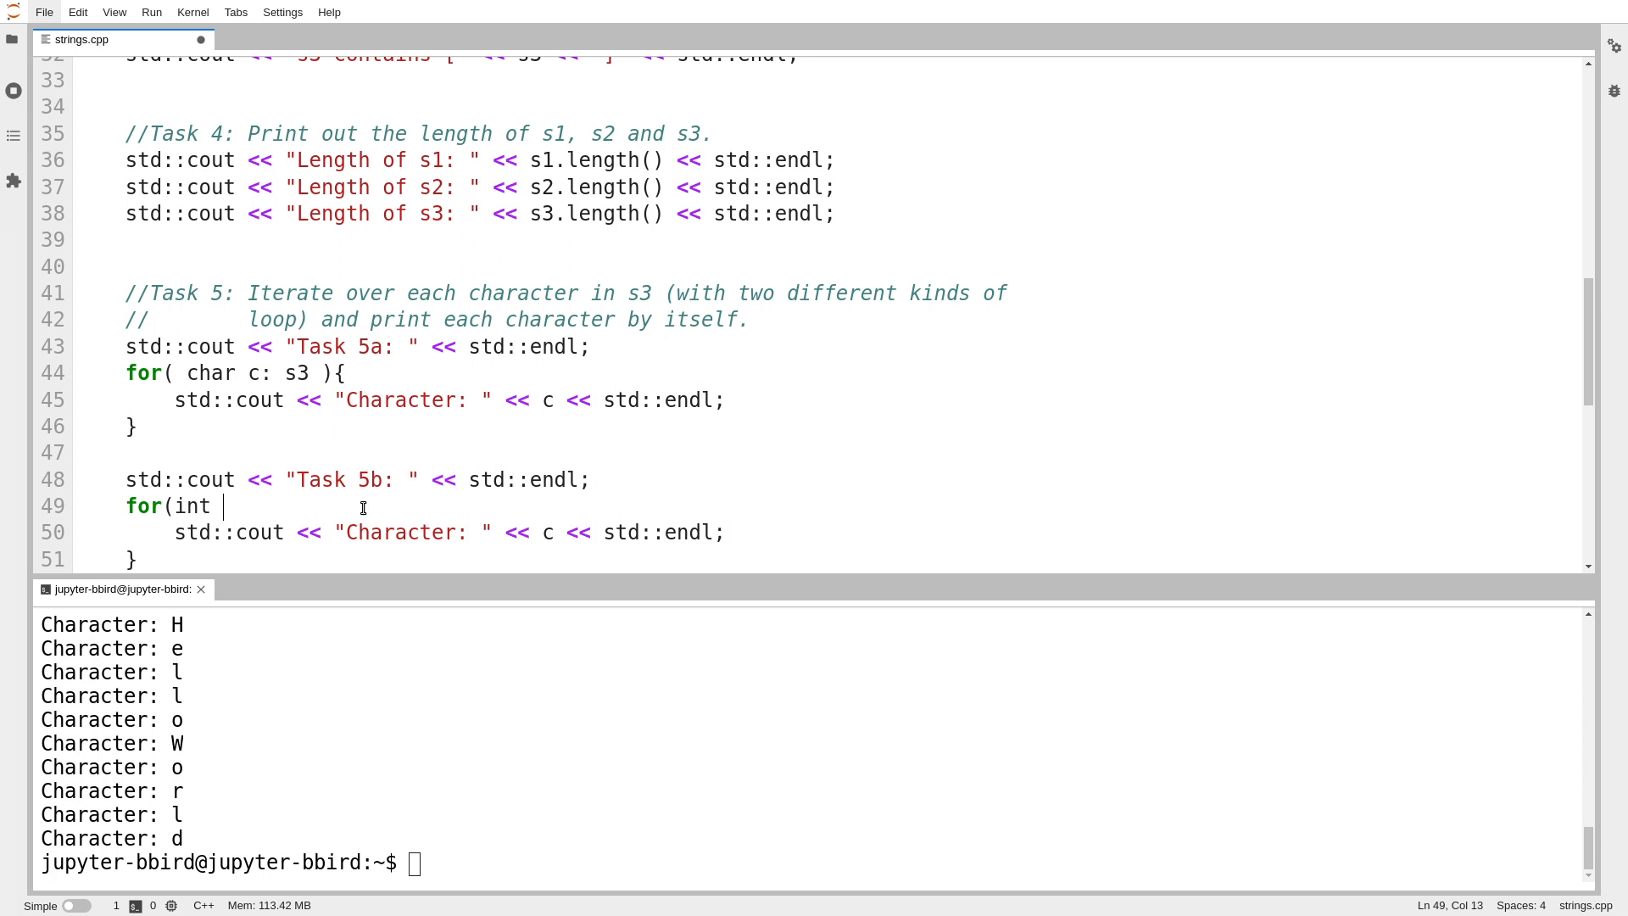
key(BackSpace)
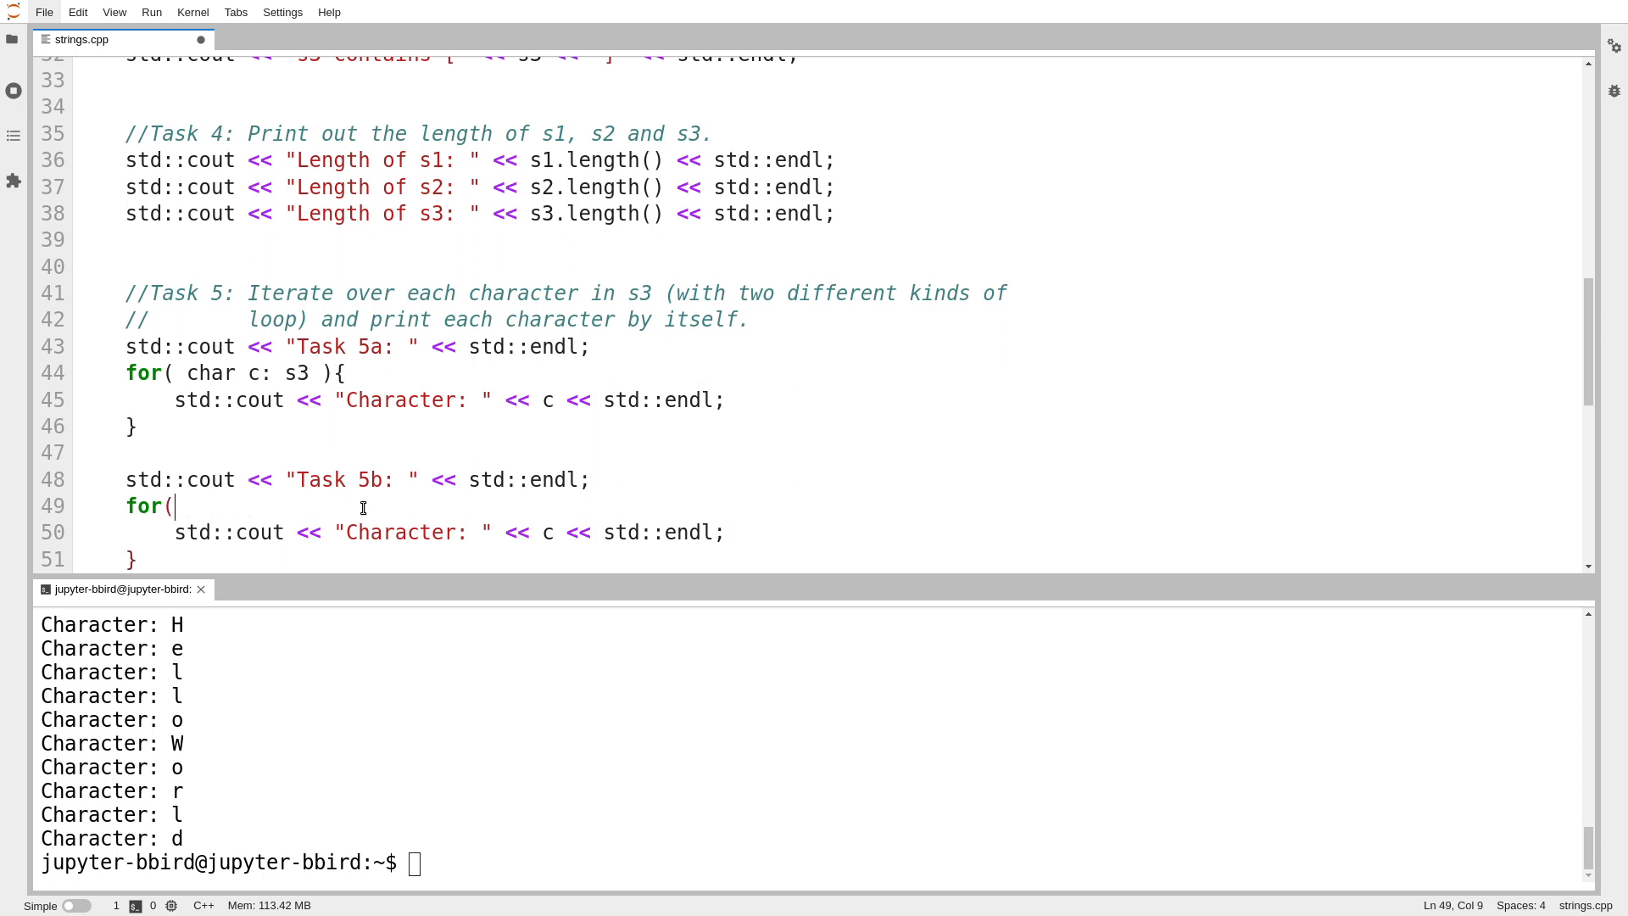
text(unsigned in)
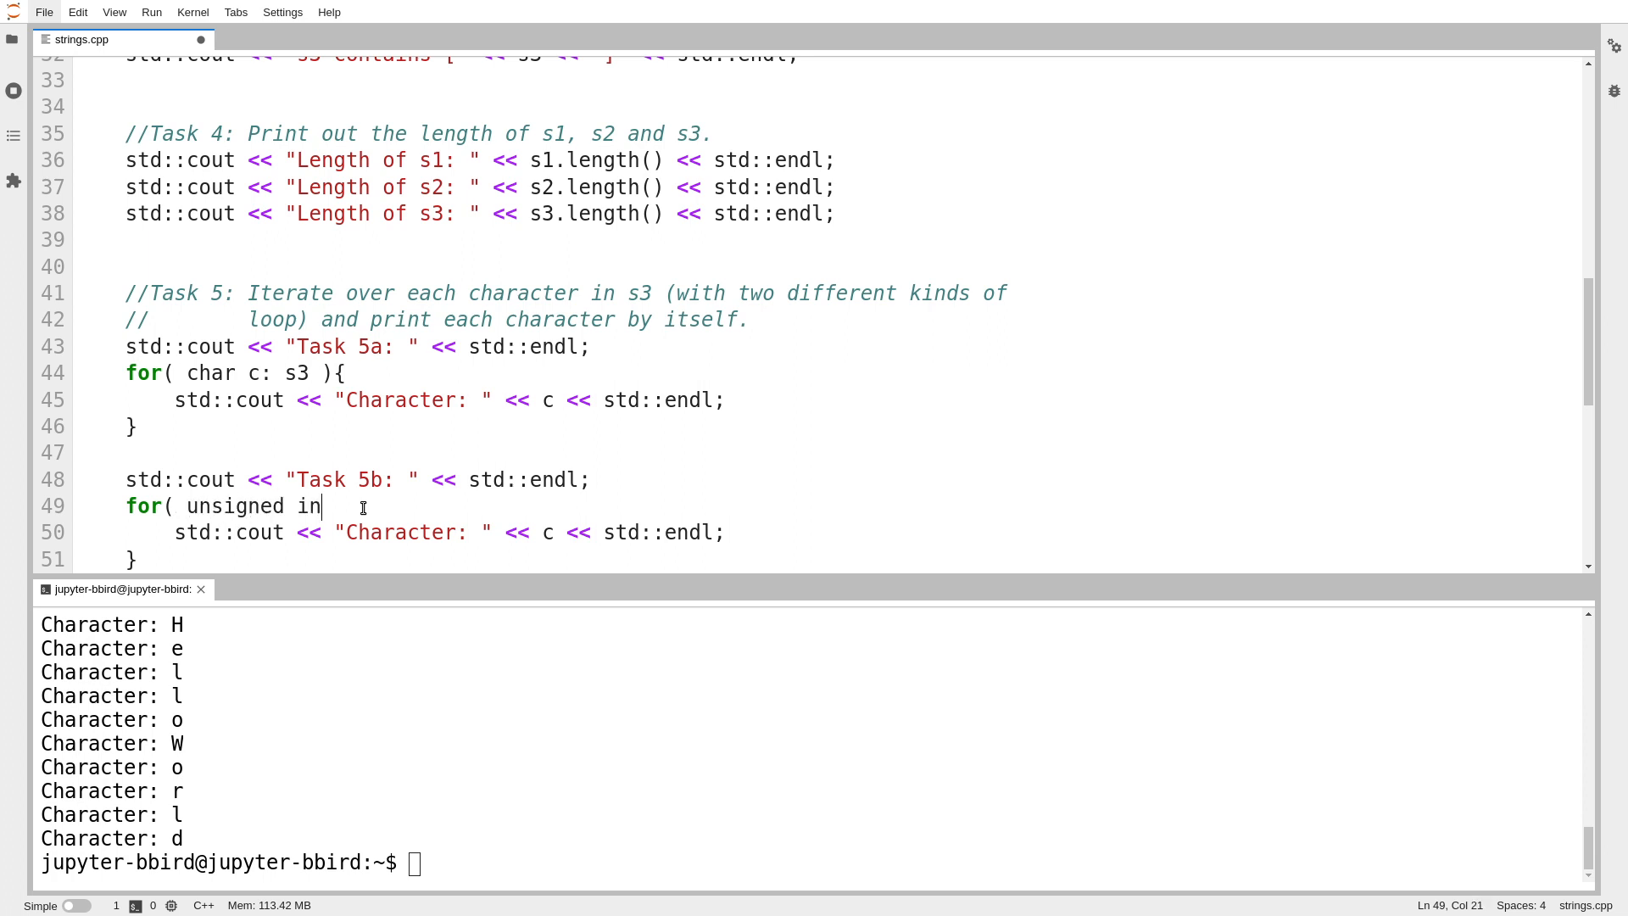
text(t i {0})
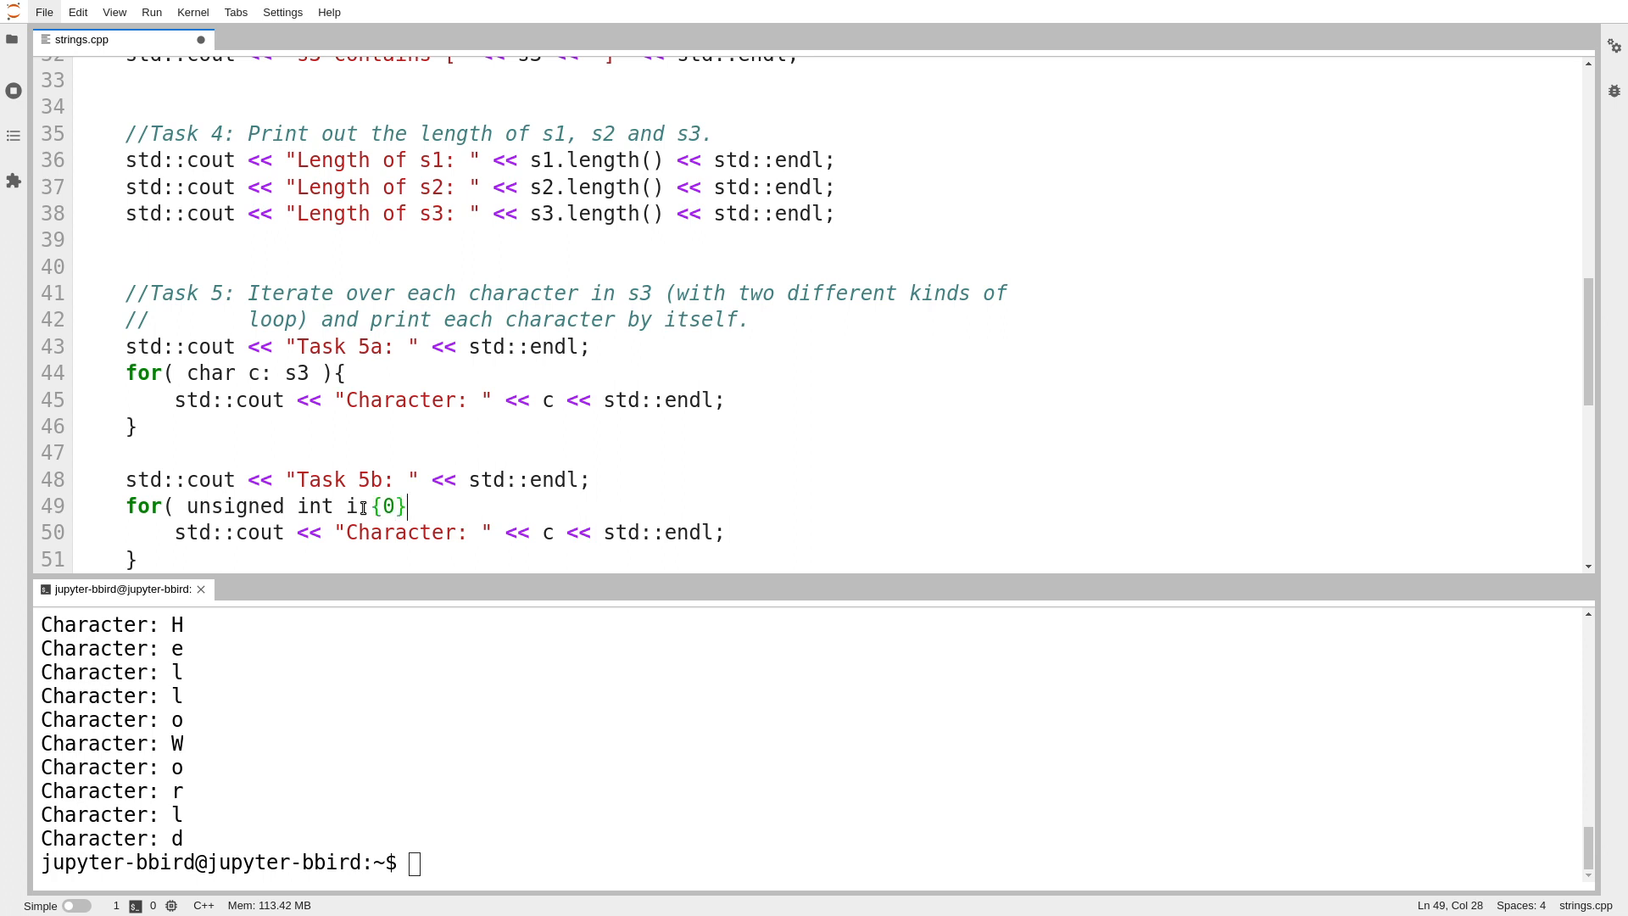
text(;)
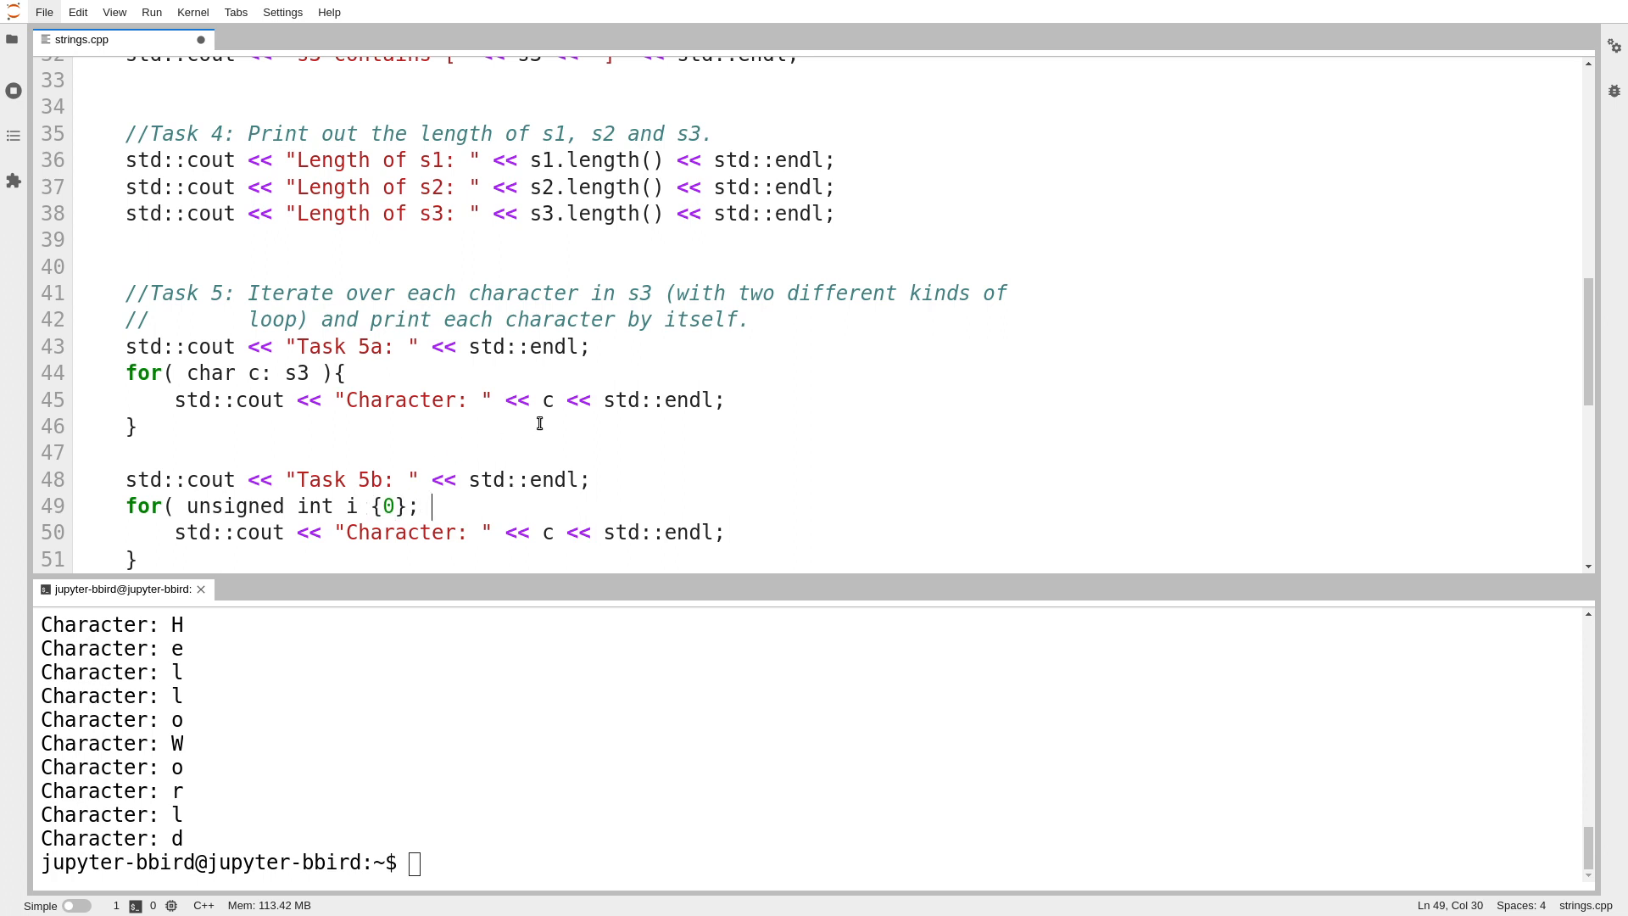
text(i <)
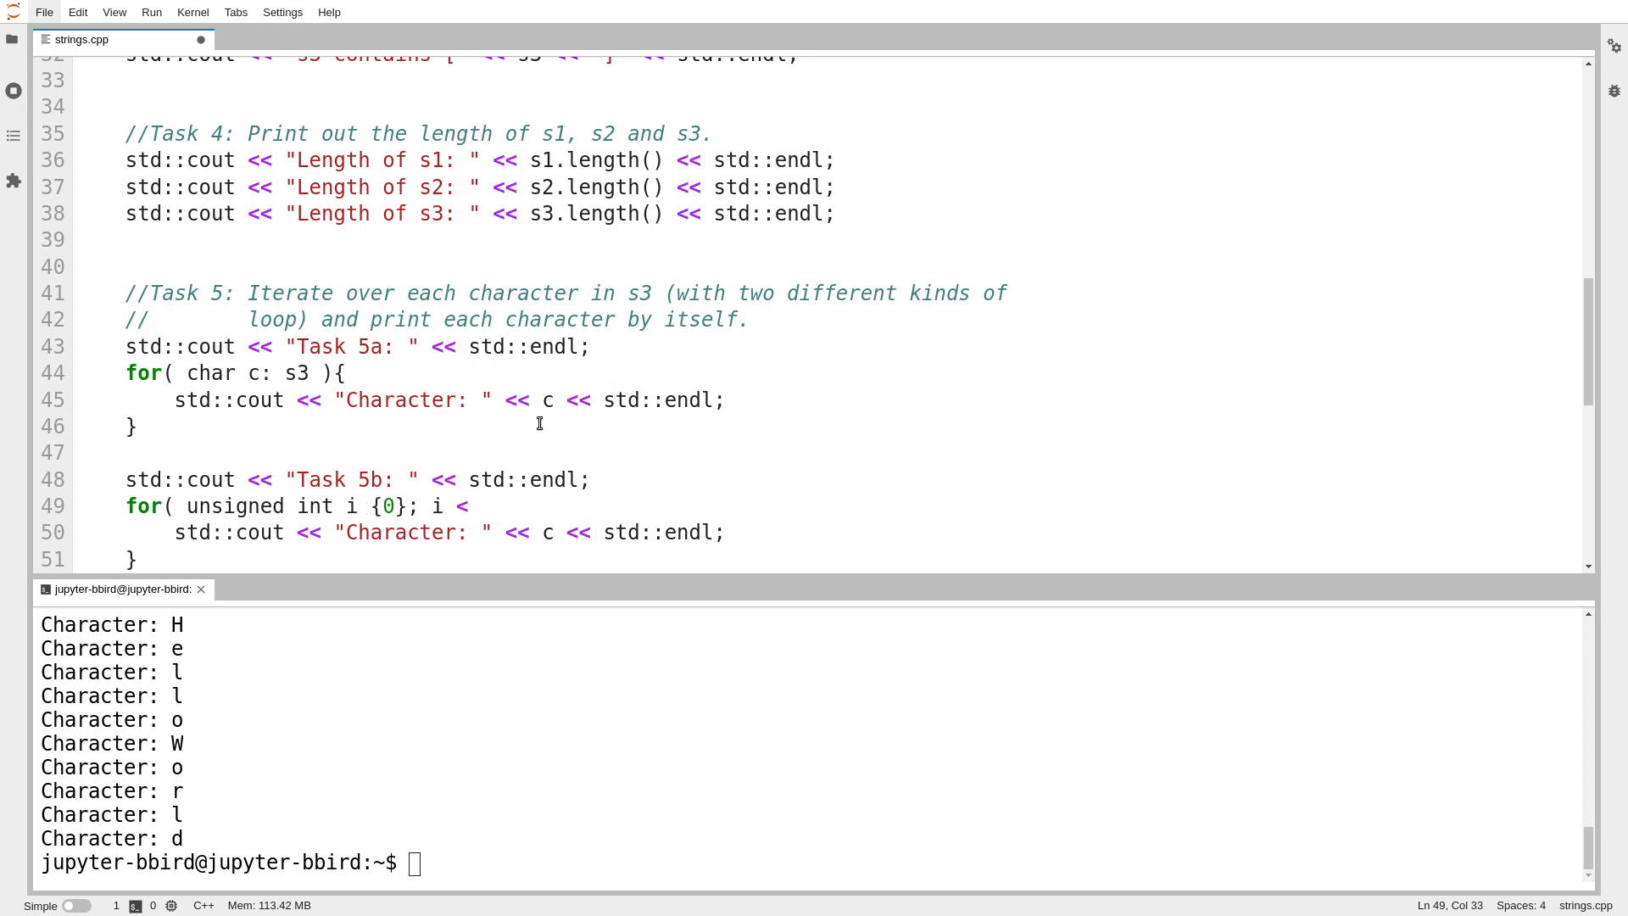
click(469, 505)
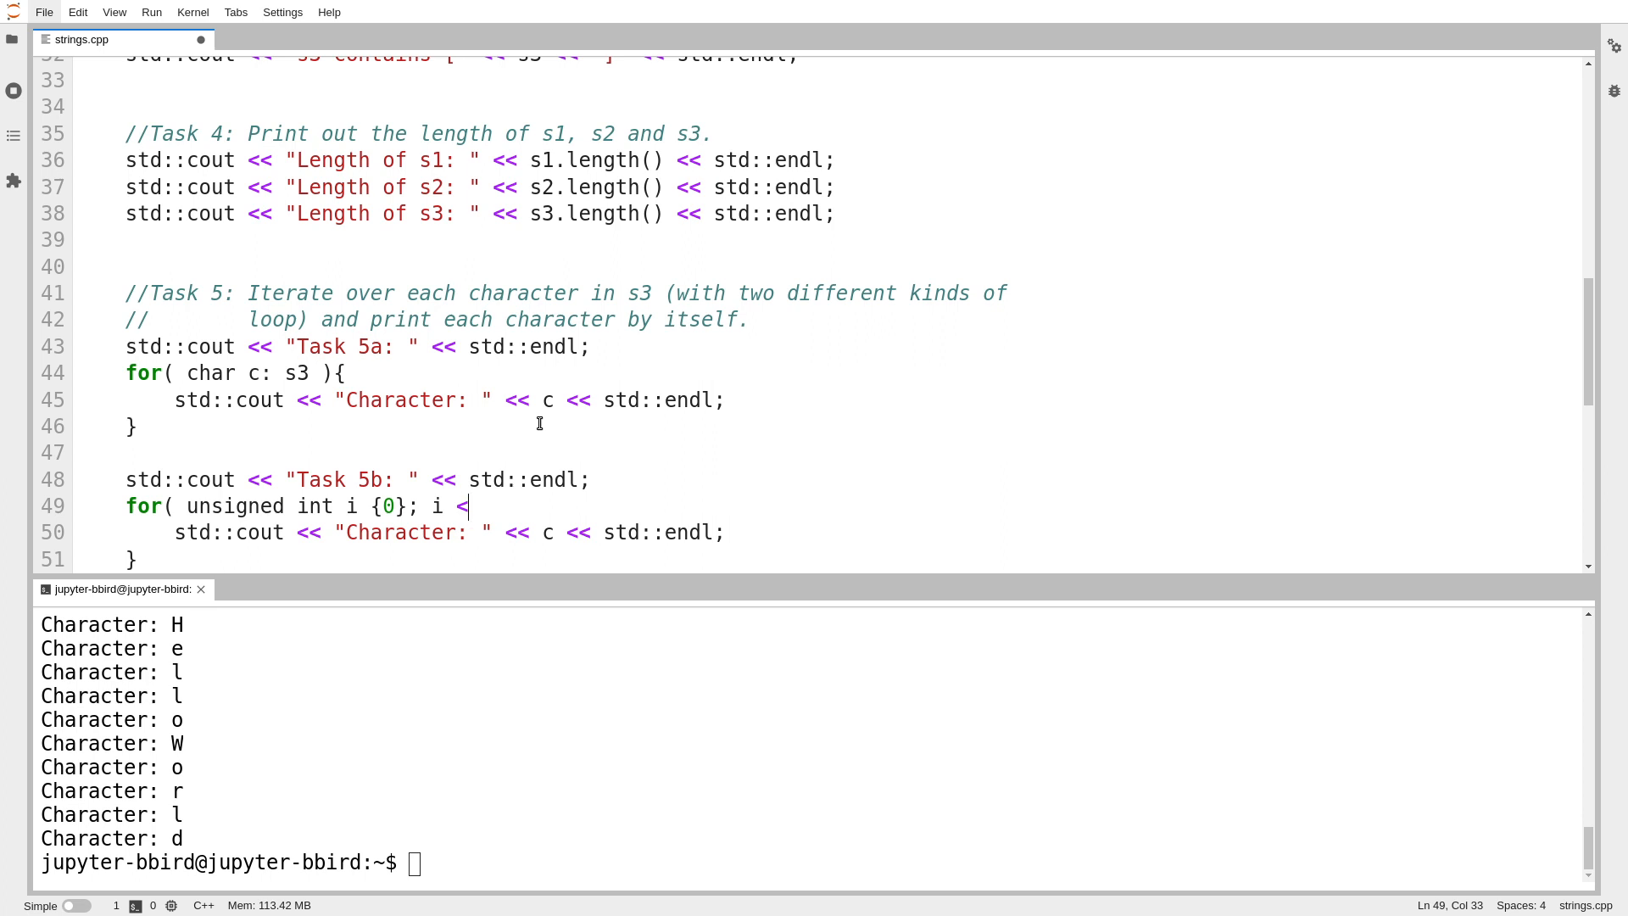
text(s)
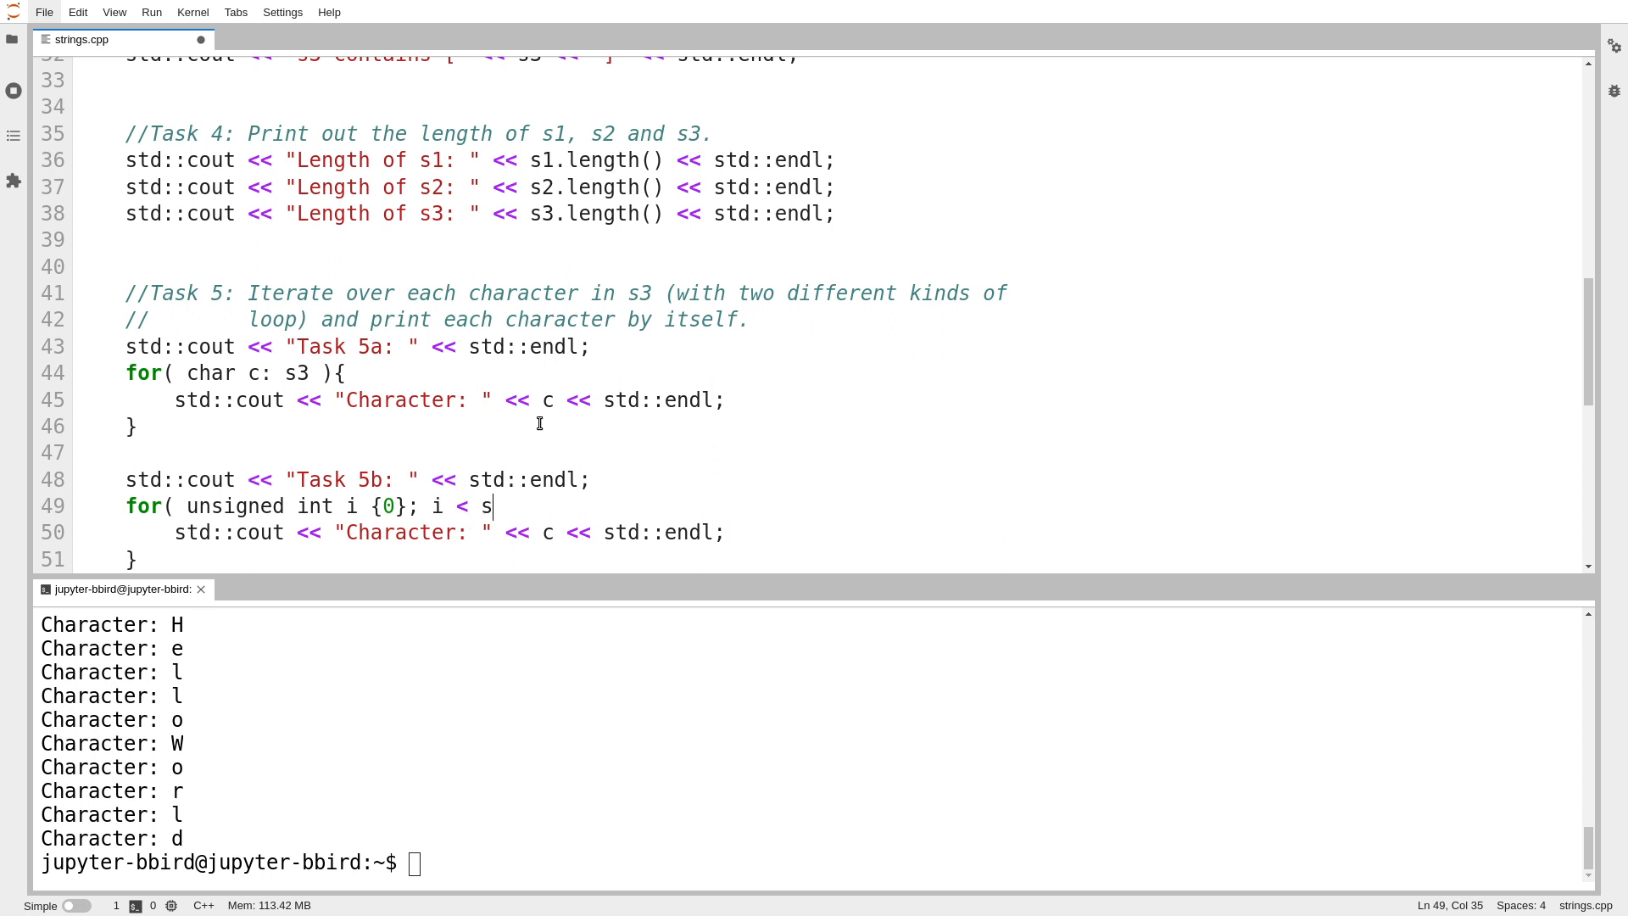
text(3.length()
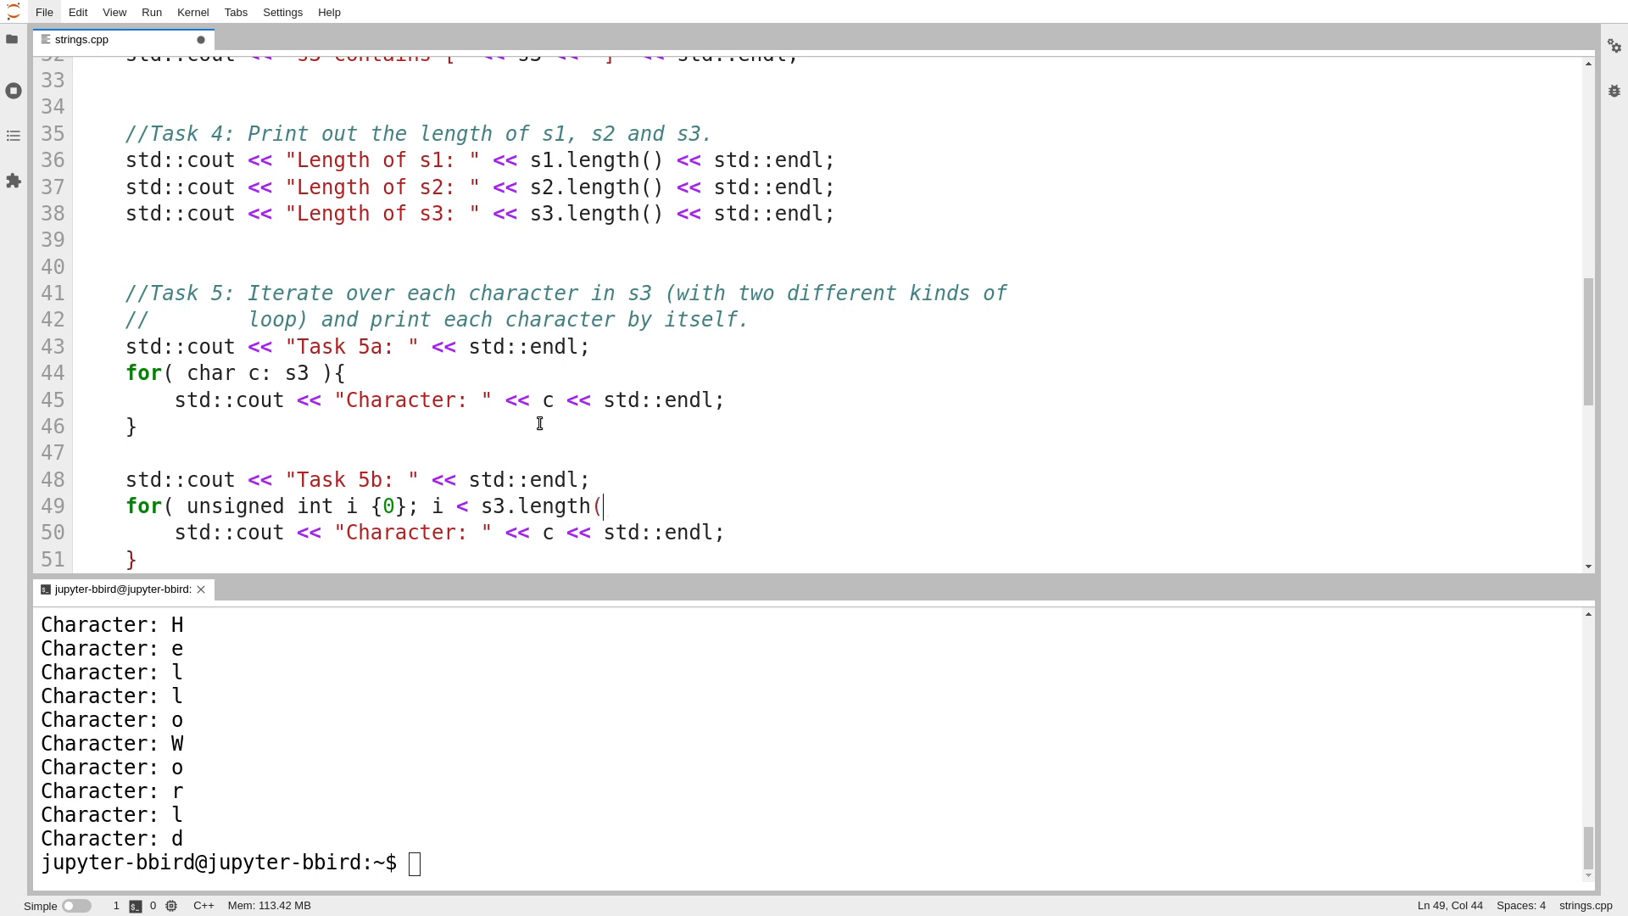
text(); i++){)
click(426, 533)
text( at index " << )
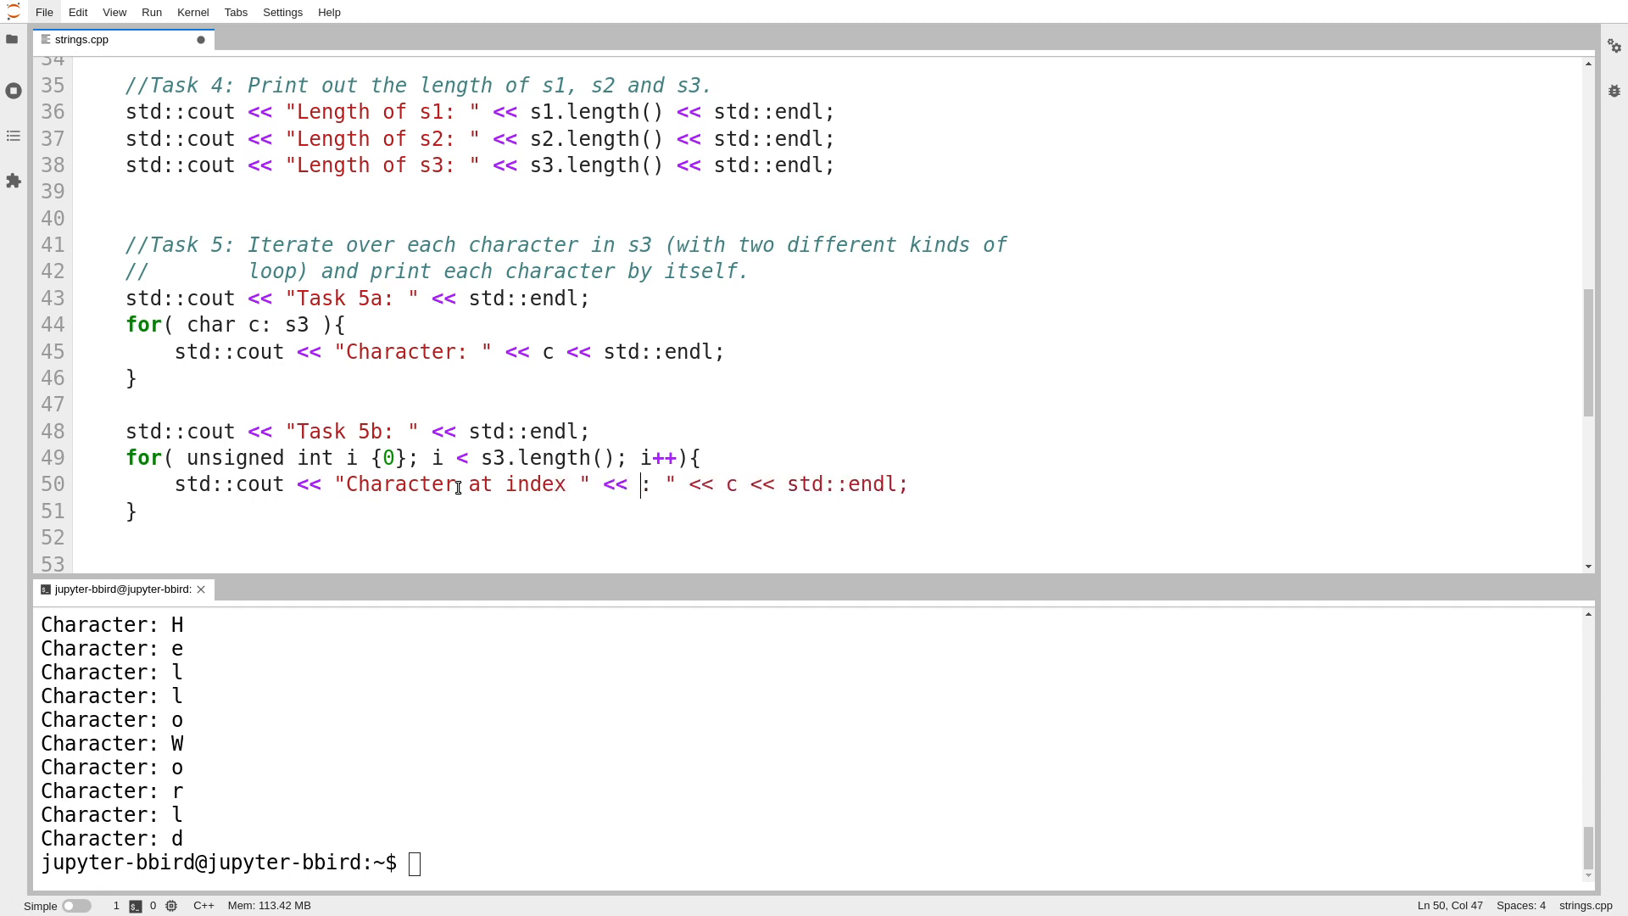
Step: Print each index with s3.at(i) in the loop body and recompile with g++ -Wall -std=c++20
text(i << " is)
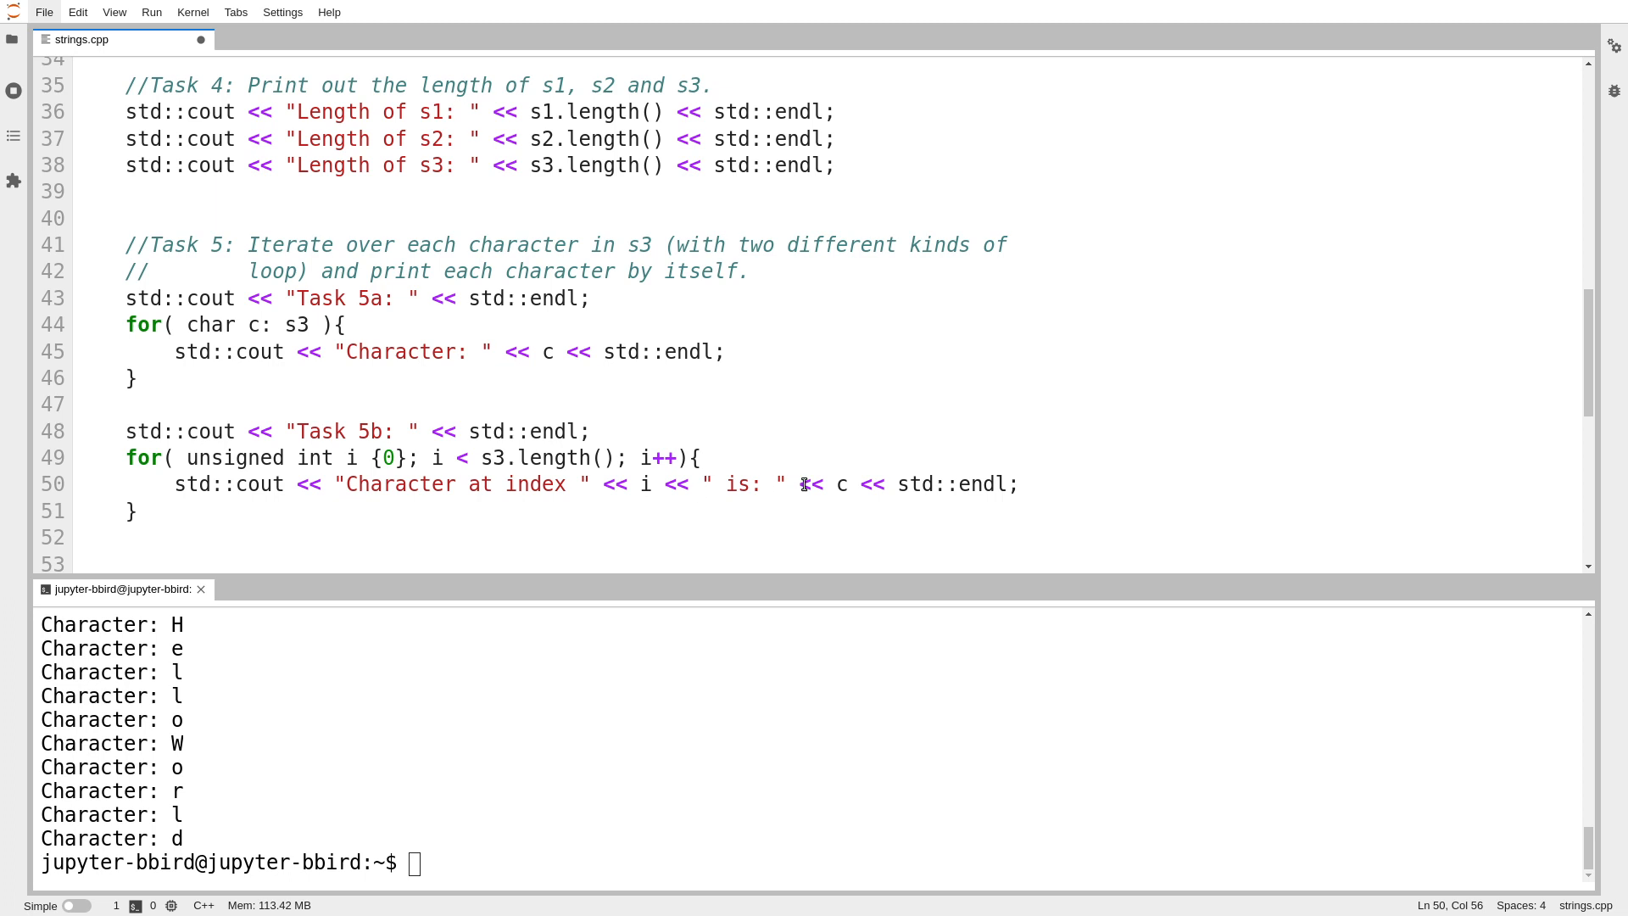
text(s3.at)
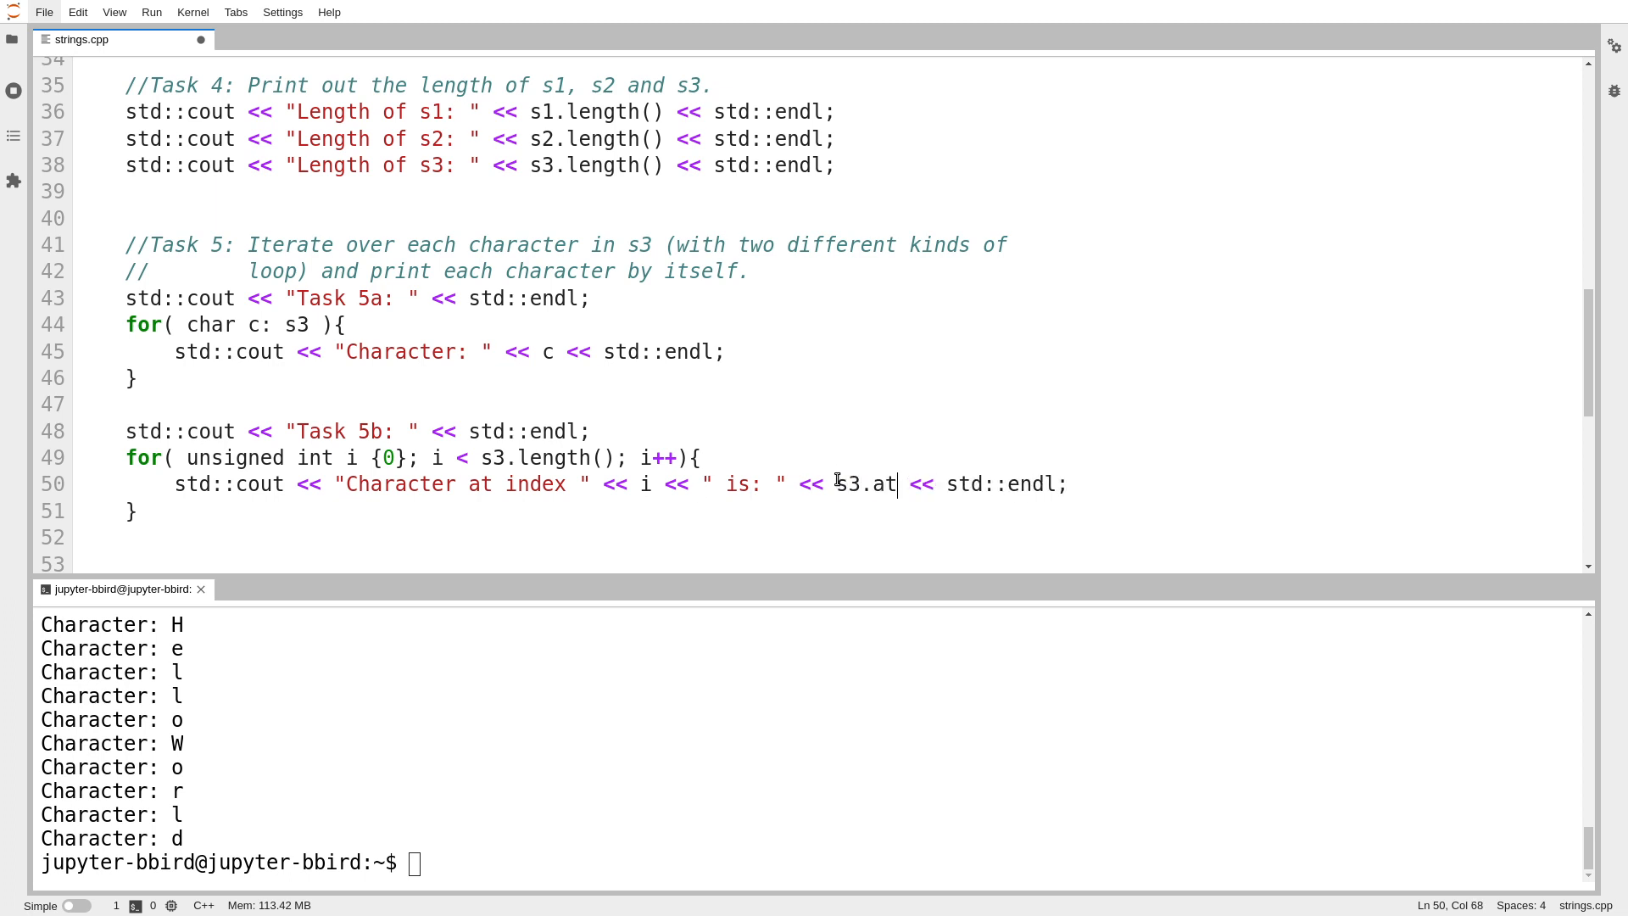
text((i))
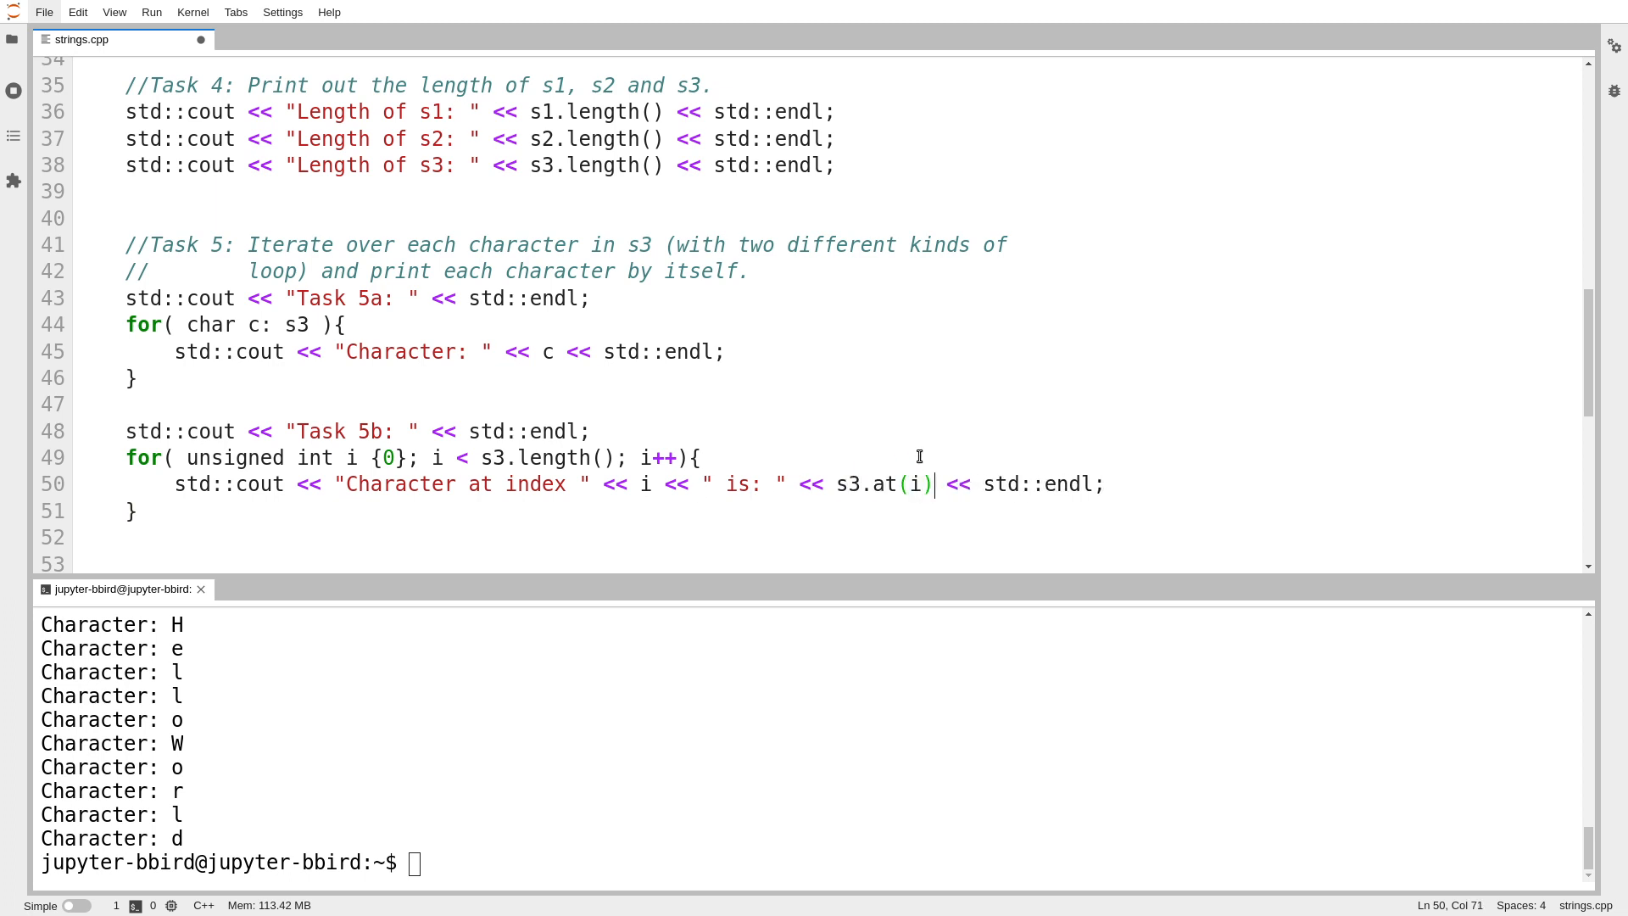
text(g++ -Wall -std=c++20 -o strings strings.cpp)
text(./strings)
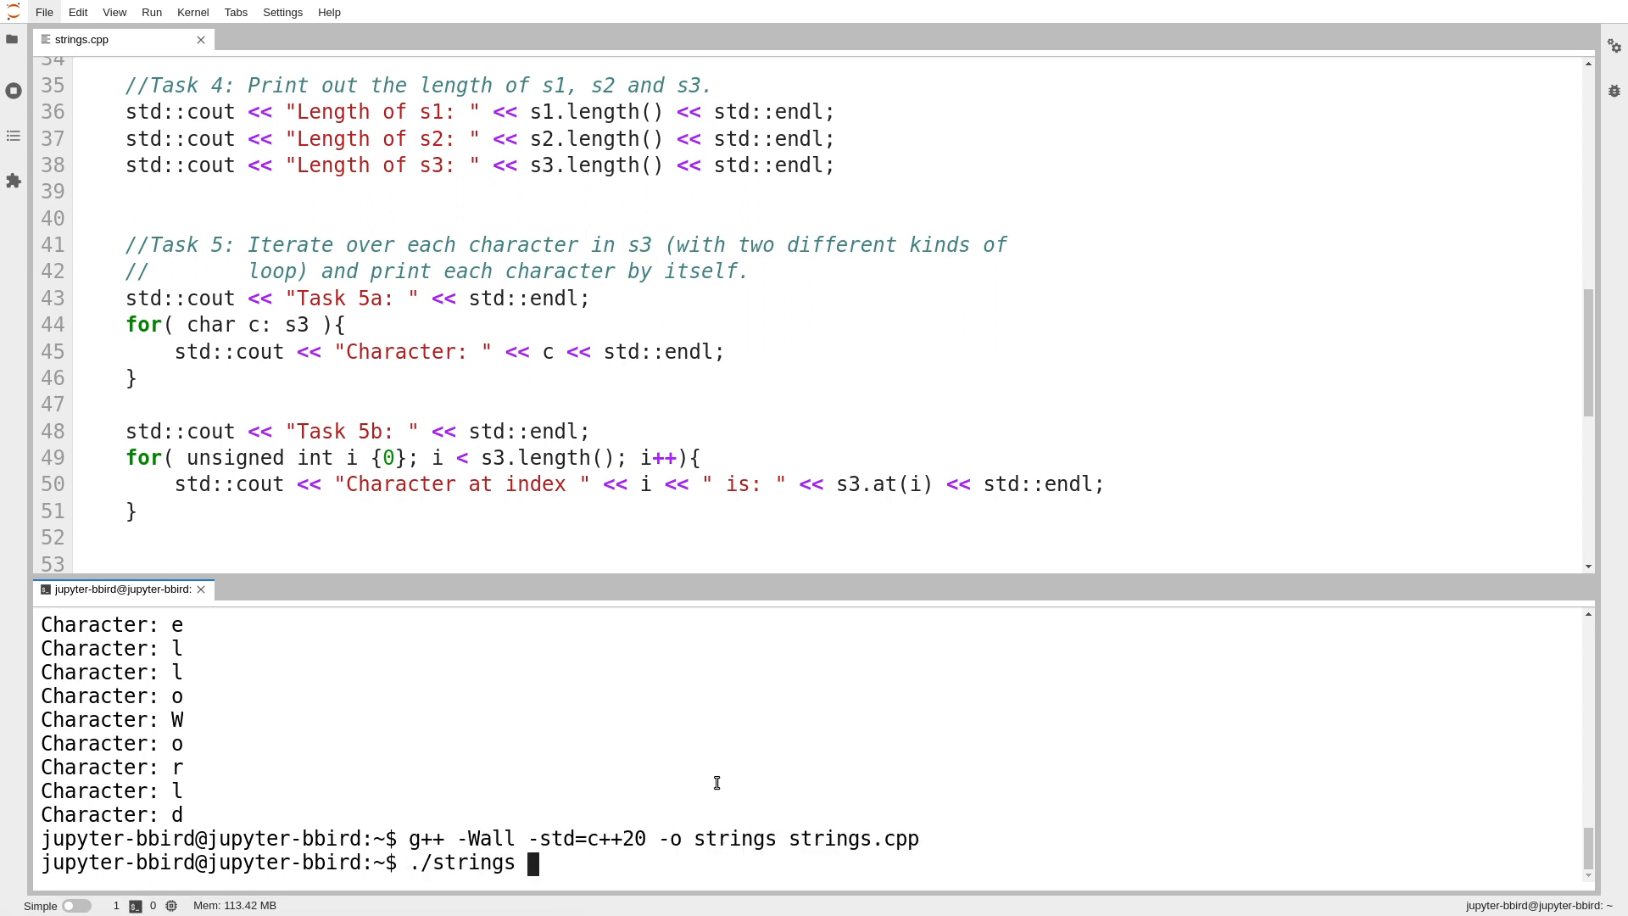
Step: Run ./strings so the terminal lists s3's characters at indices 0 through 9
key(Return)
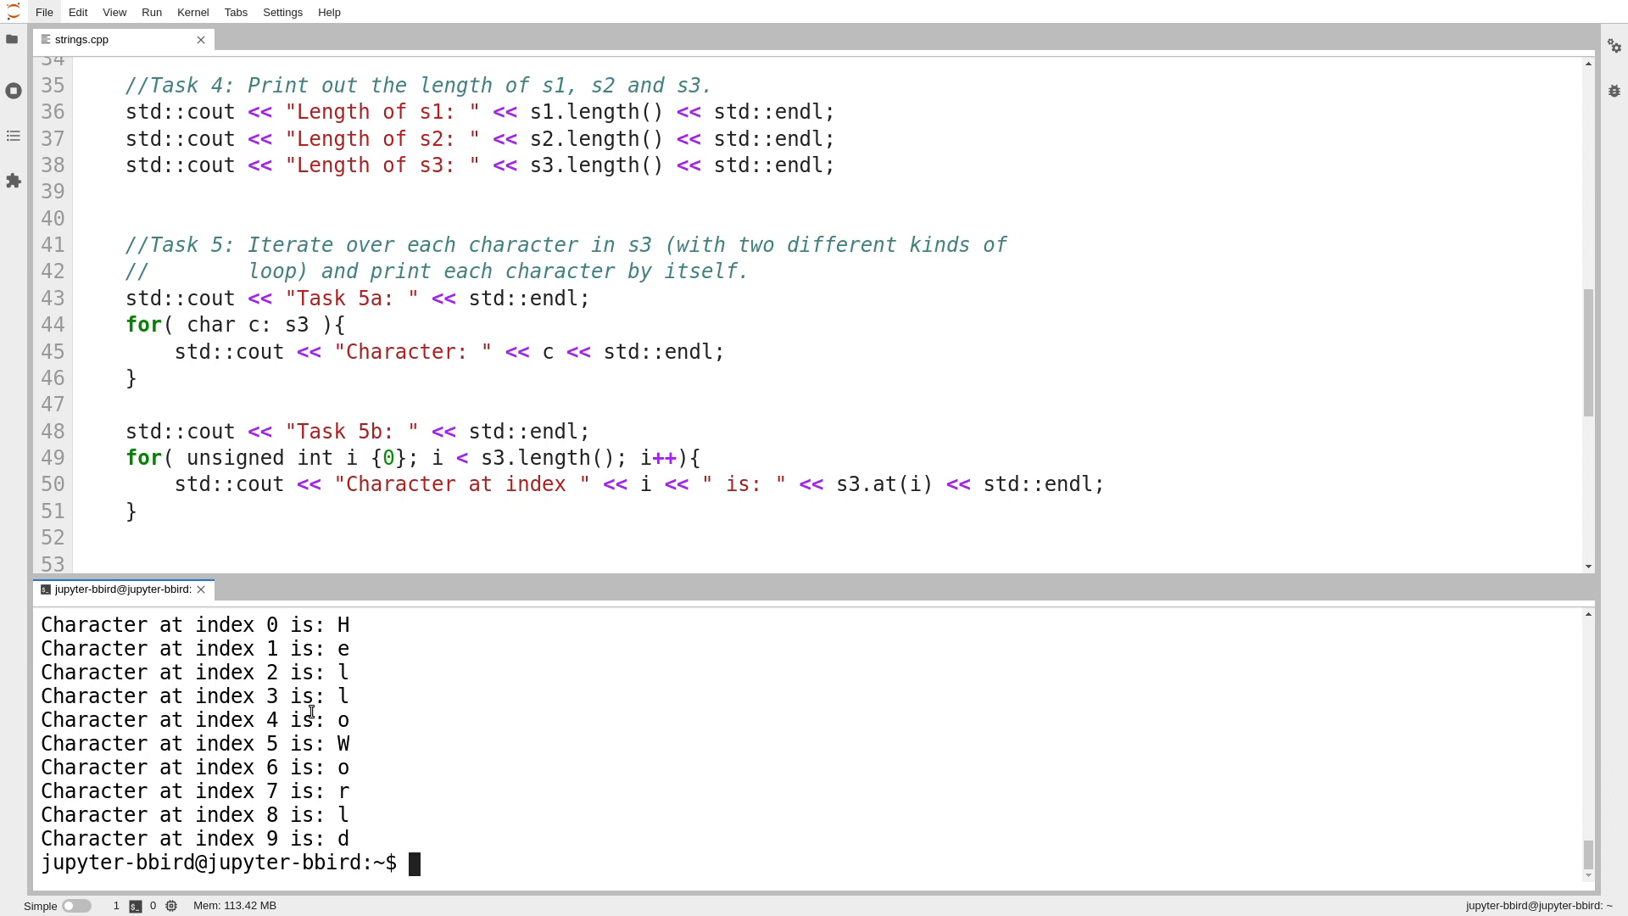
mouse_move(565, 652)
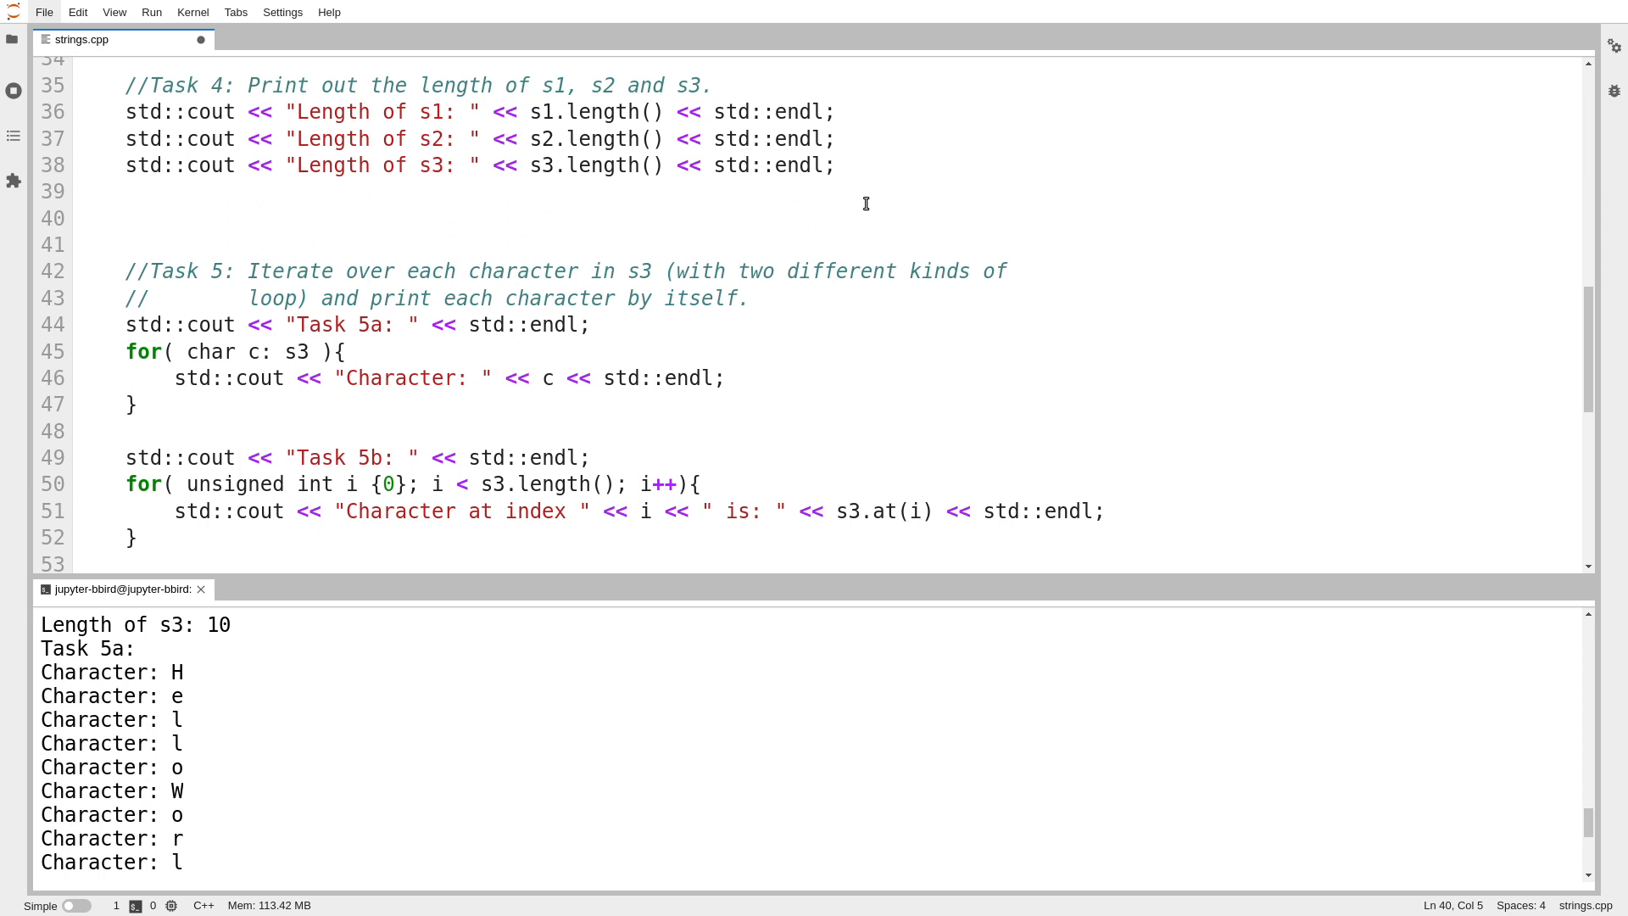
Step: Append 'X' to s3 with s3.push_back('X') before Task 5 and save
text(s3.)
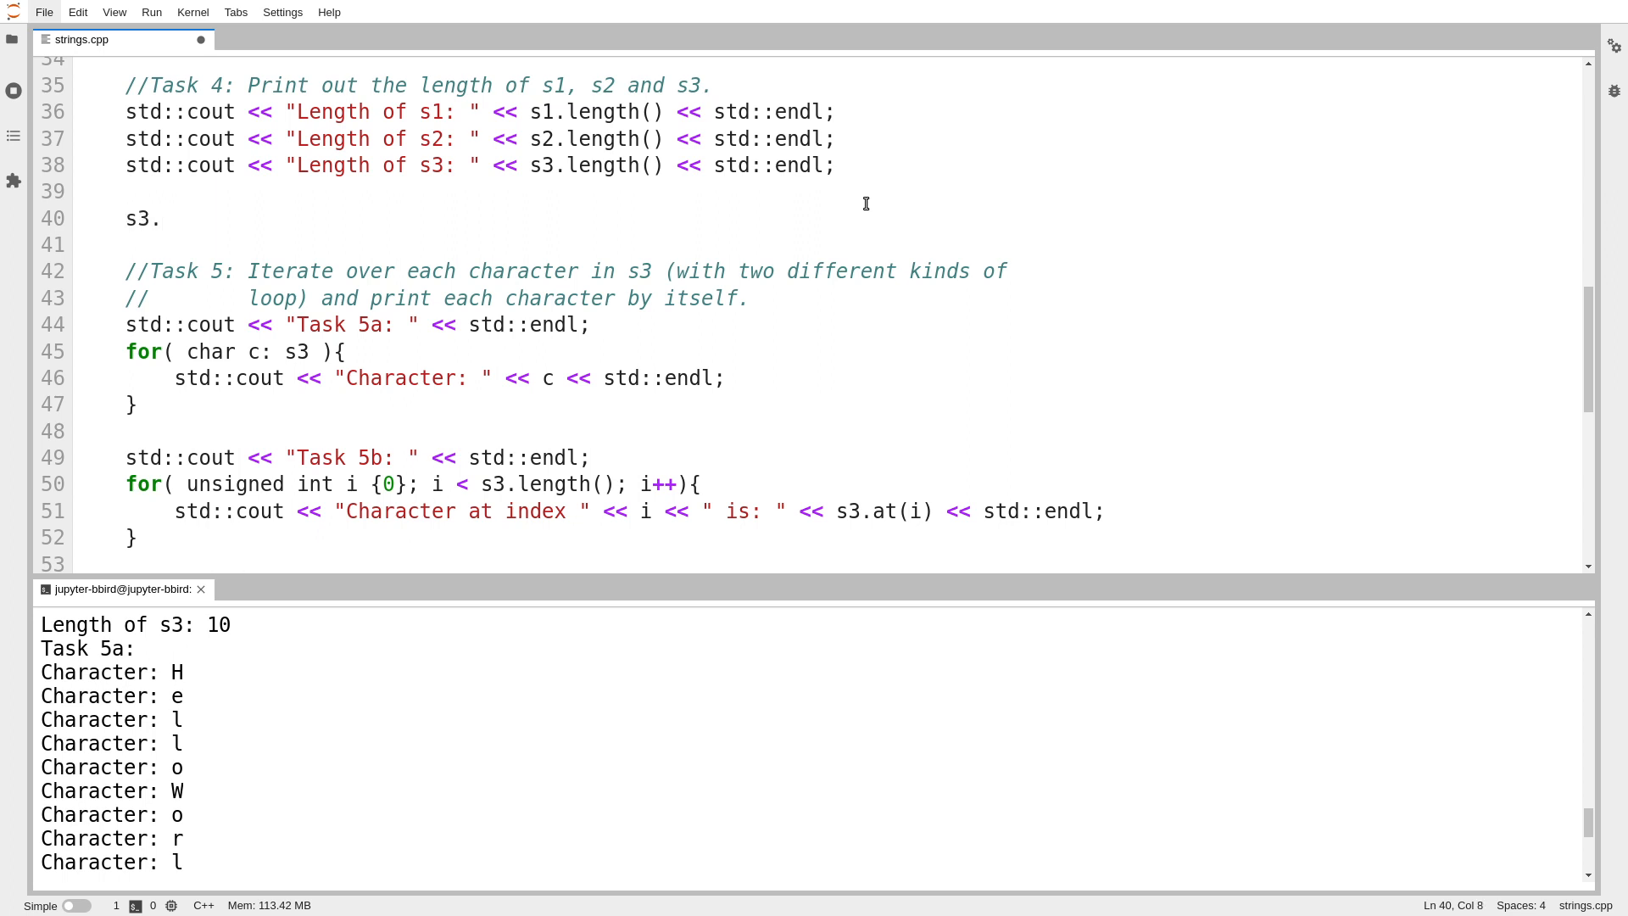
text(push_b)
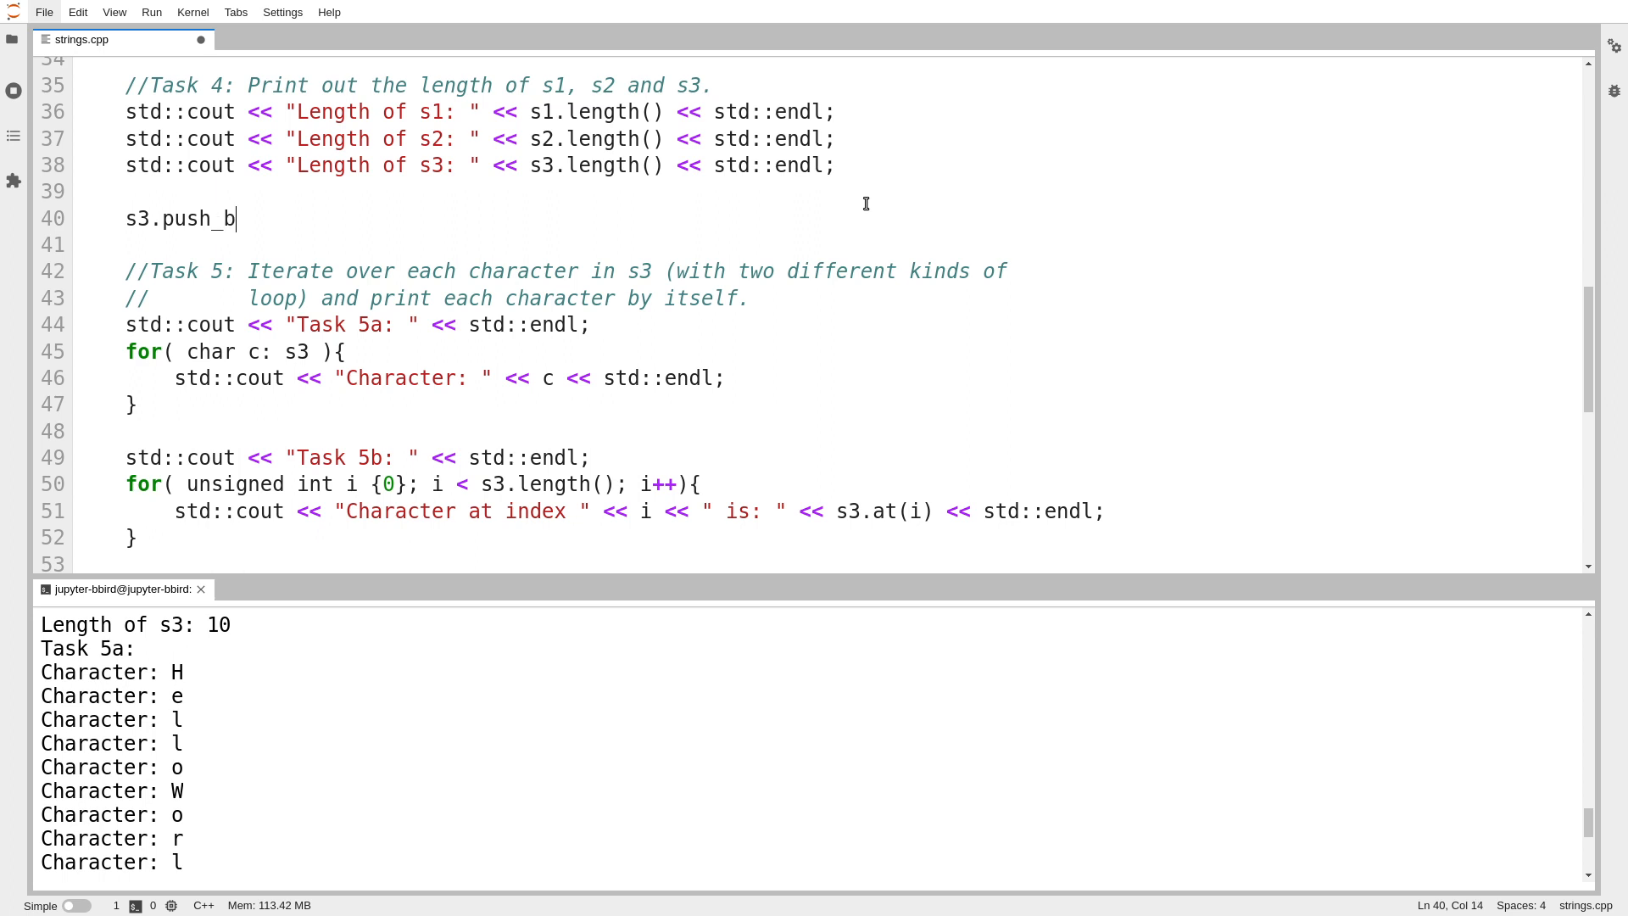
text(ack(')
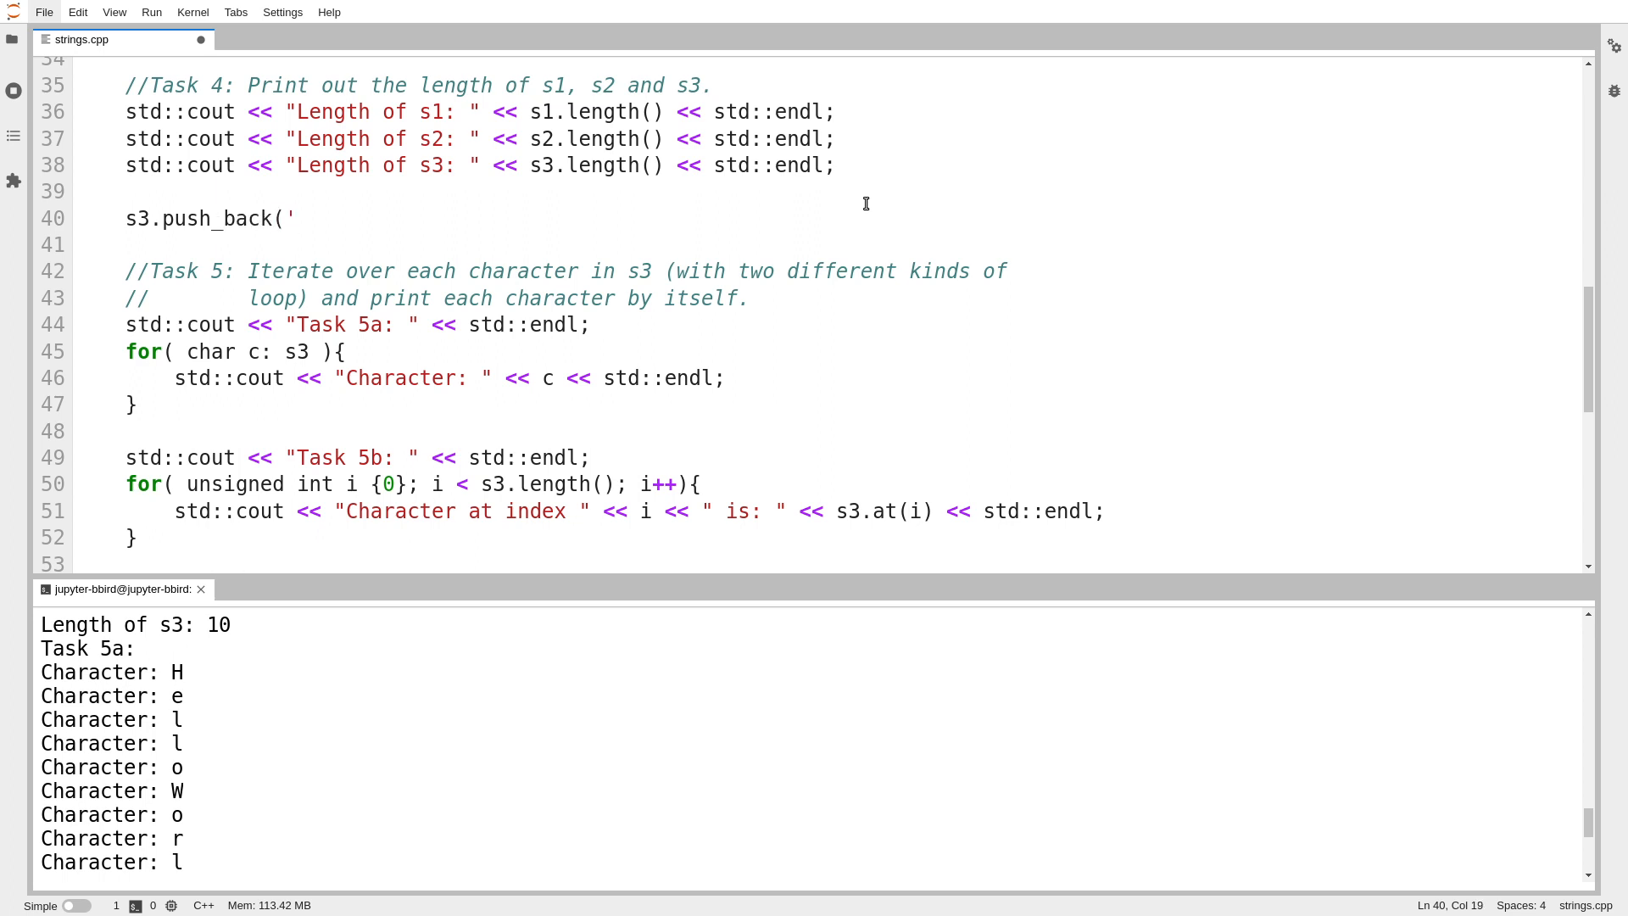
text(X');)
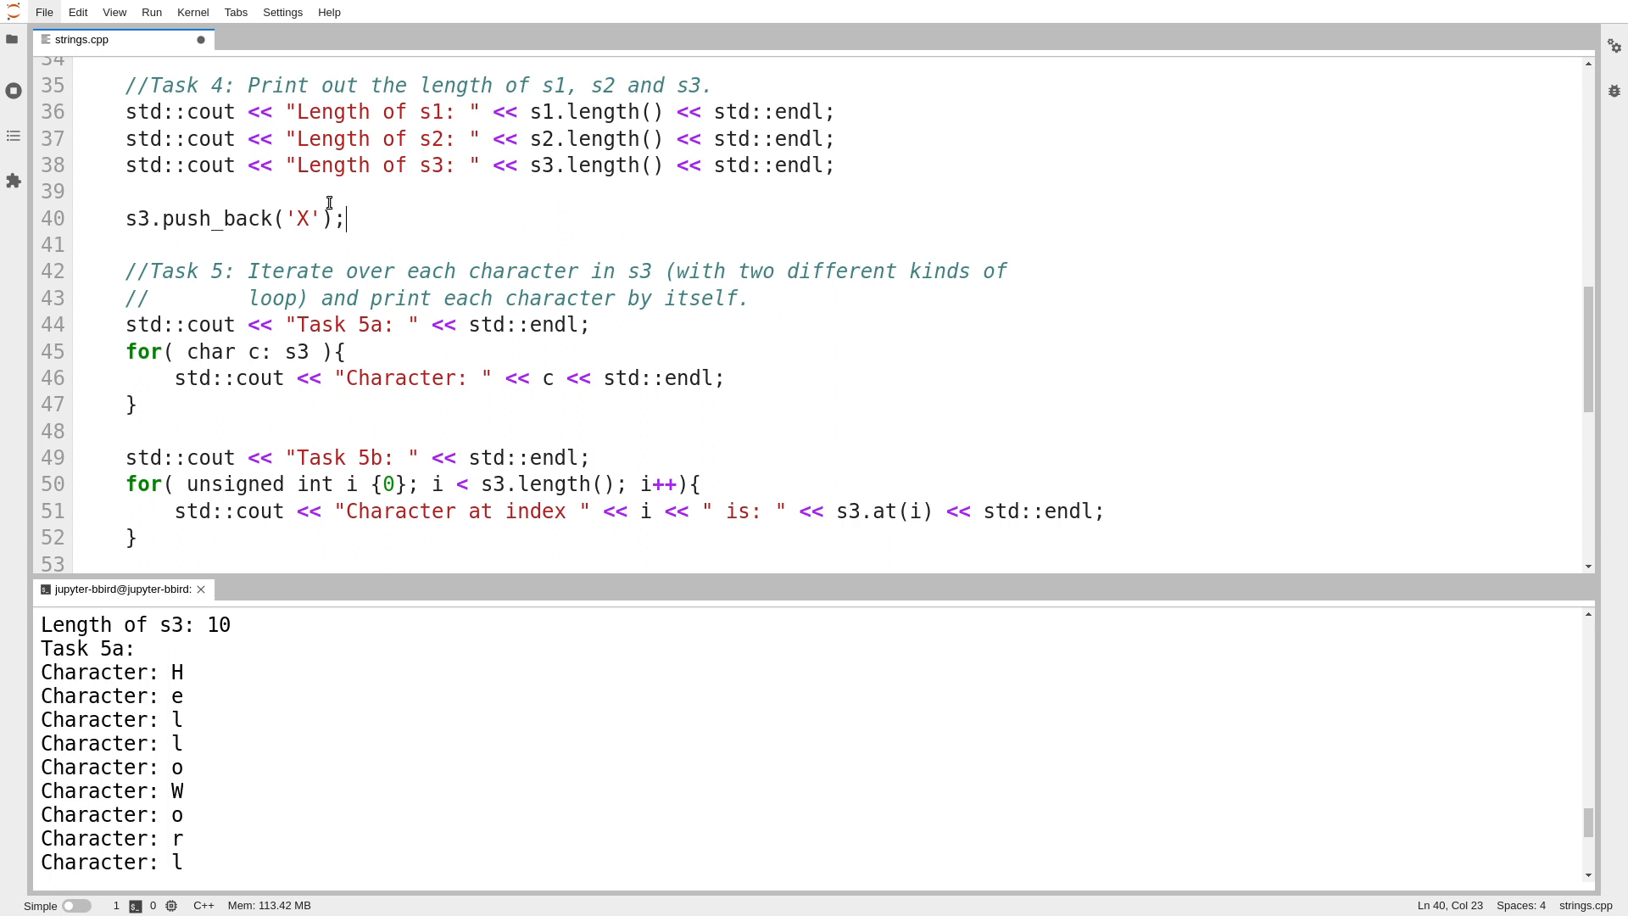
double_click(301, 218)
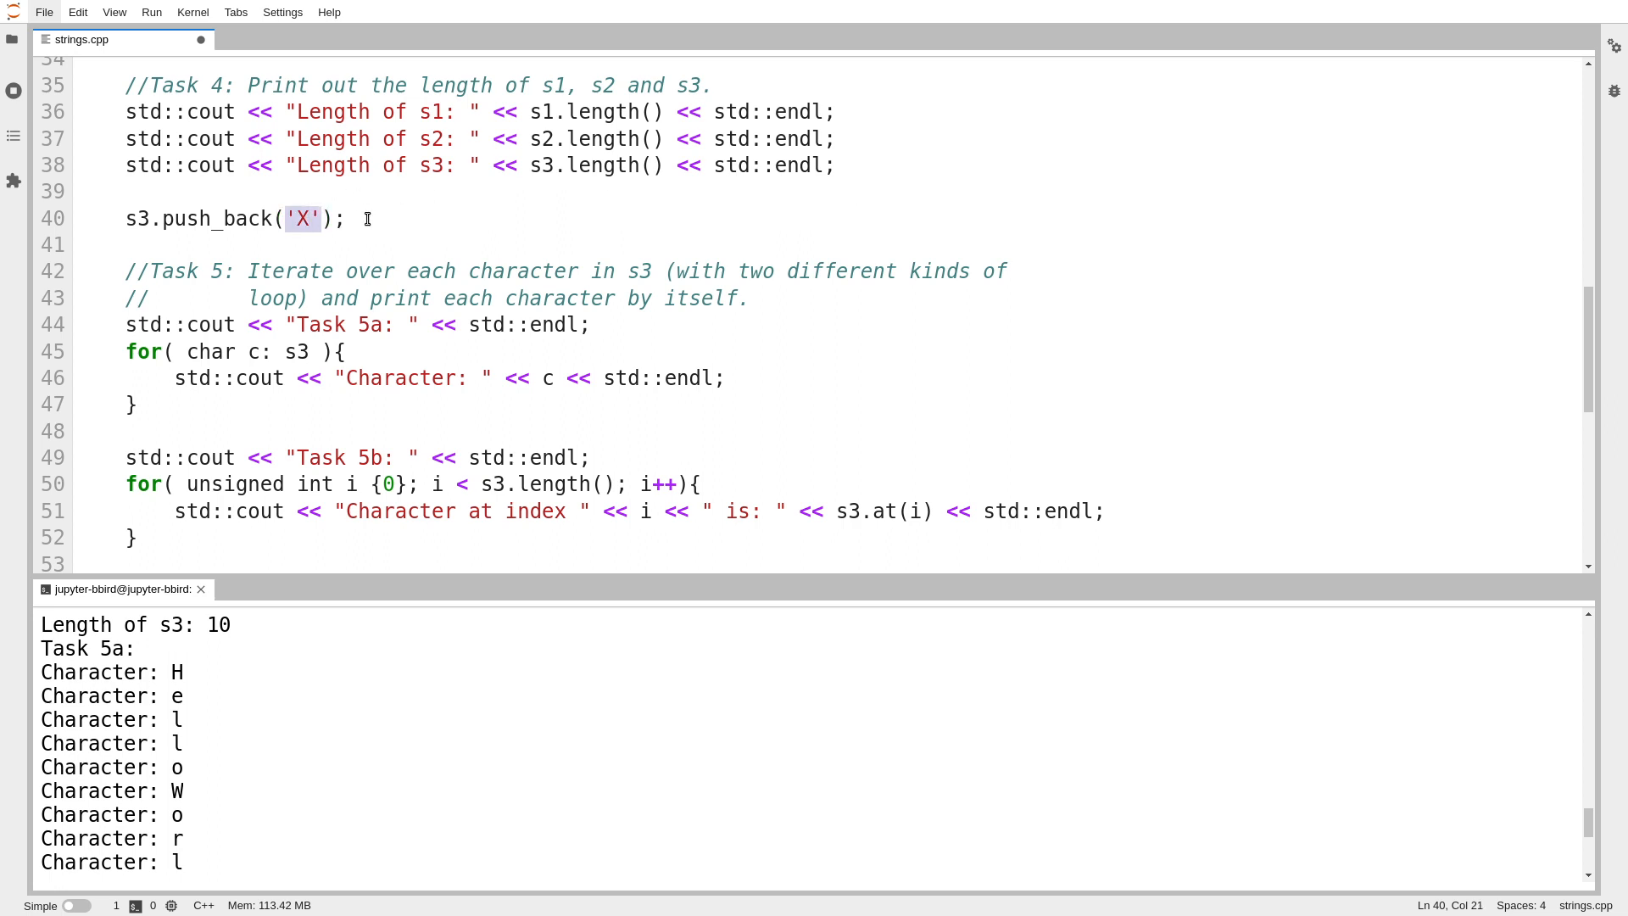
key(ctrl+s)
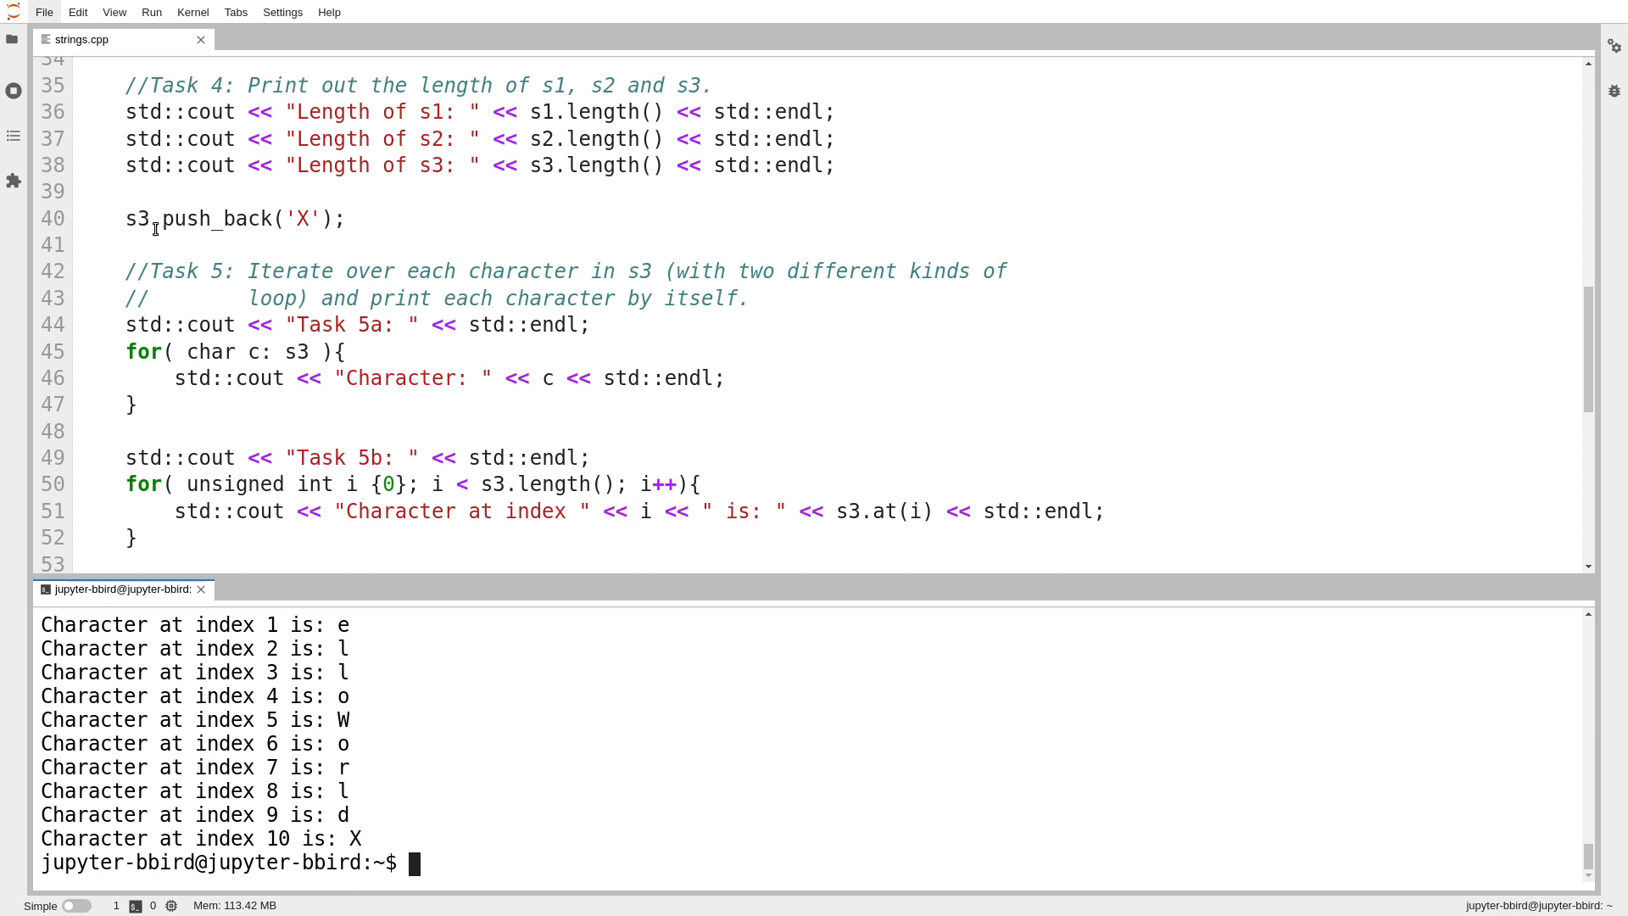
Step: Replace the push_back call with a += append on s3
double_click(218, 218)
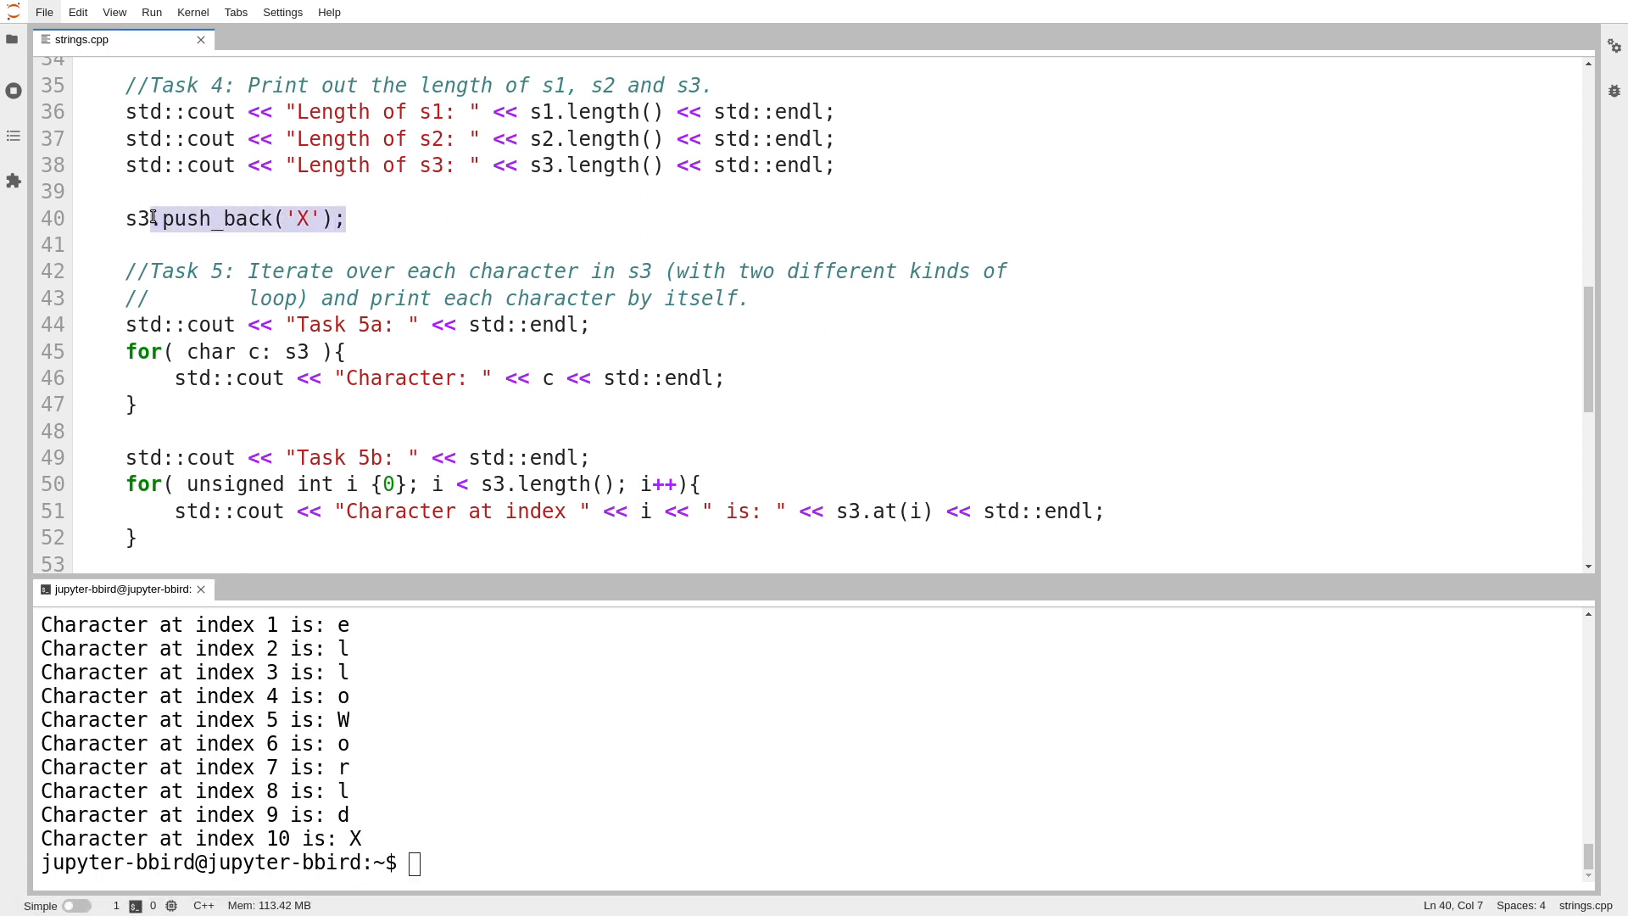
text(+=)
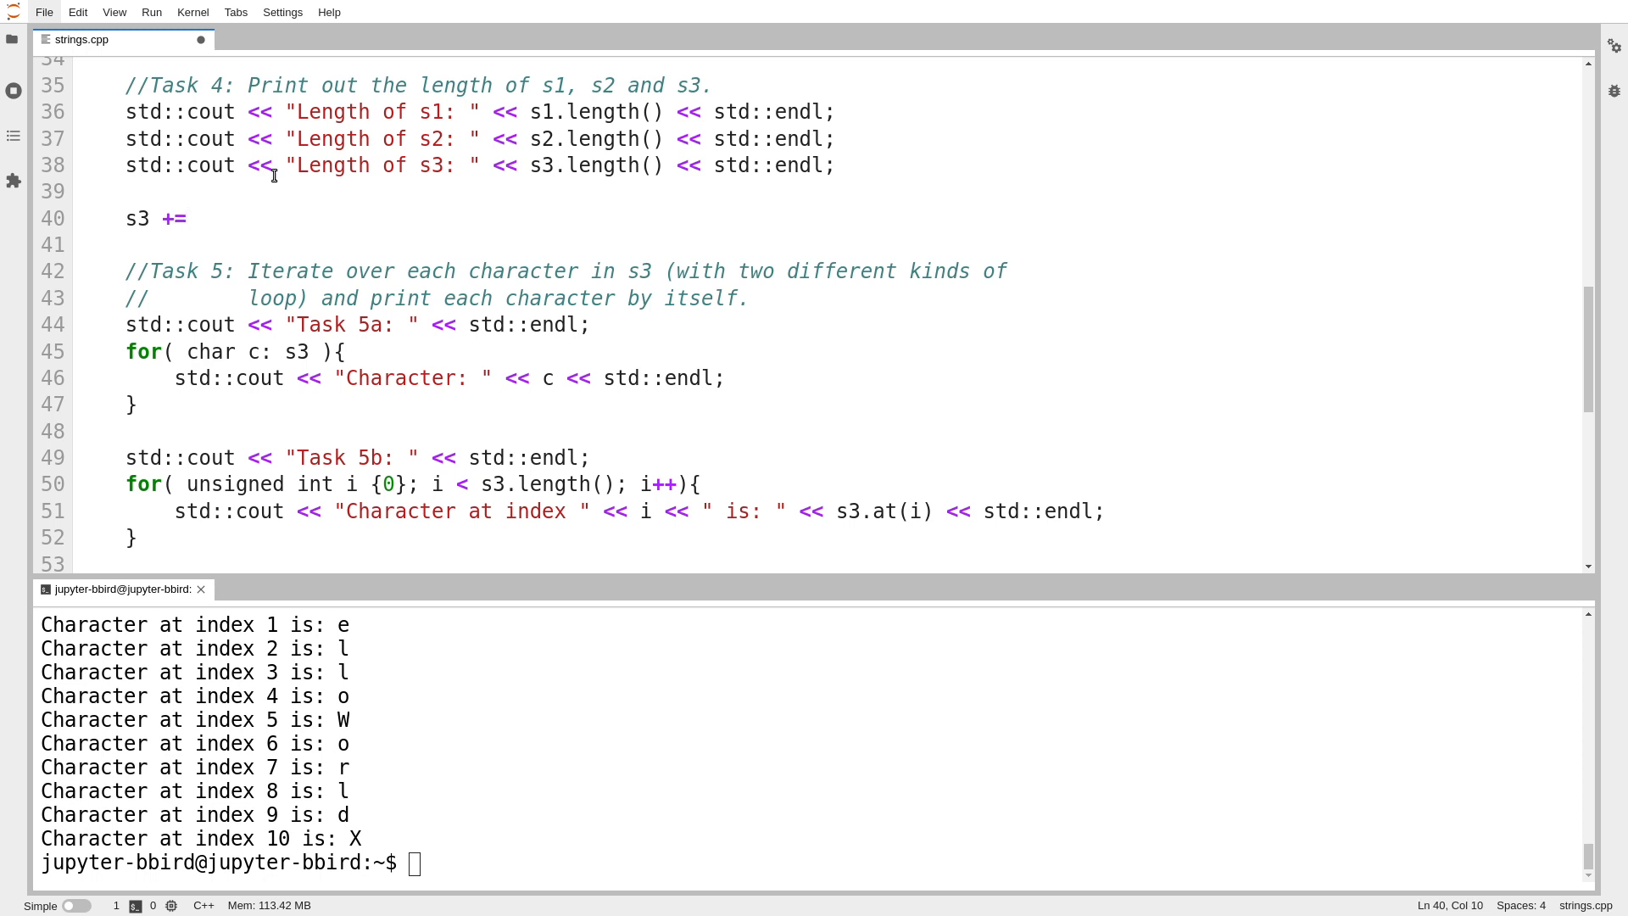
Step: Complete the append as s3 += "asdfasdf"; so the rerun prints indices 10–17
text(")
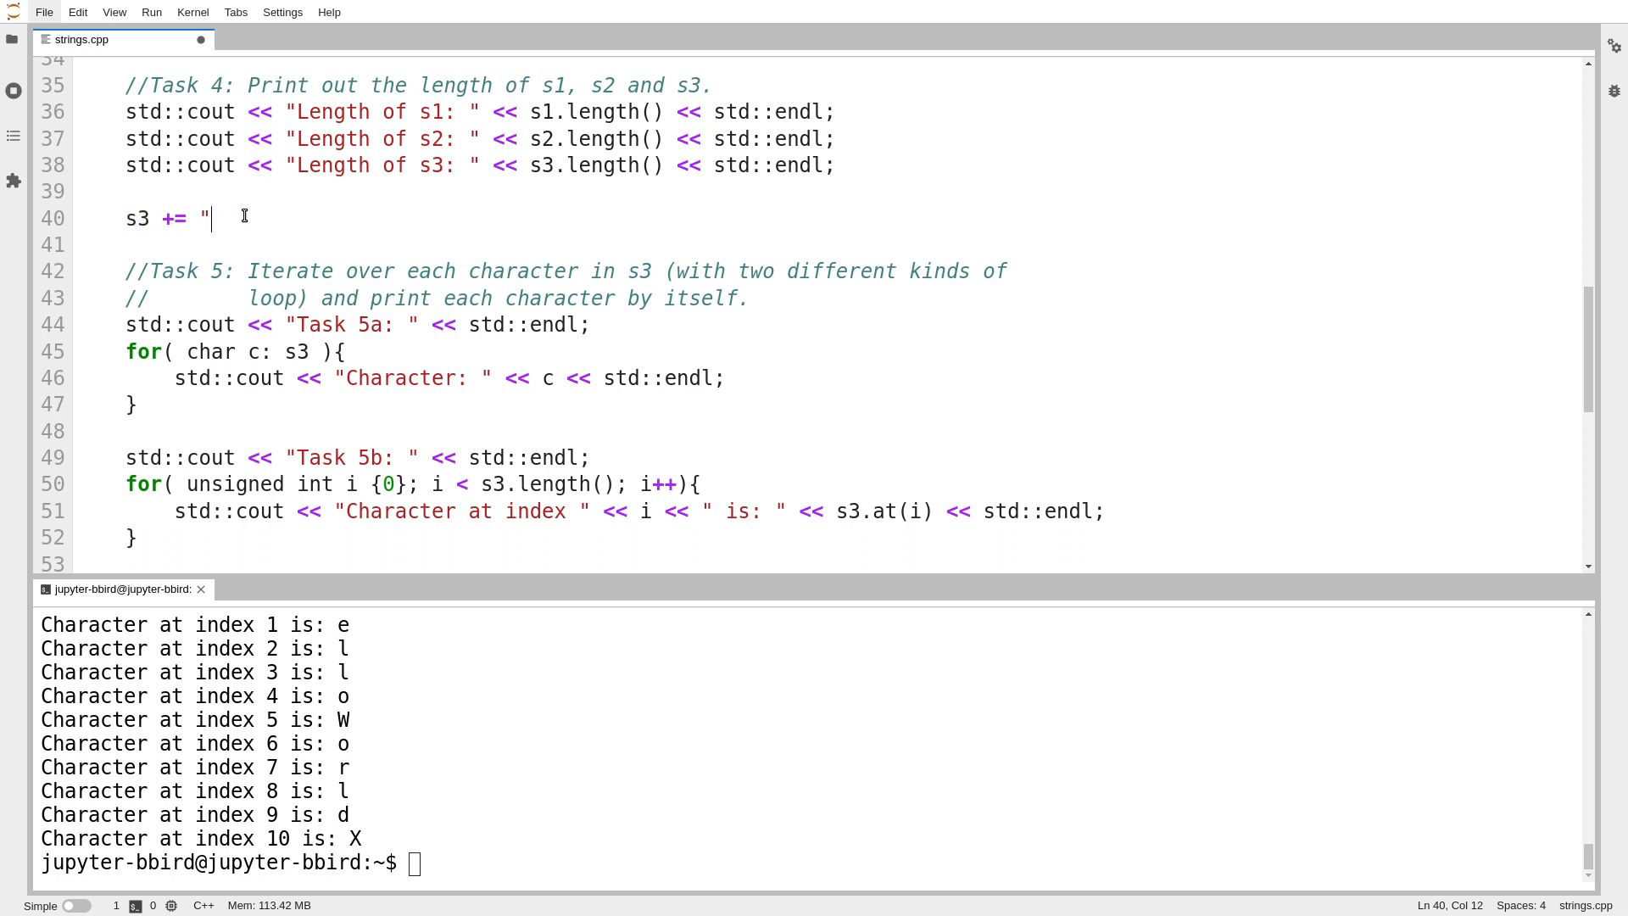
text(ascfasdf)
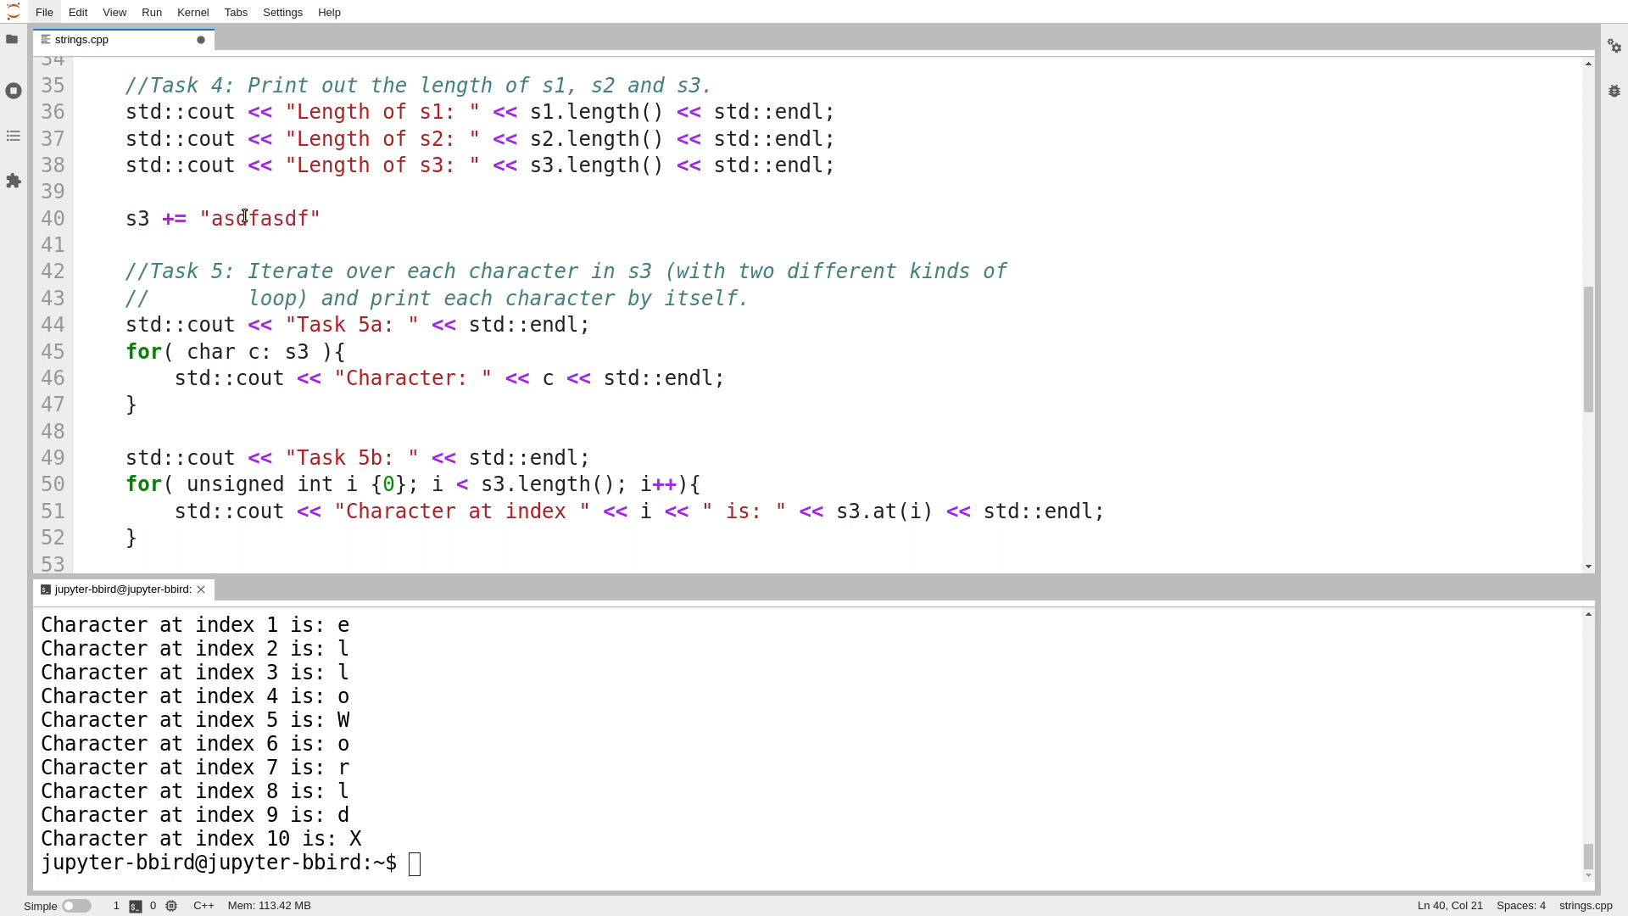
text(;)
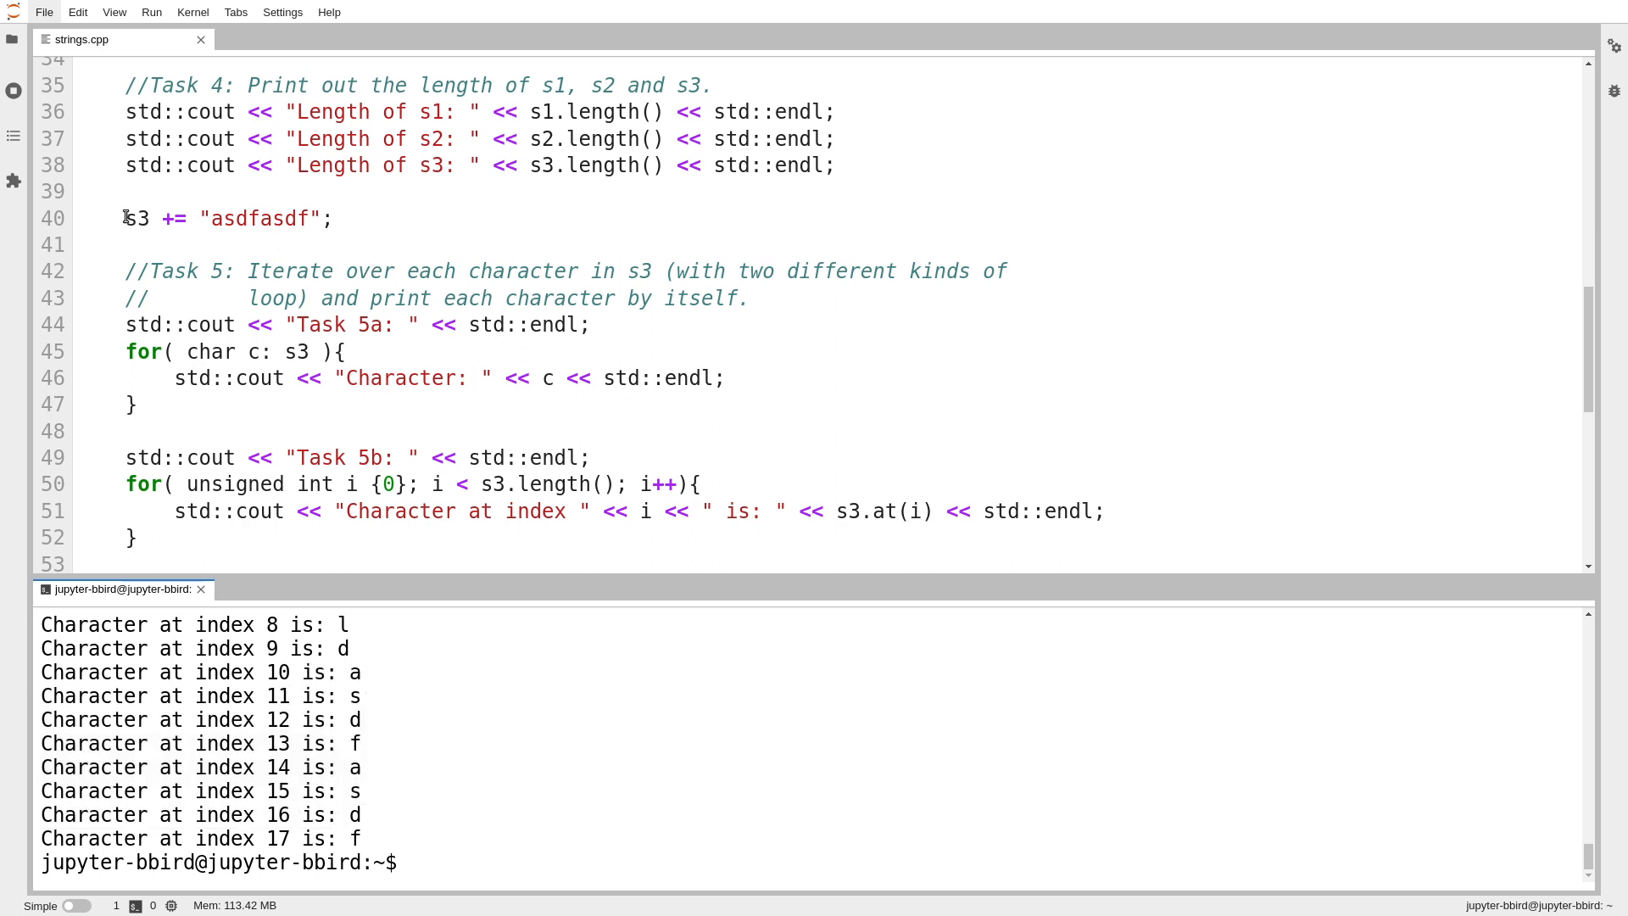
triple_click(228, 218)
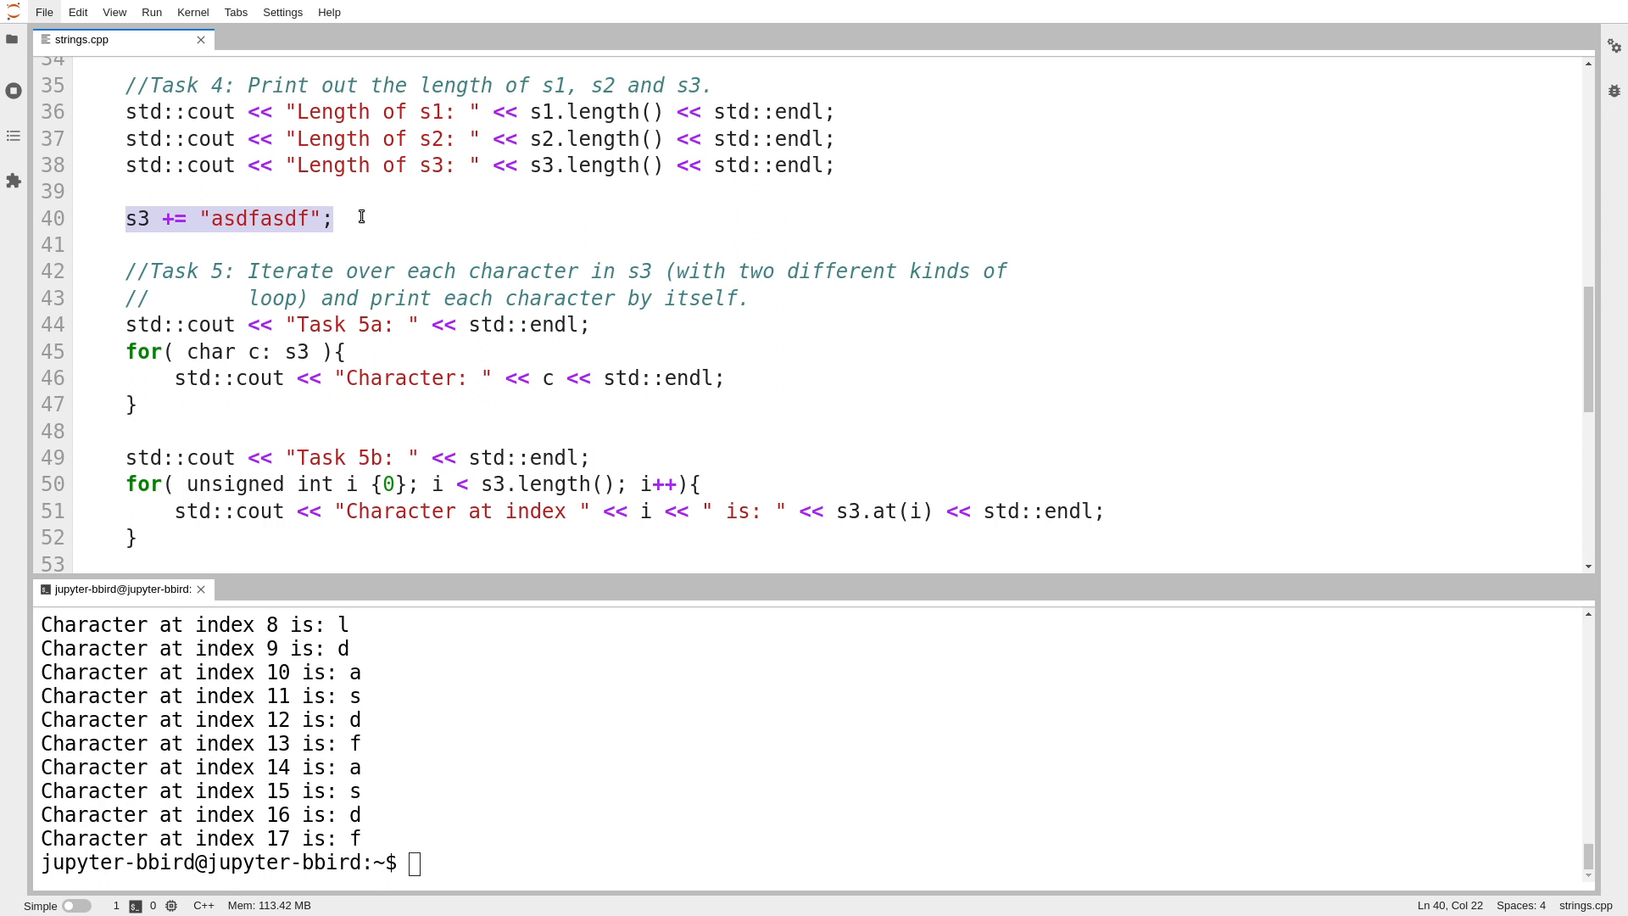
click(364, 218)
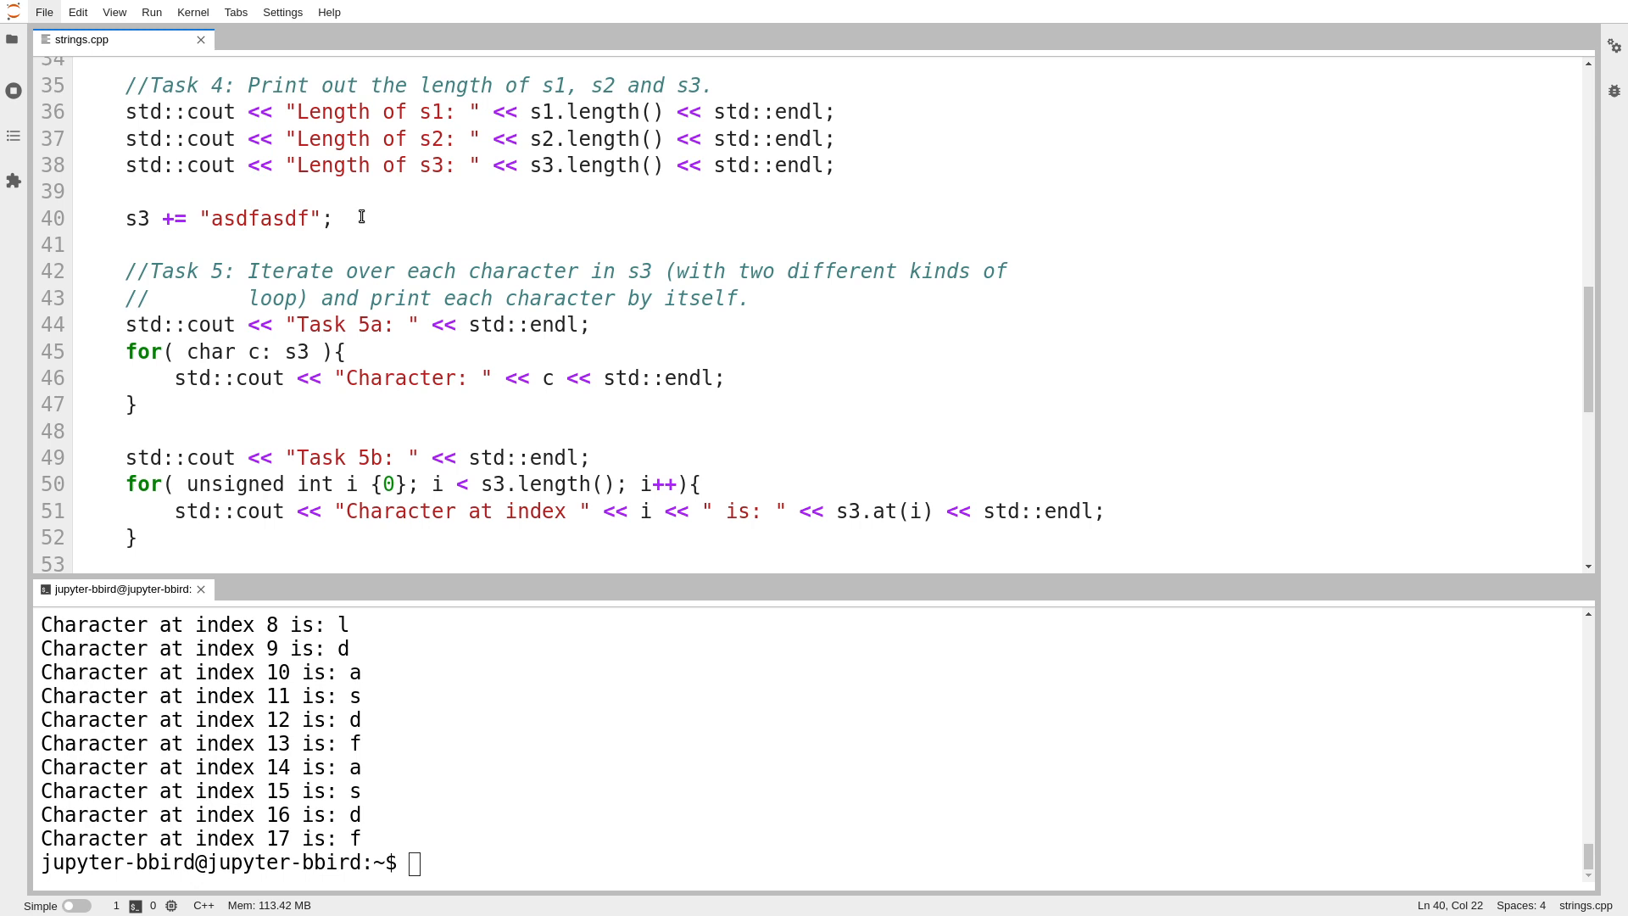
click(336, 218)
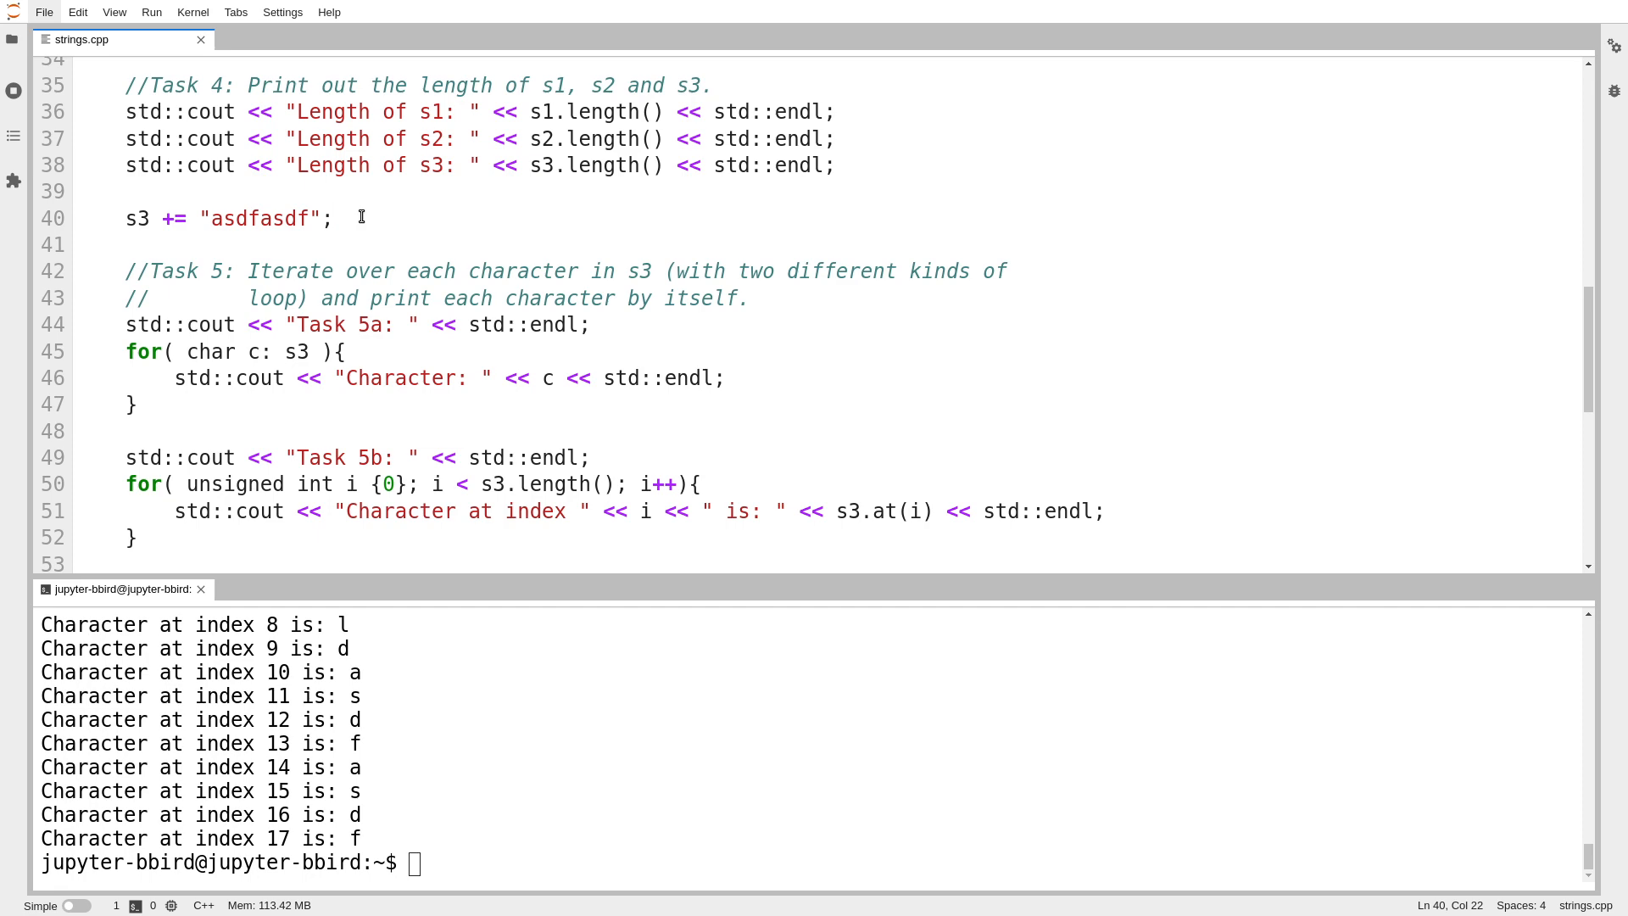
scroll(down, 3)
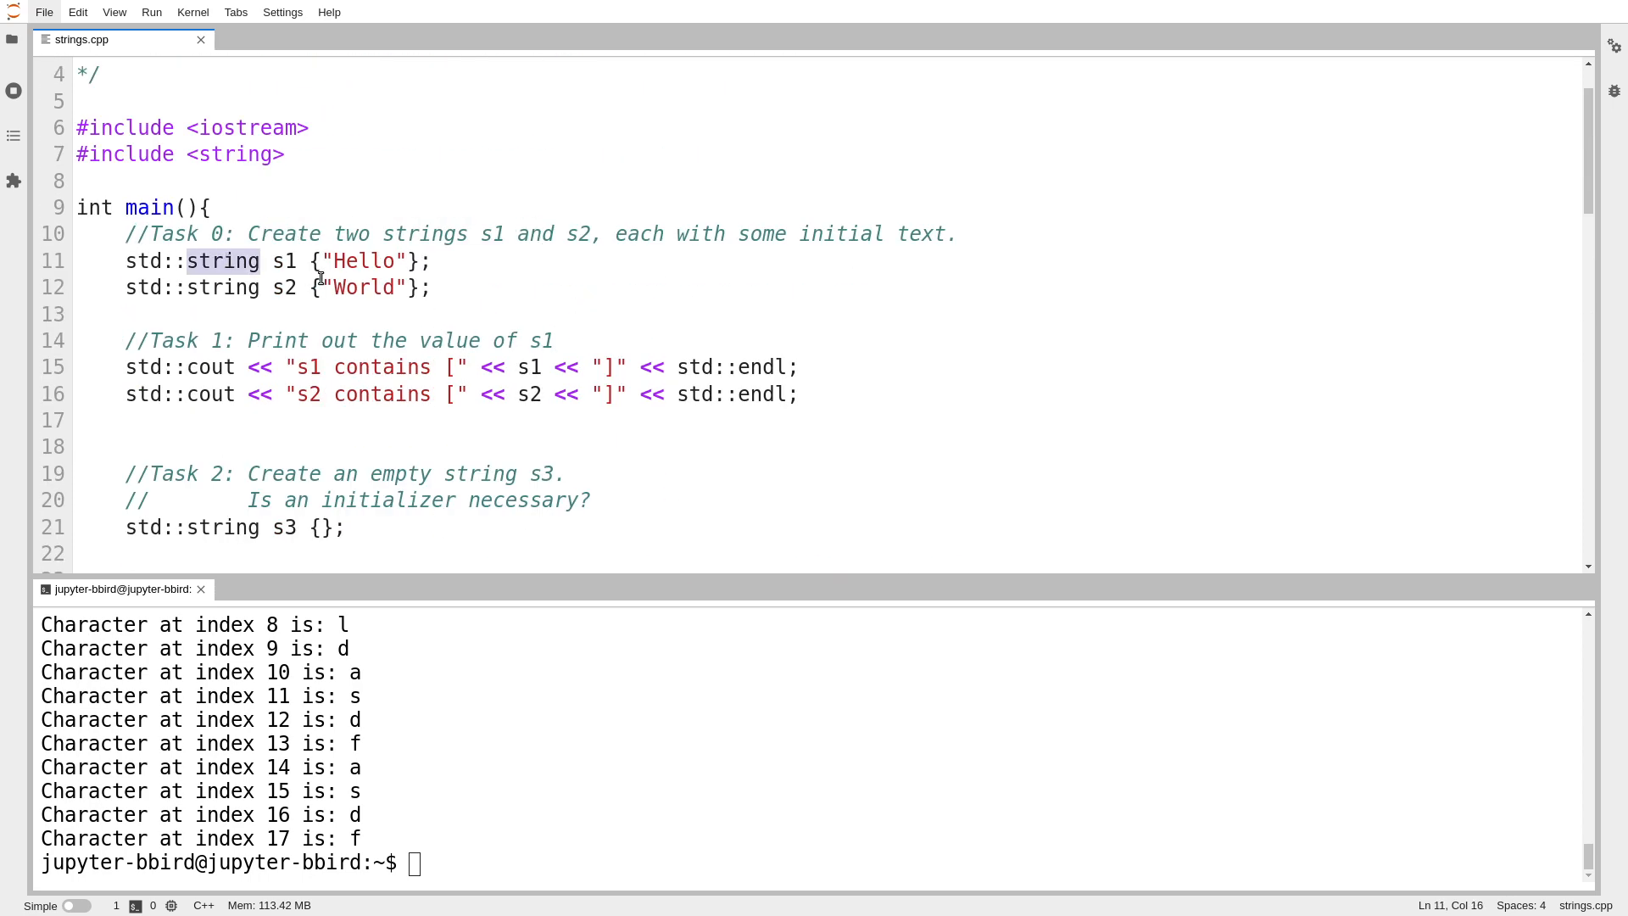
mouse_move(380, 320)
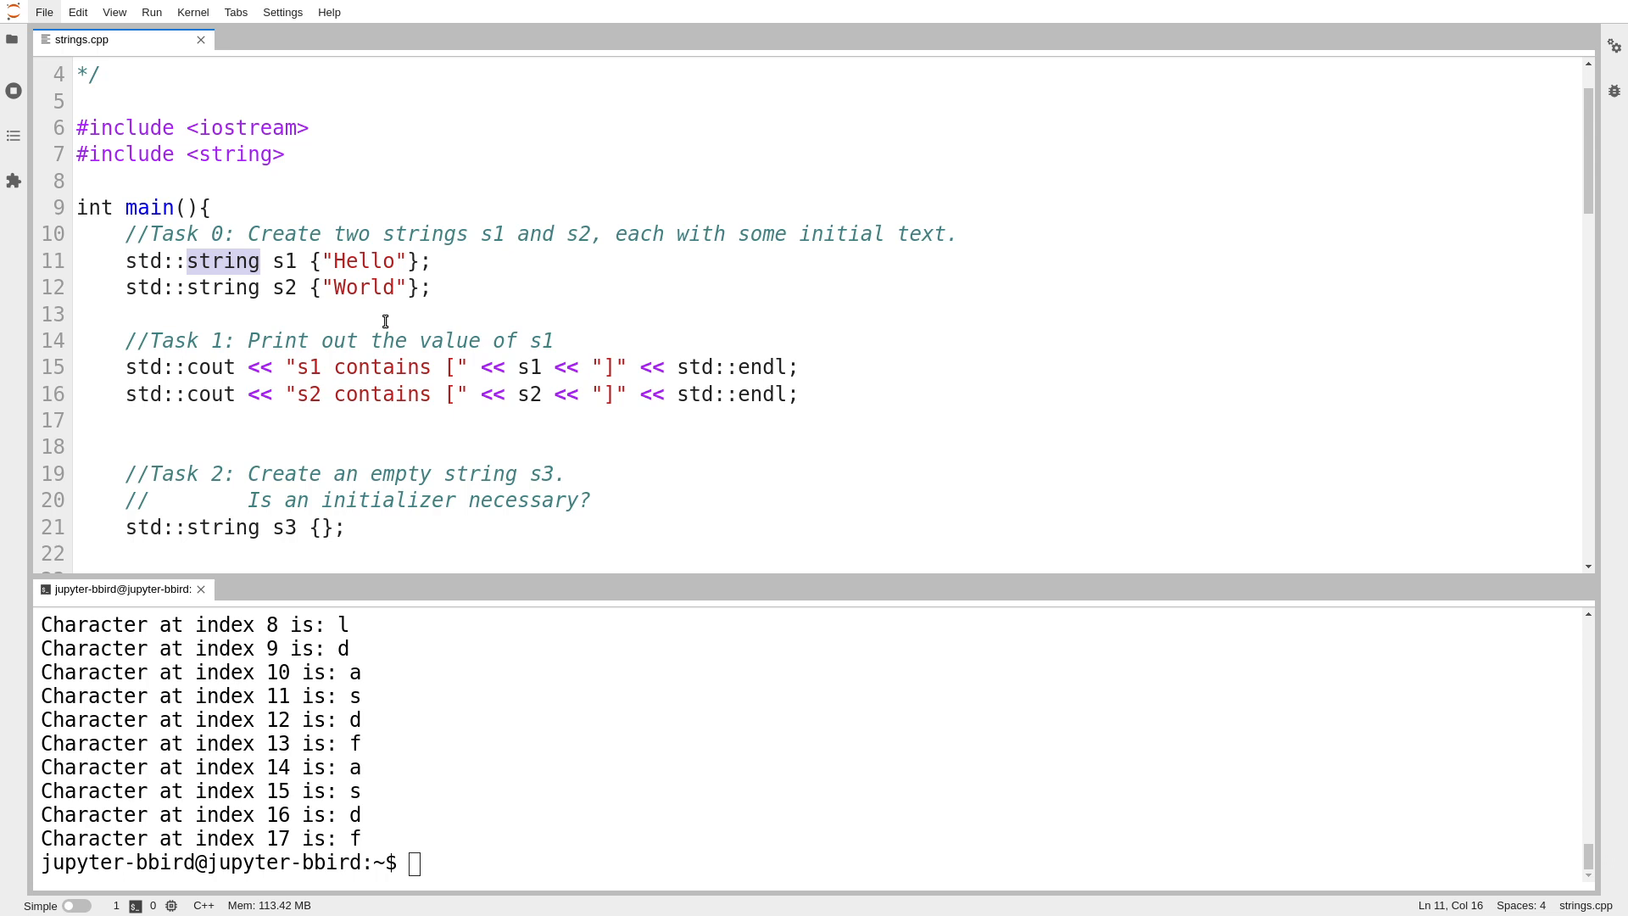
mouse_move(323, 315)
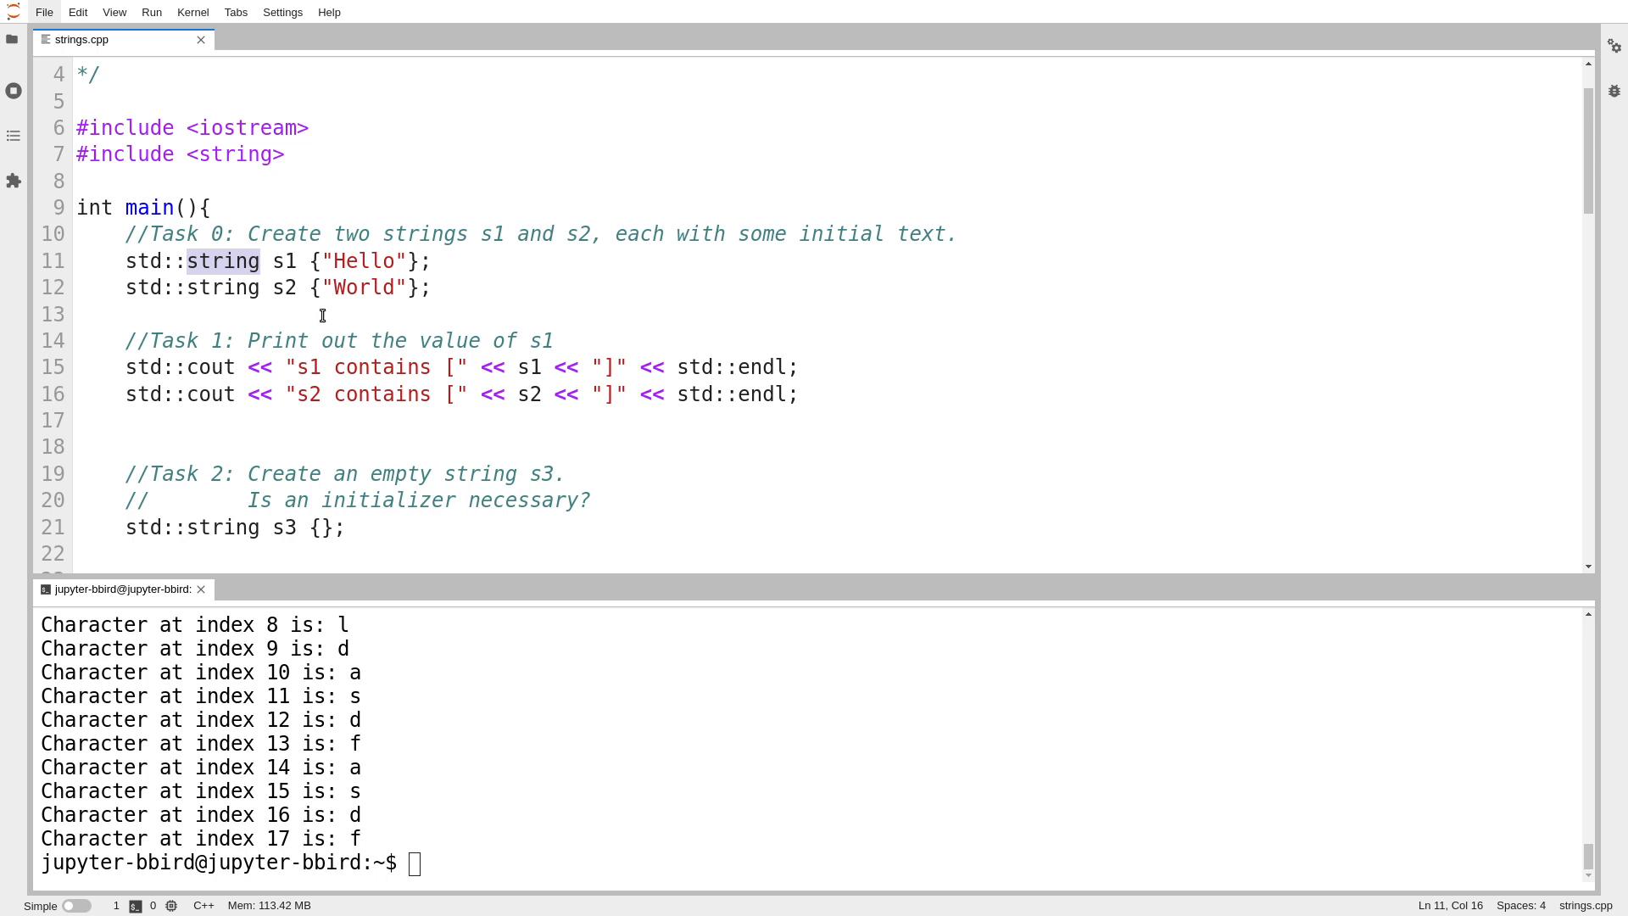
scroll(down, 3)
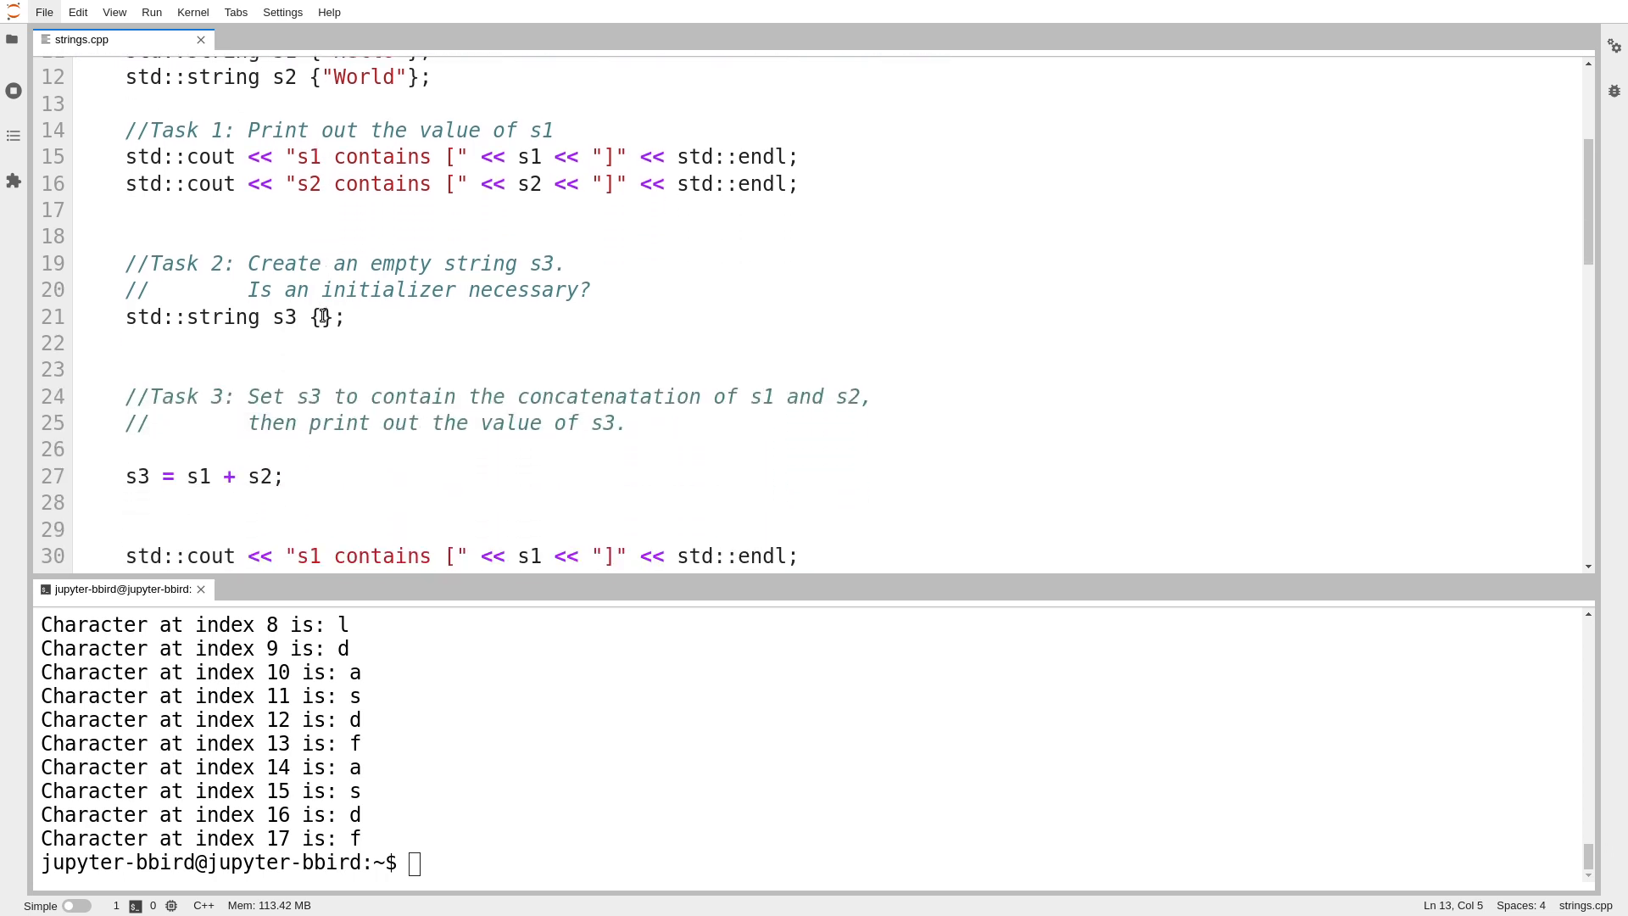
scroll(down, 3)
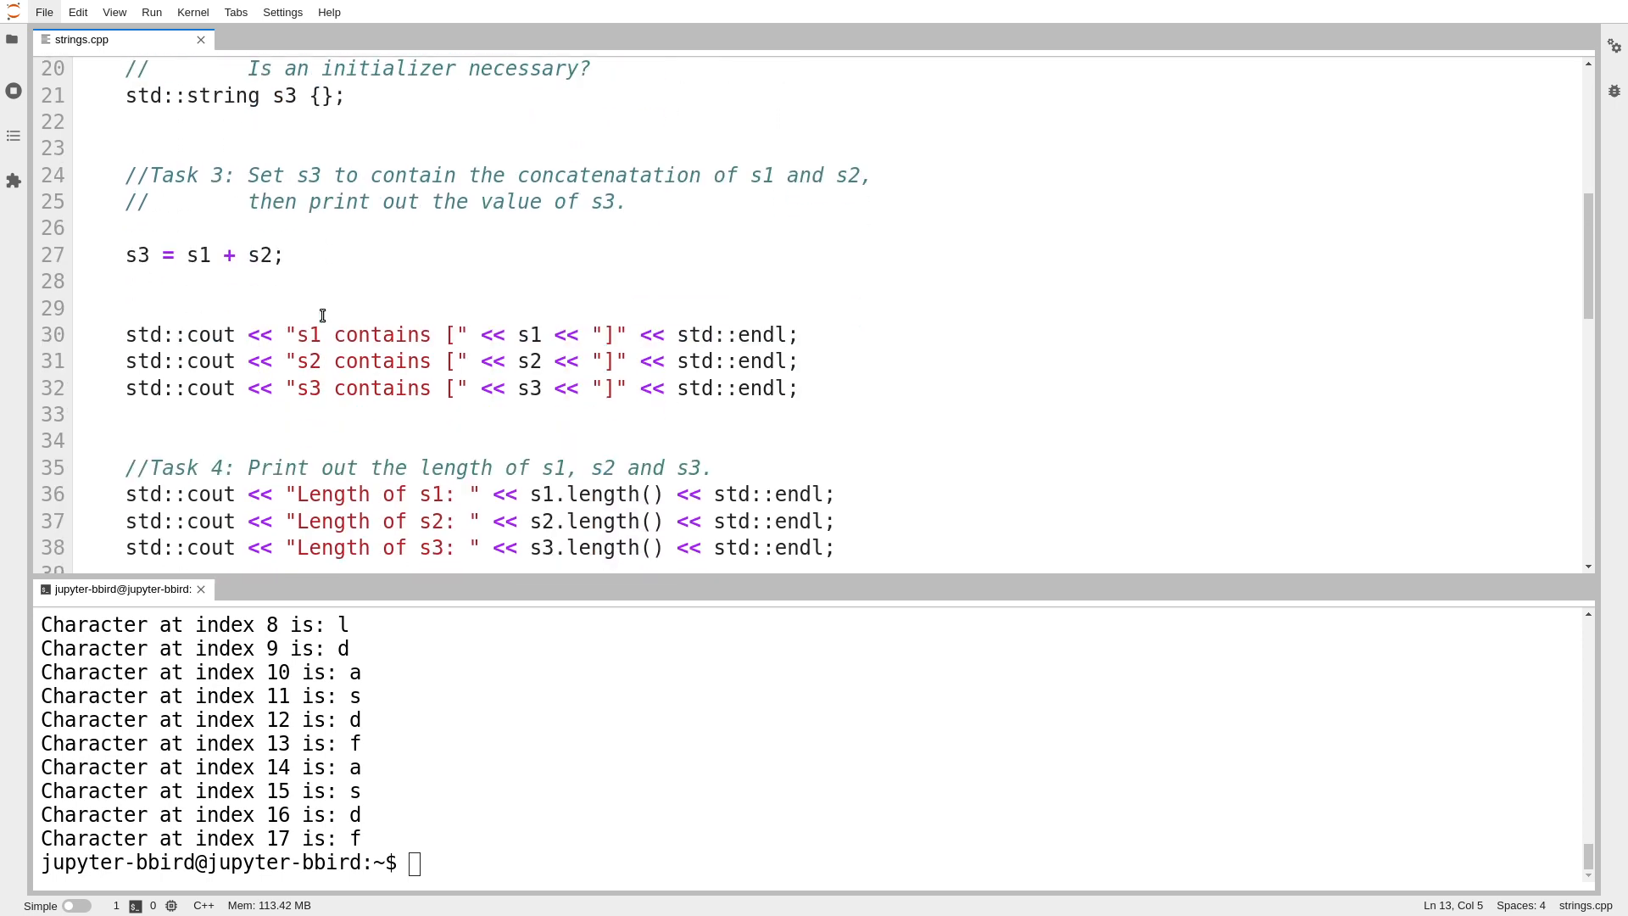